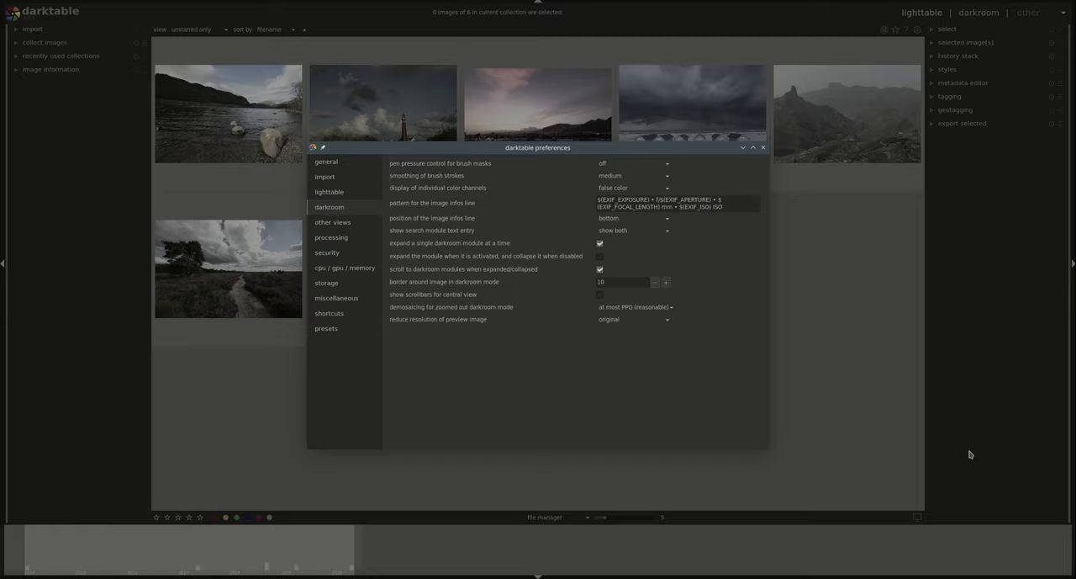
{"action": "mouse_move", "coordinate": [947, 390]}
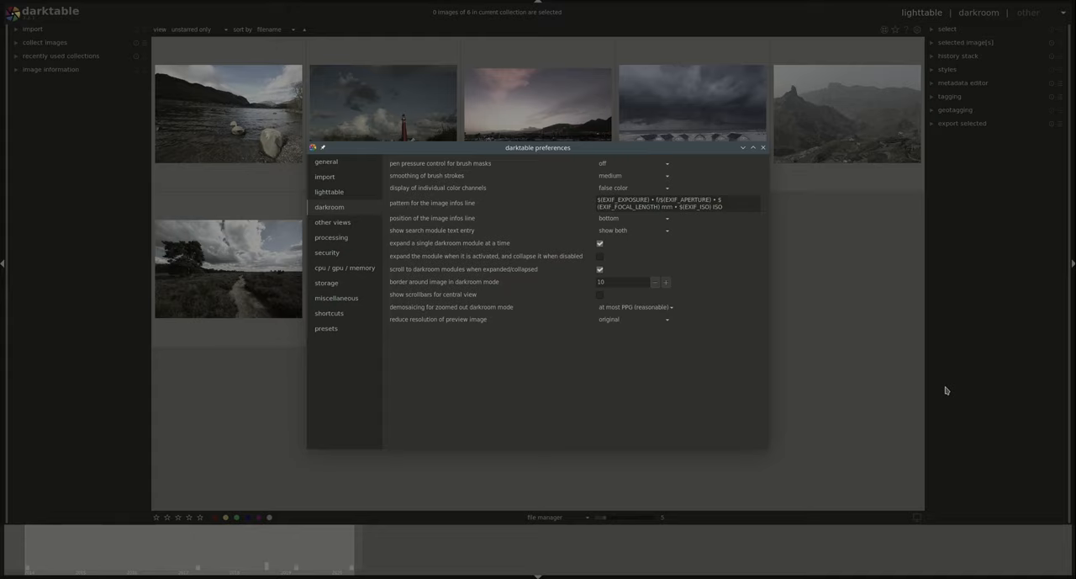
{"action": "mouse_move", "coordinate": [870, 455]}
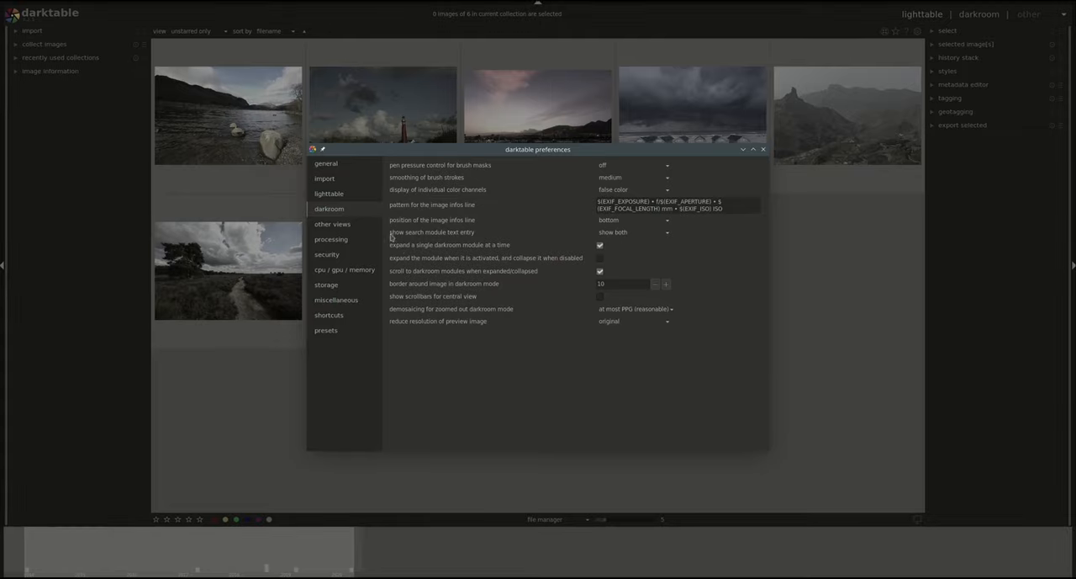
- Show the other-views preferences with map geolocalisation and slideshow options
{"action": "left_click", "coordinate": [332, 223]}
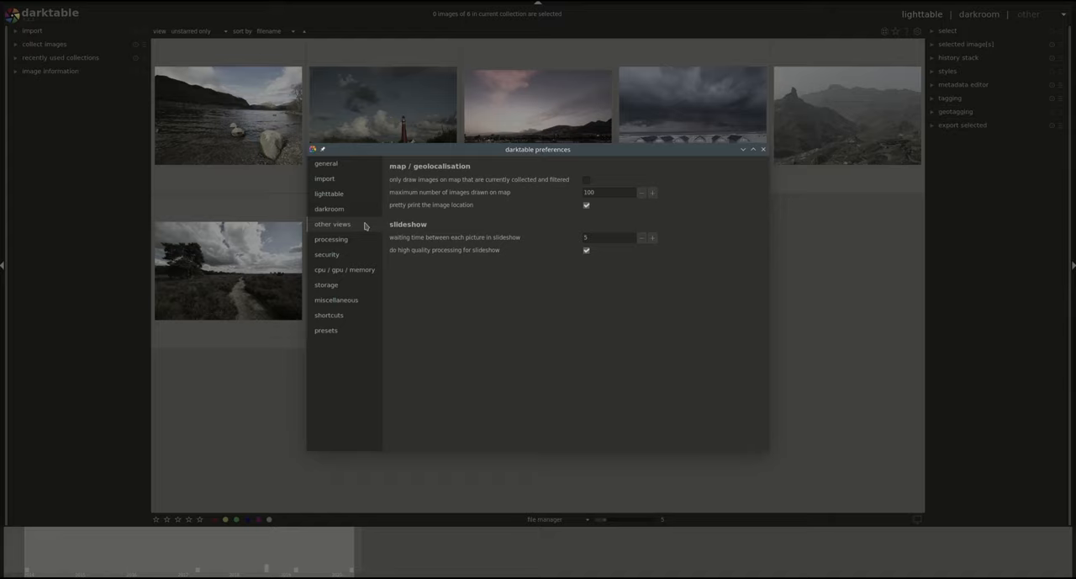
{"action": "mouse_move", "coordinate": [380, 235]}
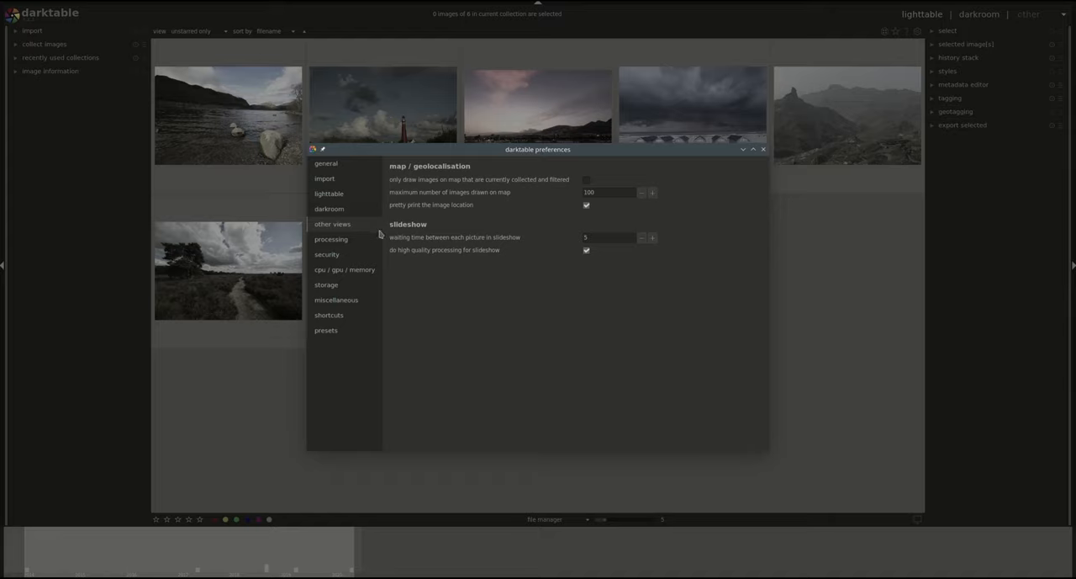
{"action": "mouse_move", "coordinate": [542, 224]}
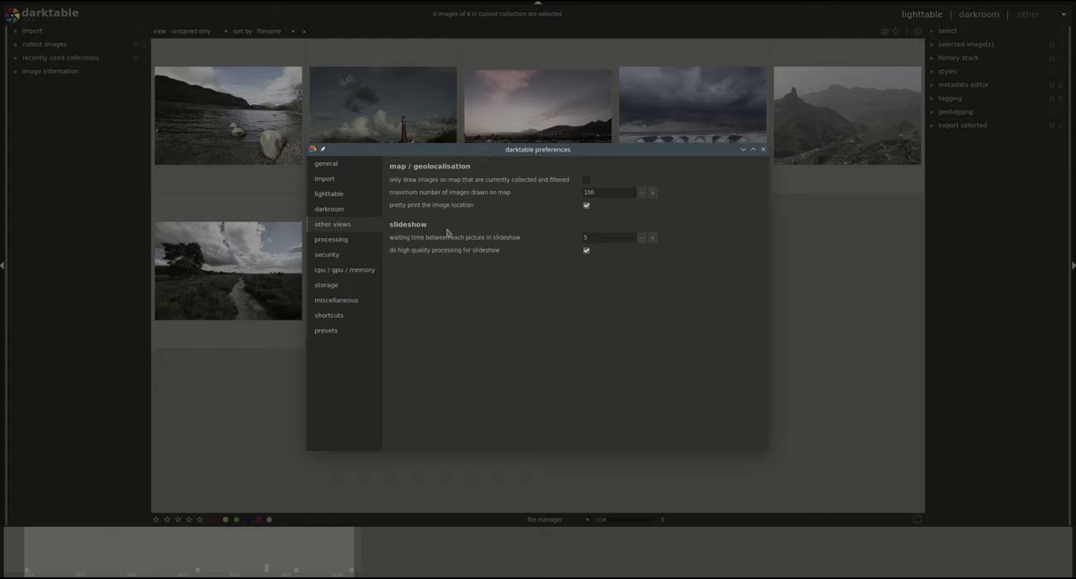
{"action": "mouse_move", "coordinate": [484, 231]}
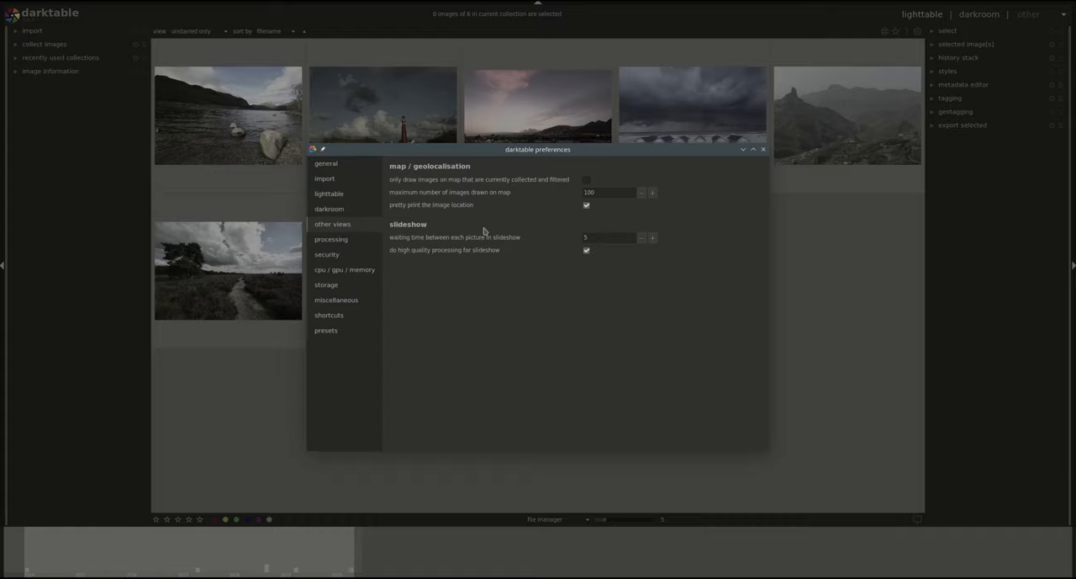
{"action": "mouse_move", "coordinate": [484, 354]}
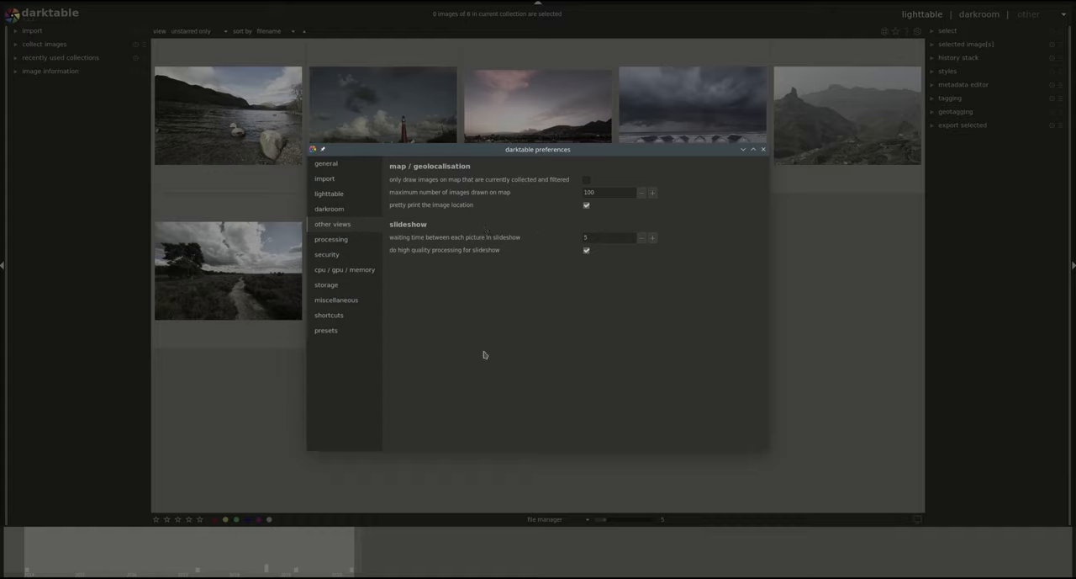
{"action": "mouse_move", "coordinate": [684, 343]}
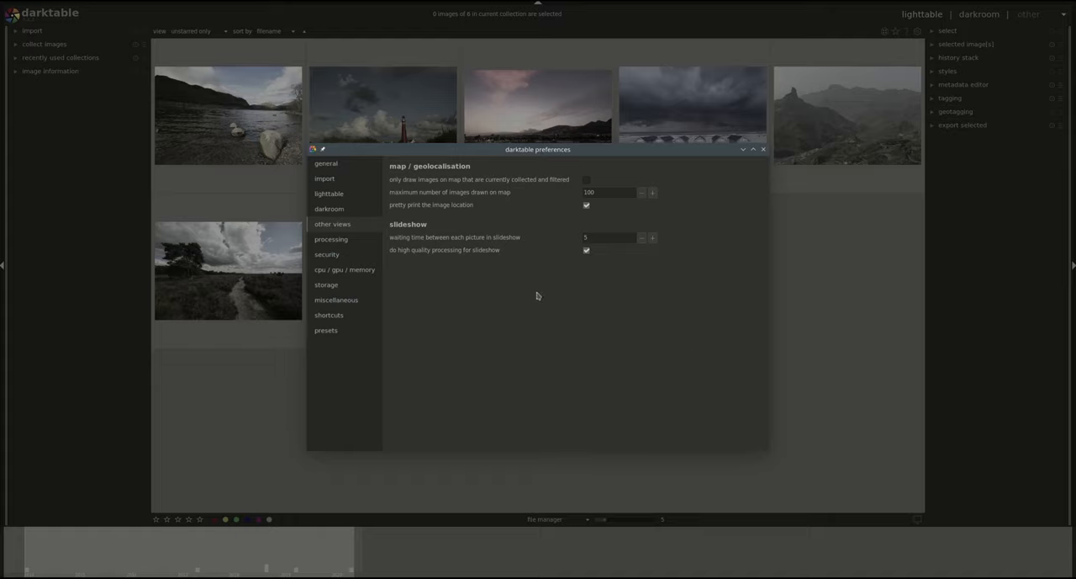
{"action": "mouse_move", "coordinate": [815, 367]}
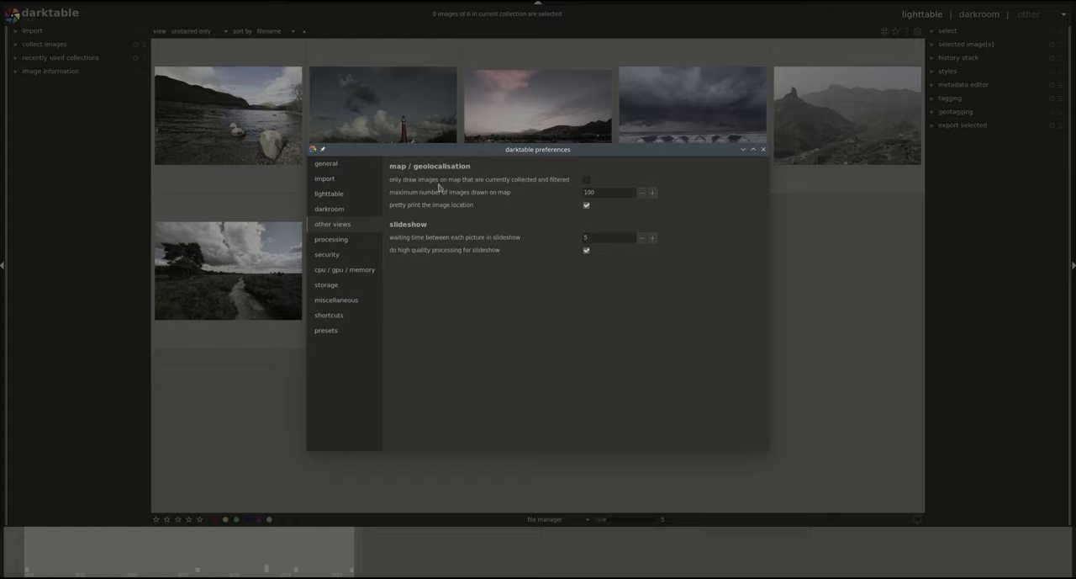
{"action": "mouse_move", "coordinate": [486, 193]}
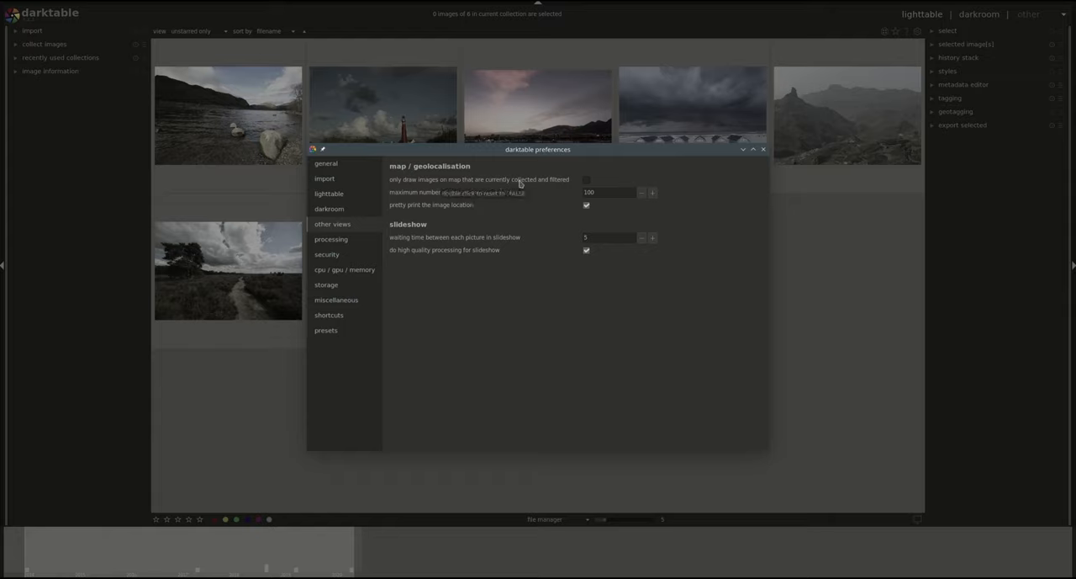
{"action": "mouse_move", "coordinate": [656, 153]}
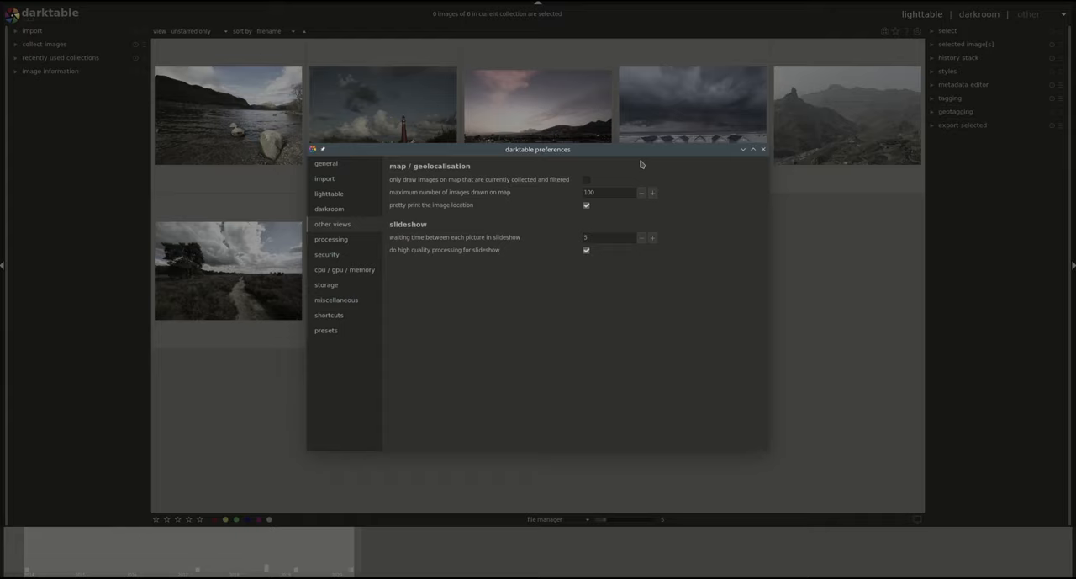
{"action": "mouse_move", "coordinate": [755, 302]}
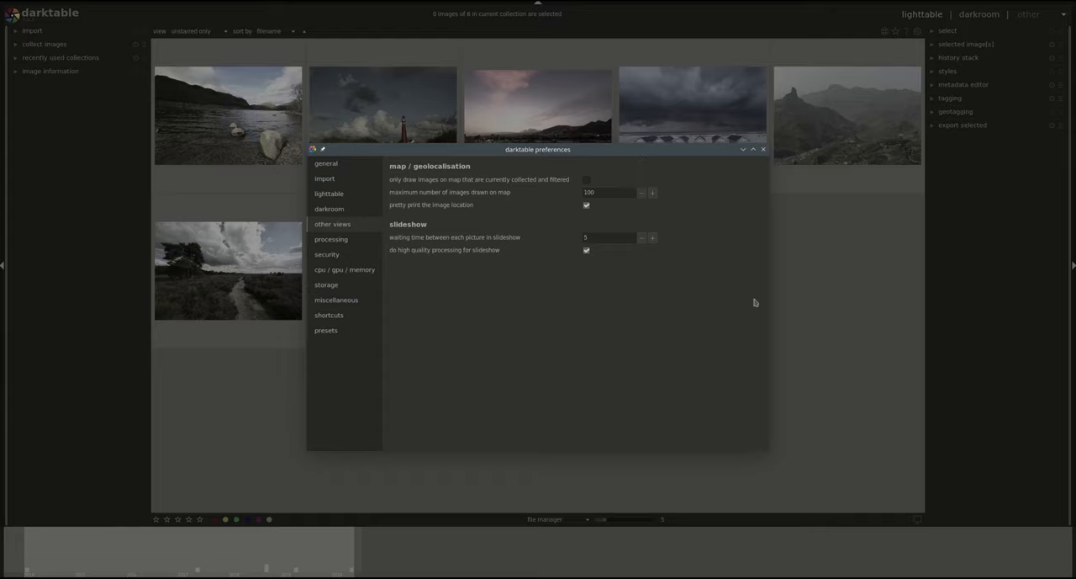
{"action": "mouse_move", "coordinate": [623, 165]}
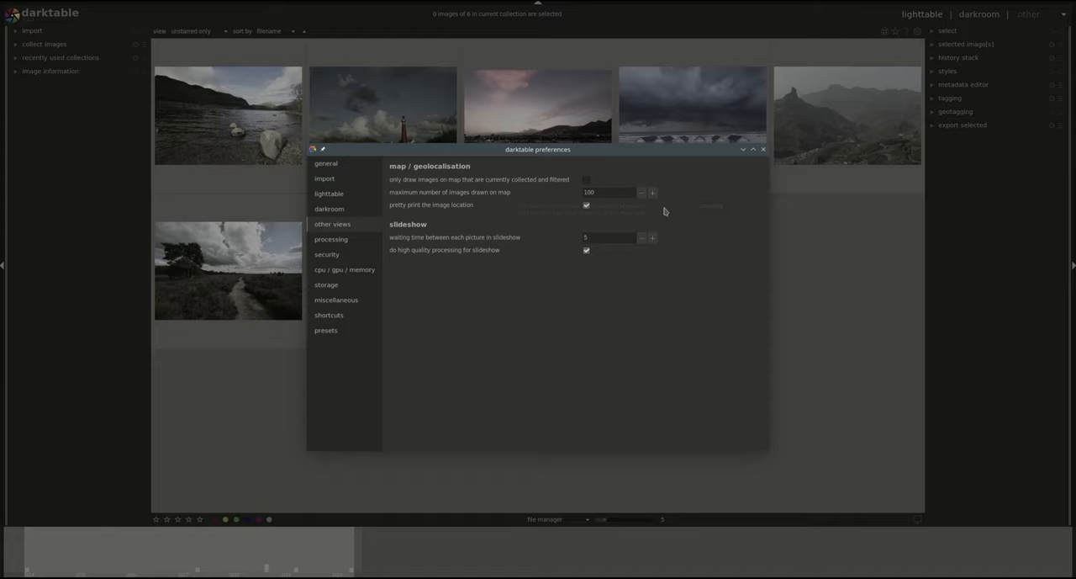
{"action": "left_click", "coordinate": [586, 204]}
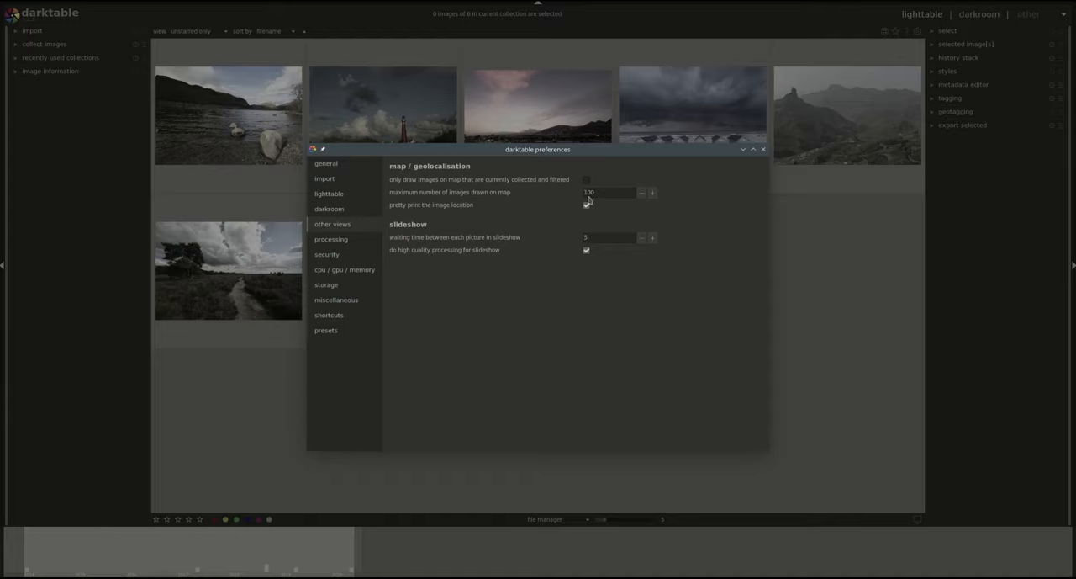
{"action": "left_click", "coordinate": [587, 205]}
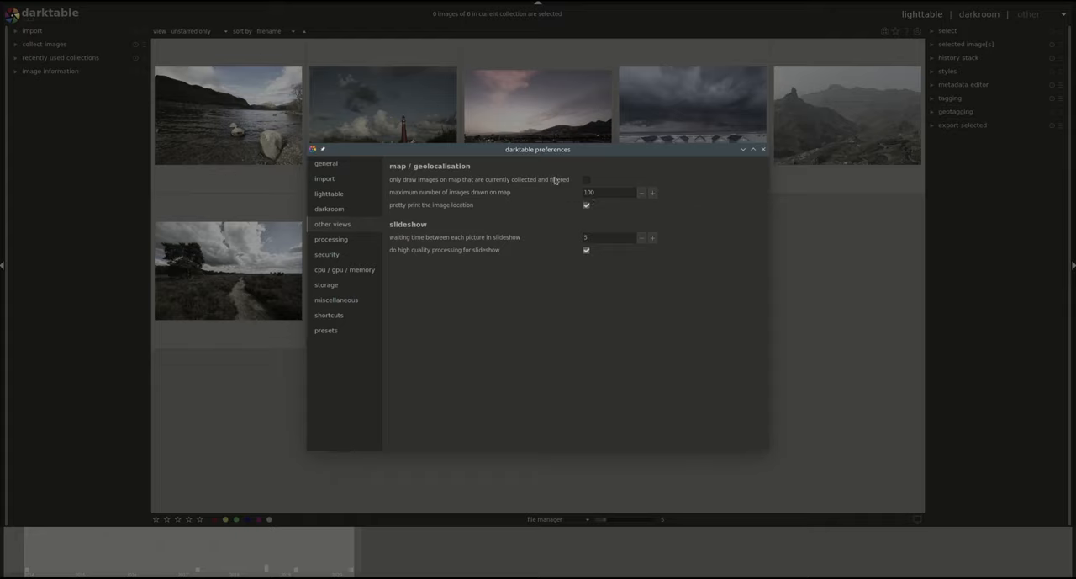
{"action": "mouse_move", "coordinate": [559, 183]}
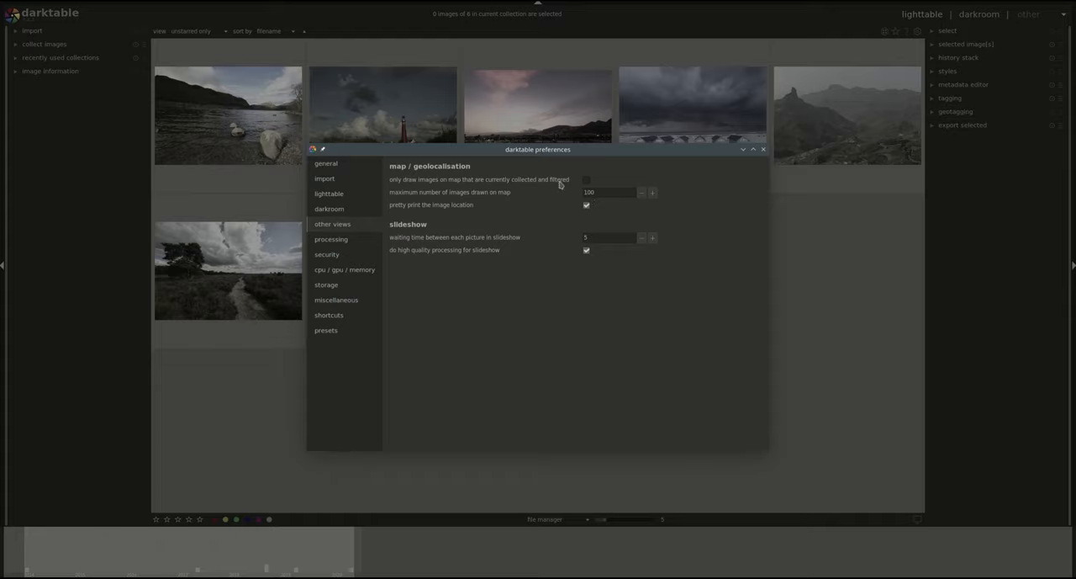
{"action": "mouse_move", "coordinate": [530, 202]}
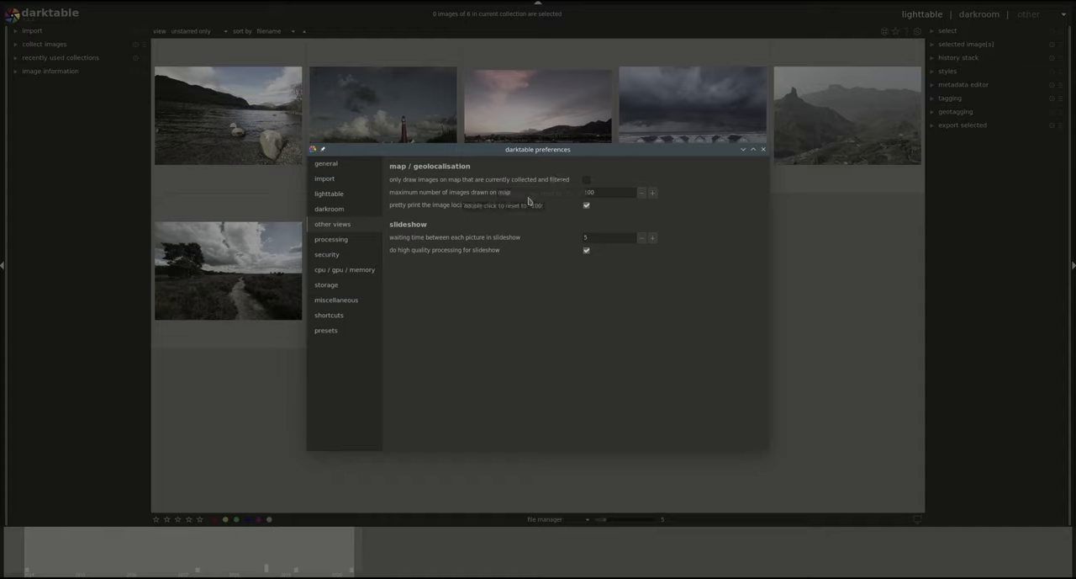
{"action": "mouse_move", "coordinate": [580, 193]}
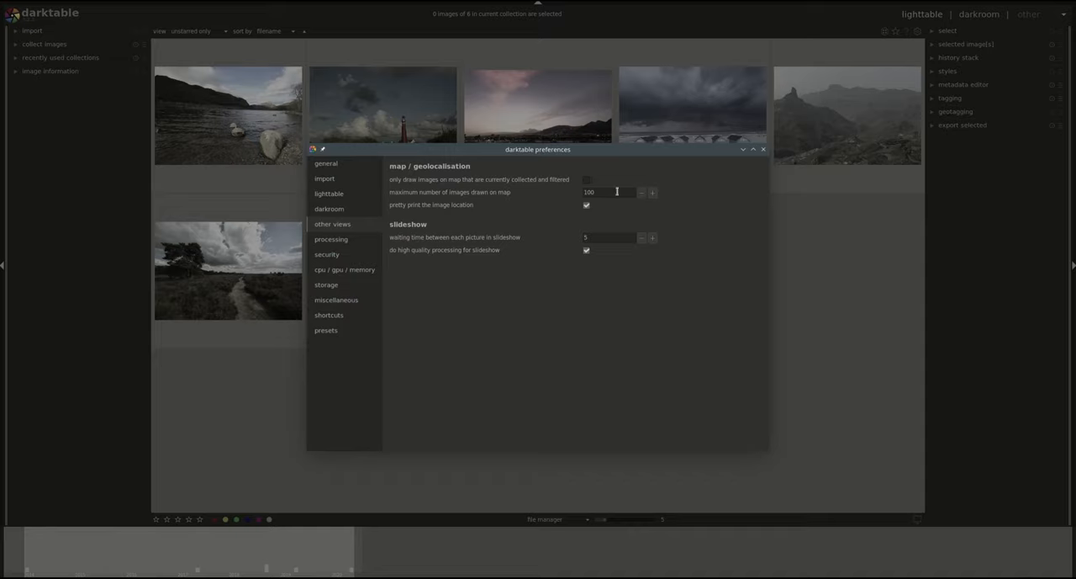
{"action": "mouse_move", "coordinate": [611, 191]}
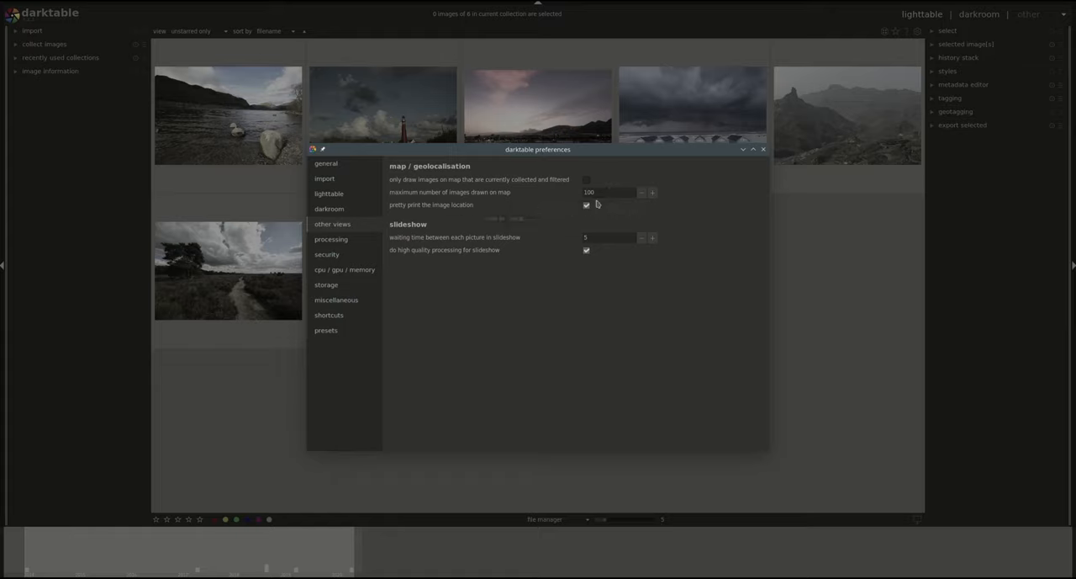
{"action": "mouse_move", "coordinate": [605, 194]}
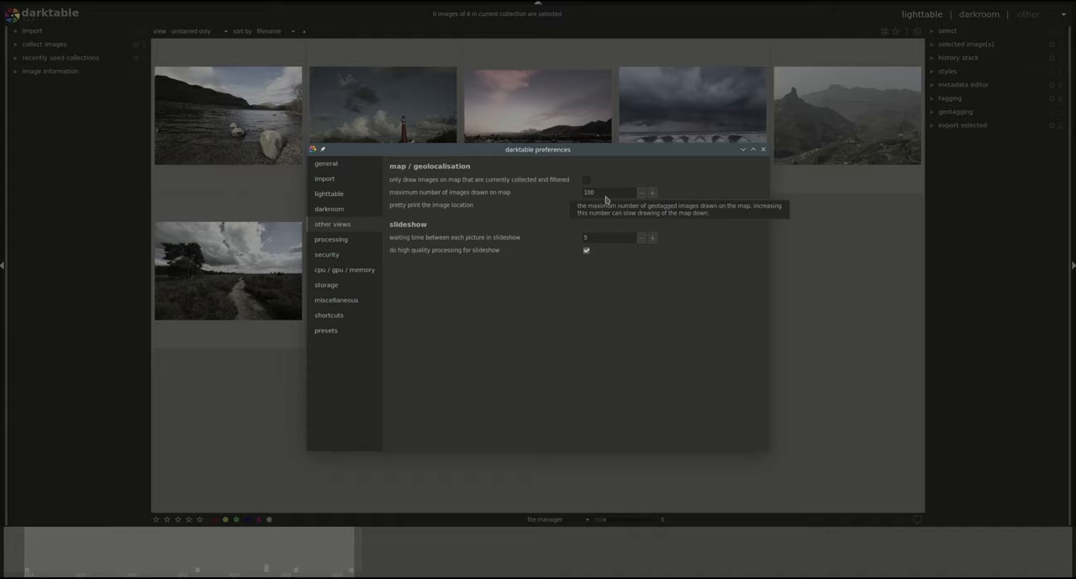
{"action": "mouse_move", "coordinate": [601, 192]}
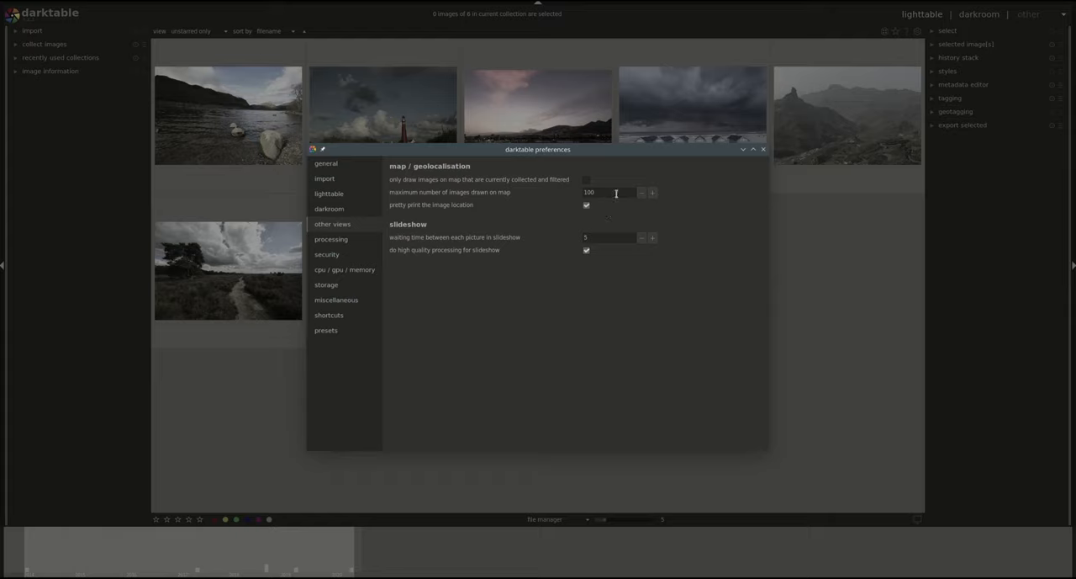
{"action": "mouse_move", "coordinate": [620, 200]}
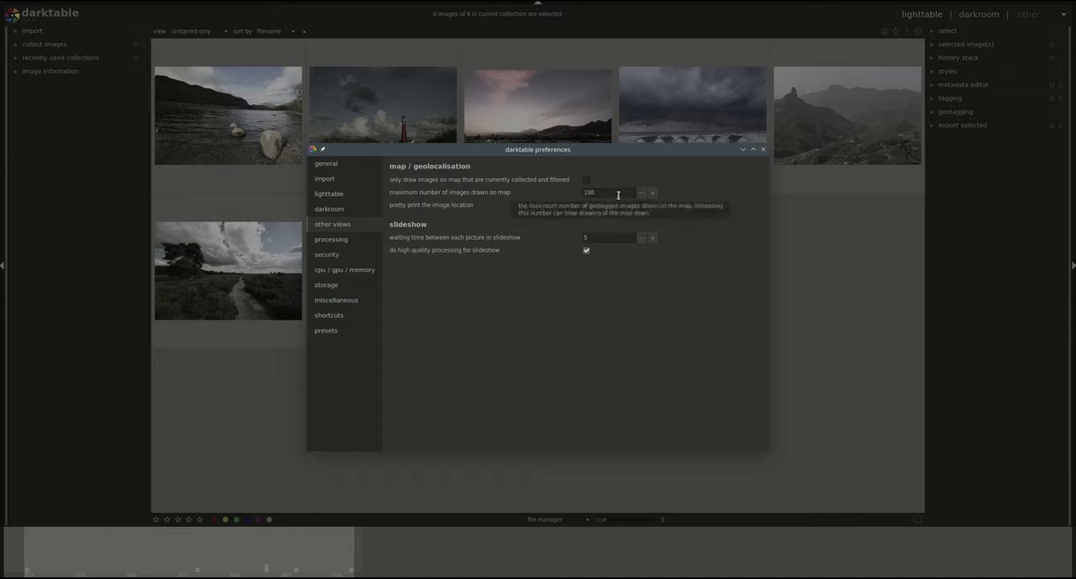
{"action": "mouse_move", "coordinate": [711, 236]}
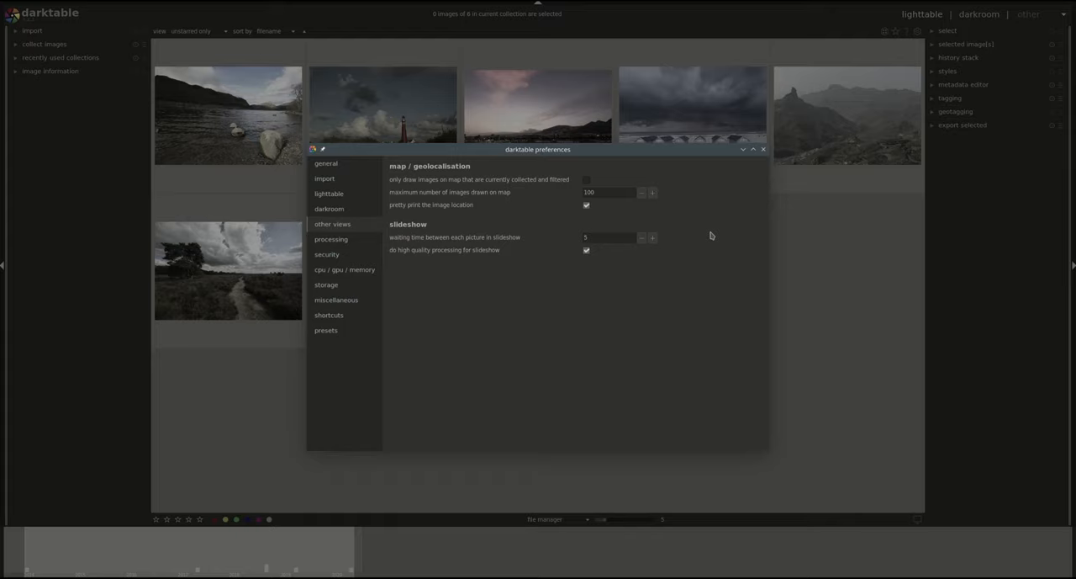
{"action": "mouse_move", "coordinate": [749, 223]}
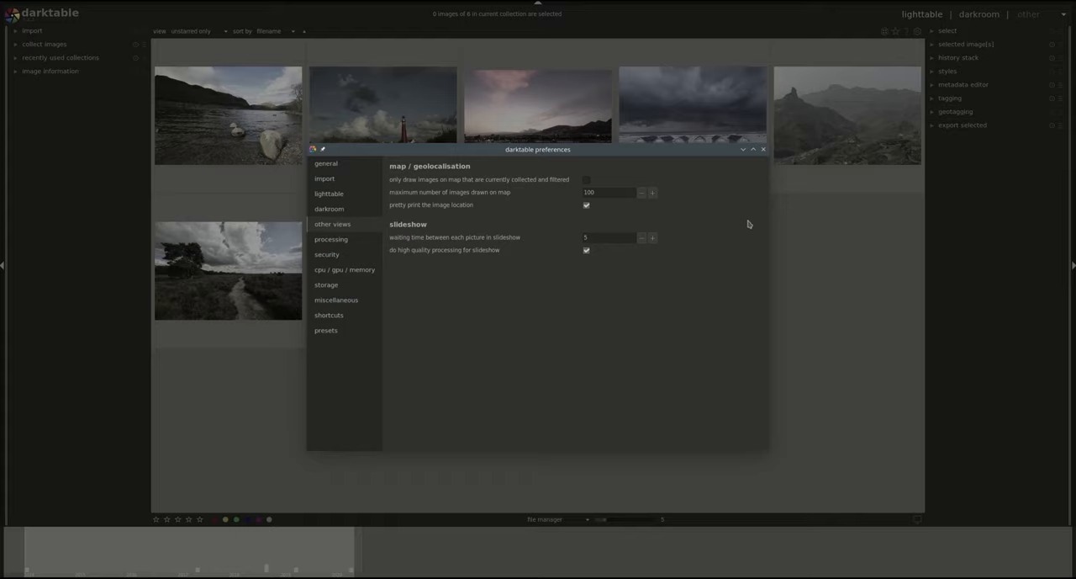
{"action": "mouse_move", "coordinate": [747, 222]}
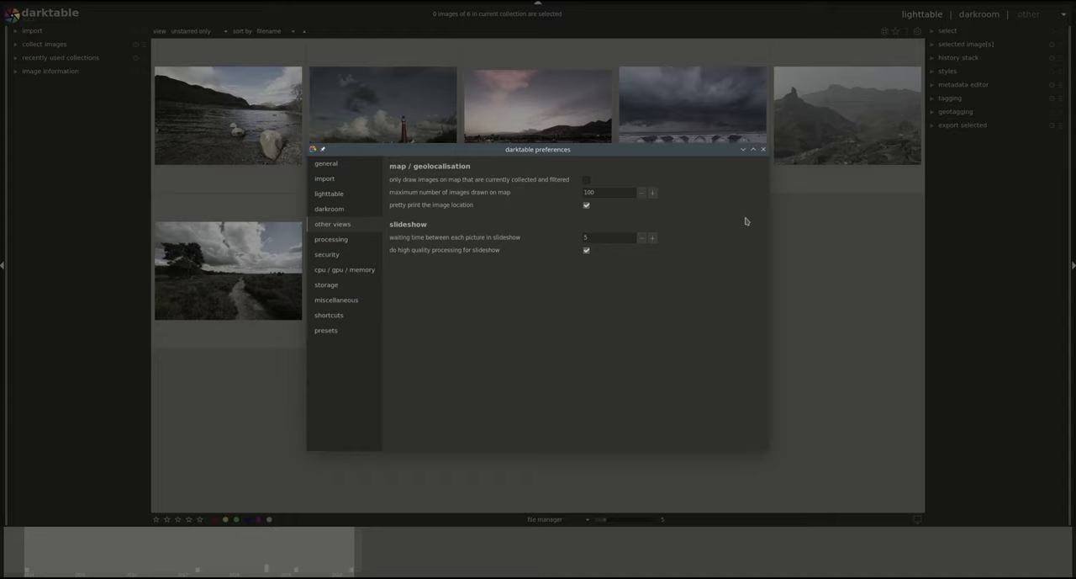
{"action": "mouse_move", "coordinate": [702, 222]}
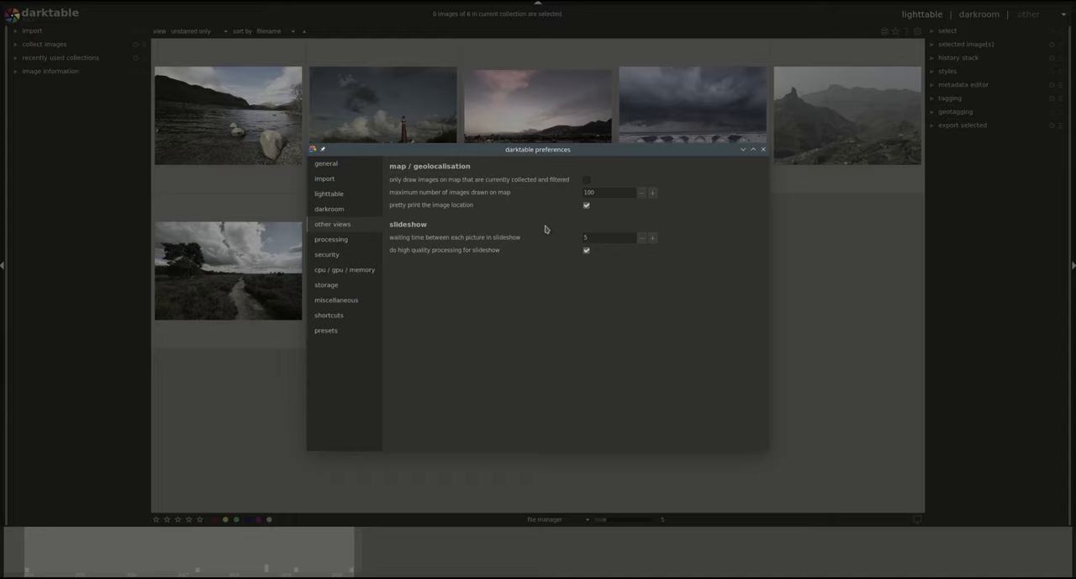
{"action": "mouse_move", "coordinate": [449, 211]}
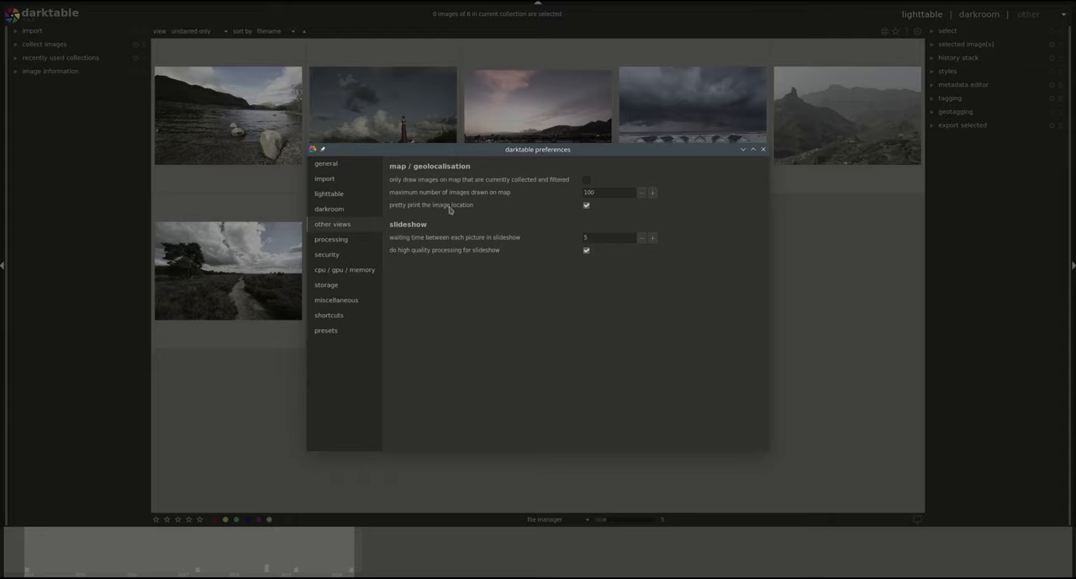
{"action": "mouse_move", "coordinate": [452, 213]}
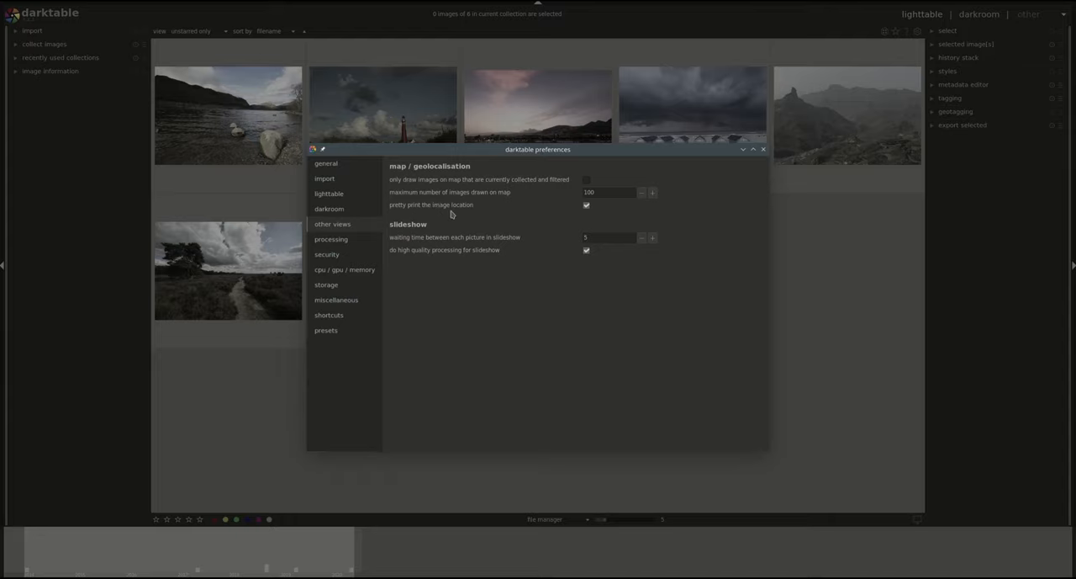
{"action": "mouse_move", "coordinate": [537, 259]}
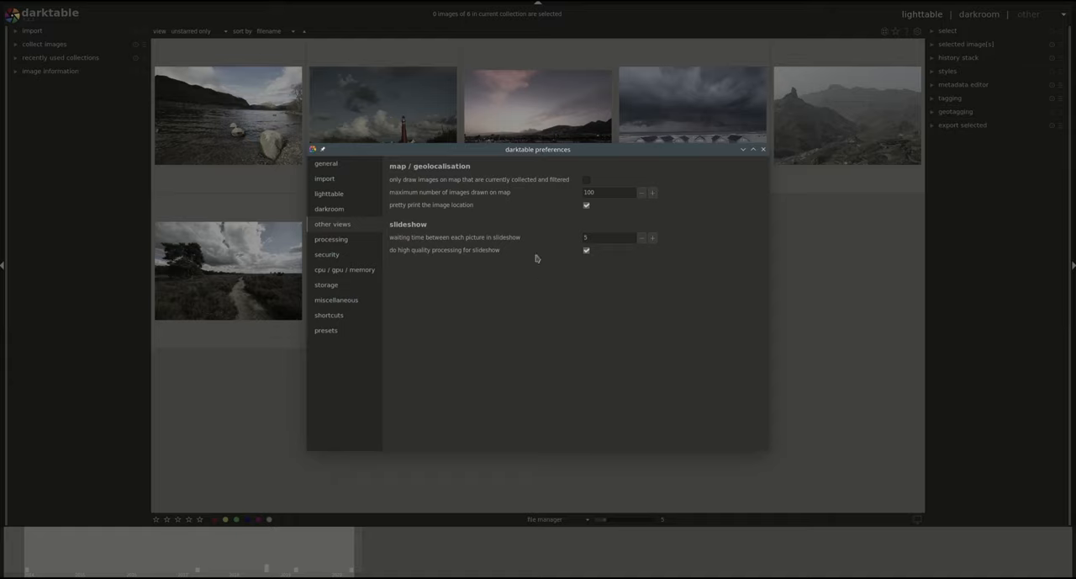
{"action": "mouse_move", "coordinate": [473, 212]}
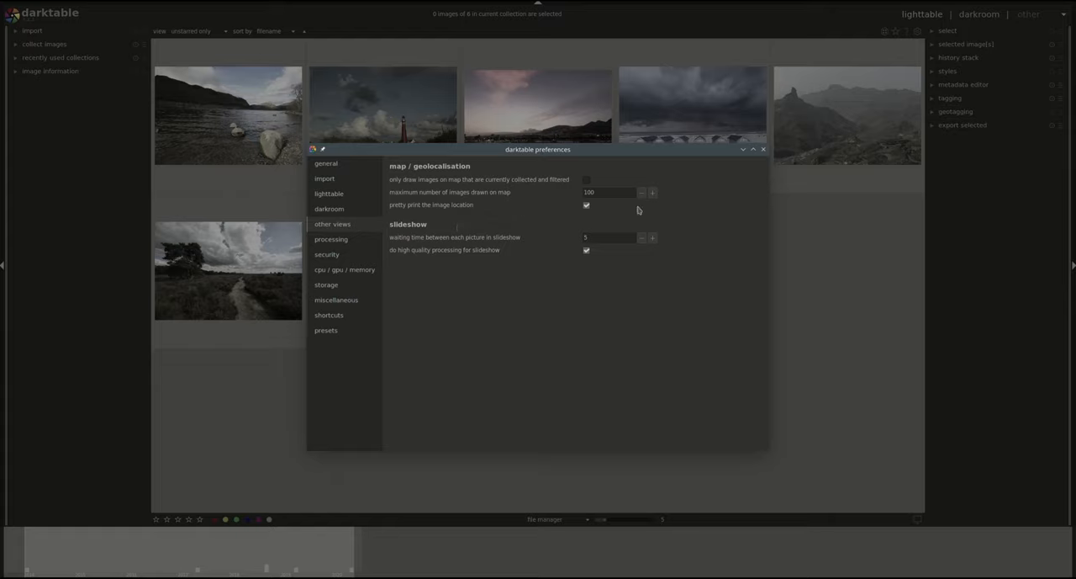
{"action": "mouse_move", "coordinate": [586, 206]}
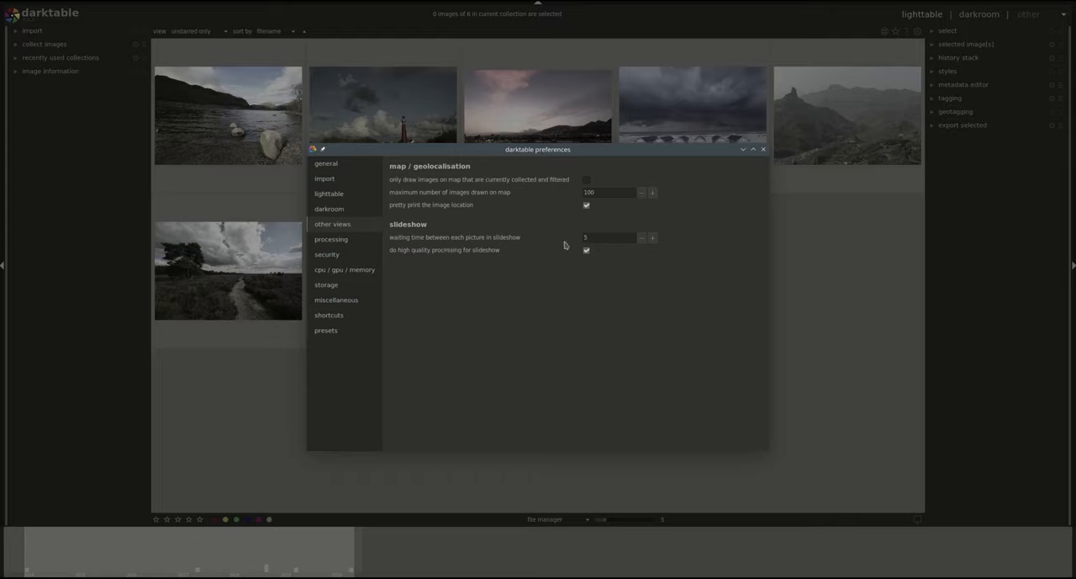
{"action": "mouse_move", "coordinate": [580, 244]}
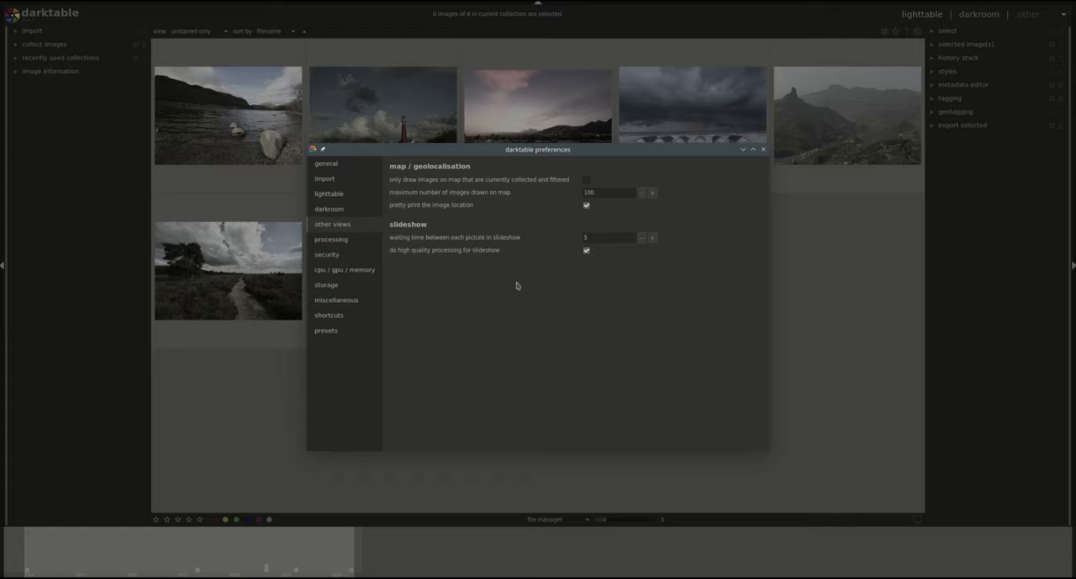
{"action": "mouse_move", "coordinate": [449, 243]}
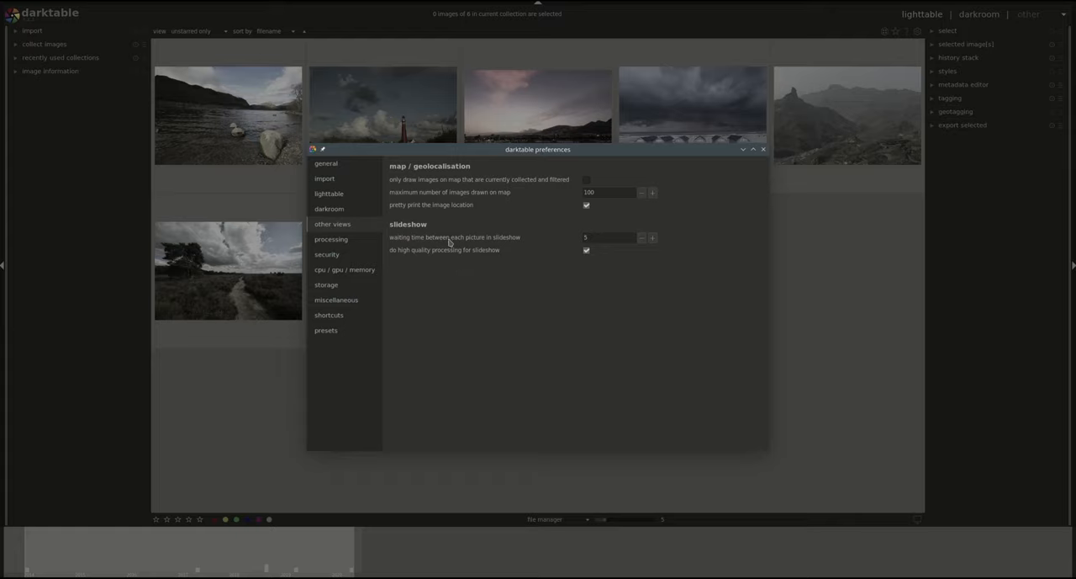
{"action": "mouse_move", "coordinate": [437, 280]}
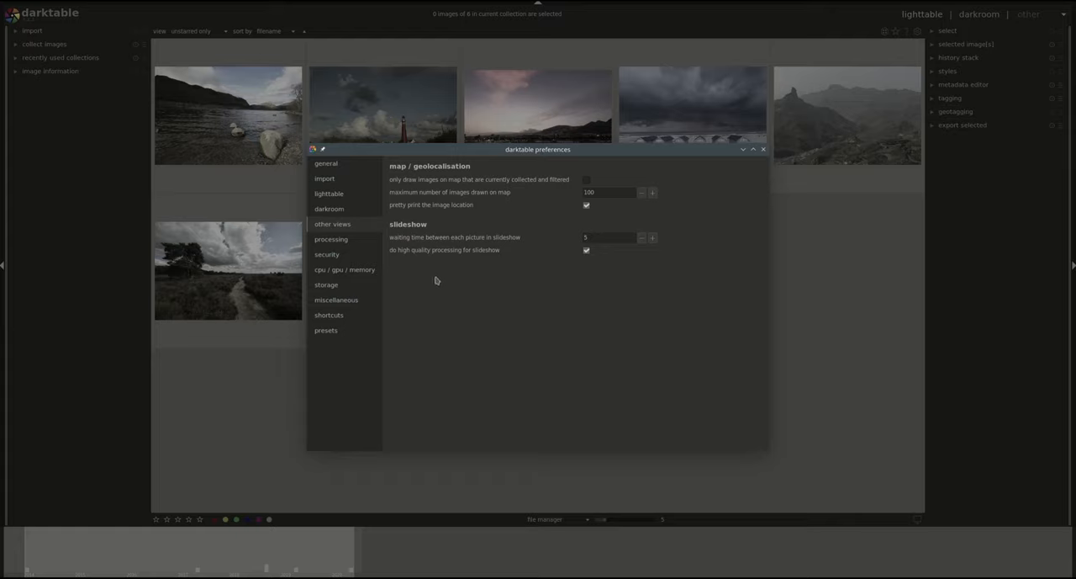
{"action": "mouse_move", "coordinate": [647, 276]}
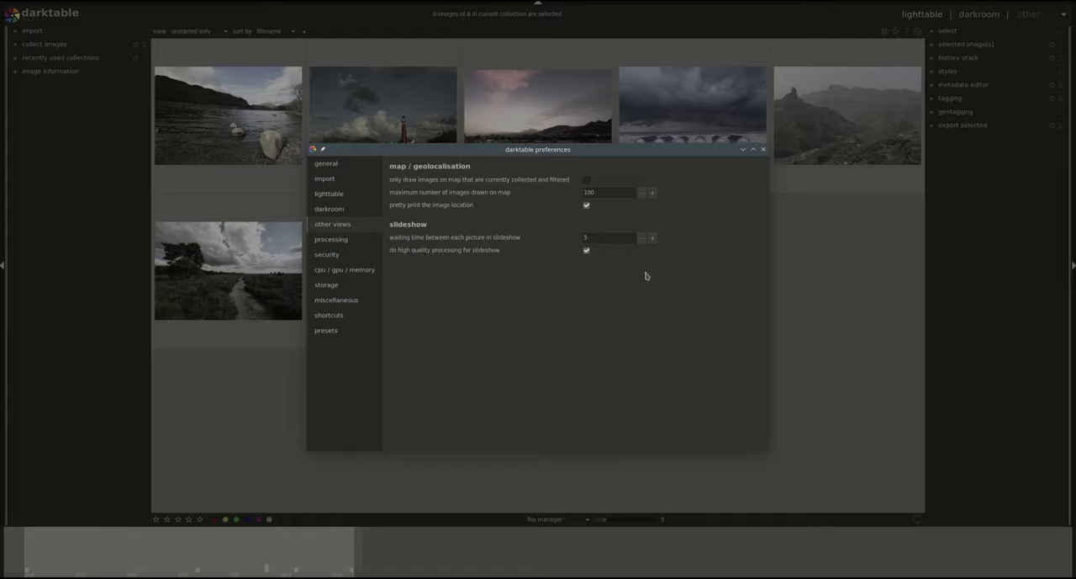
{"action": "mouse_move", "coordinate": [645, 280]}
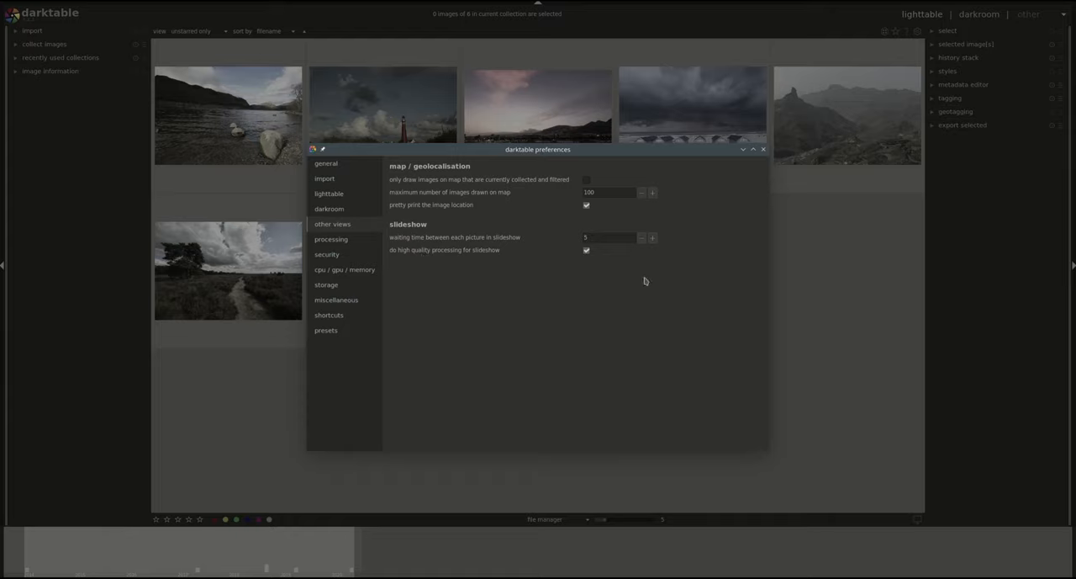
{"action": "mouse_move", "coordinate": [662, 286]}
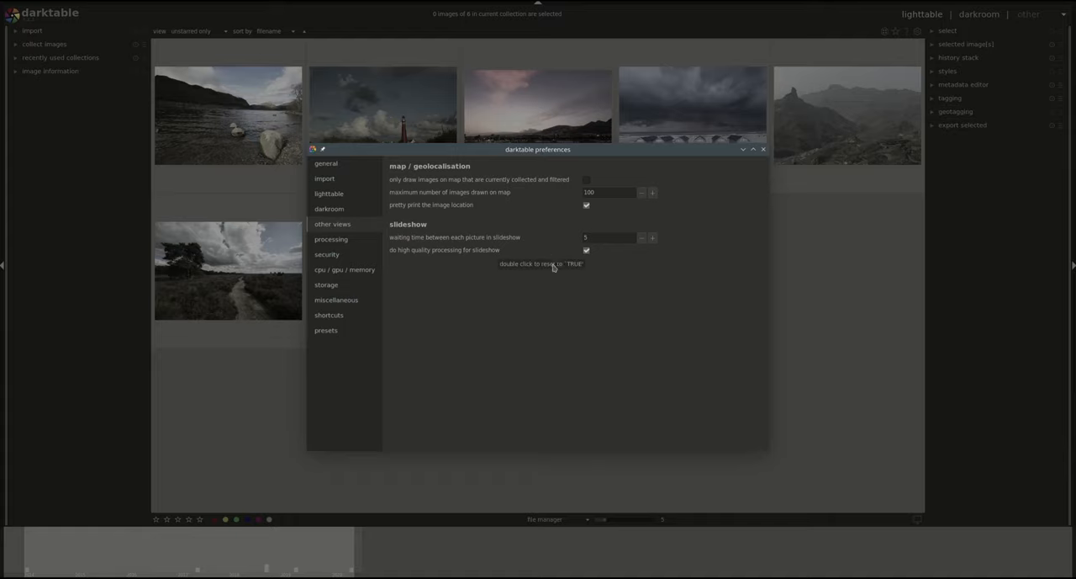
{"action": "mouse_move", "coordinate": [588, 291]}
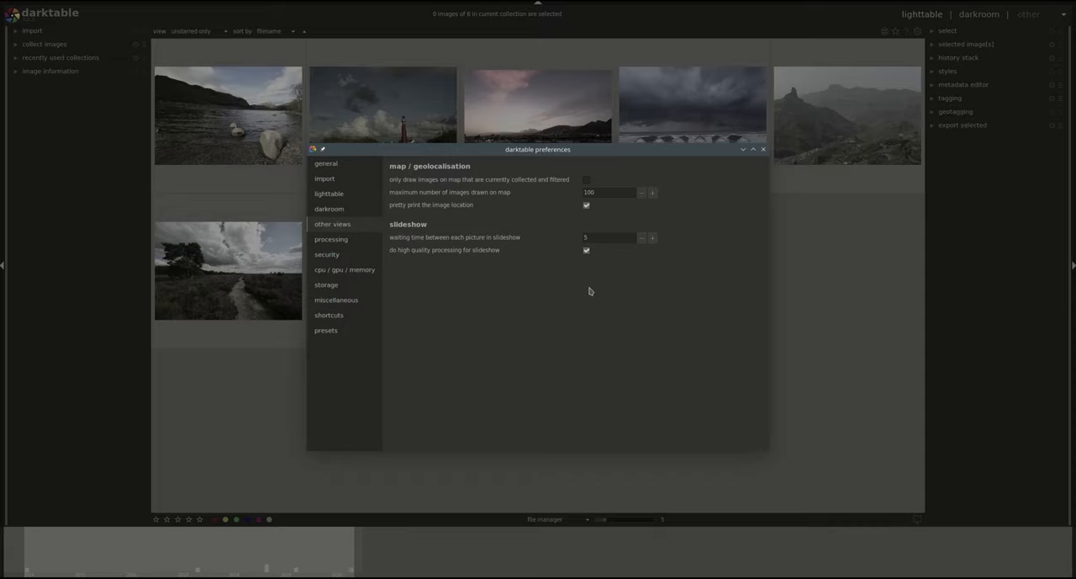
{"action": "mouse_move", "coordinate": [332, 239]}
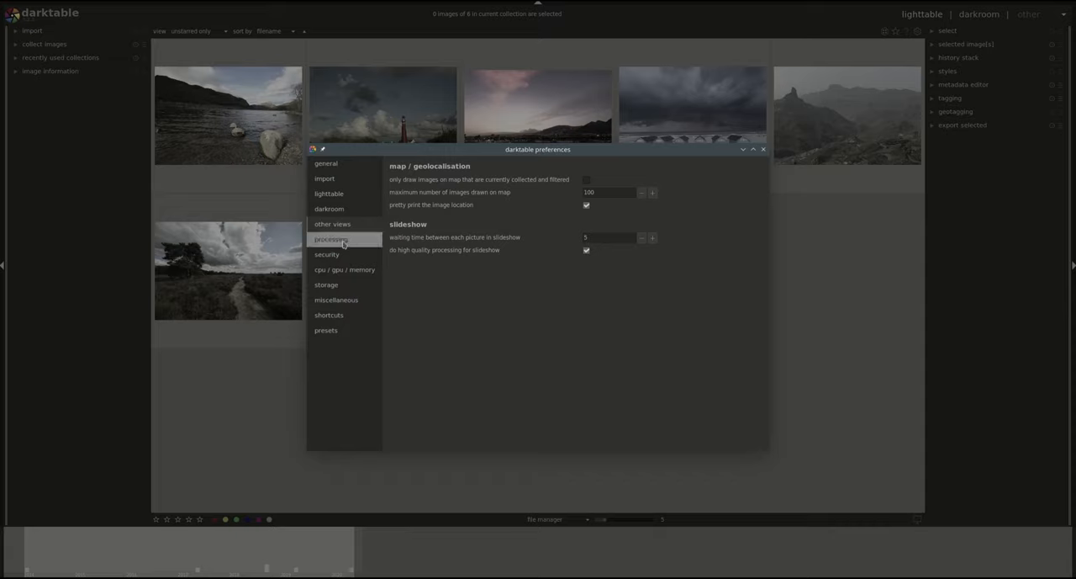
- Review the pixel interpolator choices in processing preferences and keep lanczos3
{"action": "left_click", "coordinate": [330, 239]}
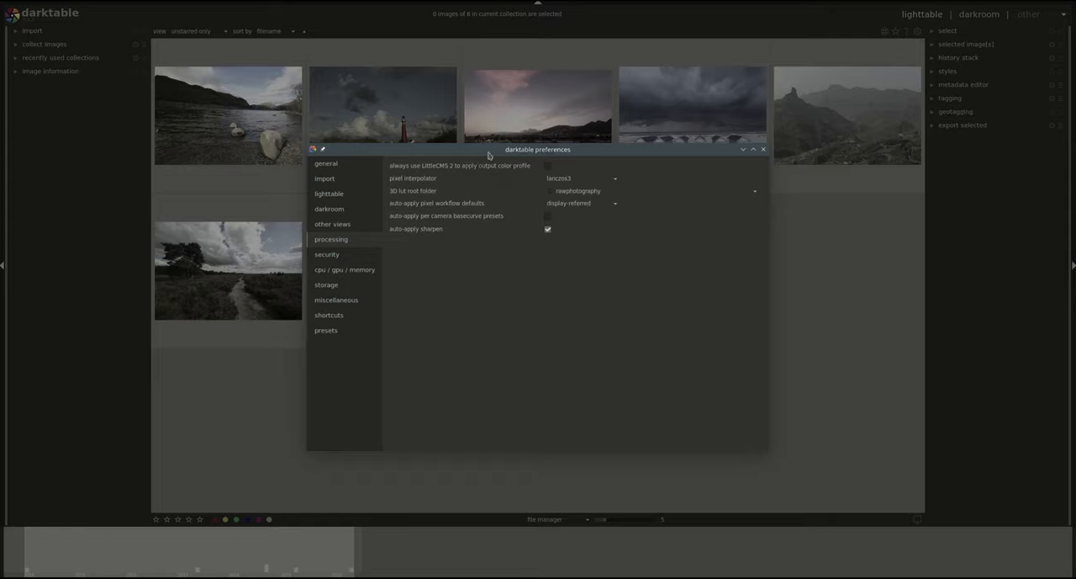
{"action": "mouse_move", "coordinate": [548, 158]}
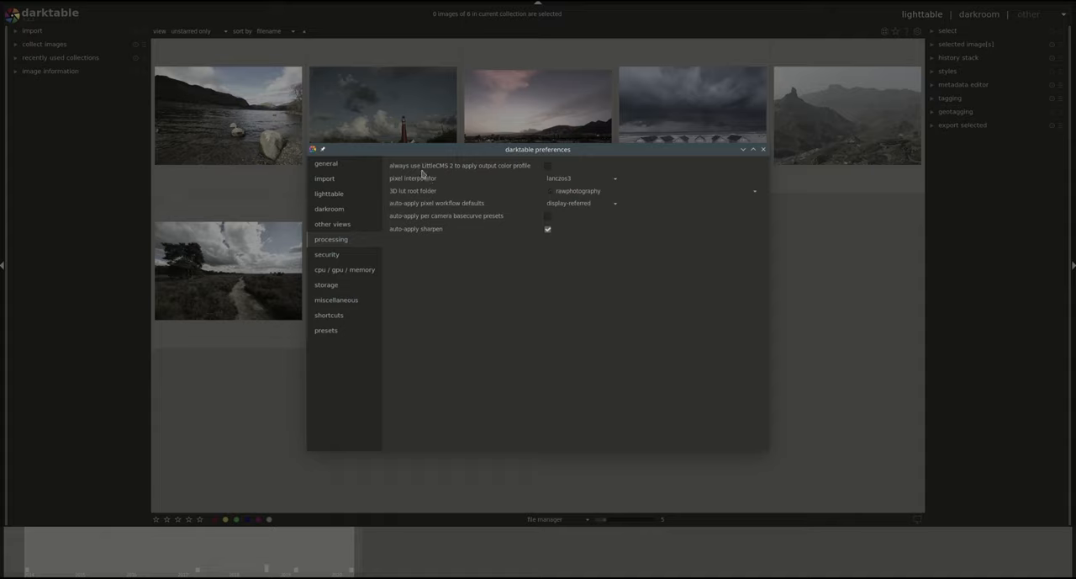
{"action": "mouse_move", "coordinate": [457, 176]}
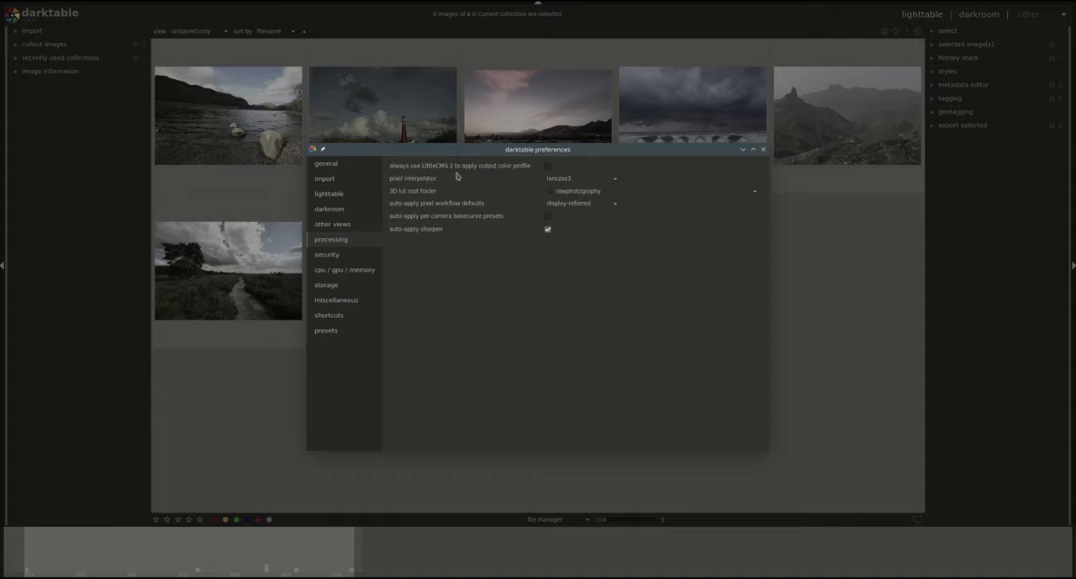
{"action": "mouse_move", "coordinate": [531, 157]}
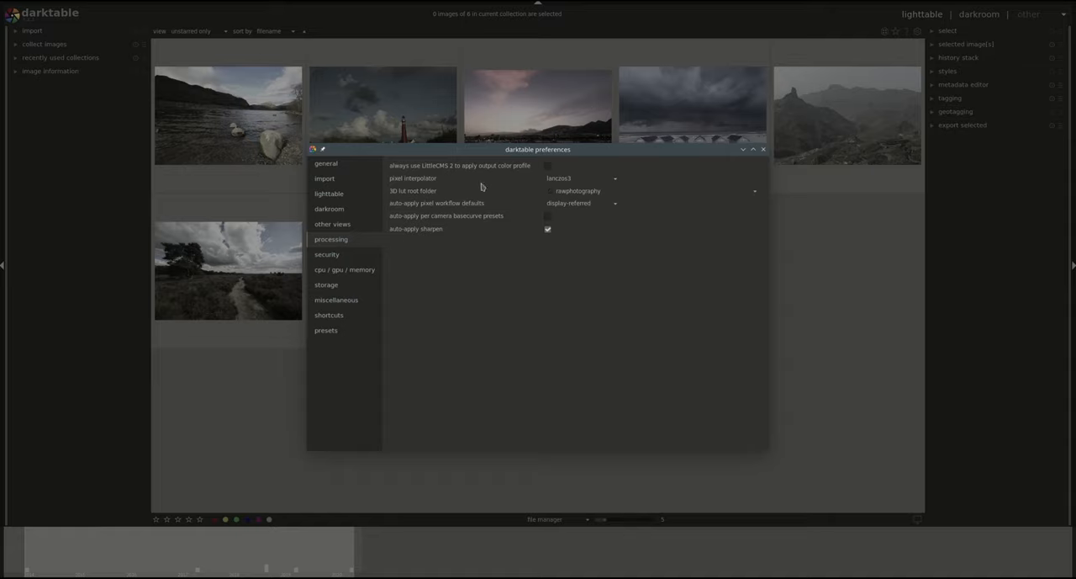
{"action": "mouse_move", "coordinate": [412, 162]}
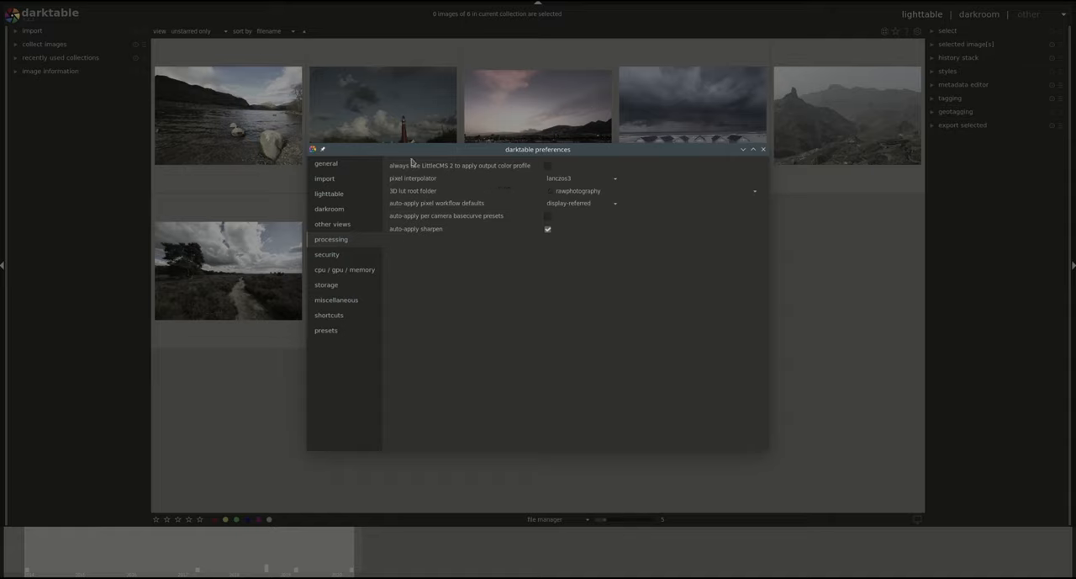
{"action": "mouse_move", "coordinate": [601, 157]}
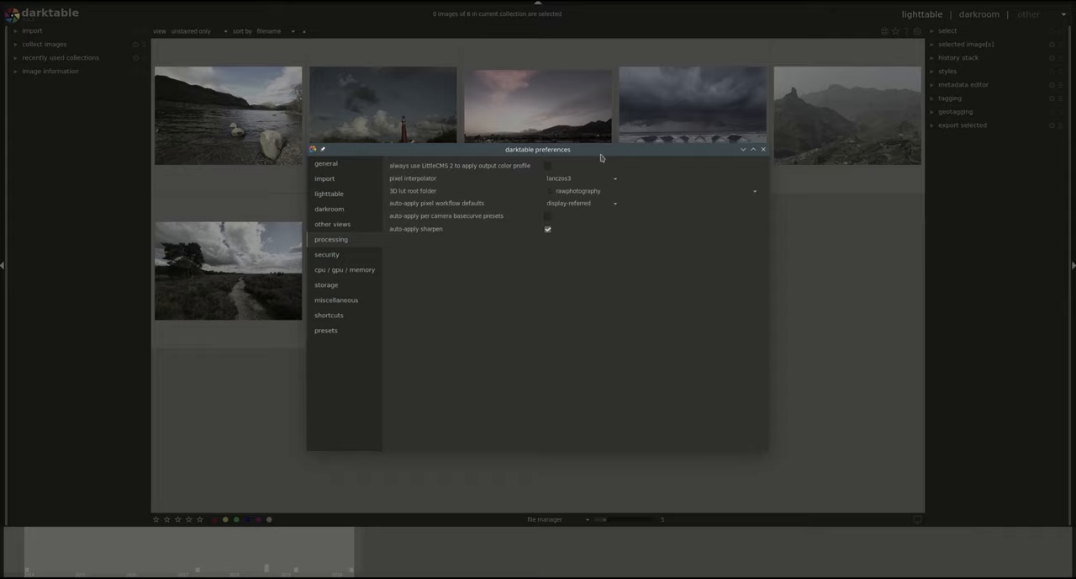
{"action": "mouse_move", "coordinate": [688, 368]}
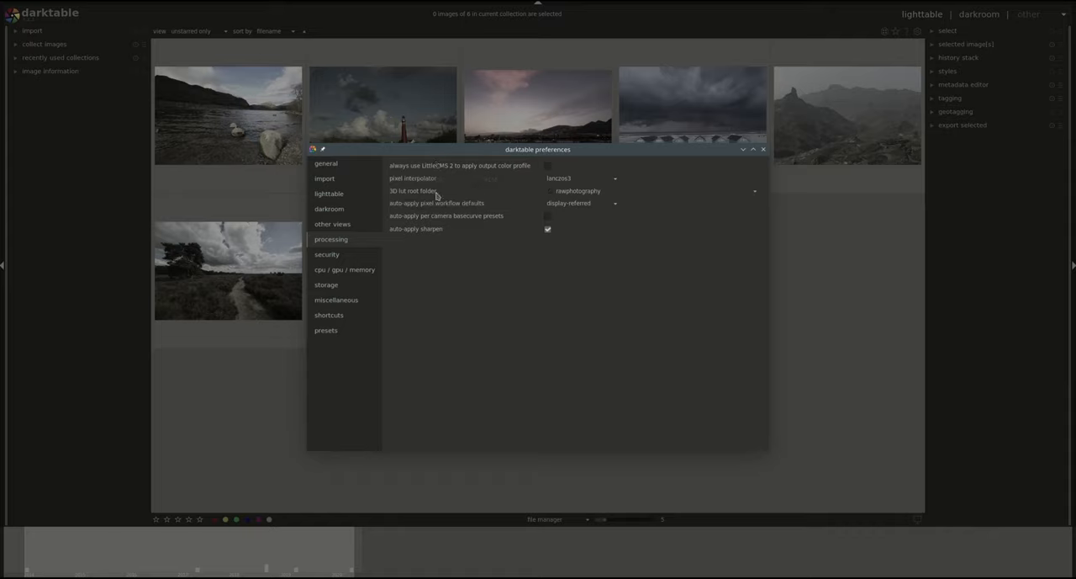
{"action": "left_click", "coordinate": [581, 177]}
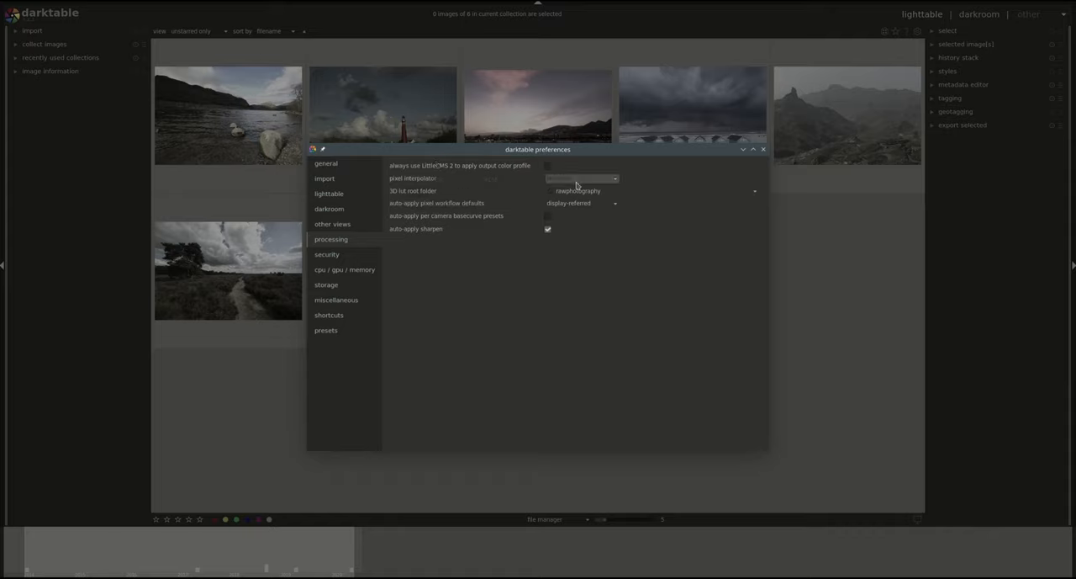
{"action": "left_click", "coordinate": [580, 177]}
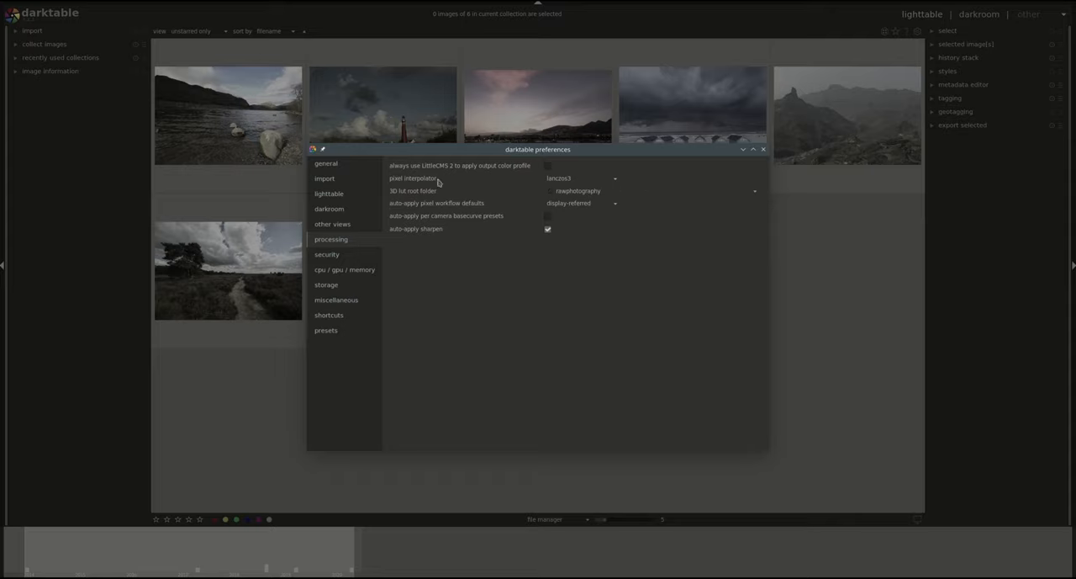
{"action": "mouse_move", "coordinate": [708, 229]}
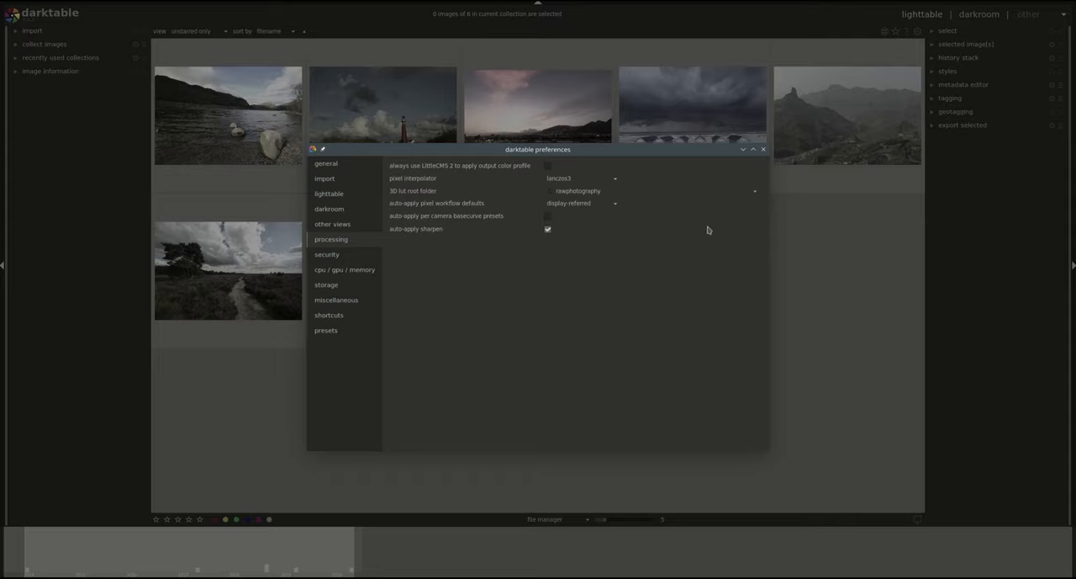
{"action": "left_click", "coordinate": [580, 178]}
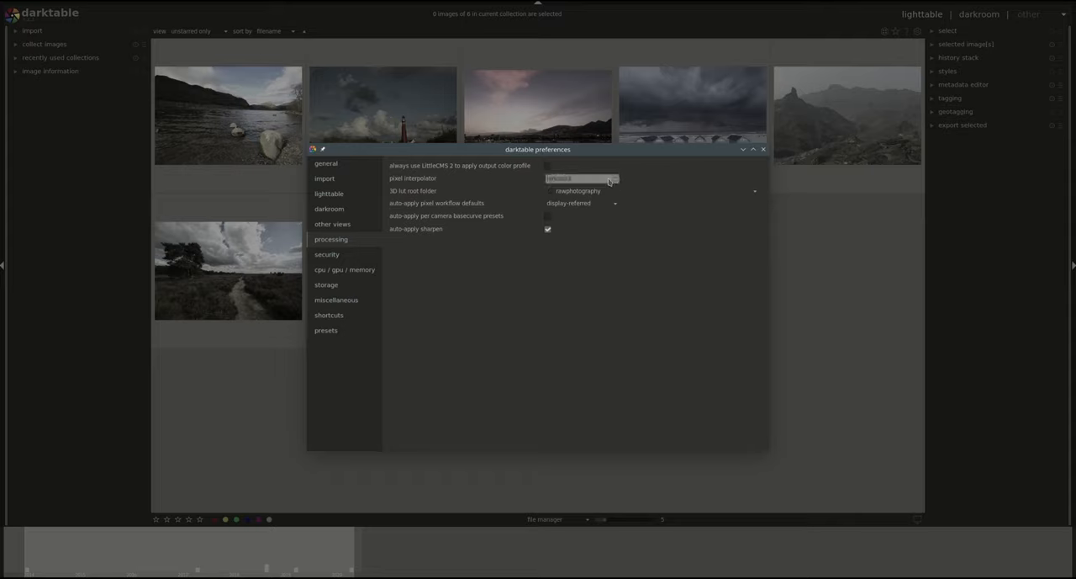
{"action": "left_click", "coordinate": [581, 177]}
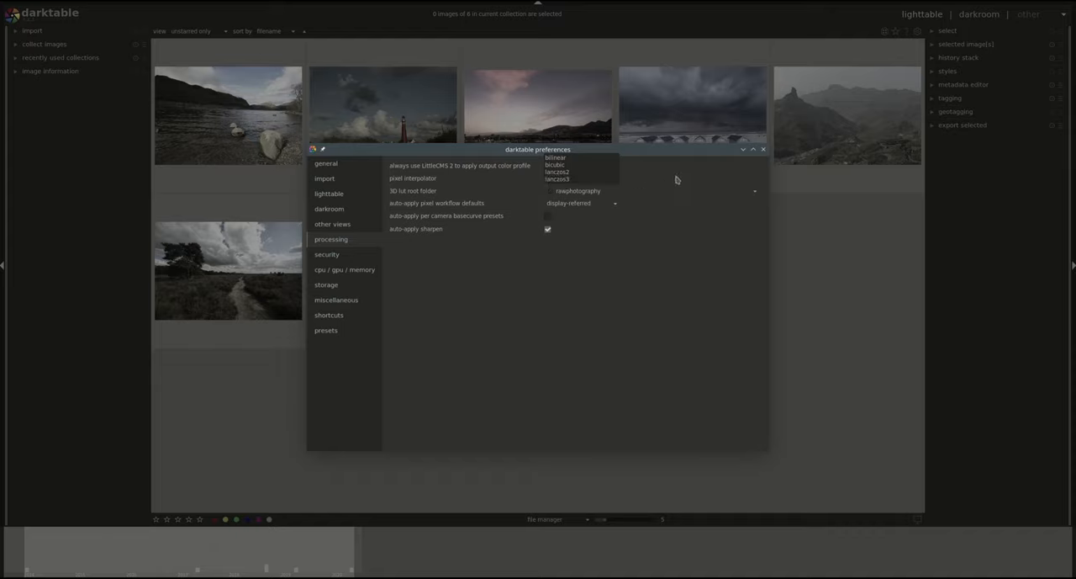
{"action": "left_click", "coordinate": [557, 179]}
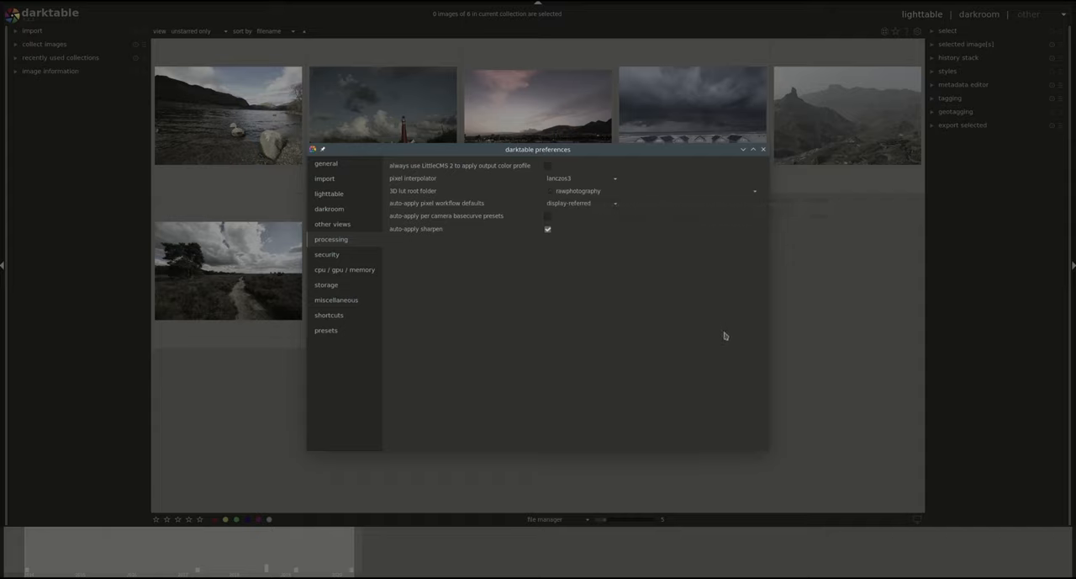
{"action": "mouse_move", "coordinate": [626, 161]}
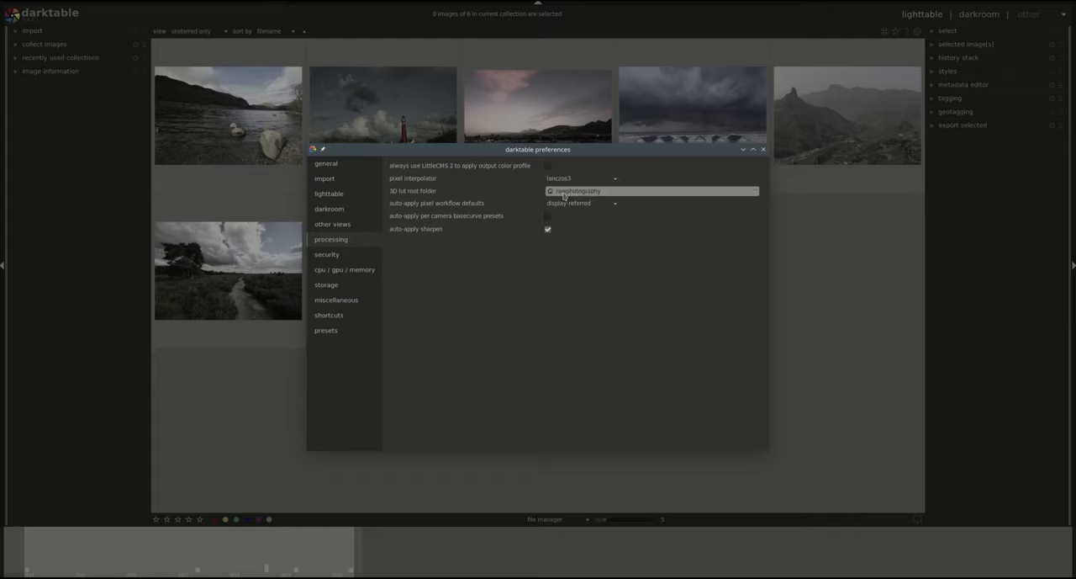
{"action": "mouse_move", "coordinate": [595, 191]}
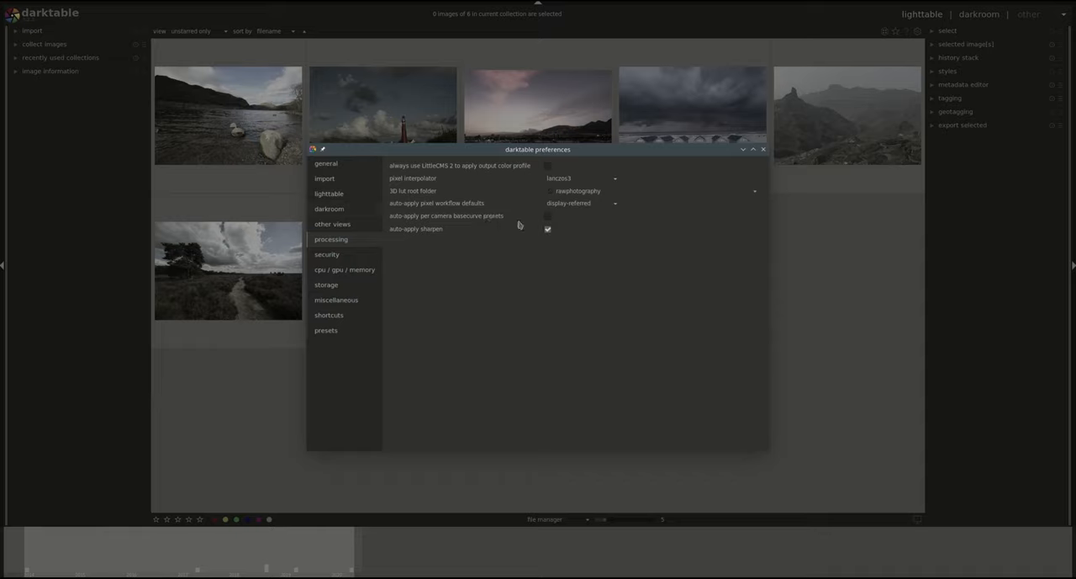
{"action": "mouse_move", "coordinate": [450, 200]}
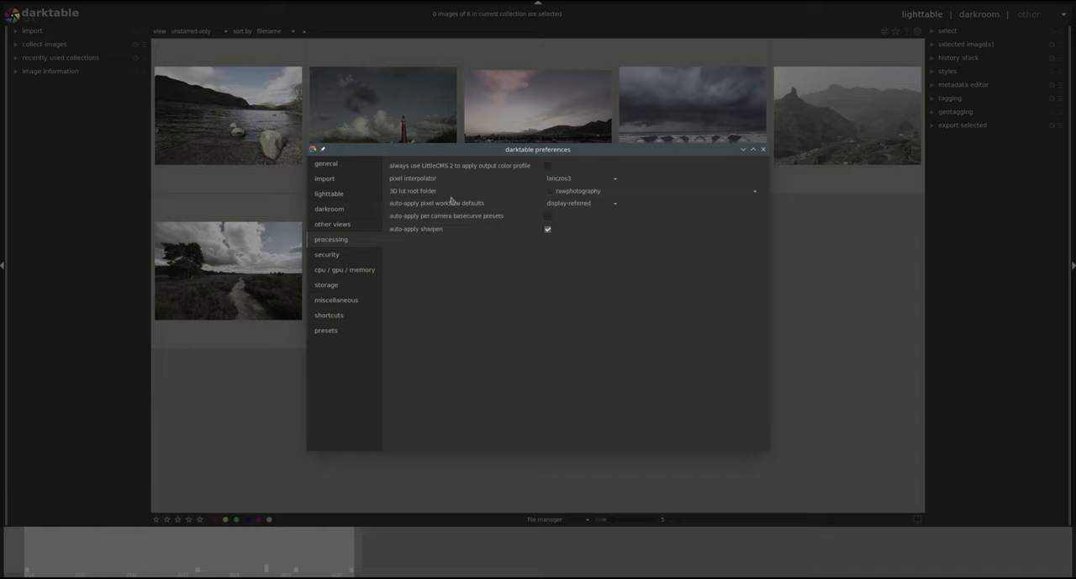
{"action": "mouse_move", "coordinate": [634, 313]}
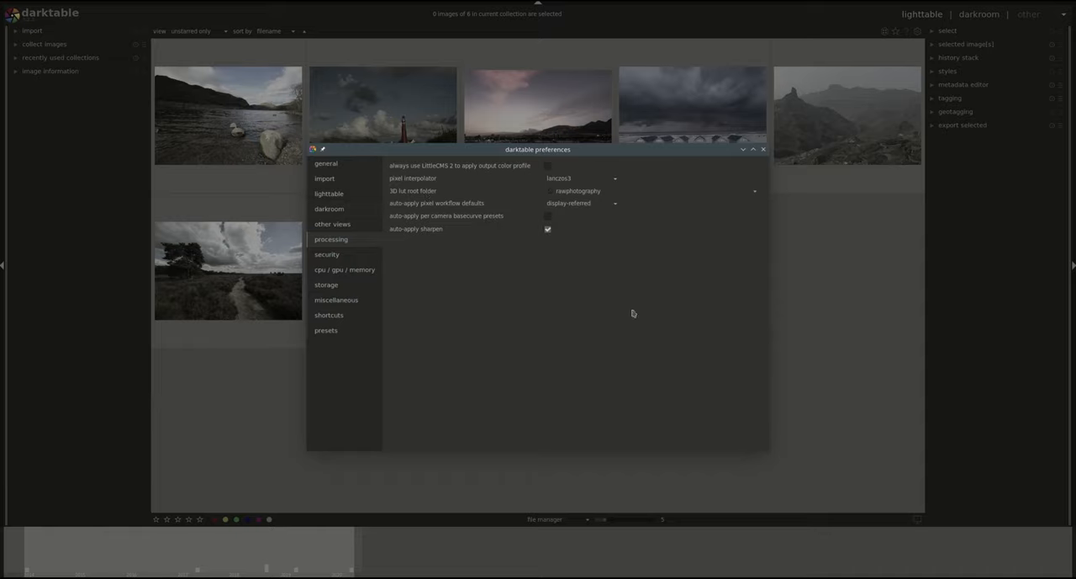
{"action": "mouse_move", "coordinate": [692, 302]}
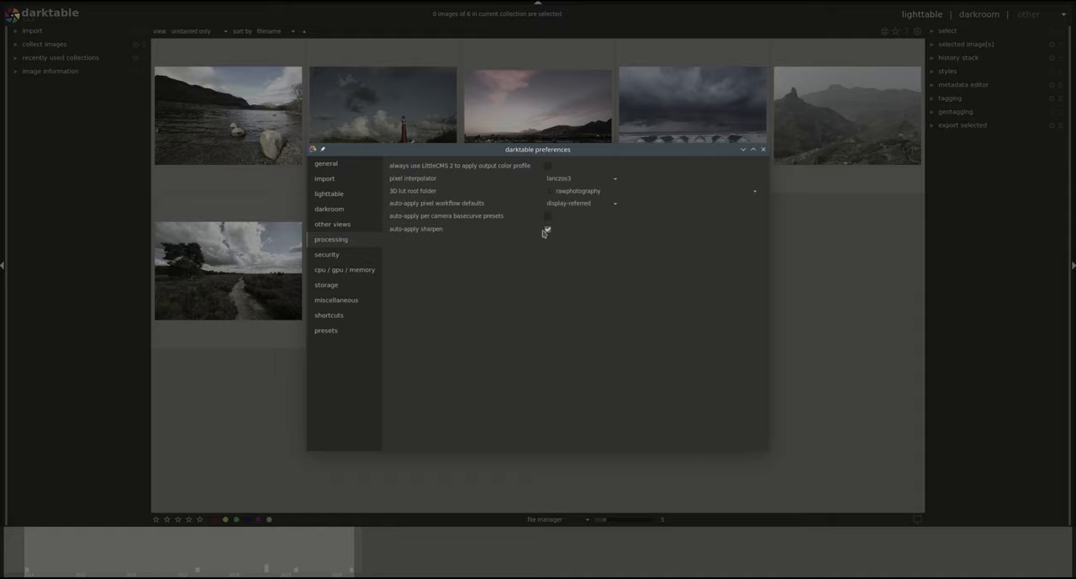
- Leave the processing preferences unchanged with lanczos3 and display-referred defaults
{"action": "left_click", "coordinate": [547, 229]}
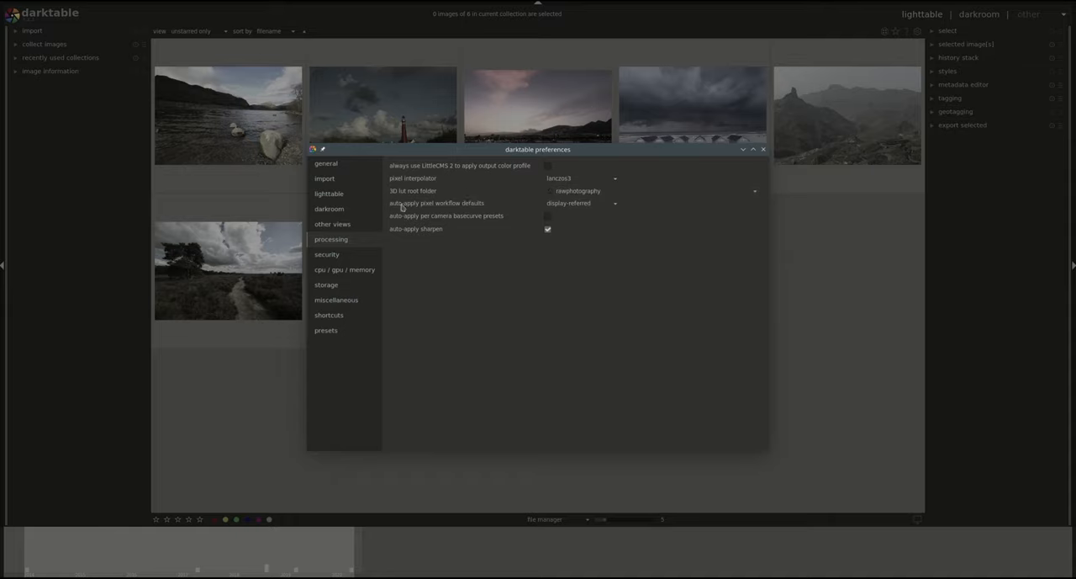
{"action": "mouse_move", "coordinate": [485, 206]}
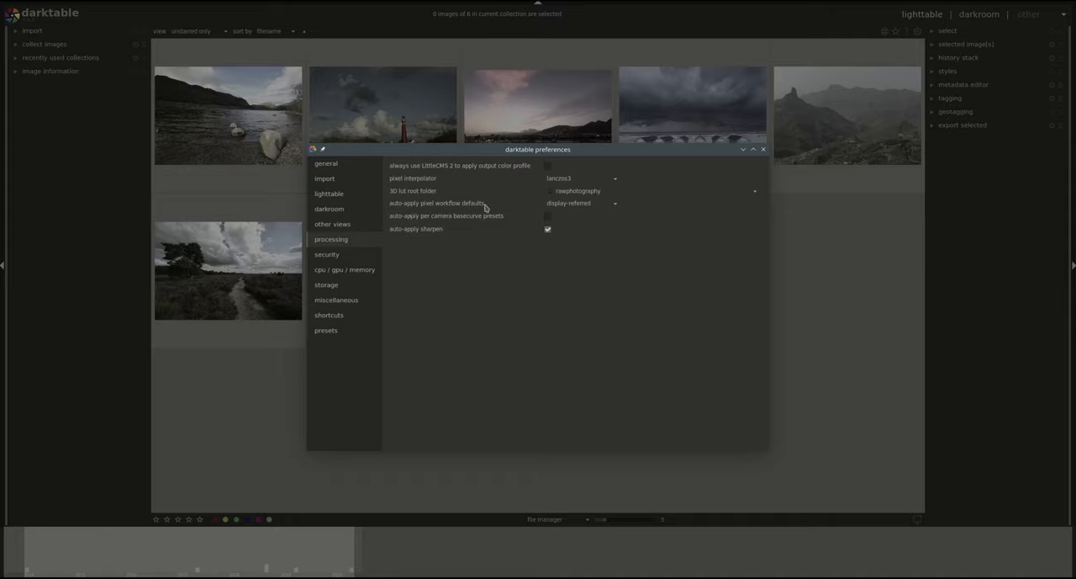
{"action": "mouse_move", "coordinate": [485, 206]}
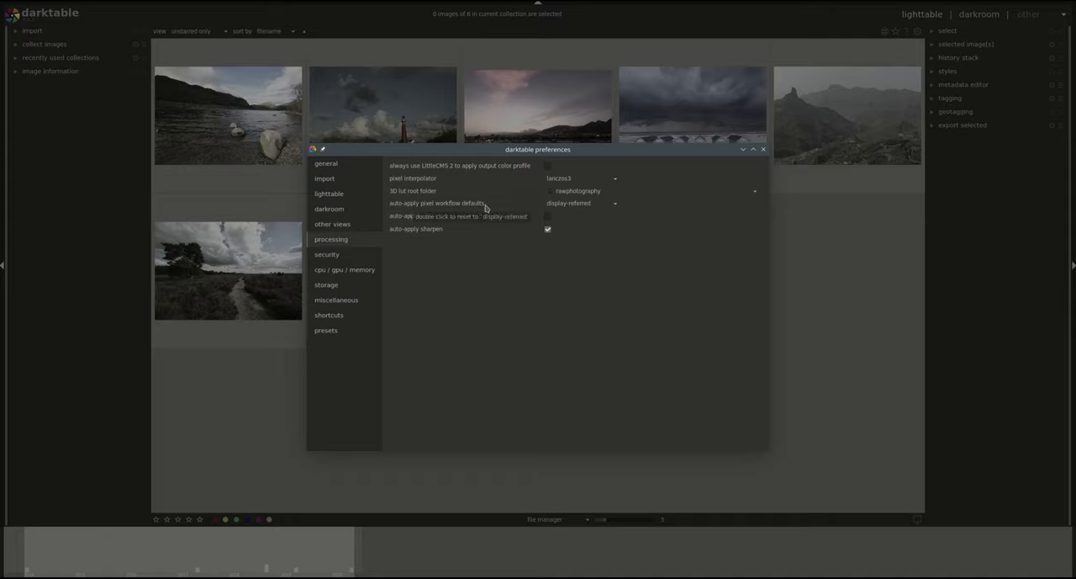
{"action": "mouse_move", "coordinate": [600, 219]}
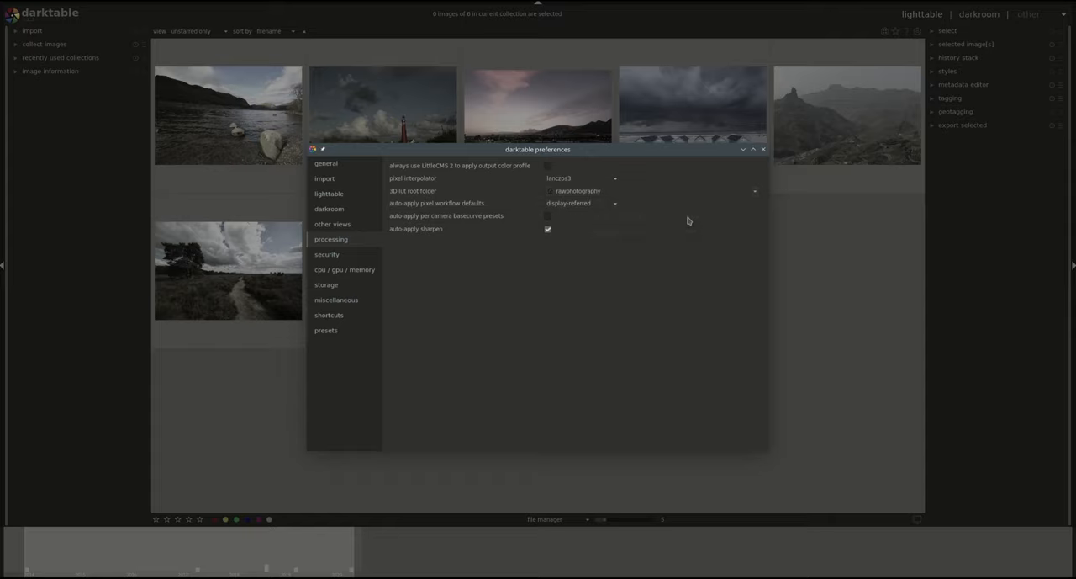
{"action": "mouse_move", "coordinate": [715, 236]}
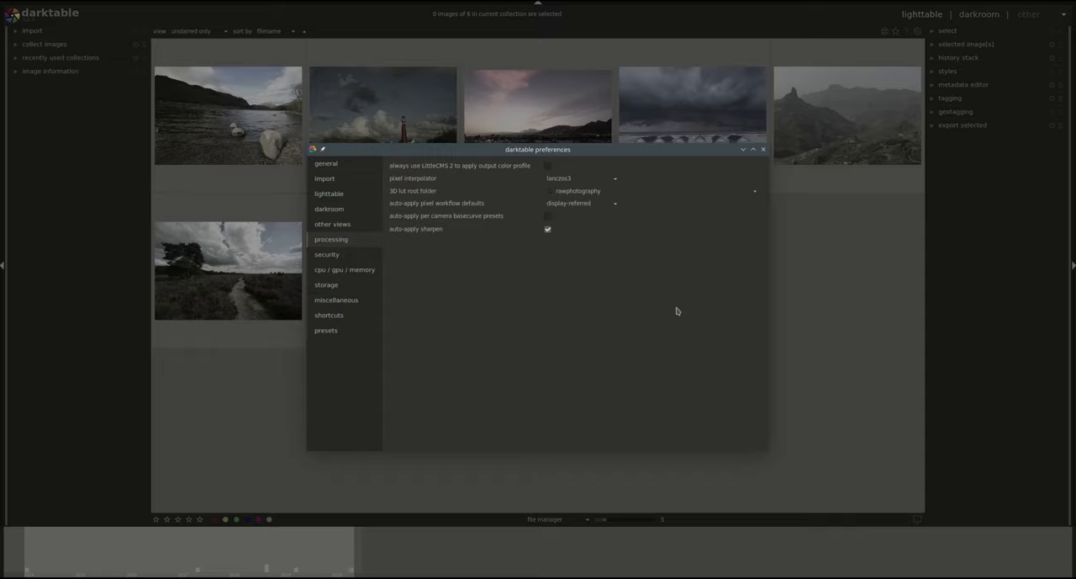
- Set the auto-apply pixel workflow defaults to scene-referred
{"action": "left_click", "coordinate": [580, 202]}
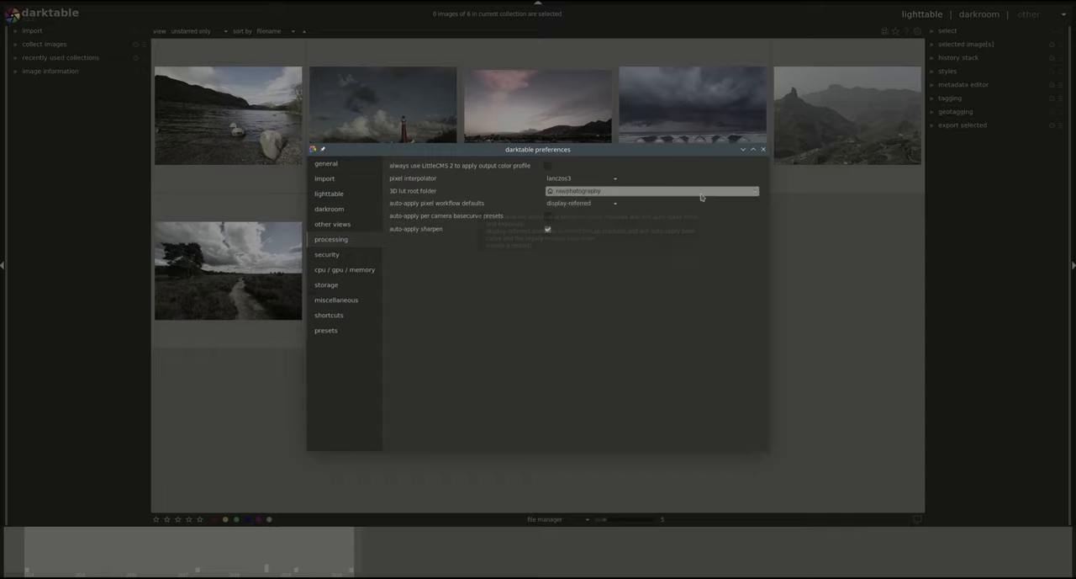
{"action": "left_click", "coordinate": [580, 202]}
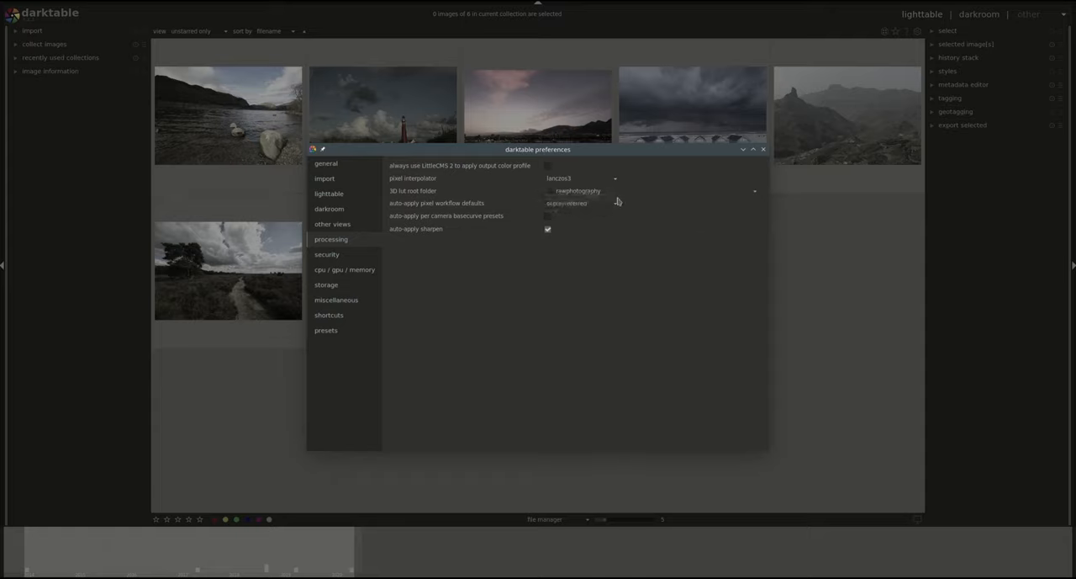
{"action": "left_click", "coordinate": [580, 202]}
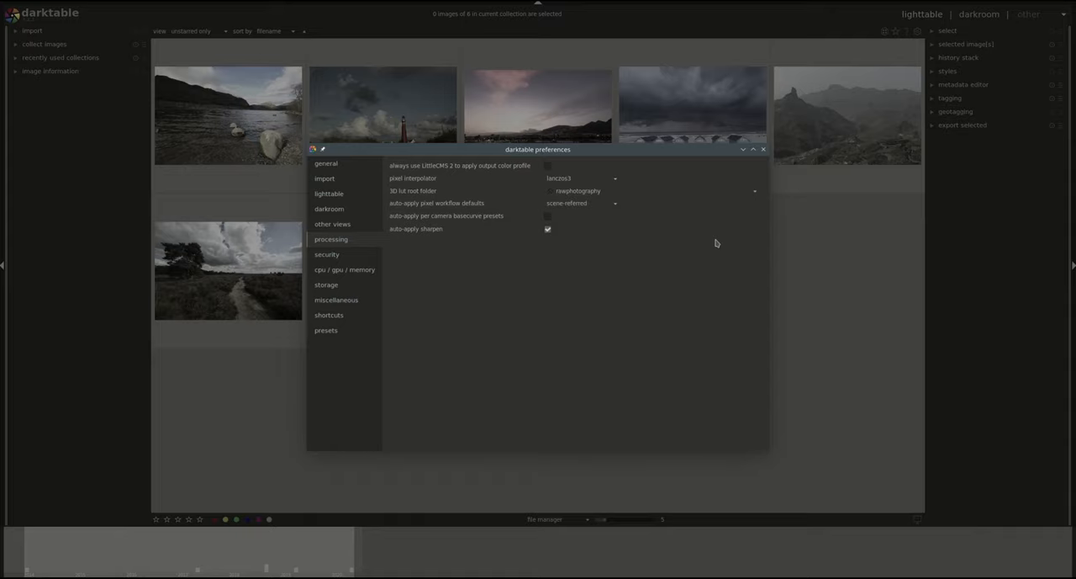
{"action": "mouse_move", "coordinate": [646, 236]}
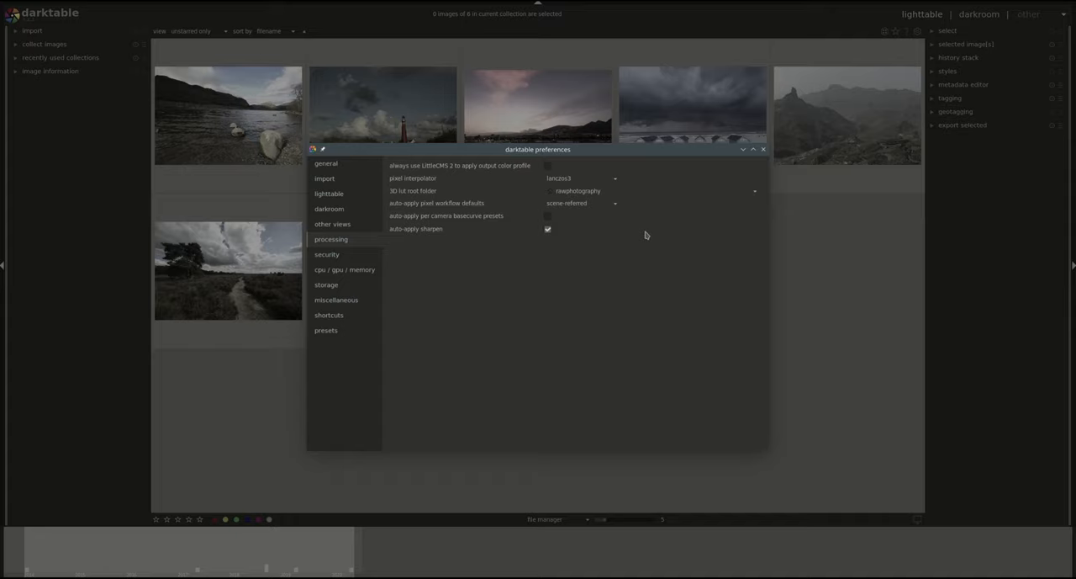
{"action": "left_click", "coordinate": [580, 203]}
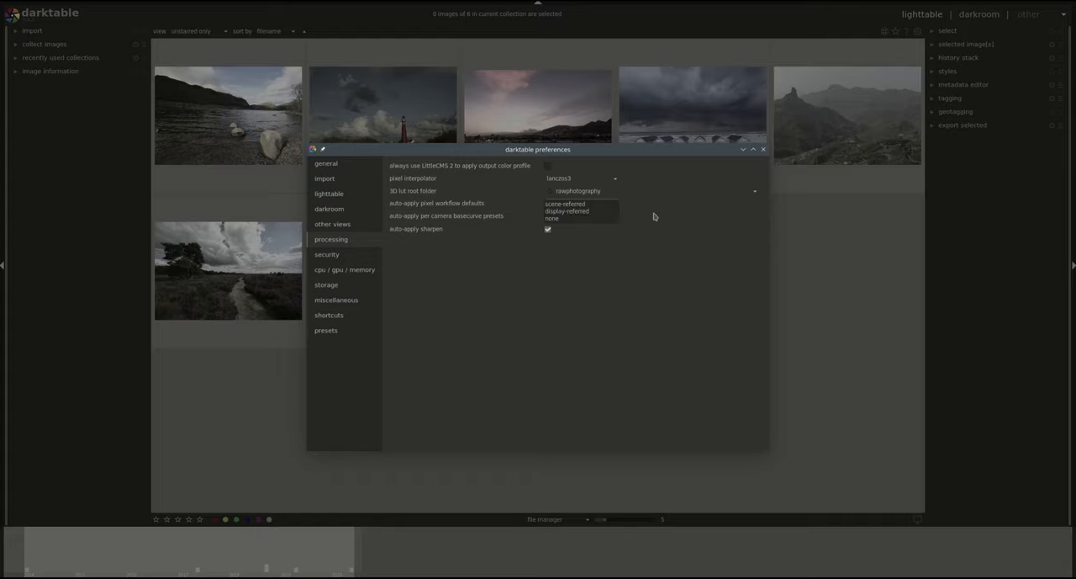
{"action": "left_click", "coordinate": [565, 204]}
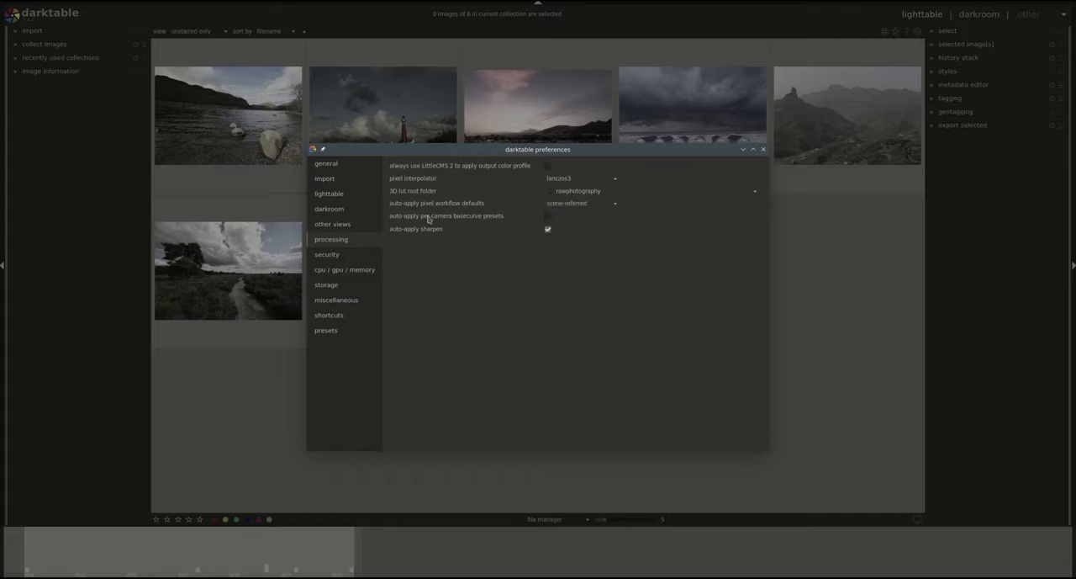
{"action": "mouse_move", "coordinate": [415, 227]}
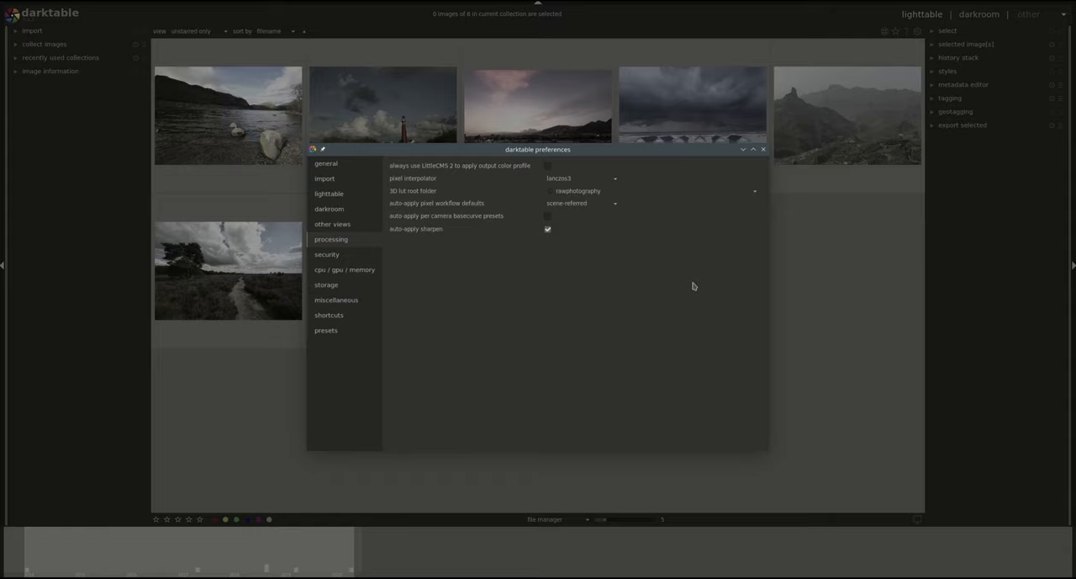
{"action": "mouse_move", "coordinate": [690, 285]}
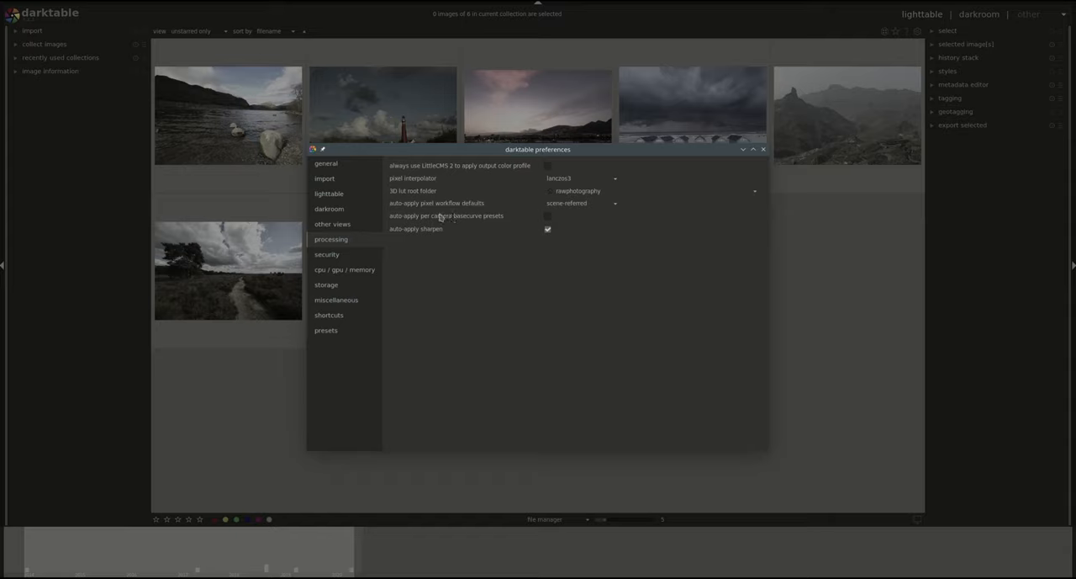
{"action": "left_click", "coordinate": [580, 202]}
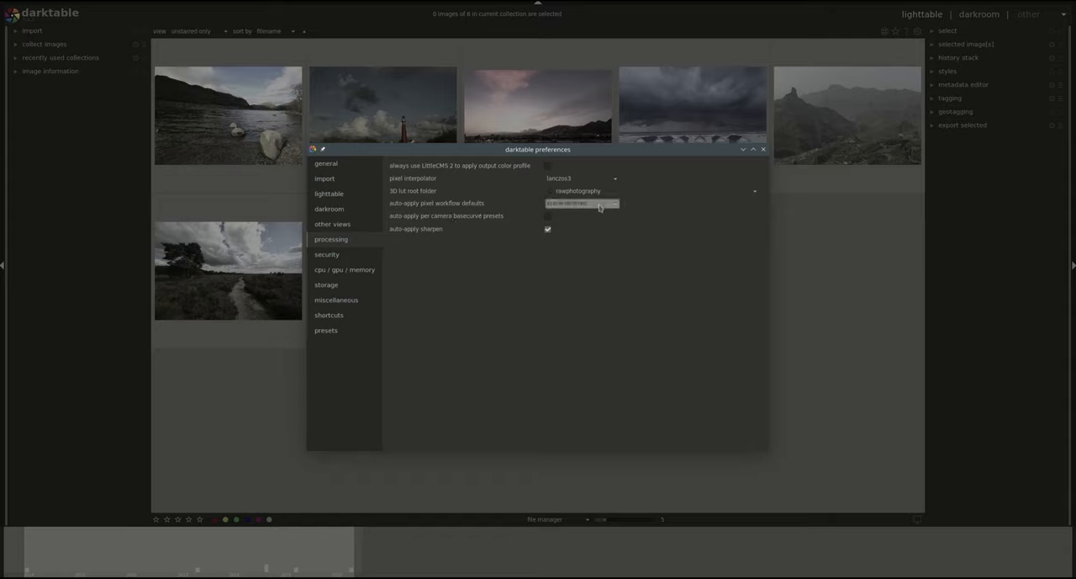
{"action": "left_click", "coordinate": [581, 203]}
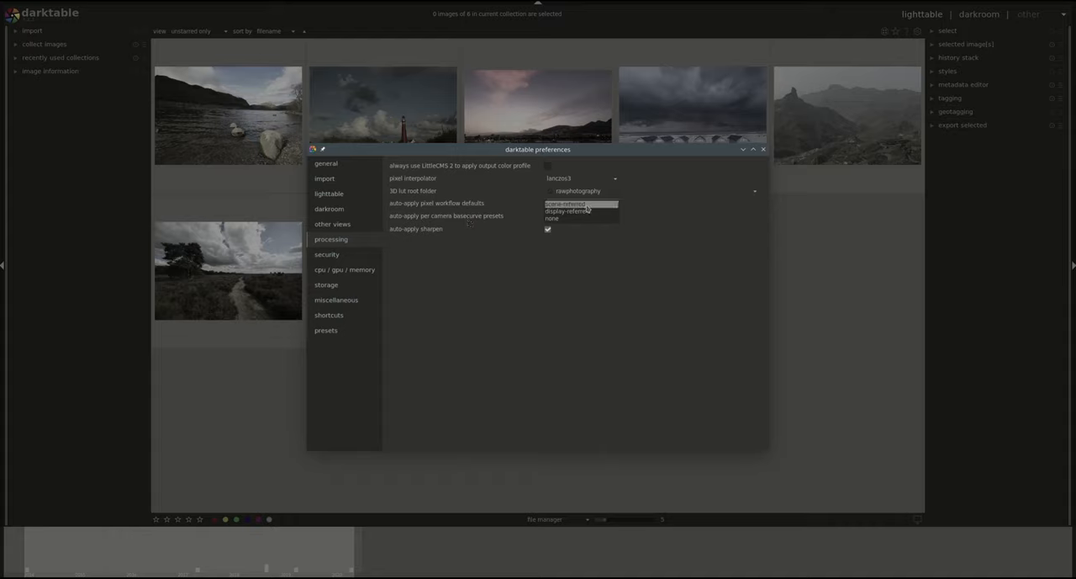
{"action": "left_click", "coordinate": [565, 204]}
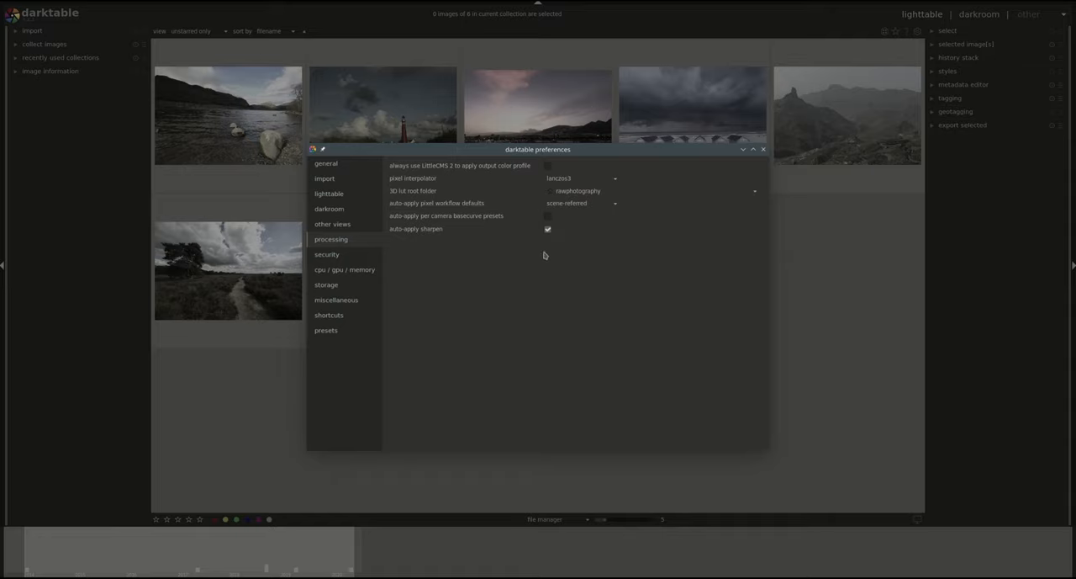
{"action": "mouse_move", "coordinate": [429, 231]}
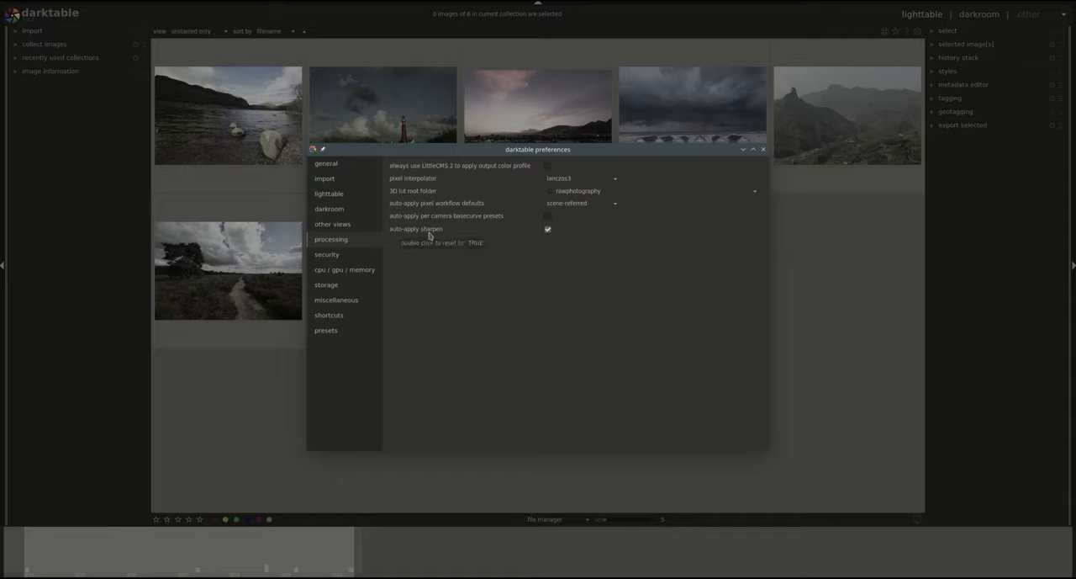
{"action": "mouse_move", "coordinate": [587, 282]}
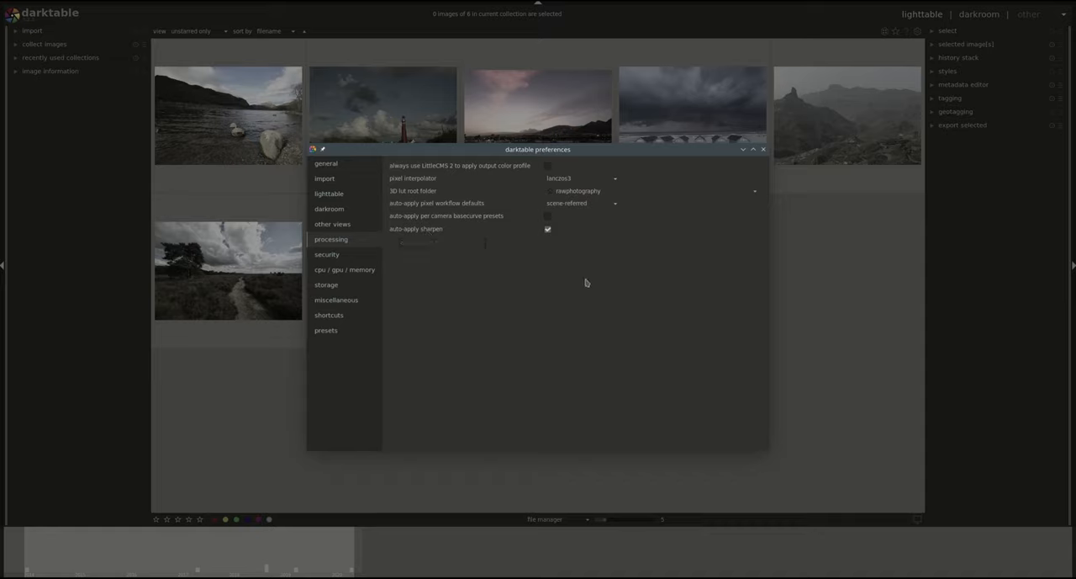
- Show the security preferences listing removal, deletion and move confirmations
{"action": "left_click", "coordinate": [327, 254]}
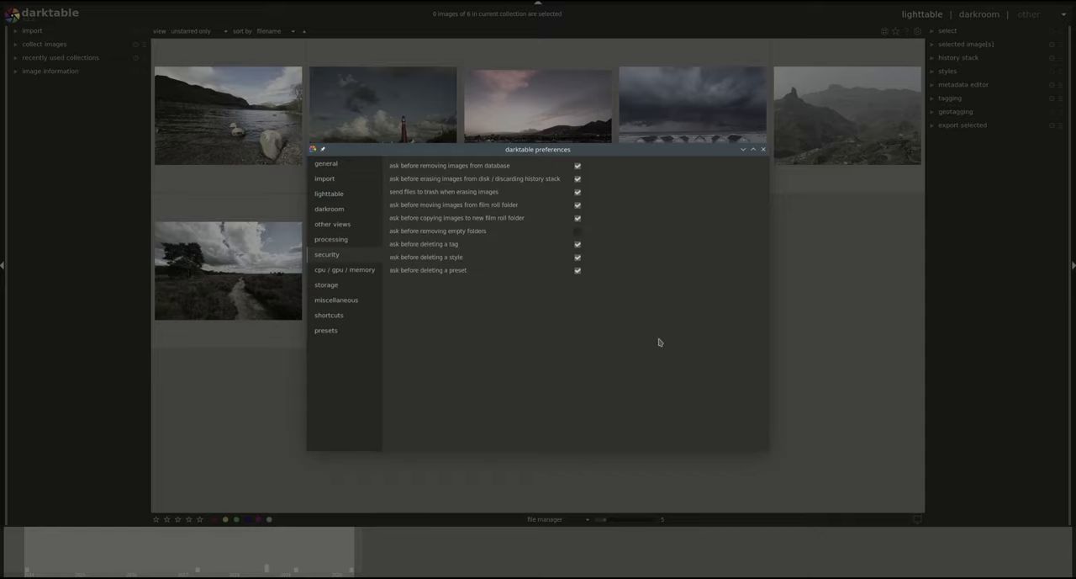
{"action": "mouse_move", "coordinate": [493, 174]}
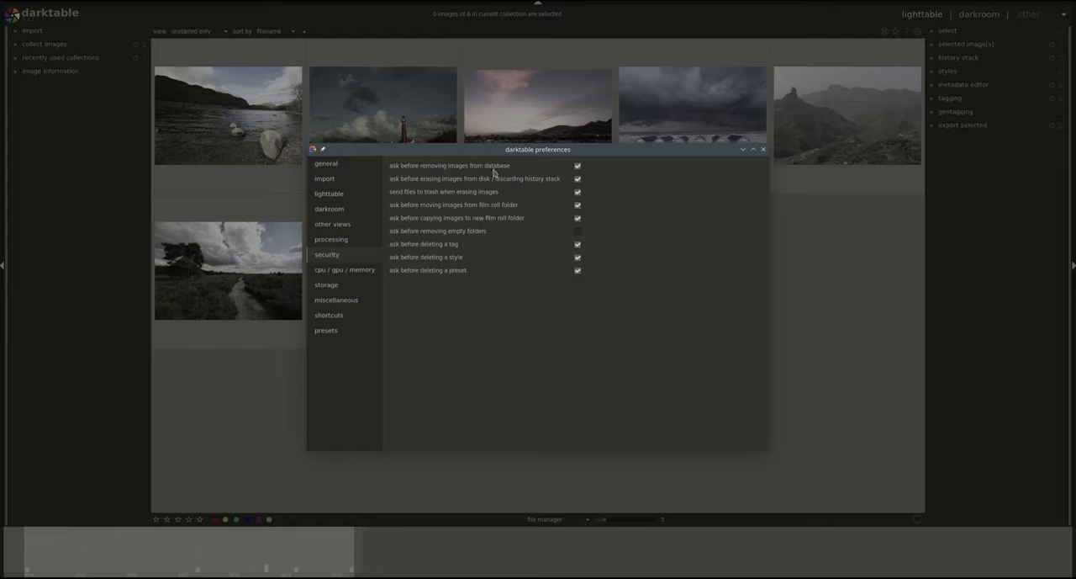
{"action": "mouse_move", "coordinate": [631, 153]}
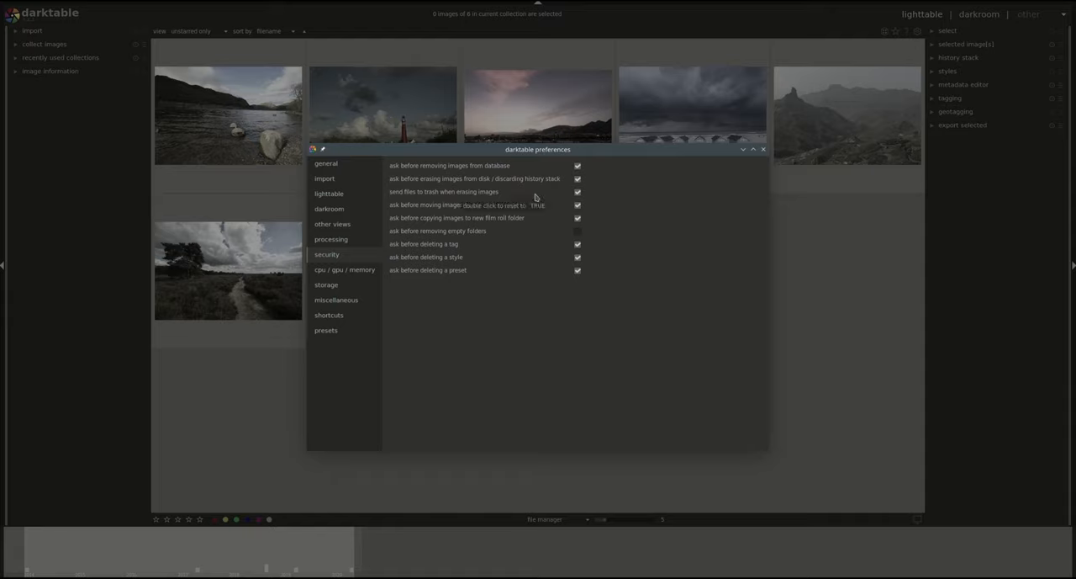
{"action": "mouse_move", "coordinate": [490, 399]}
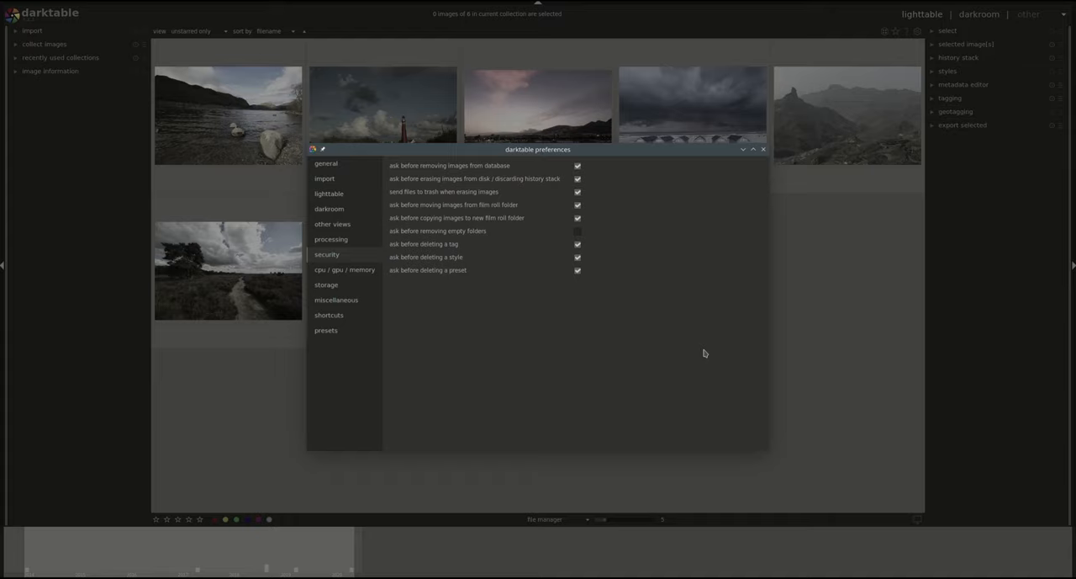
{"action": "mouse_move", "coordinate": [614, 174]}
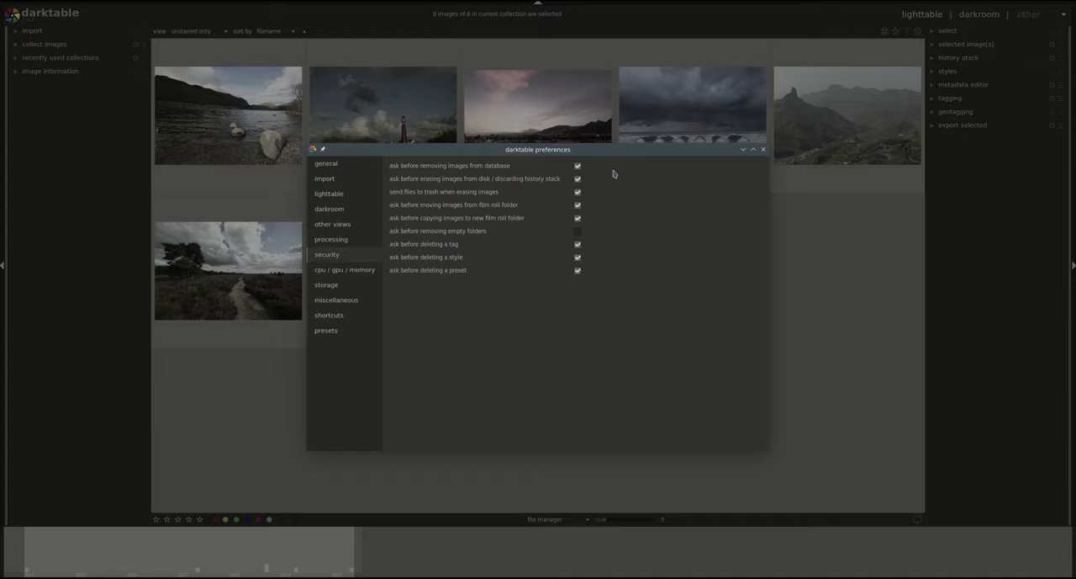
{"action": "mouse_move", "coordinate": [632, 189]}
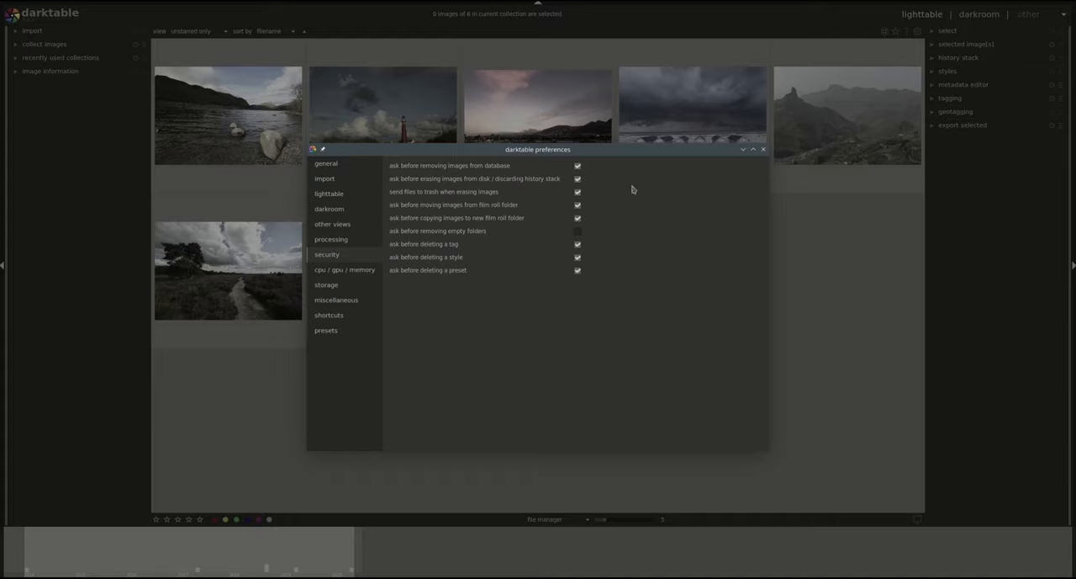
{"action": "mouse_move", "coordinate": [632, 201]}
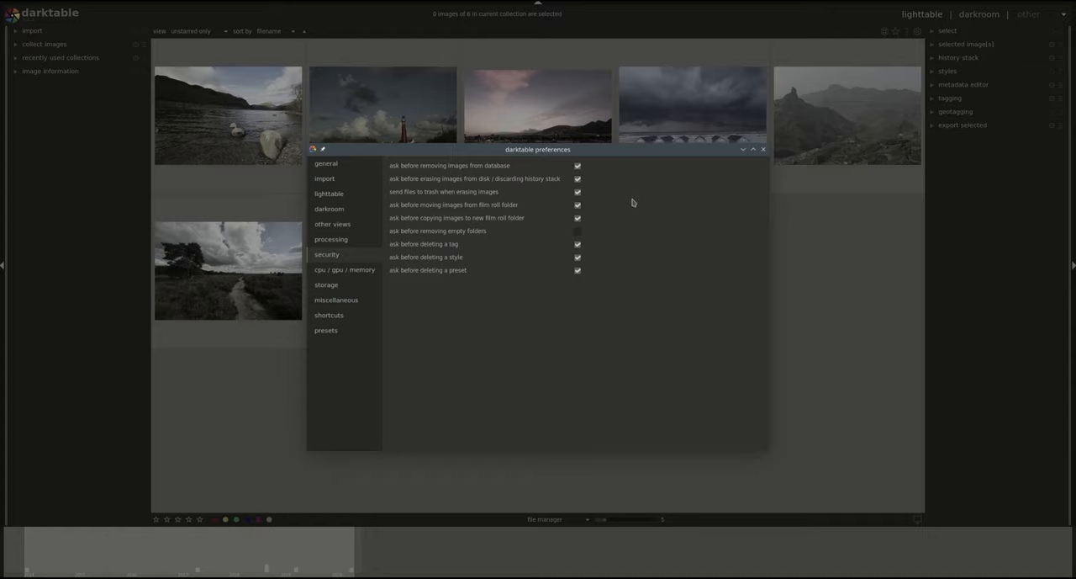
{"action": "mouse_move", "coordinate": [642, 198]}
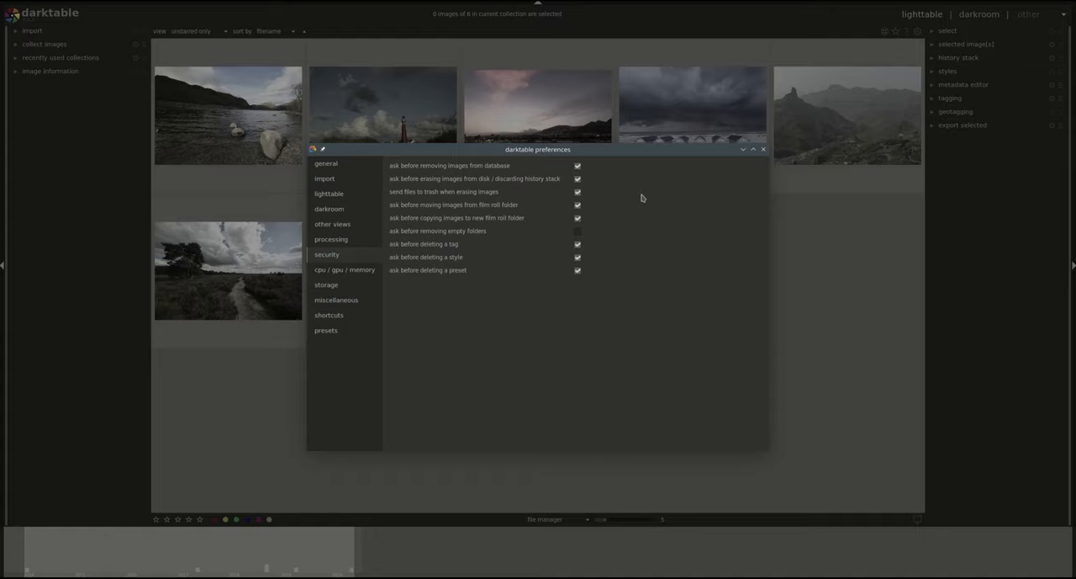
{"action": "mouse_move", "coordinate": [487, 273]}
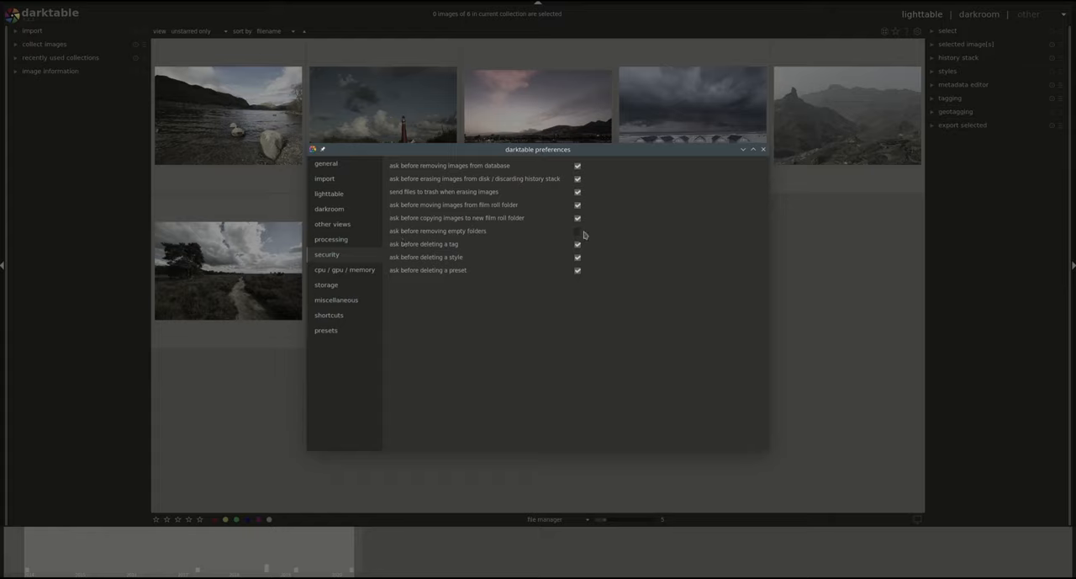
{"action": "left_click", "coordinate": [576, 230]}
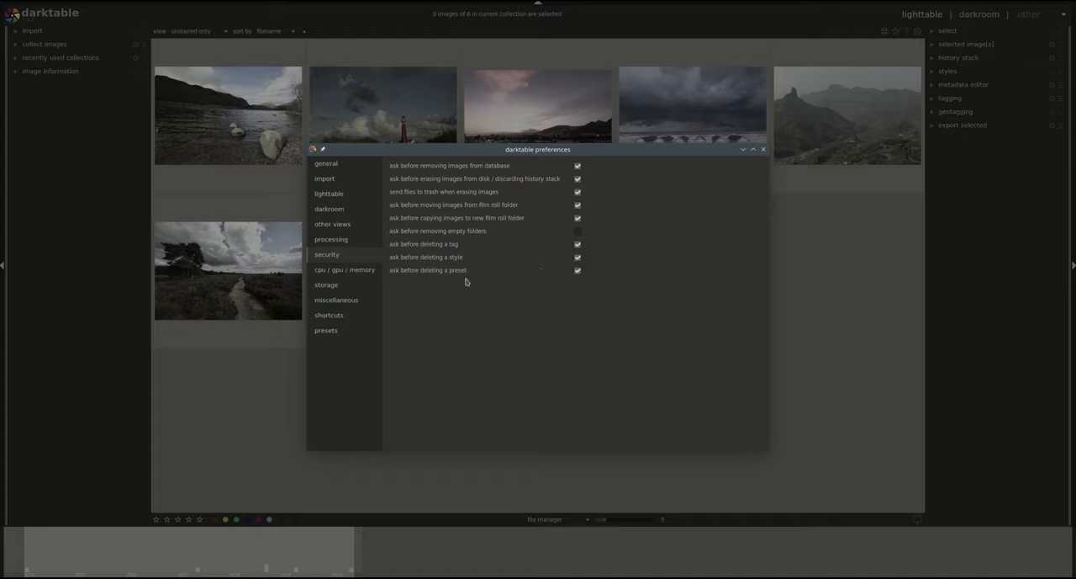
{"action": "mouse_move", "coordinate": [577, 156]}
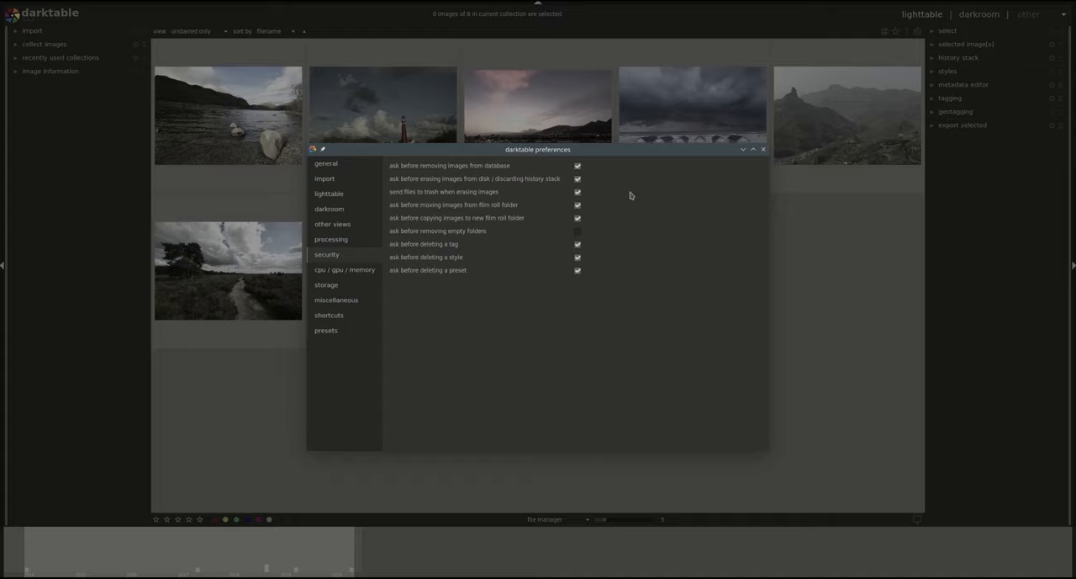
{"action": "mouse_move", "coordinate": [633, 189]}
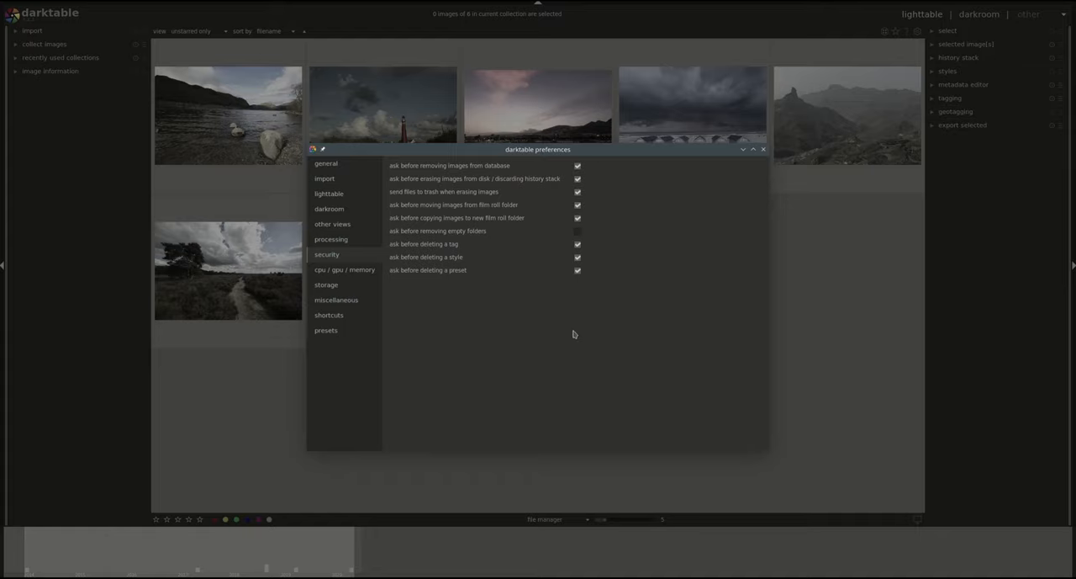
{"action": "mouse_move", "coordinate": [629, 157]}
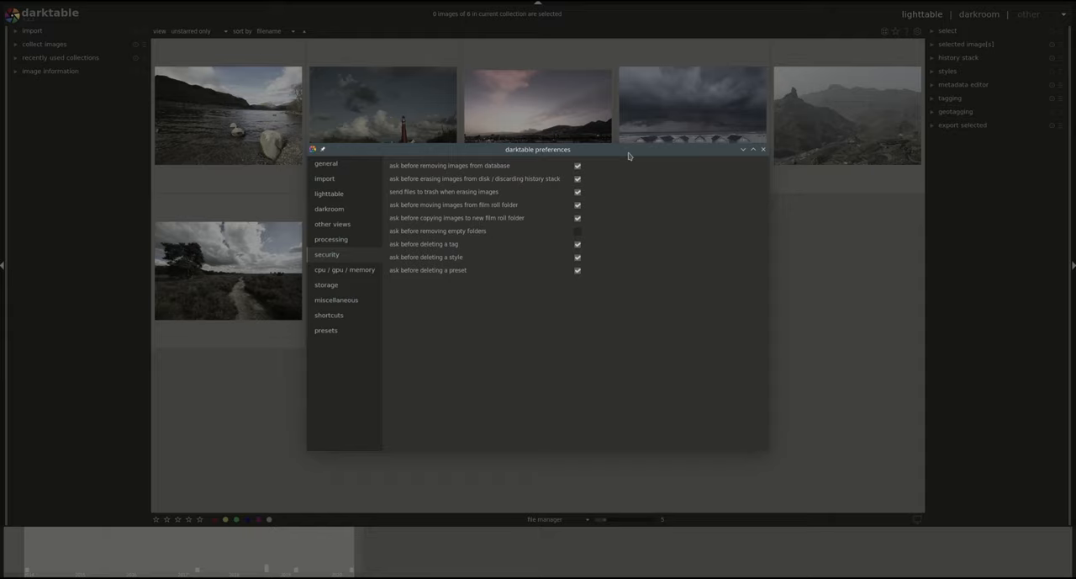
{"action": "mouse_move", "coordinate": [614, 165]}
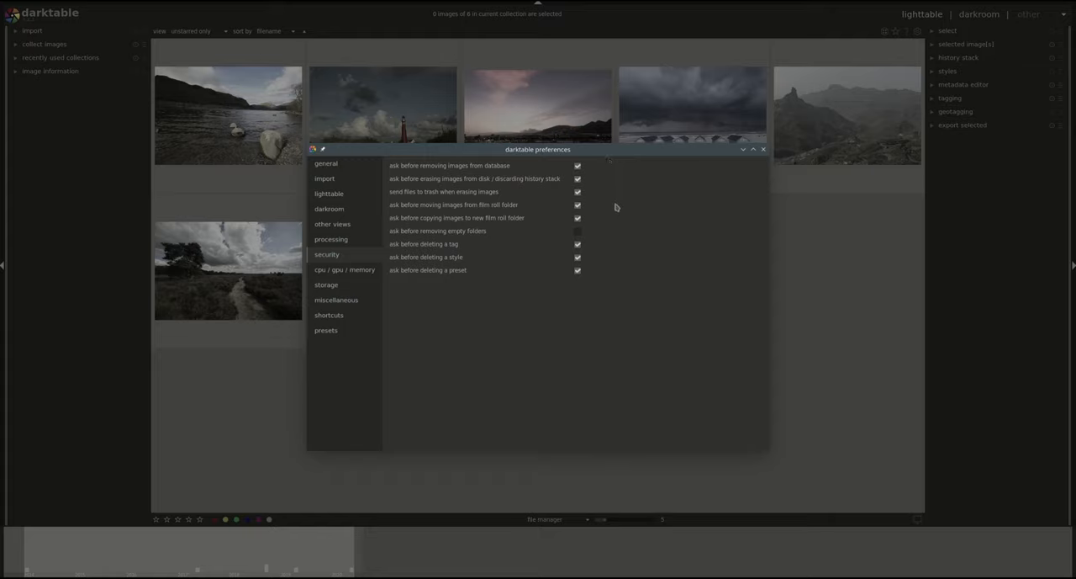
{"action": "mouse_move", "coordinate": [604, 150]}
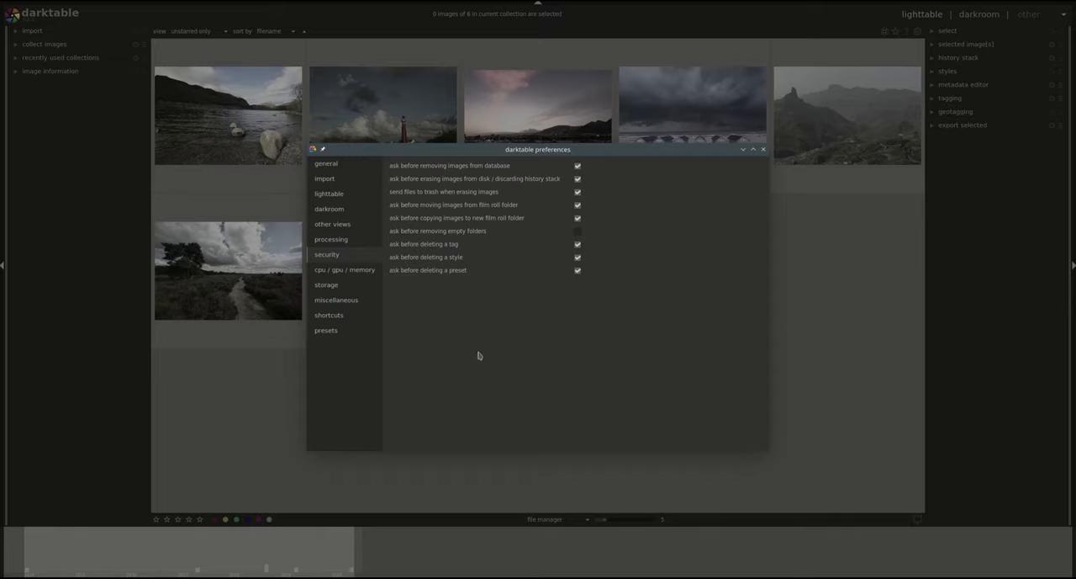
- Show the cpu / gpu / memory preferences with thumbnail cache and thread settings
{"action": "left_click", "coordinate": [344, 269]}
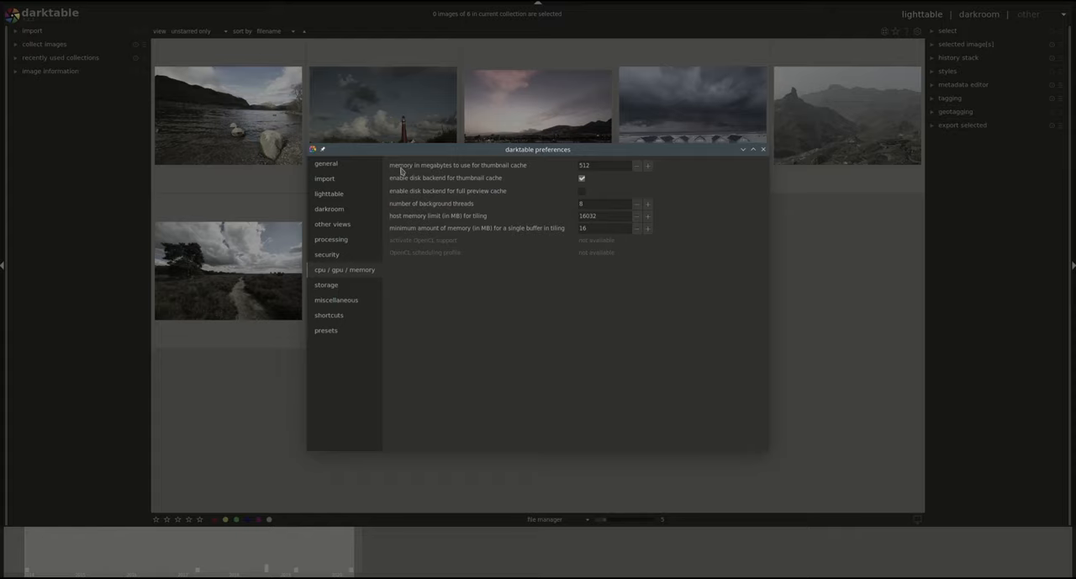
{"action": "mouse_move", "coordinate": [482, 174]}
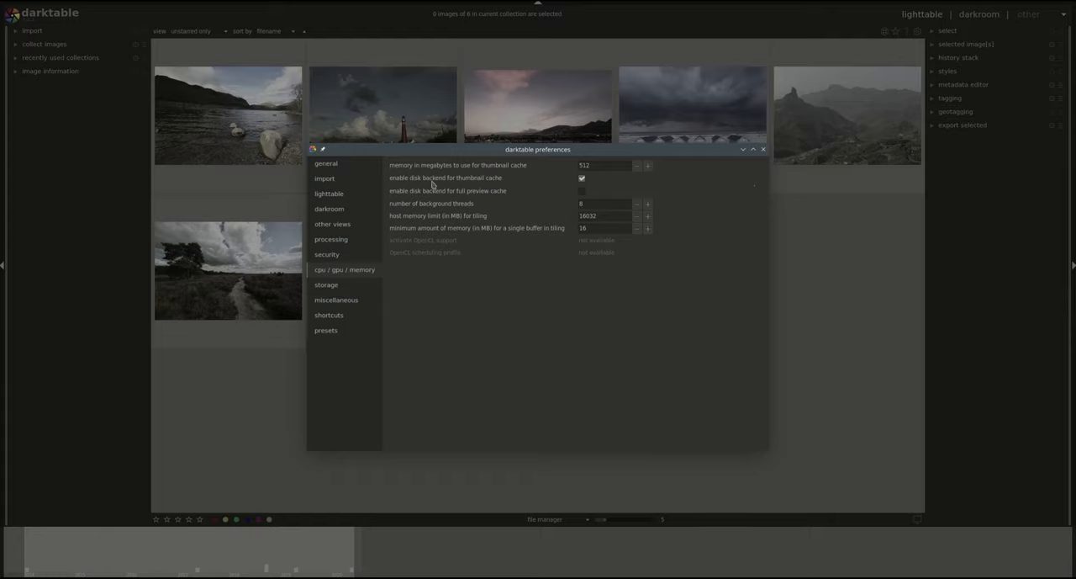
{"action": "mouse_move", "coordinate": [497, 189]}
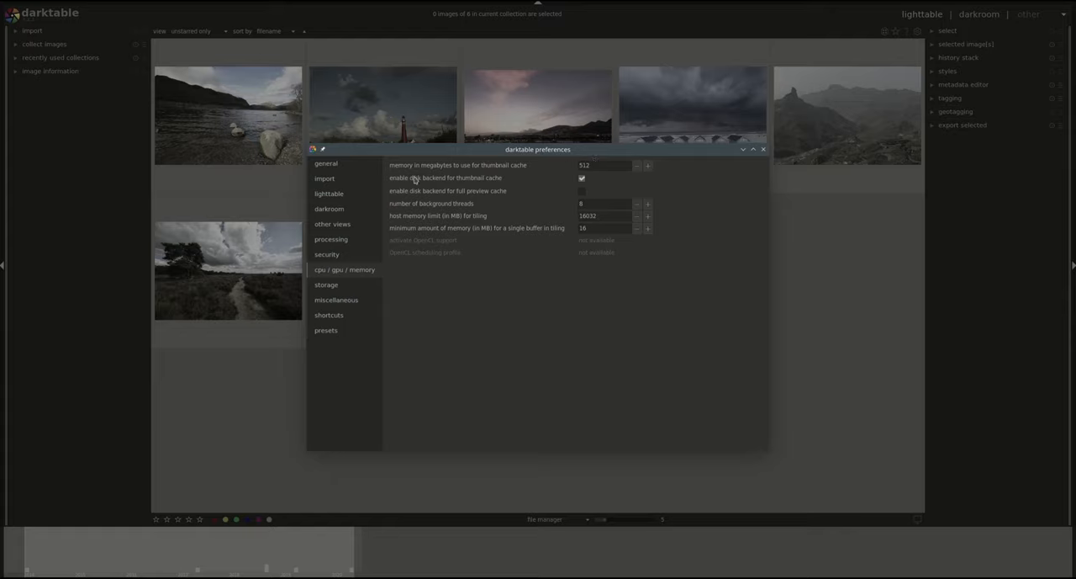
{"action": "mouse_move", "coordinate": [500, 191]}
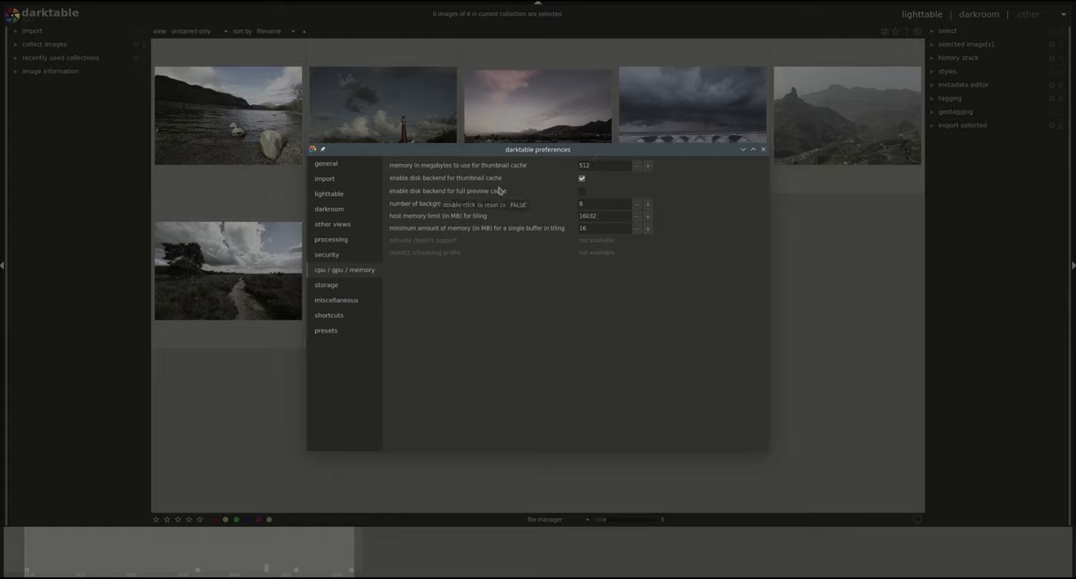
{"action": "mouse_move", "coordinate": [566, 248]}
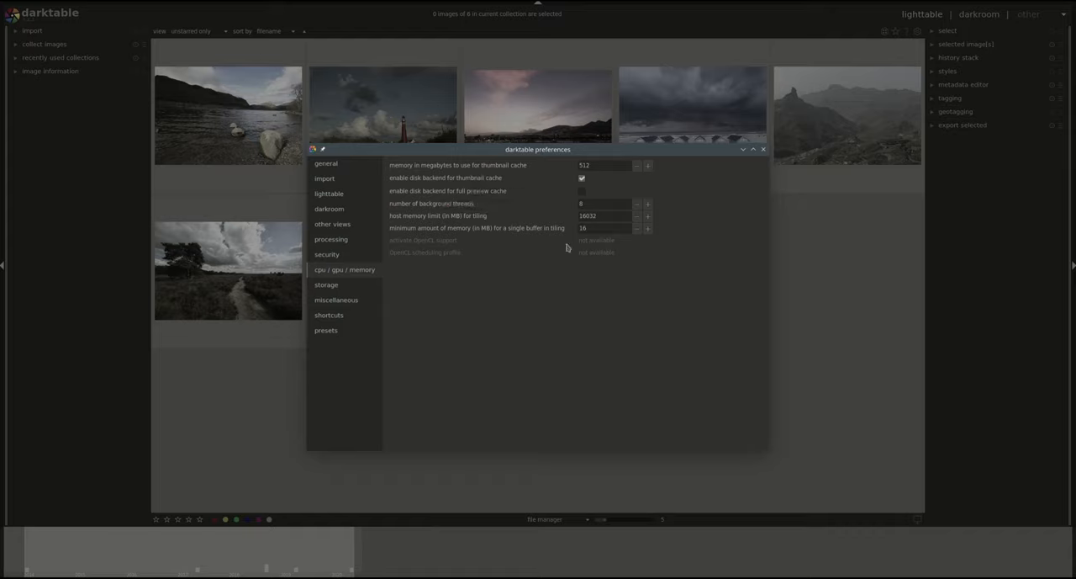
{"action": "mouse_move", "coordinate": [690, 179]}
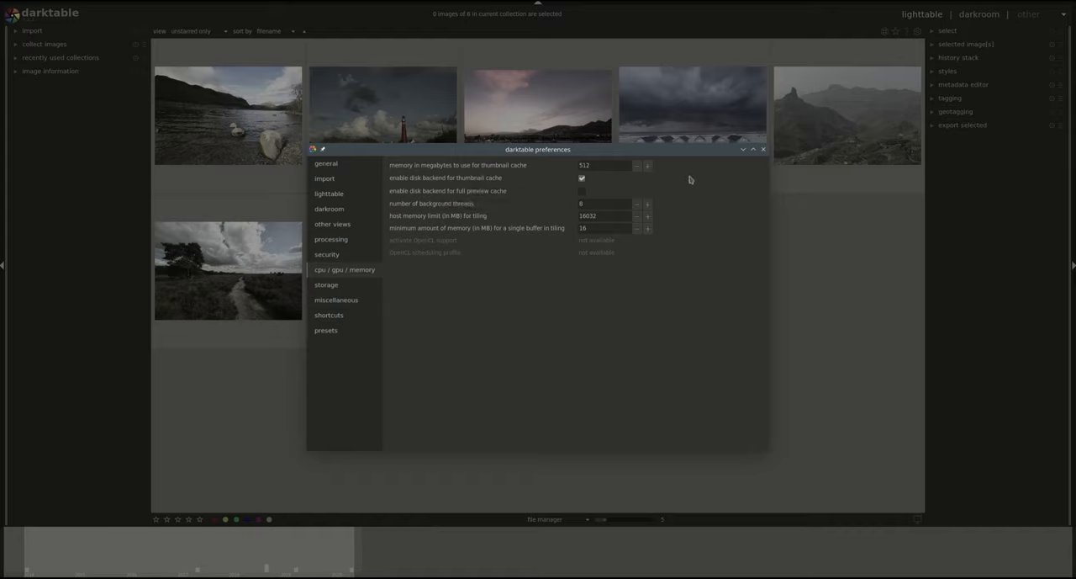
{"action": "mouse_move", "coordinate": [521, 184]}
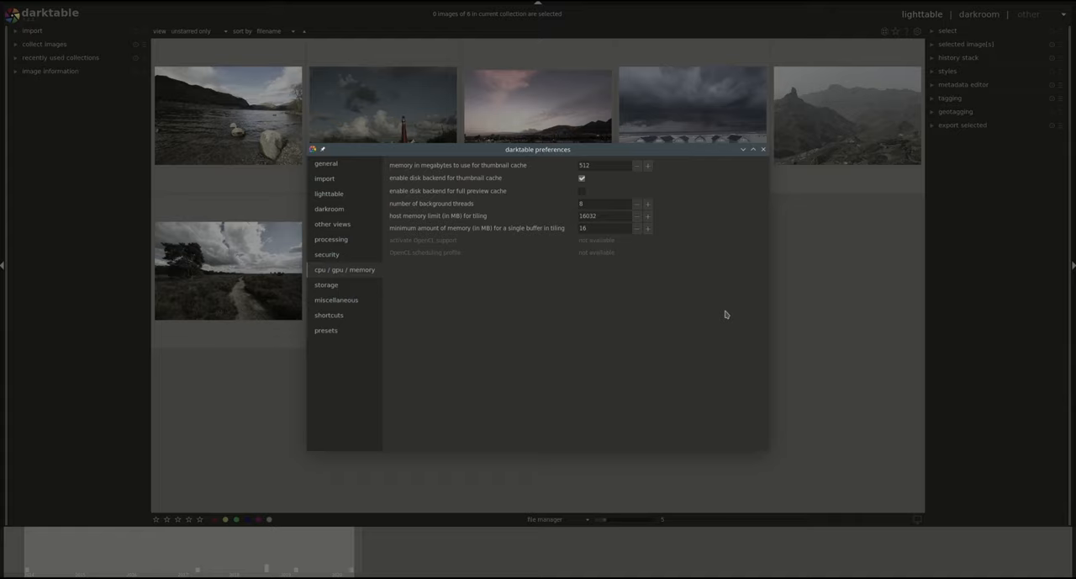
{"action": "mouse_move", "coordinate": [699, 182]}
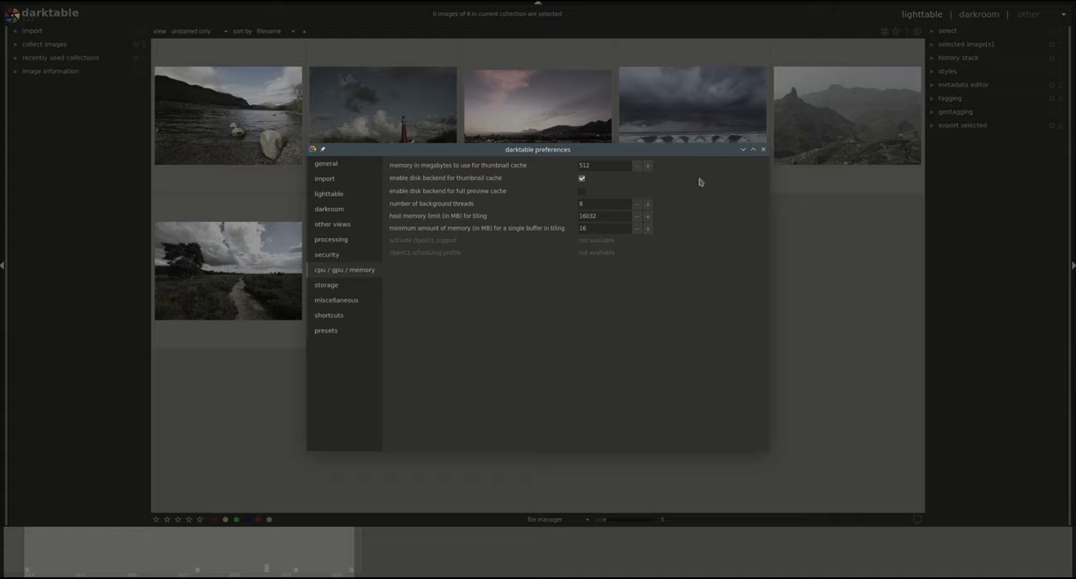
{"action": "mouse_move", "coordinate": [507, 208]}
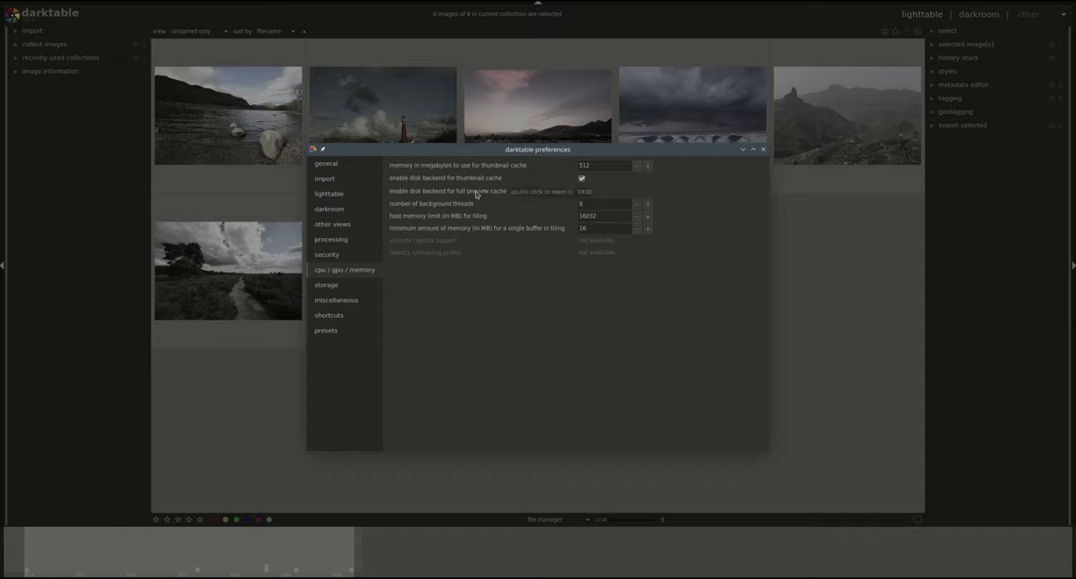
{"action": "left_click", "coordinate": [581, 191]}
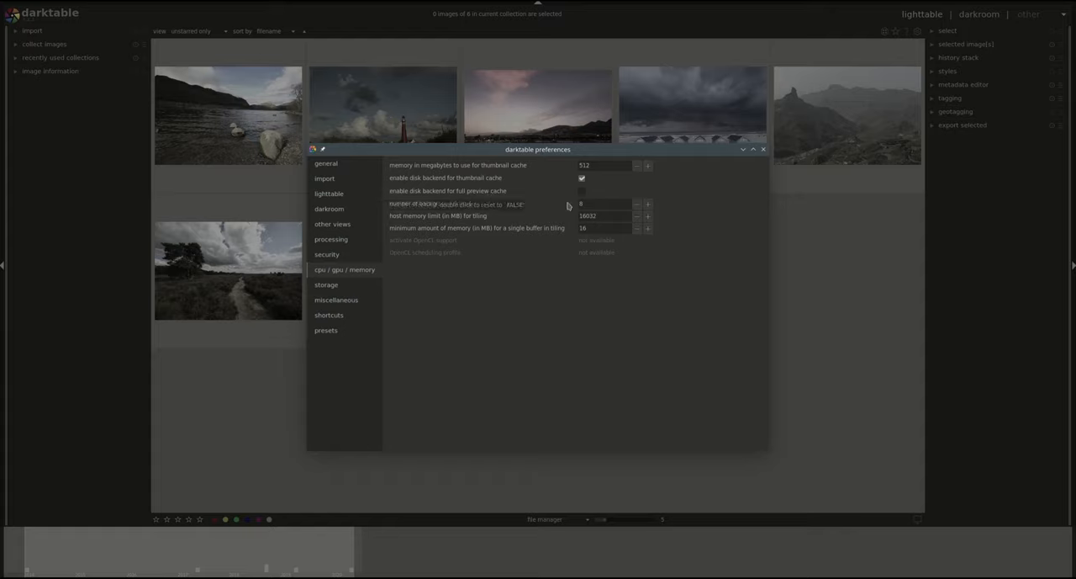
{"action": "mouse_move", "coordinate": [741, 331]}
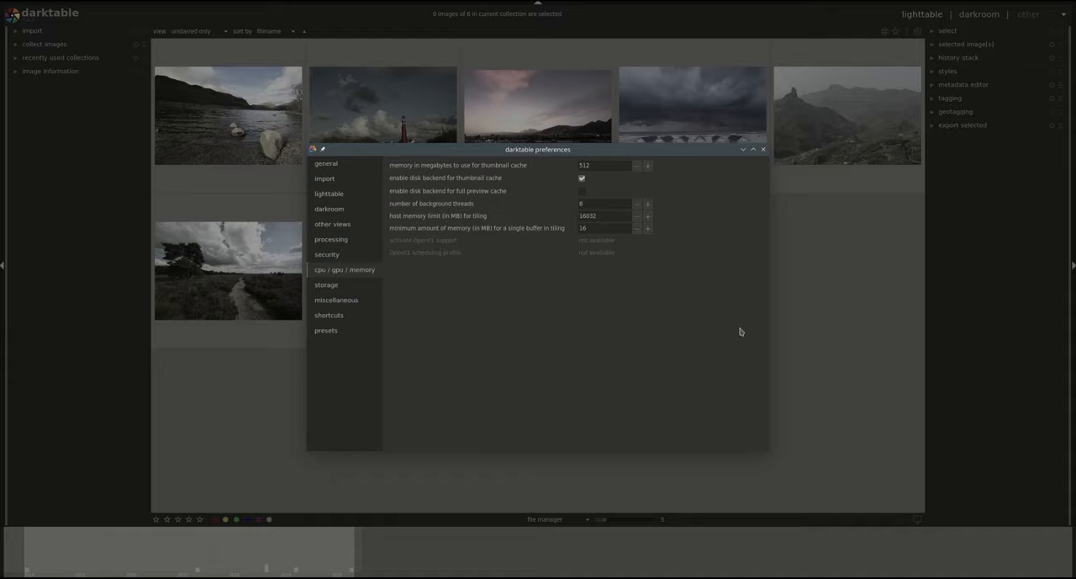
{"action": "mouse_move", "coordinate": [742, 192]}
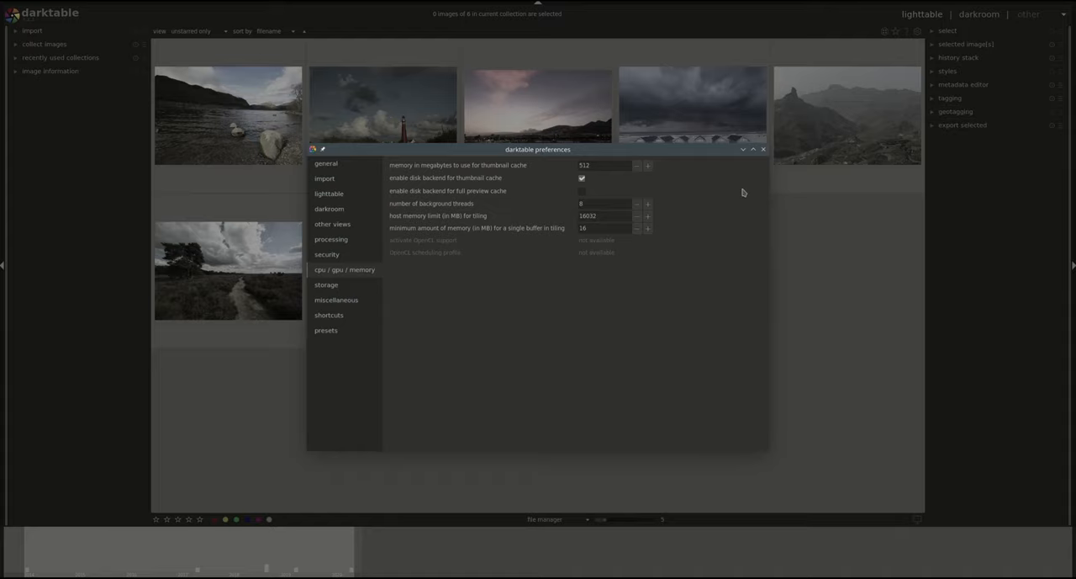
{"action": "mouse_move", "coordinate": [465, 185]}
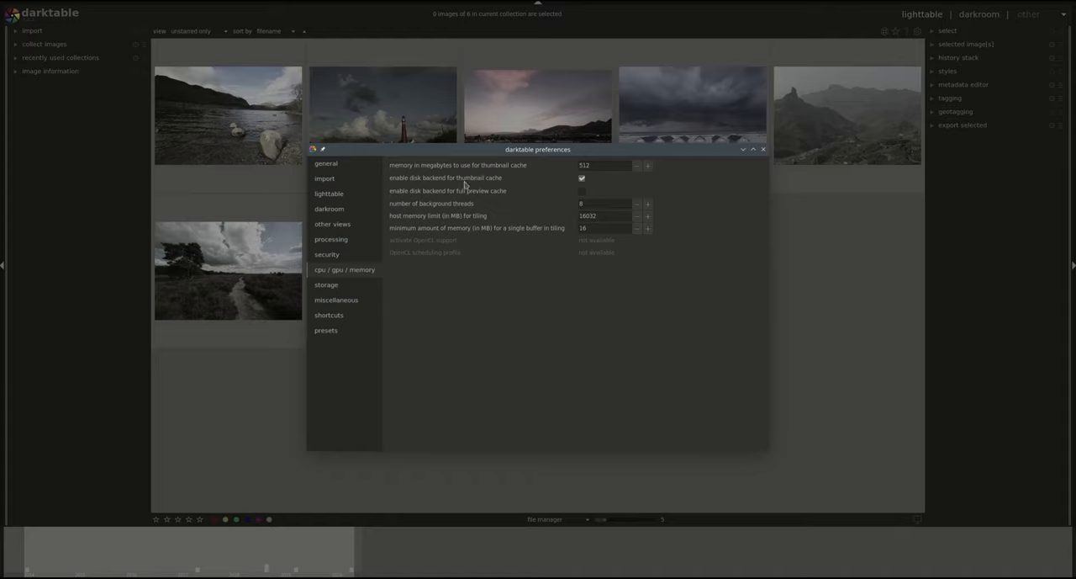
{"action": "mouse_move", "coordinate": [448, 190]}
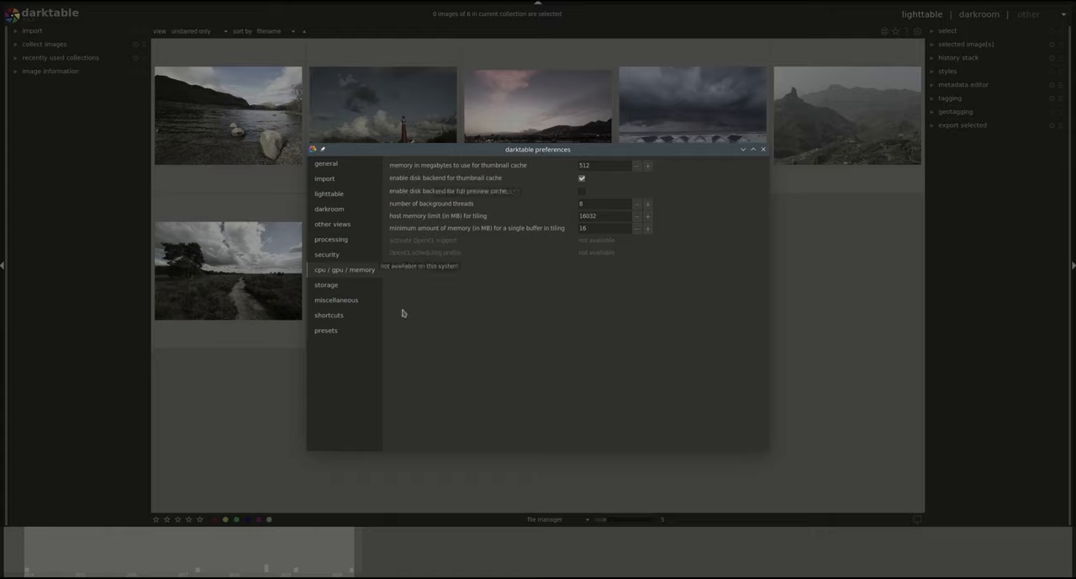
{"action": "mouse_move", "coordinate": [448, 400]}
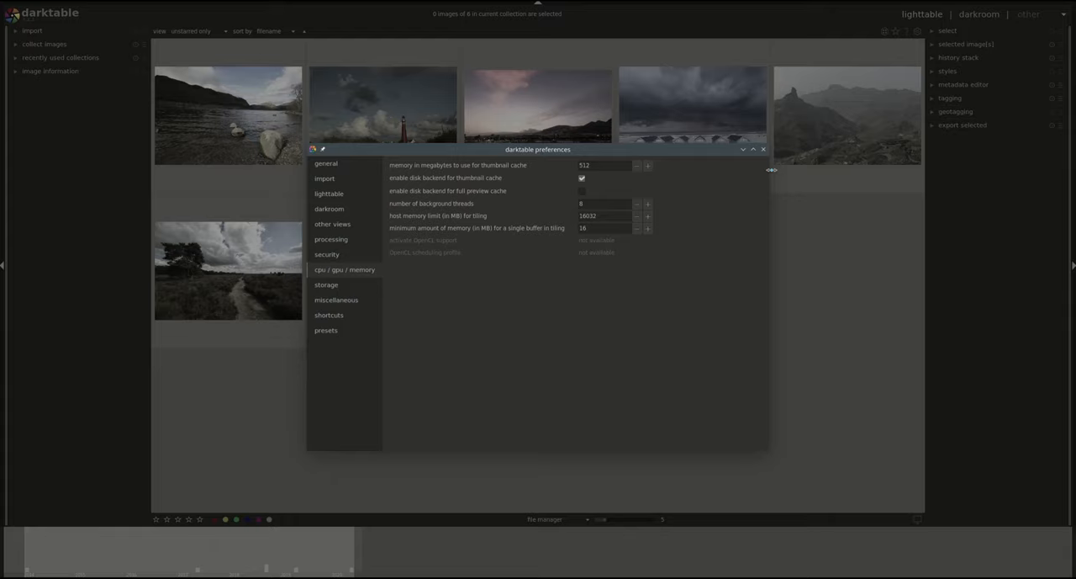
{"action": "mouse_move", "coordinate": [701, 260]}
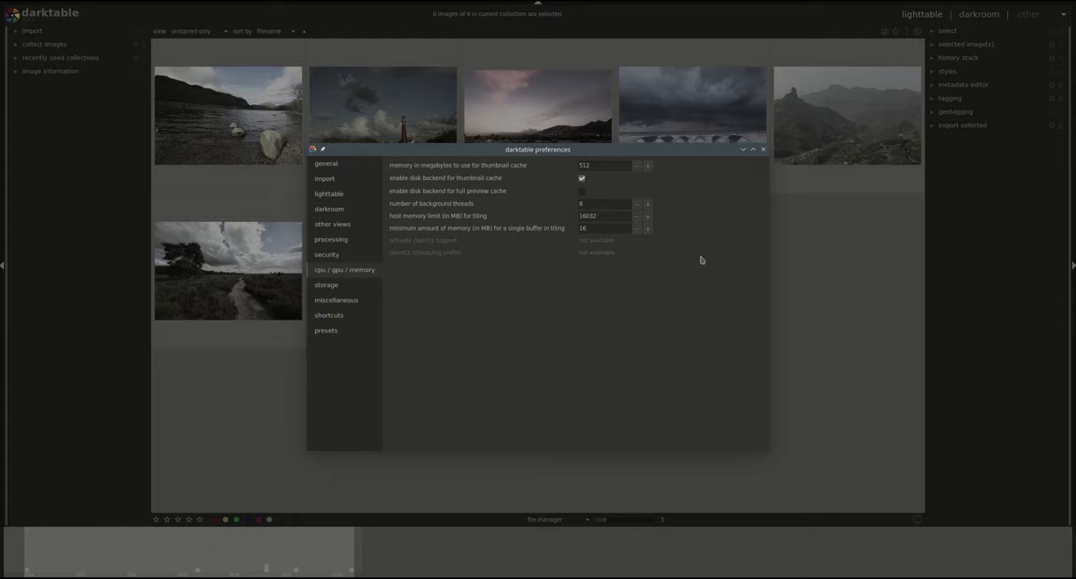
{"action": "mouse_move", "coordinate": [492, 210]}
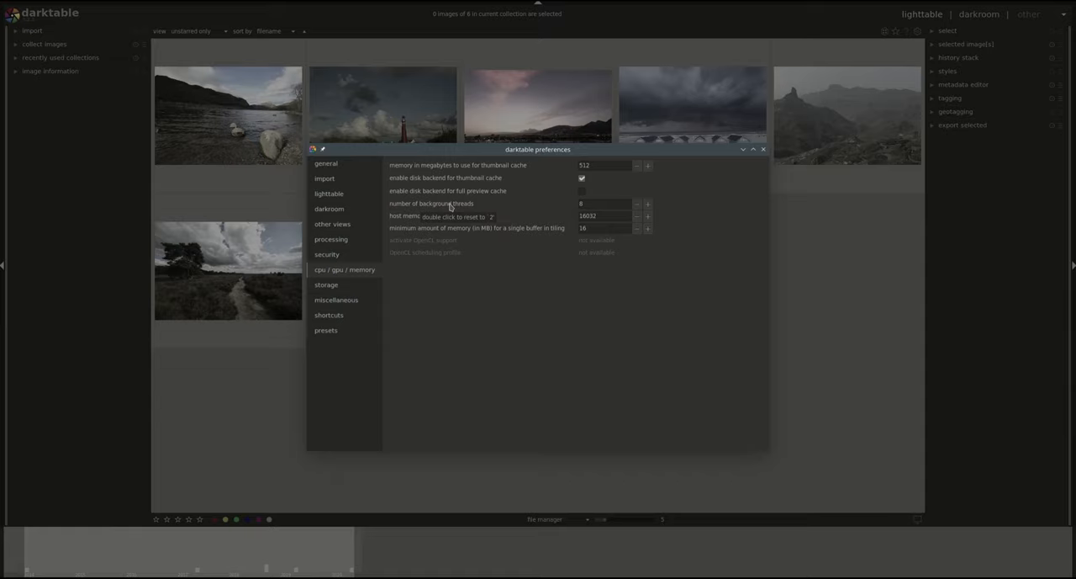
{"action": "mouse_move", "coordinate": [502, 207]}
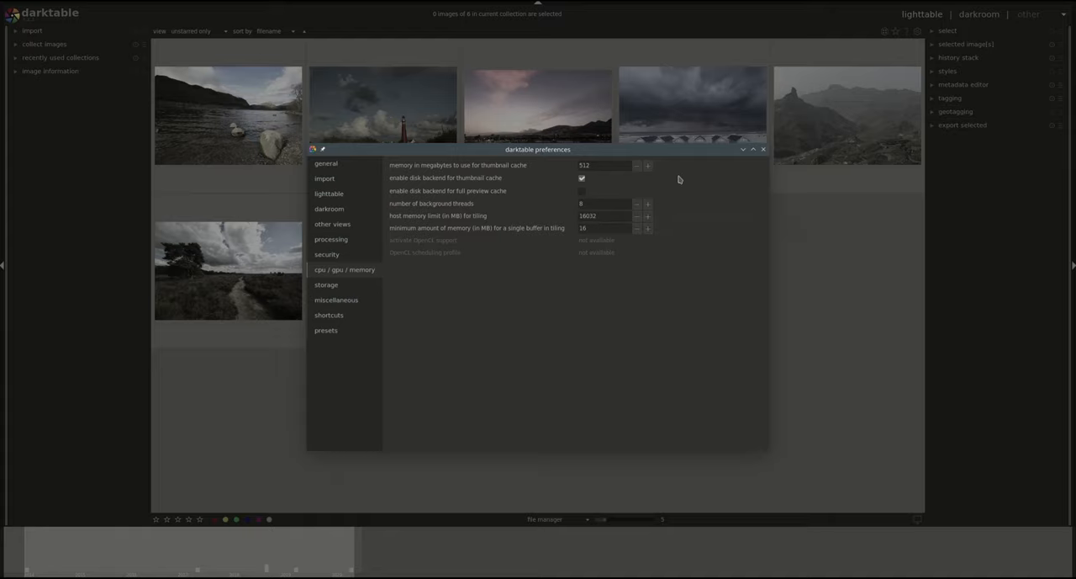
{"action": "mouse_move", "coordinate": [665, 209]}
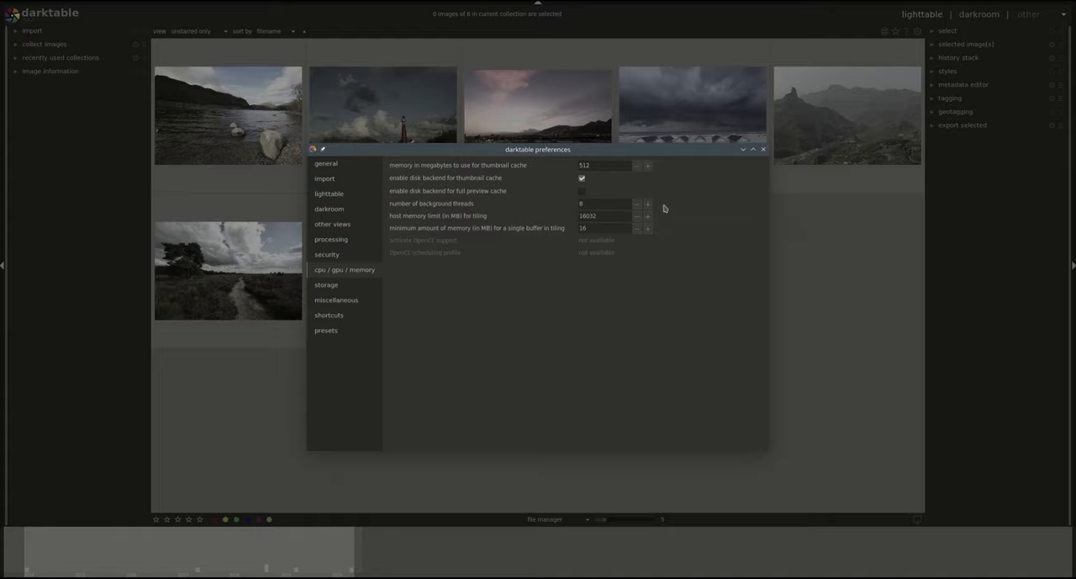
{"action": "mouse_move", "coordinate": [669, 206]}
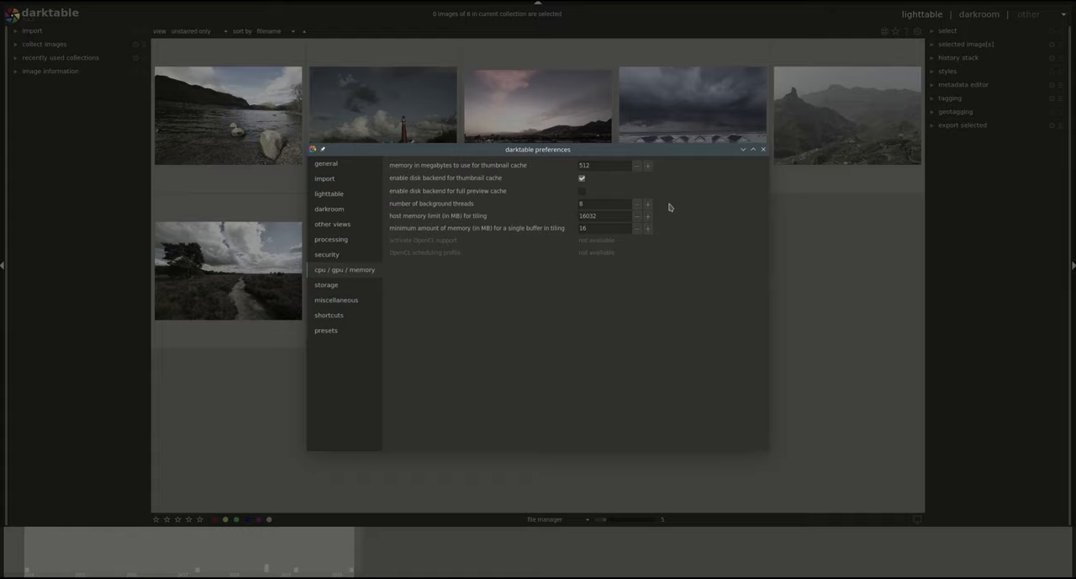
{"action": "mouse_move", "coordinate": [667, 210]}
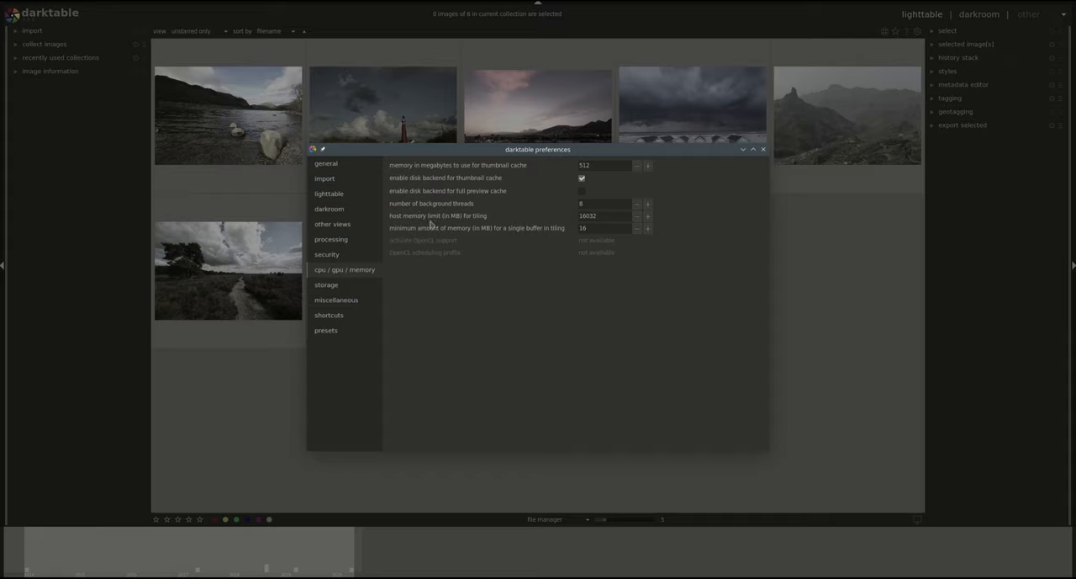
{"action": "mouse_move", "coordinate": [787, 325]}
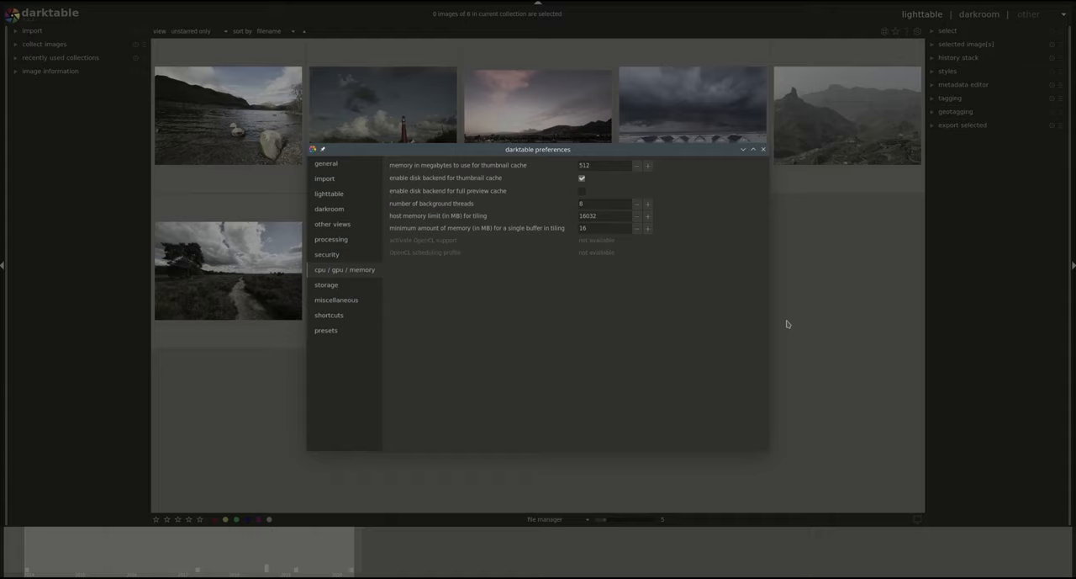
{"action": "mouse_move", "coordinate": [777, 306]}
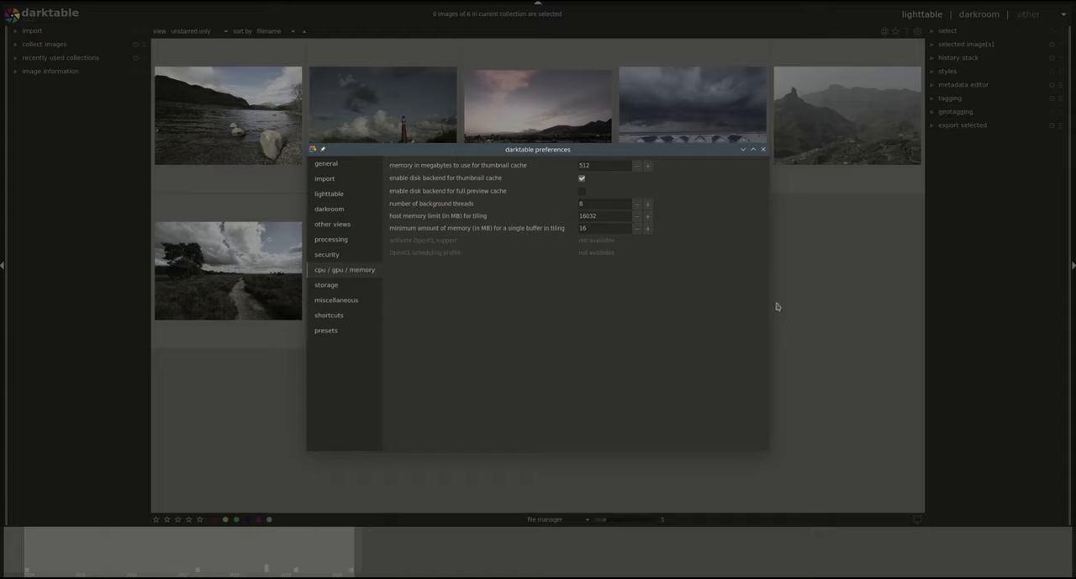
{"action": "mouse_move", "coordinate": [601, 215]}
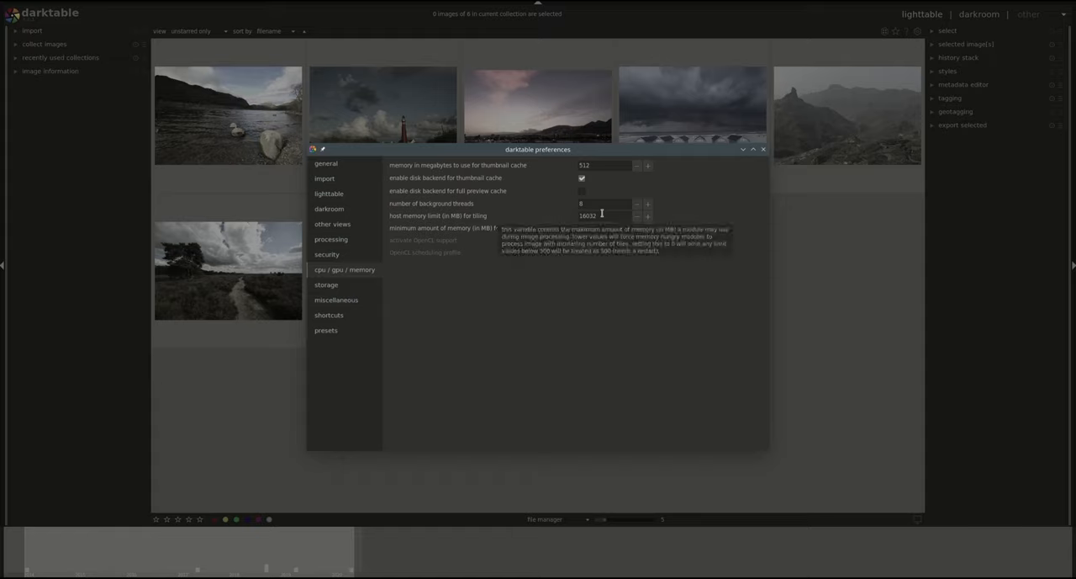
{"action": "mouse_move", "coordinate": [688, 317]}
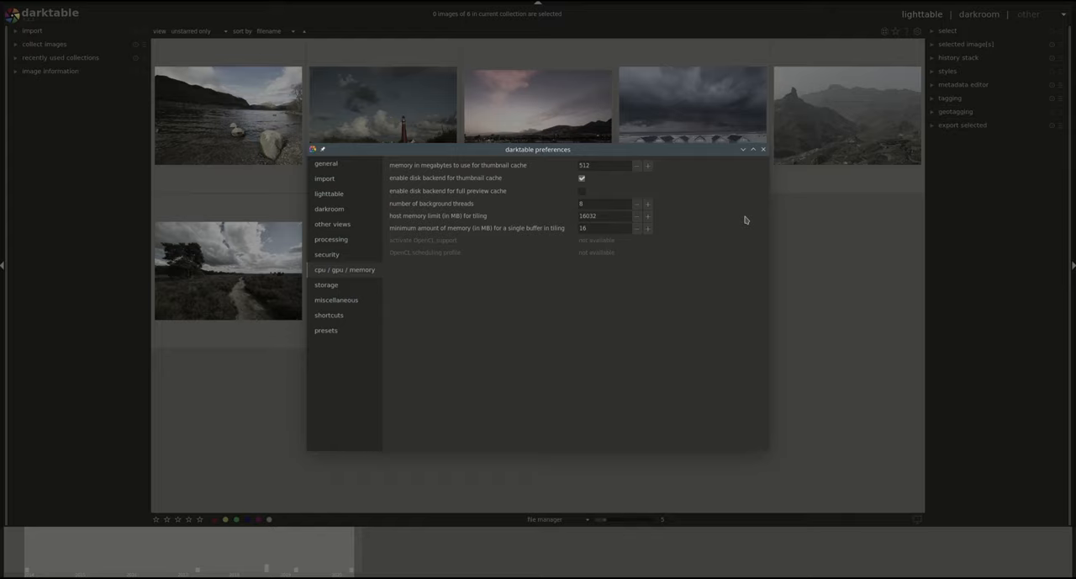
{"action": "mouse_move", "coordinate": [484, 221]}
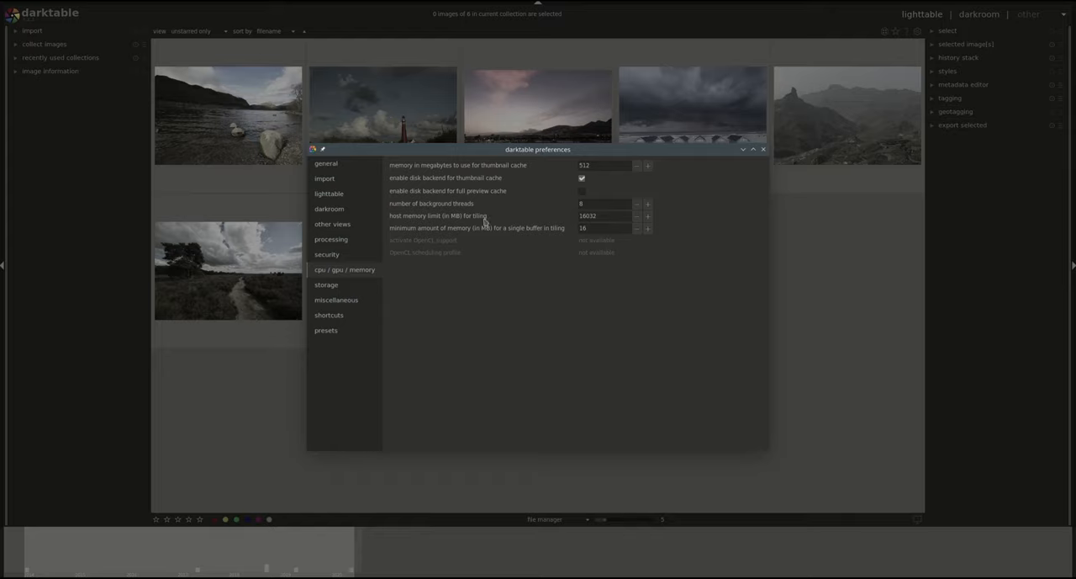
{"action": "mouse_move", "coordinate": [598, 225]}
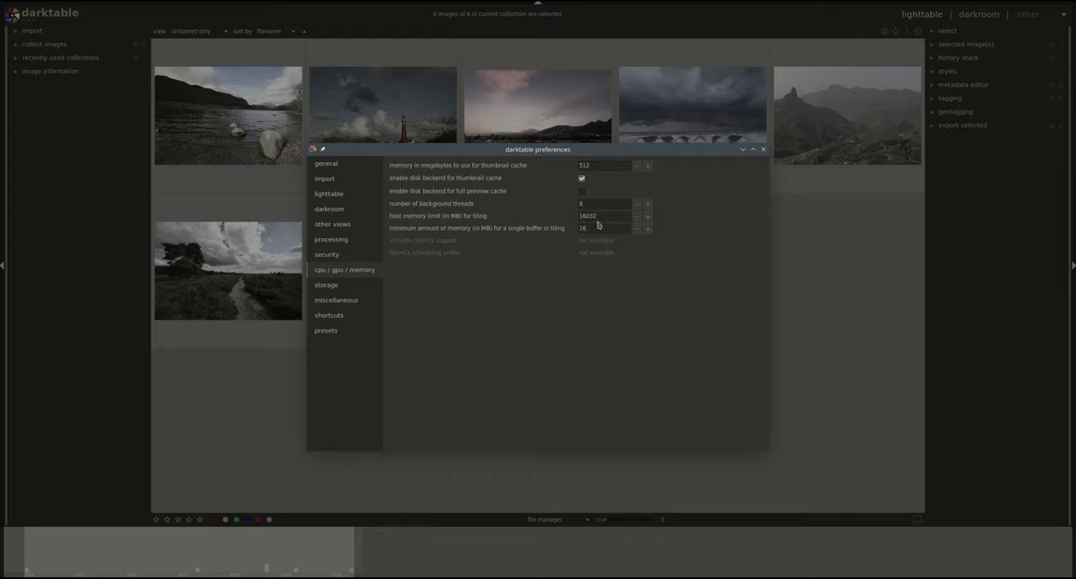
{"action": "mouse_move", "coordinate": [599, 281]}
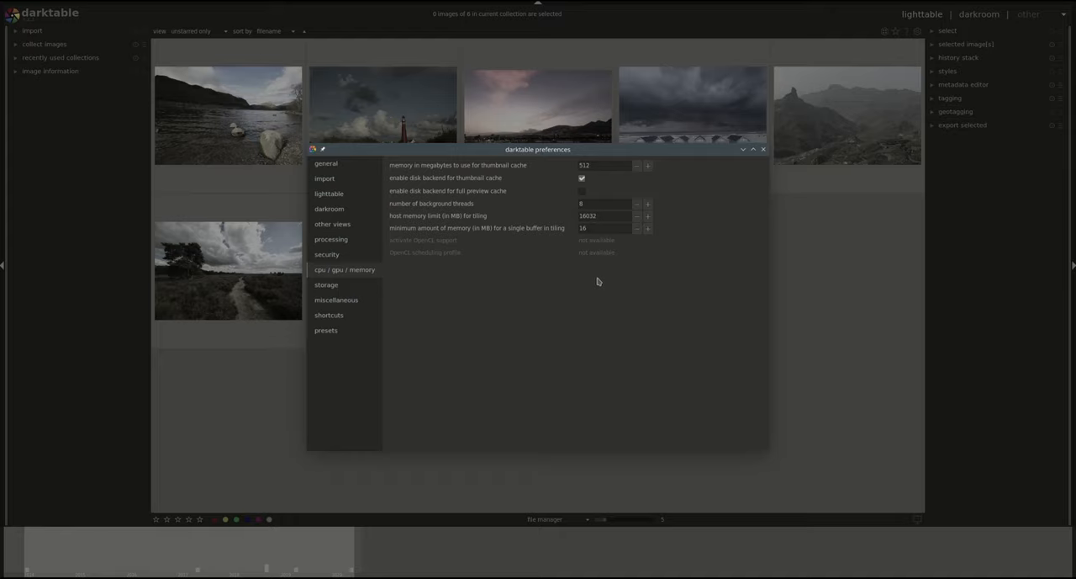
{"action": "mouse_move", "coordinate": [597, 280]}
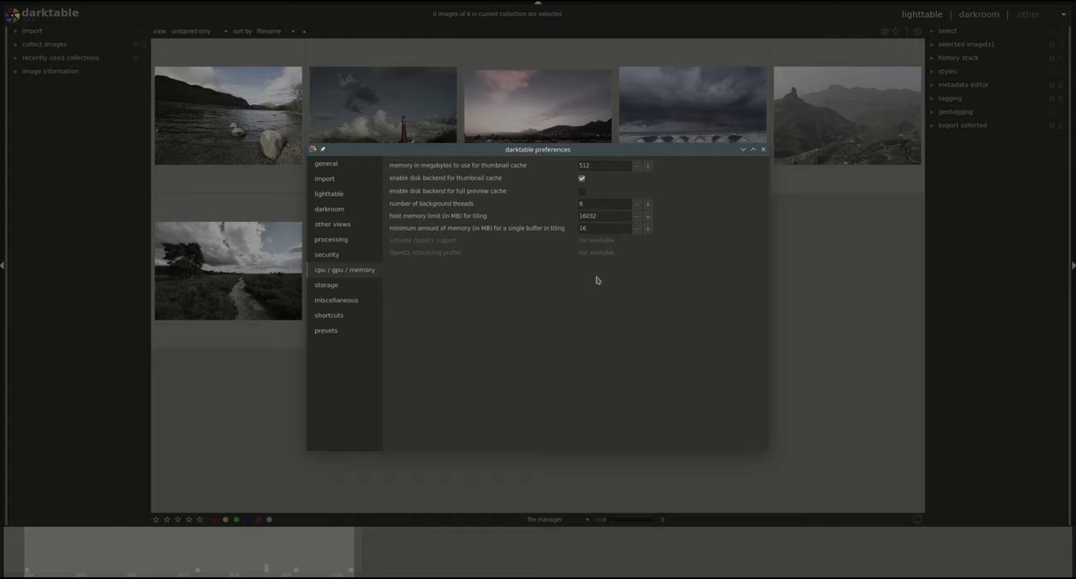
{"action": "mouse_move", "coordinate": [363, 273]}
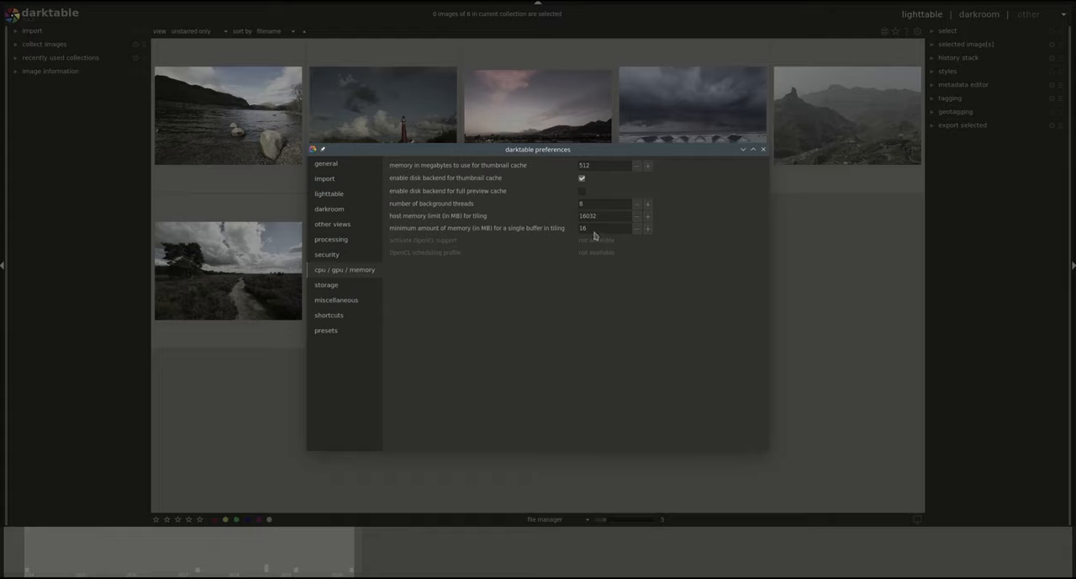
{"action": "mouse_move", "coordinate": [385, 239]}
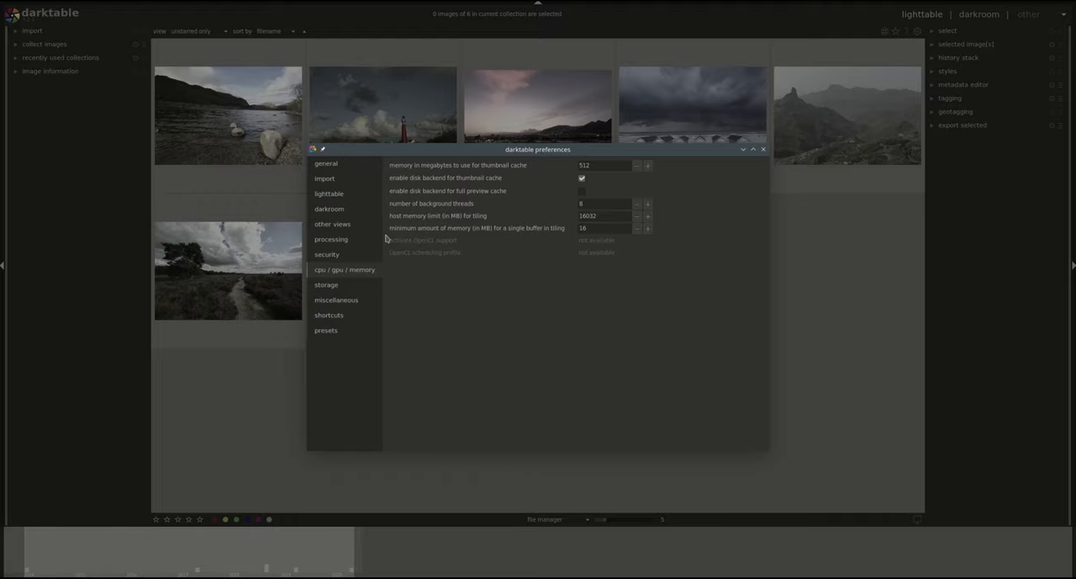
{"action": "mouse_move", "coordinate": [452, 298]}
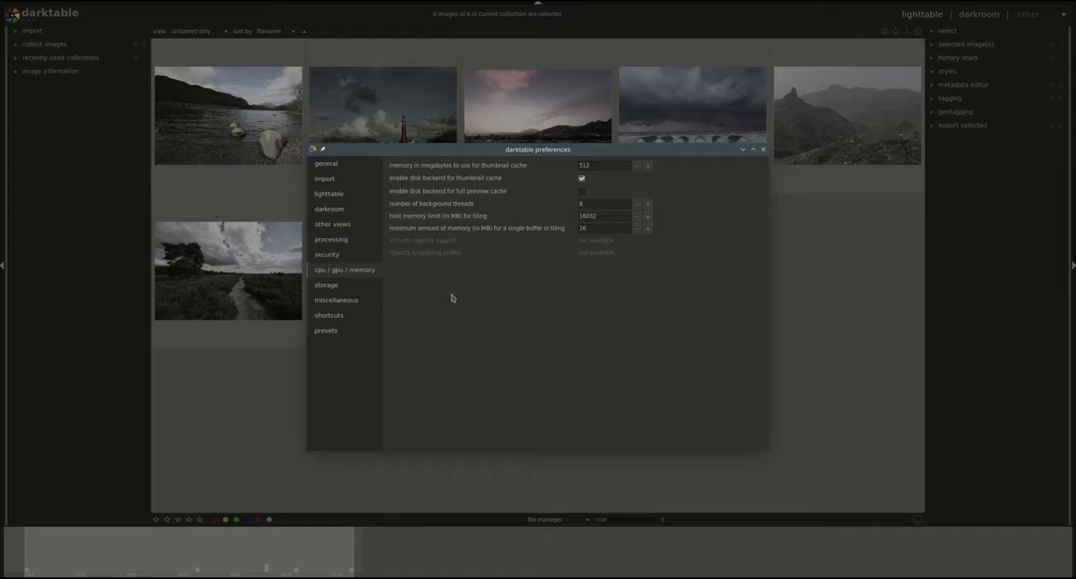
{"action": "mouse_move", "coordinate": [443, 284]}
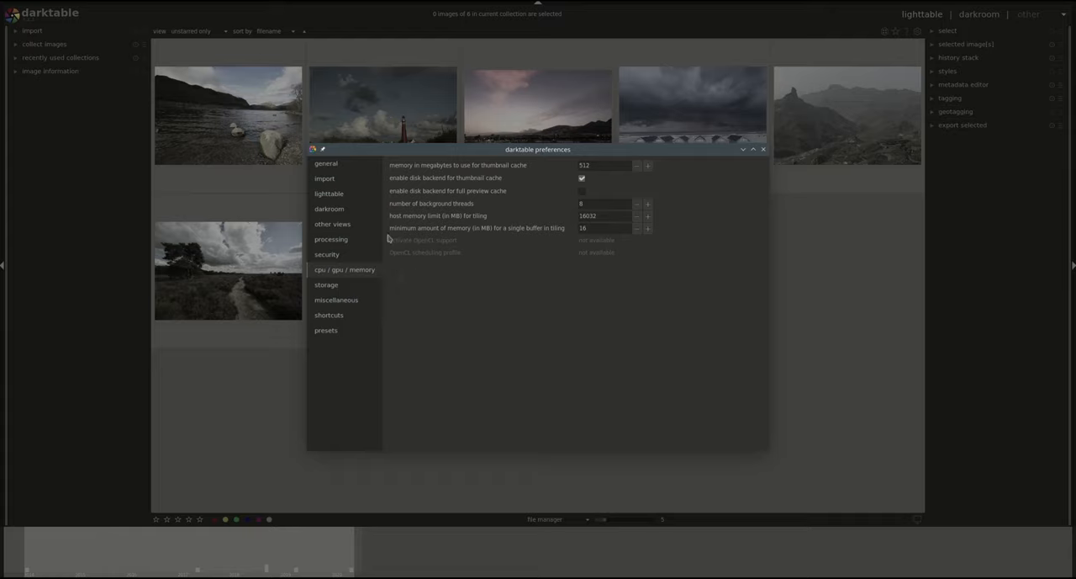
{"action": "mouse_move", "coordinate": [623, 265]}
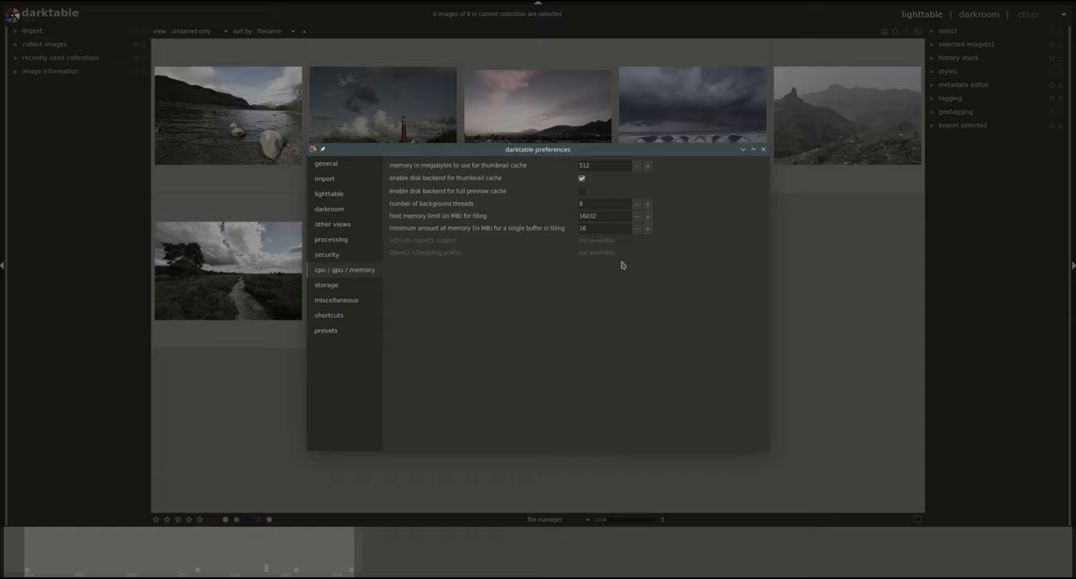
{"action": "mouse_move", "coordinate": [438, 309]}
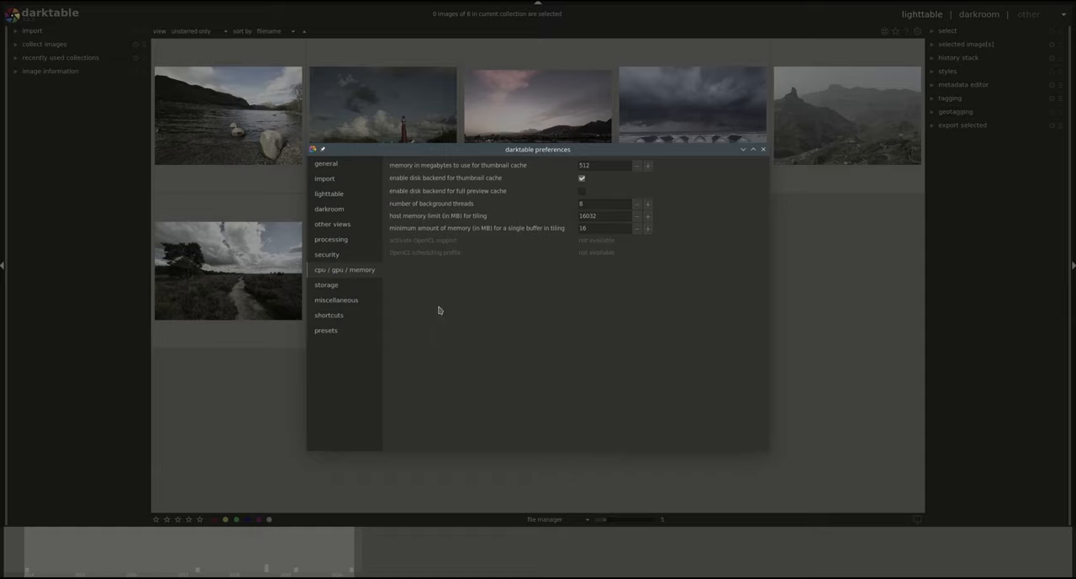
- Review the database maintenance check options in storage preferences, keeping 'on close'
{"action": "left_click", "coordinate": [326, 284]}
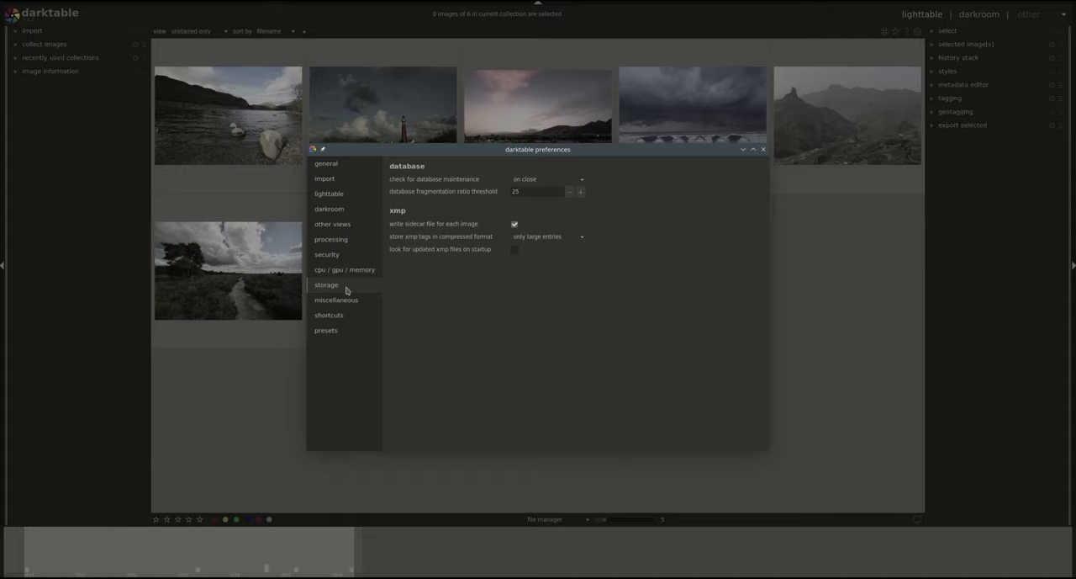
{"action": "mouse_move", "coordinate": [737, 269]}
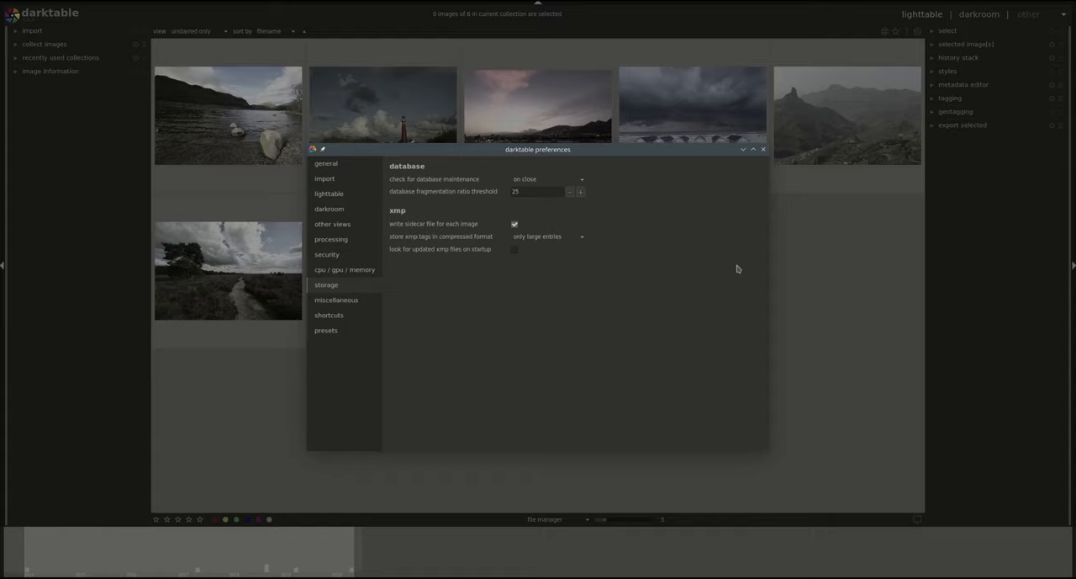
{"action": "mouse_move", "coordinate": [495, 156]}
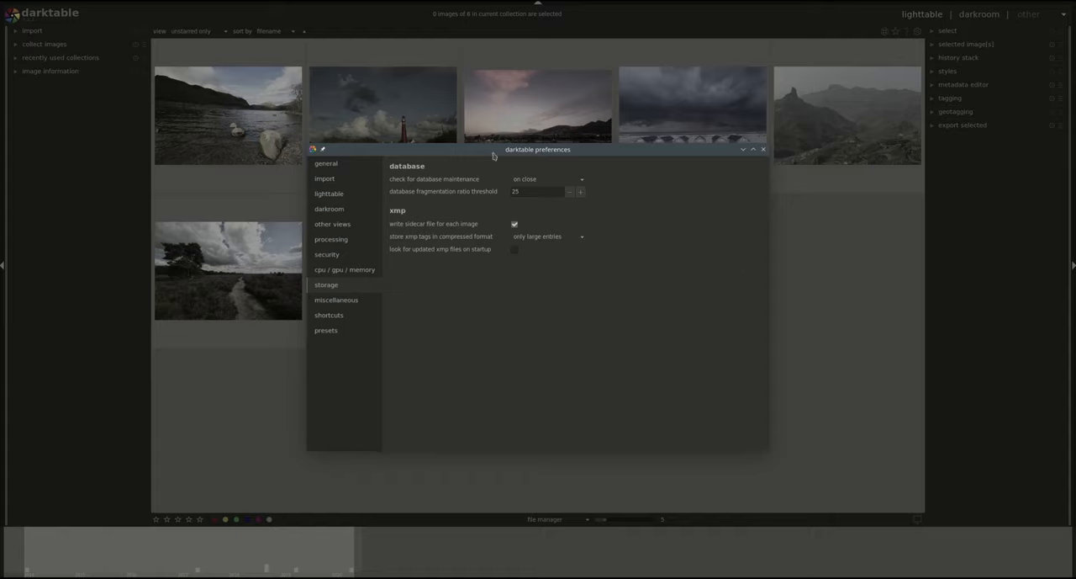
{"action": "left_click", "coordinate": [547, 179]}
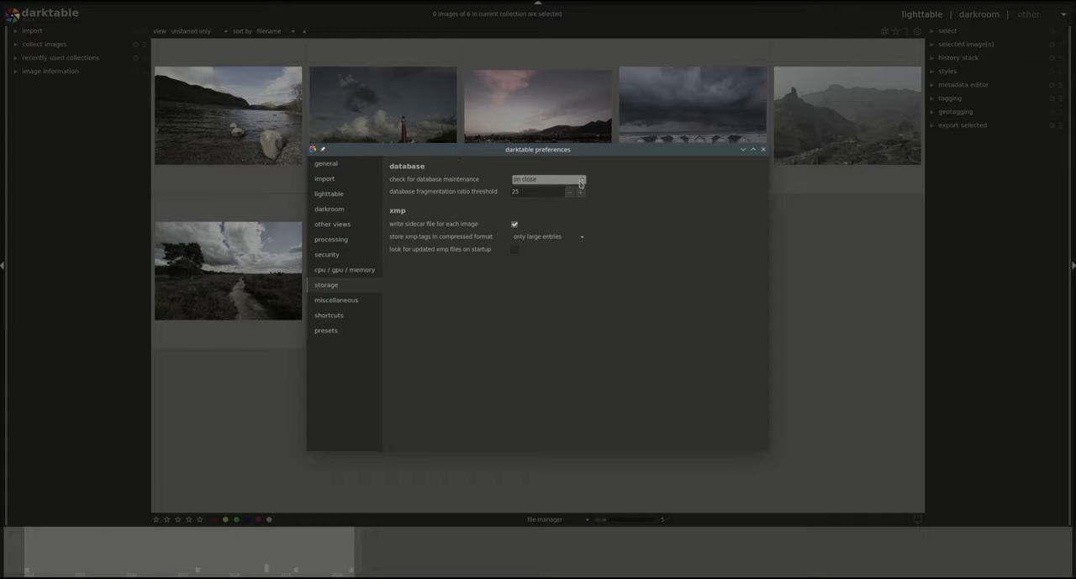
{"action": "left_click", "coordinate": [547, 179]}
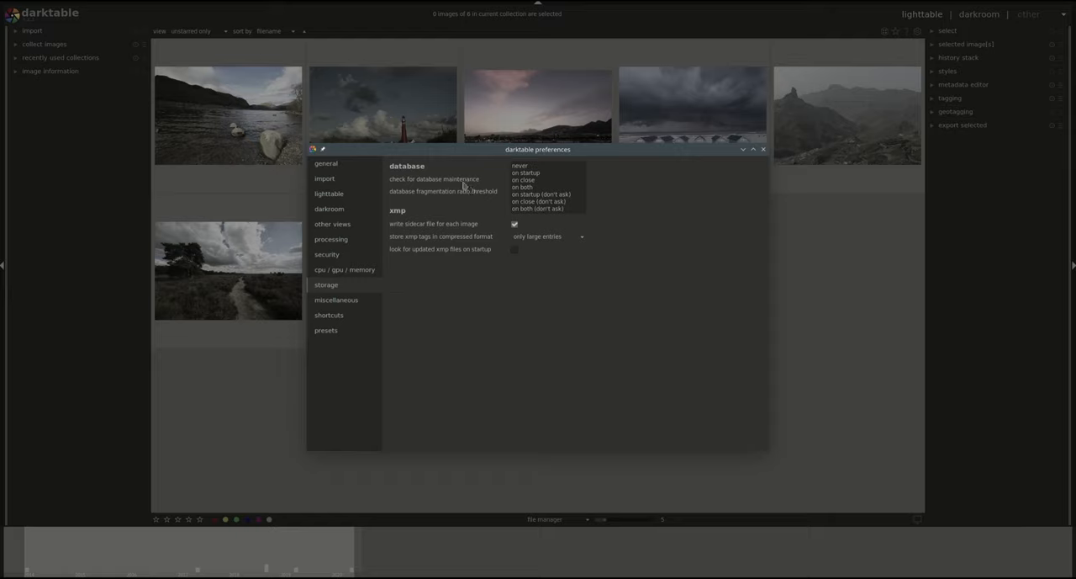
{"action": "left_click", "coordinate": [523, 180]}
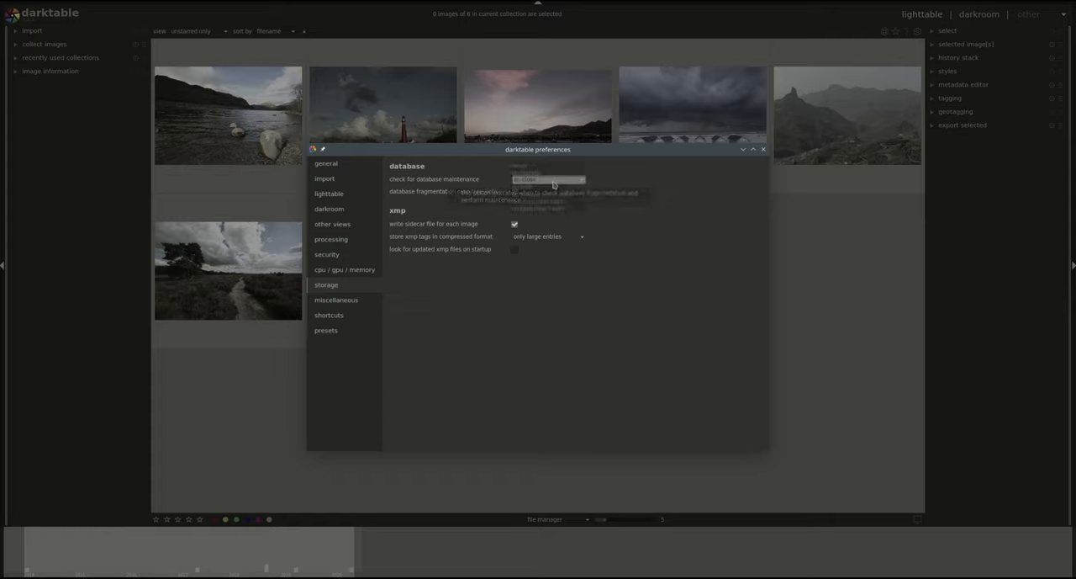
{"action": "left_click", "coordinate": [546, 179]}
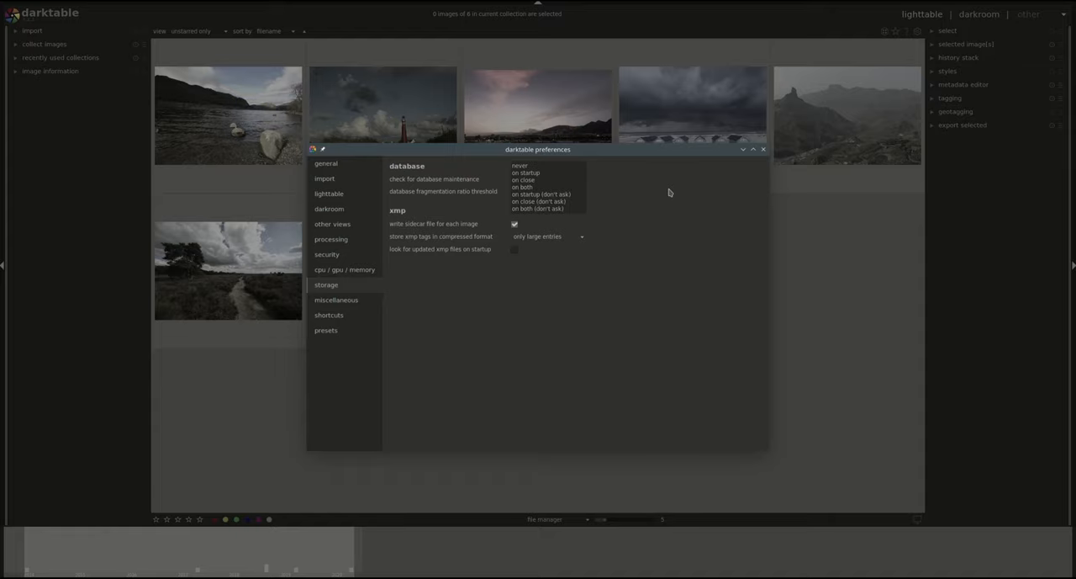
{"action": "left_click", "coordinate": [525, 179]}
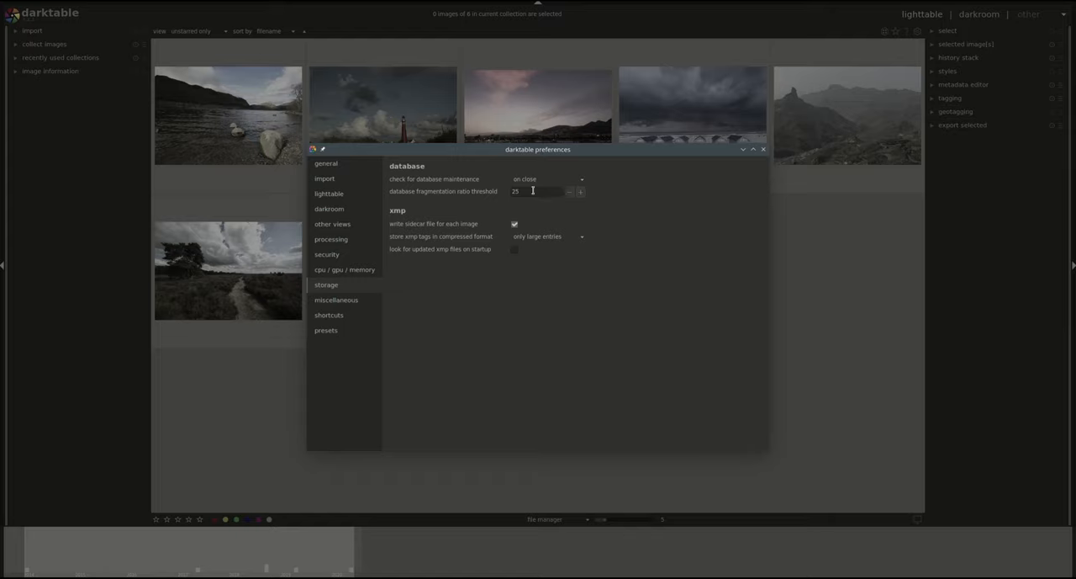
{"action": "mouse_move", "coordinate": [493, 175]}
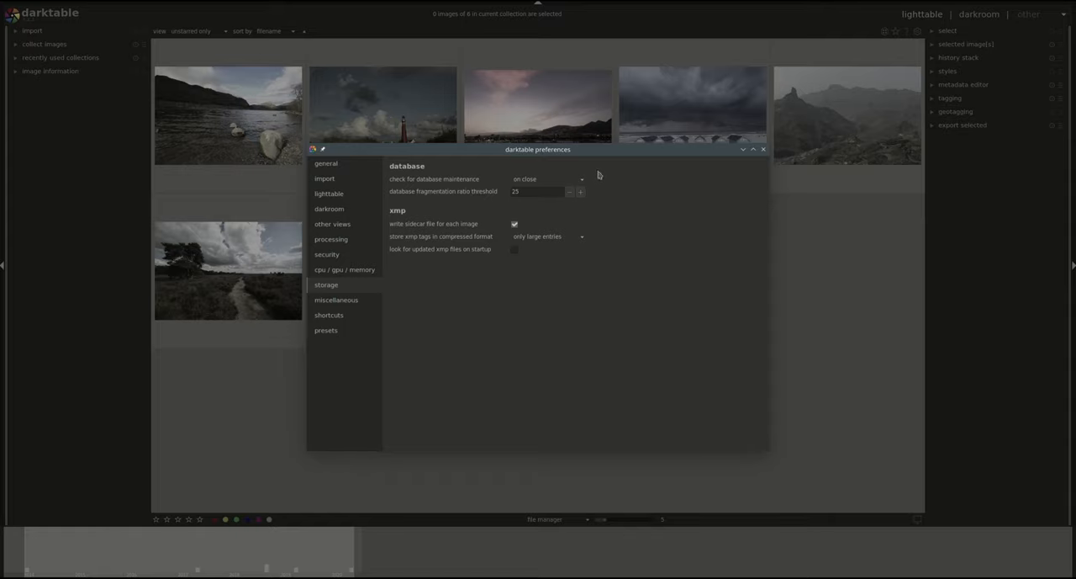
{"action": "mouse_move", "coordinate": [598, 175]}
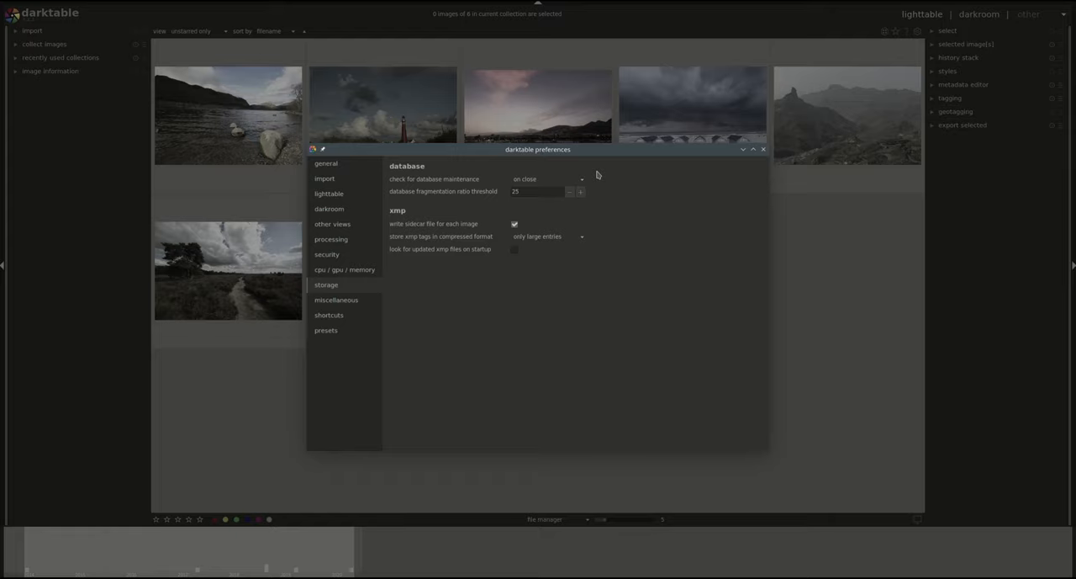
{"action": "mouse_move", "coordinate": [606, 209]}
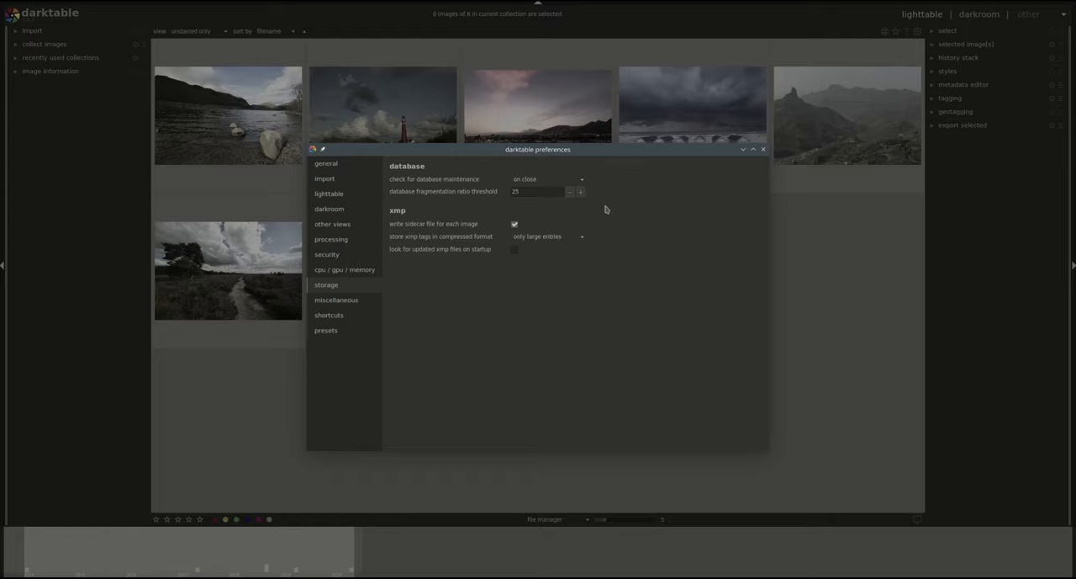
{"action": "mouse_move", "coordinate": [383, 225]}
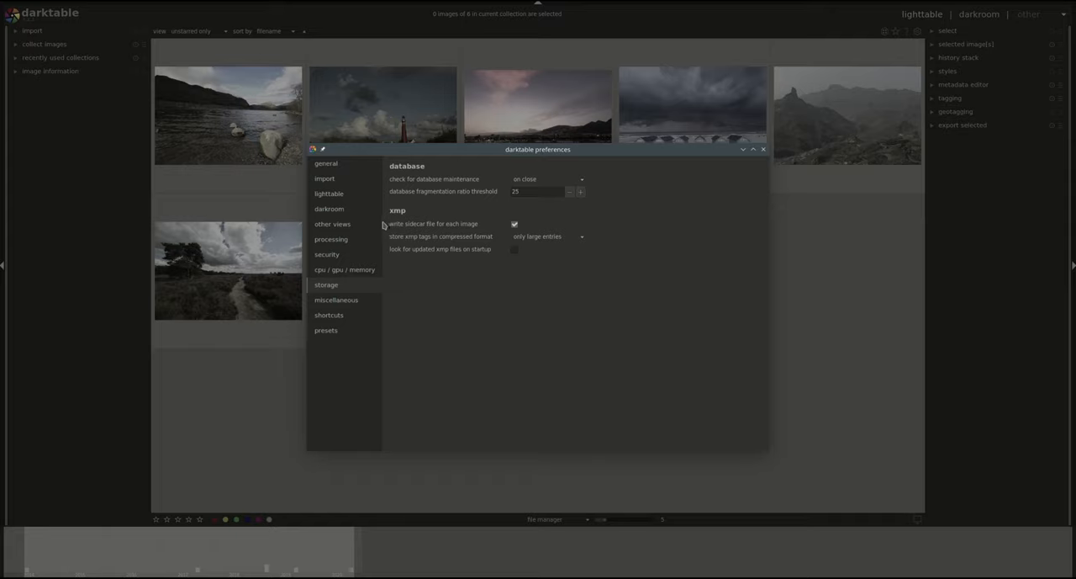
{"action": "mouse_move", "coordinate": [391, 227]}
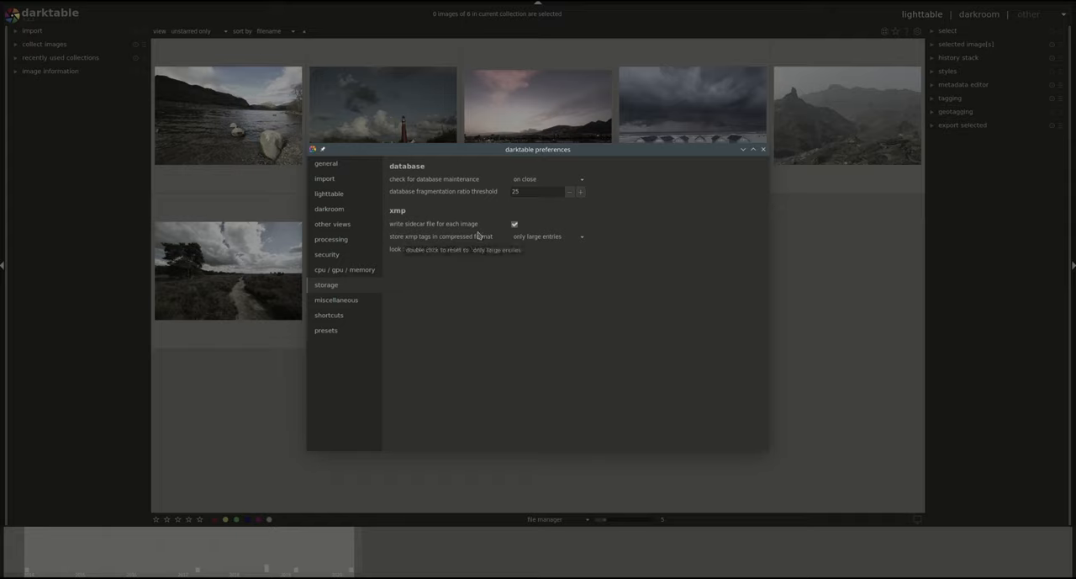
{"action": "mouse_move", "coordinate": [689, 278]}
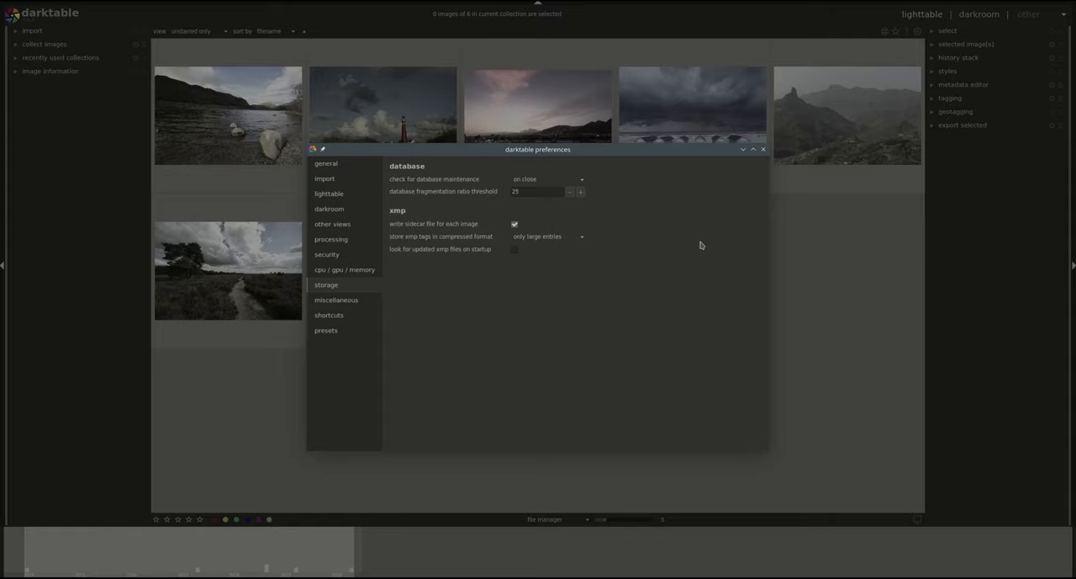
{"action": "mouse_move", "coordinate": [714, 230]}
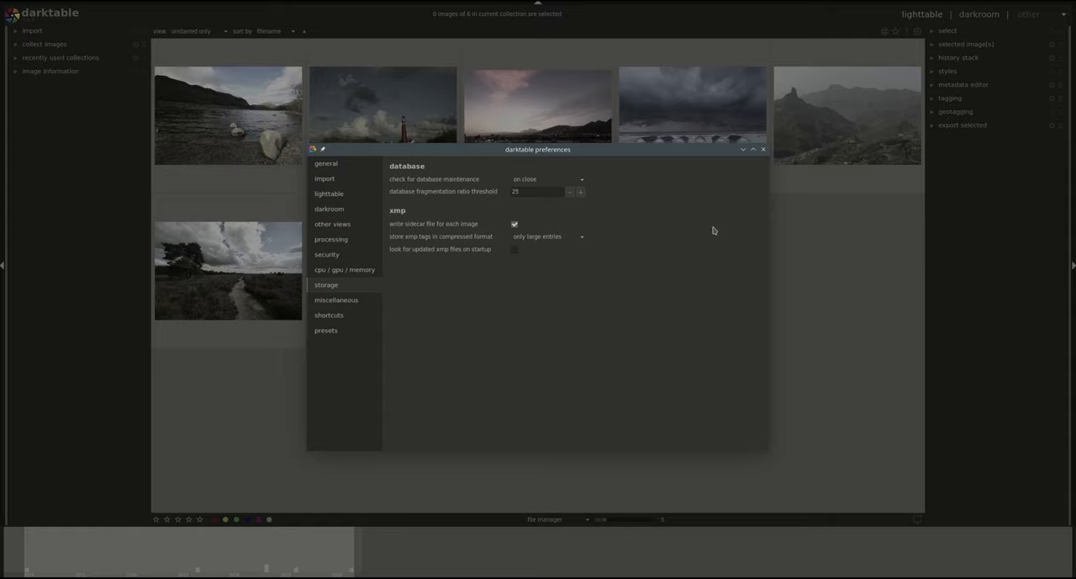
{"action": "mouse_move", "coordinate": [411, 260]}
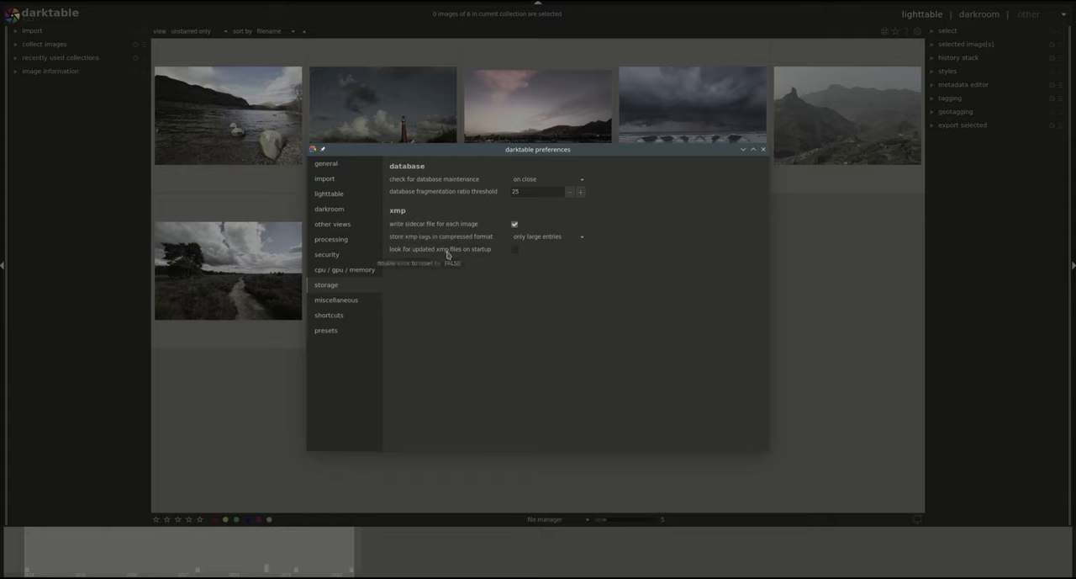
{"action": "left_click", "coordinate": [547, 236]}
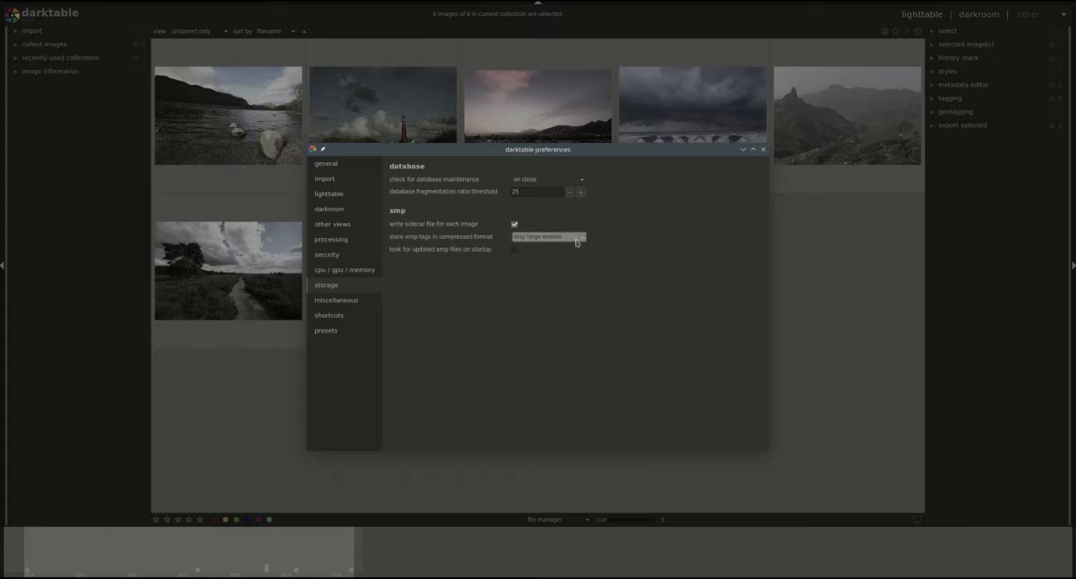
{"action": "left_click", "coordinate": [547, 236]}
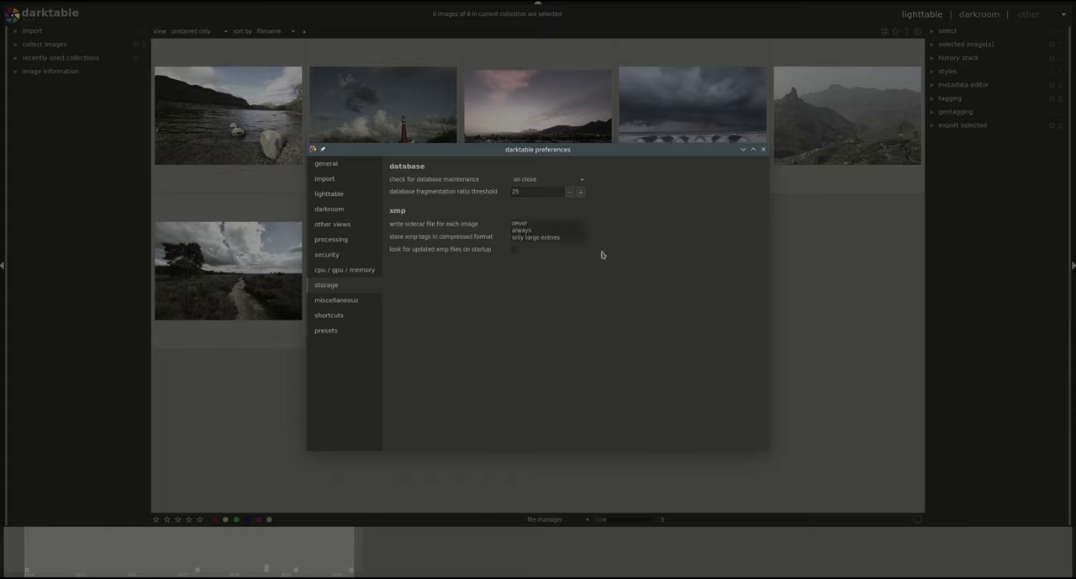
{"action": "left_click", "coordinate": [535, 236]}
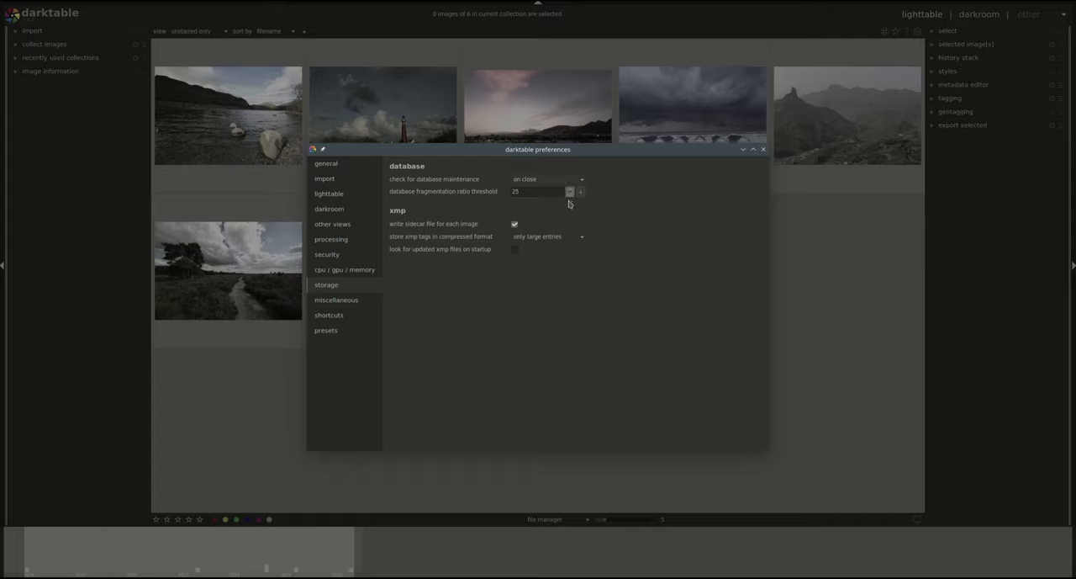
{"action": "left_click", "coordinate": [547, 236]}
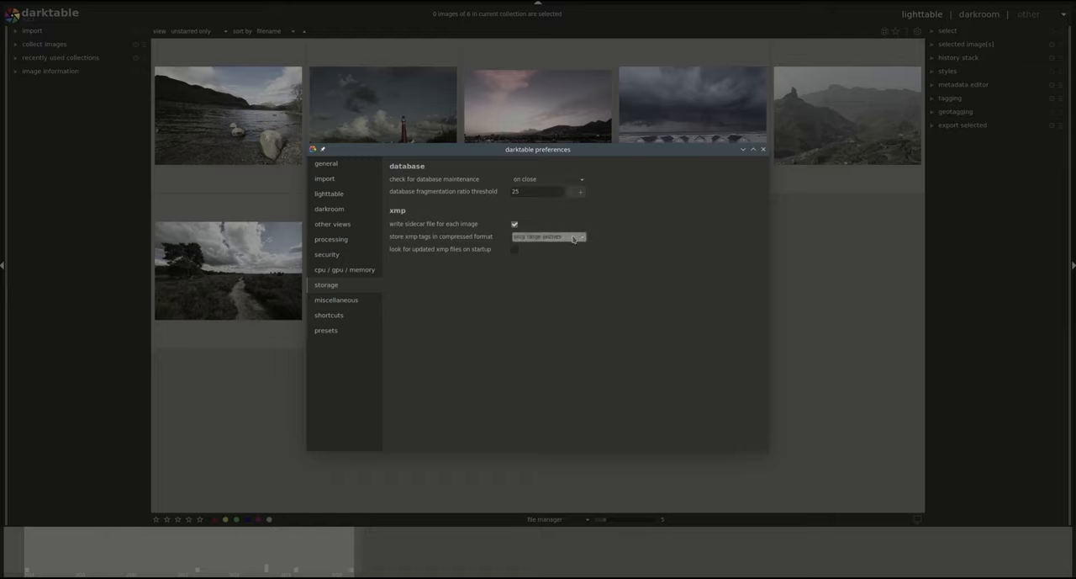
{"action": "left_click", "coordinate": [547, 236]}
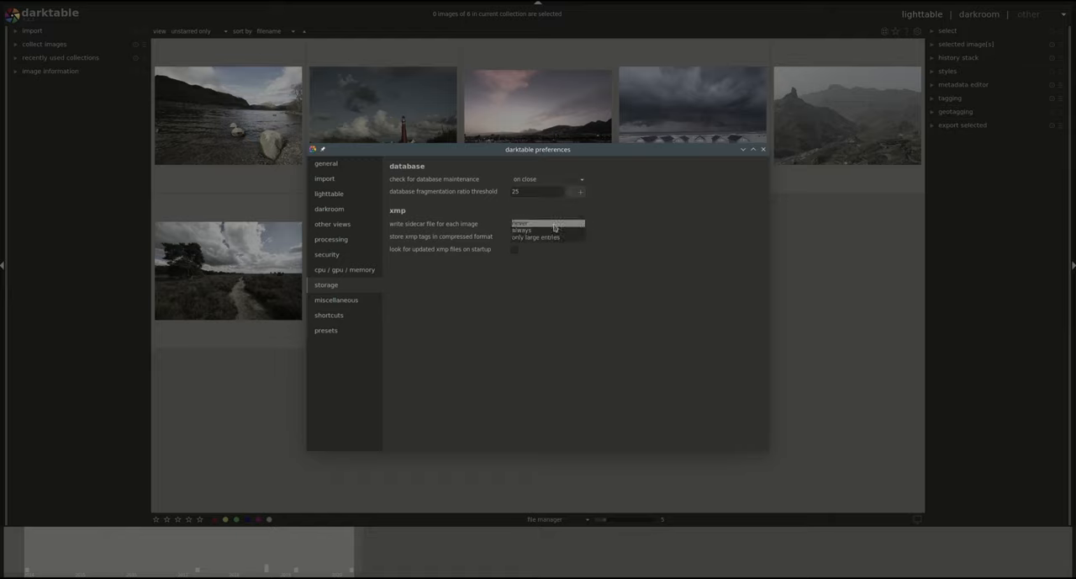
{"action": "left_click", "coordinate": [547, 224]}
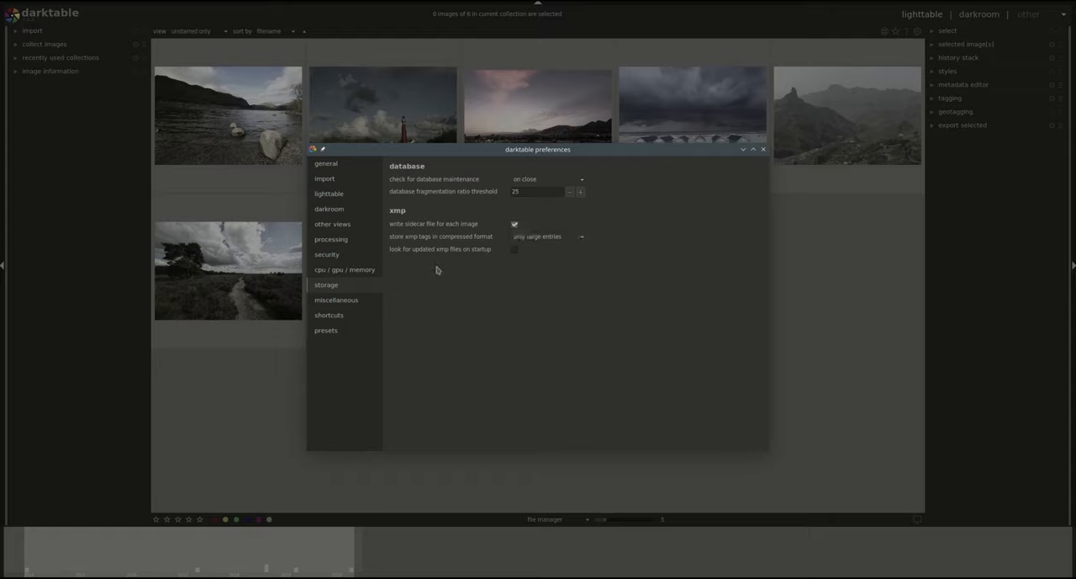
{"action": "mouse_move", "coordinate": [498, 258]}
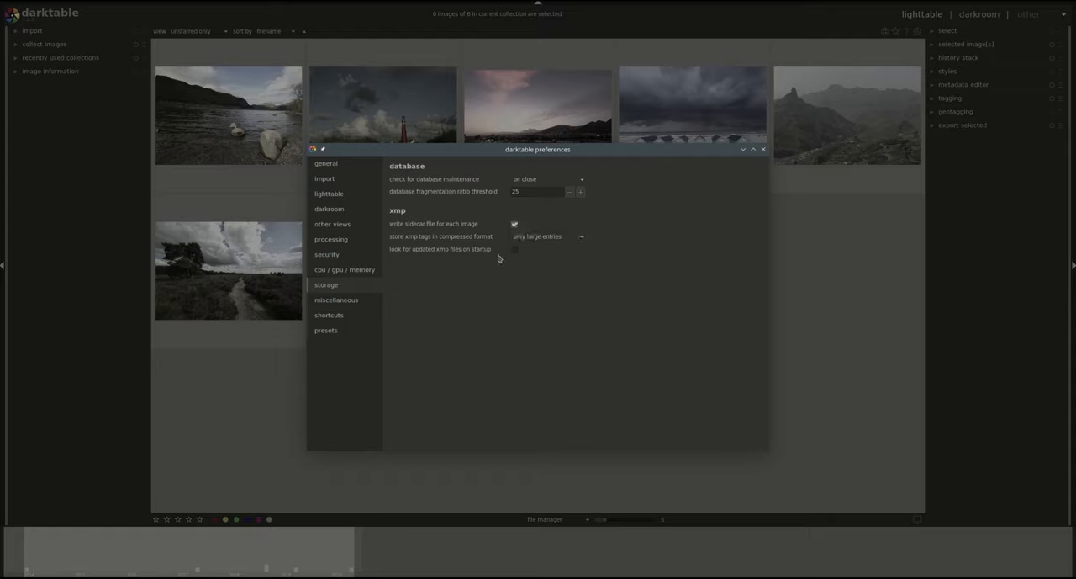
{"action": "mouse_move", "coordinate": [686, 281]}
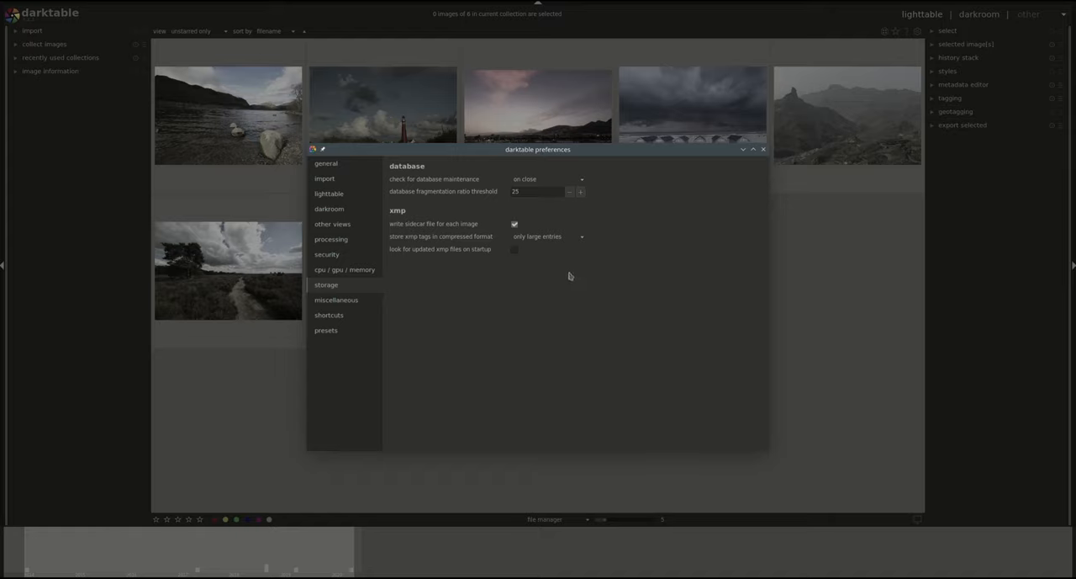
{"action": "mouse_move", "coordinate": [570, 276]}
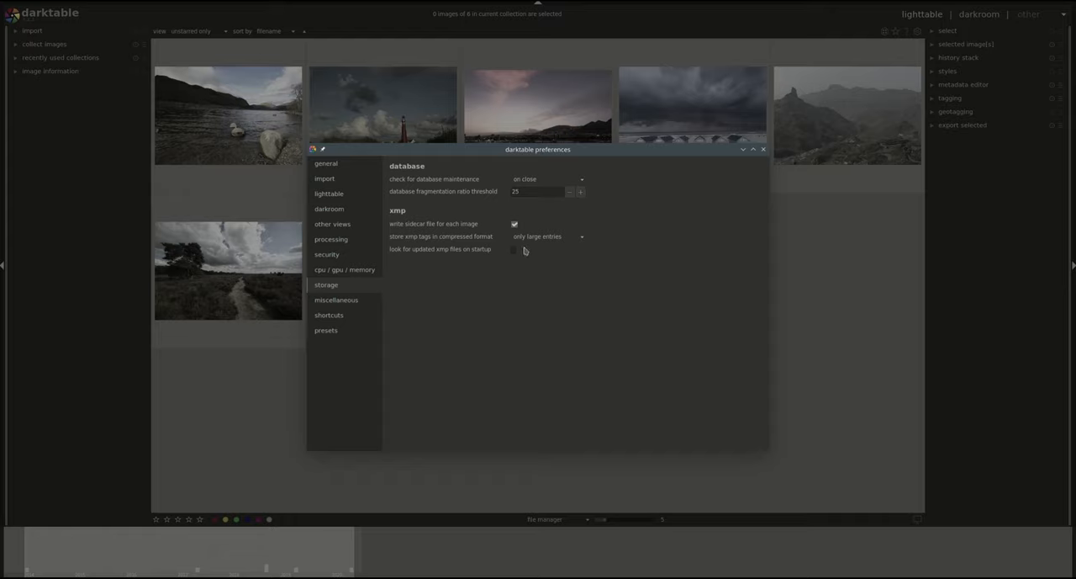
{"action": "mouse_move", "coordinate": [557, 251]}
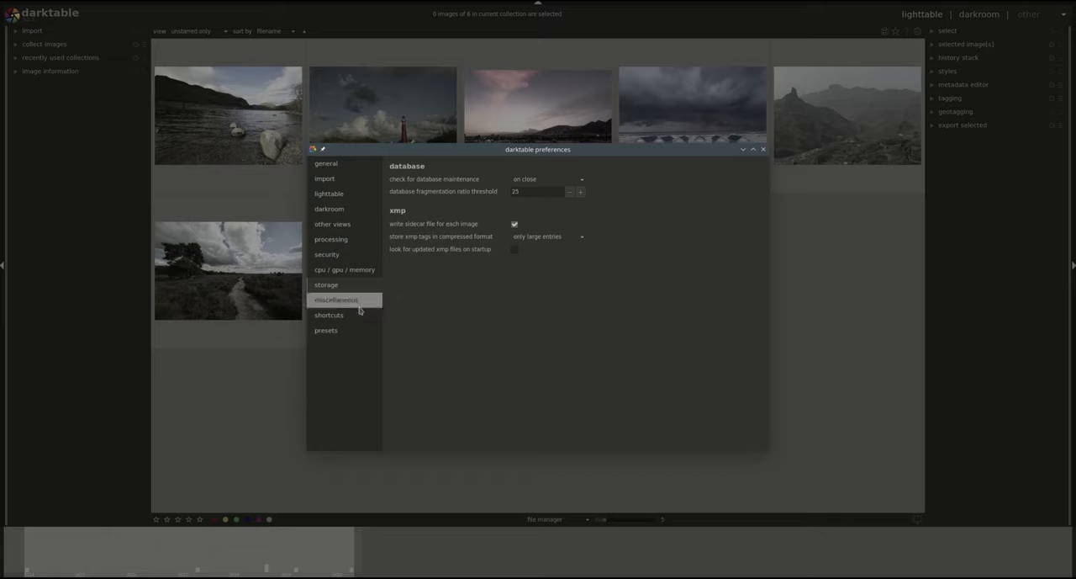
- Show the miscellaneous preferences for interface, tags and multi-instance shortcuts
{"action": "left_click", "coordinate": [336, 300]}
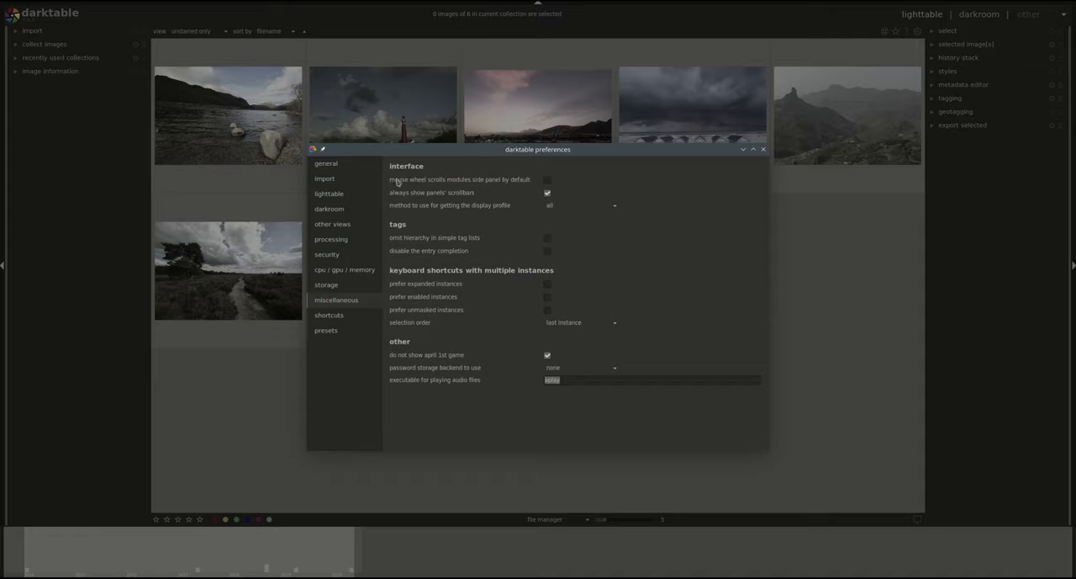
{"action": "mouse_move", "coordinate": [416, 280]}
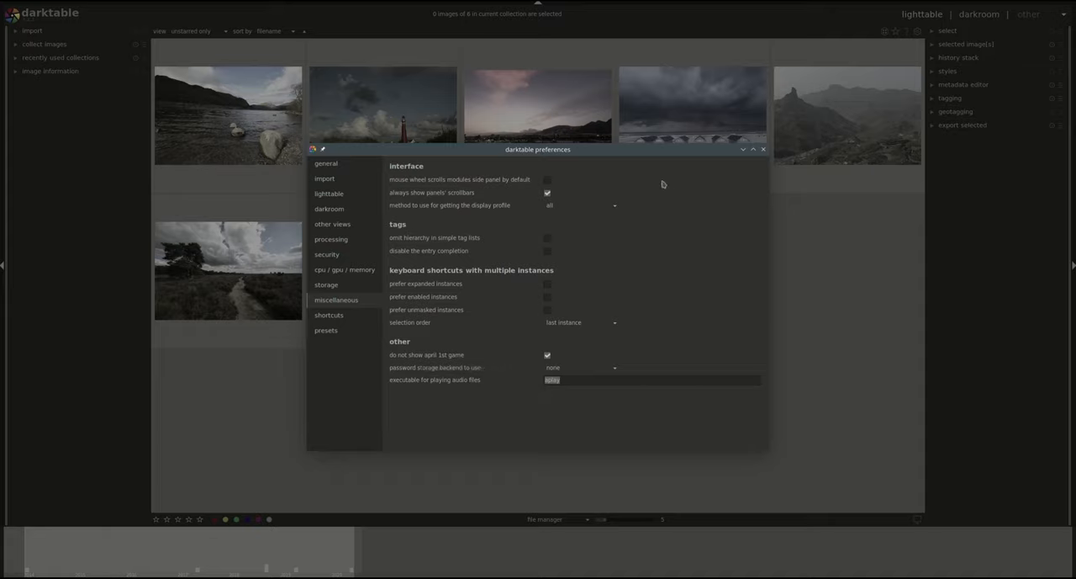
{"action": "mouse_move", "coordinate": [412, 170]}
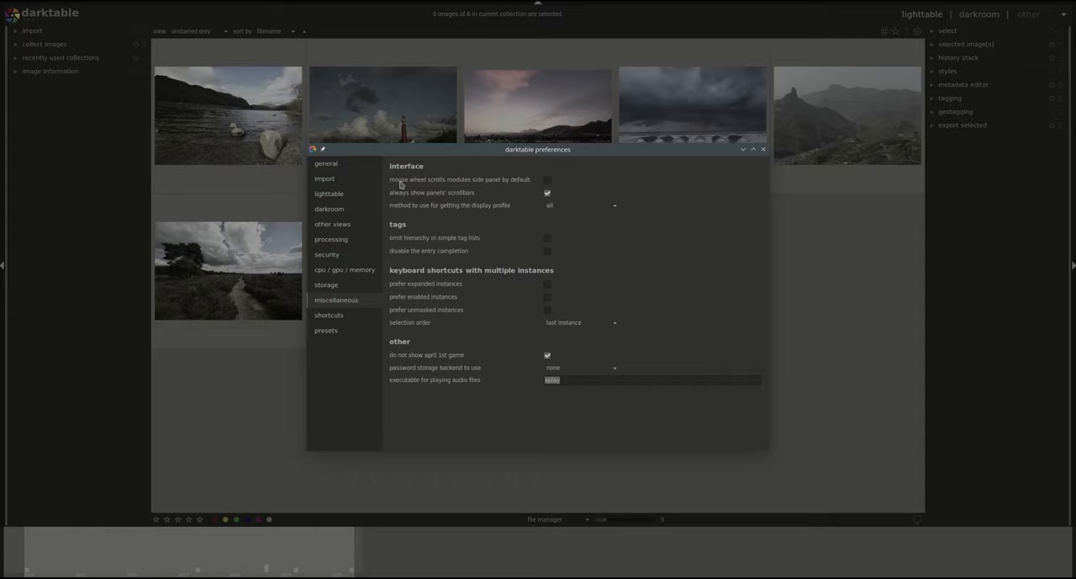
{"action": "mouse_move", "coordinate": [458, 181]}
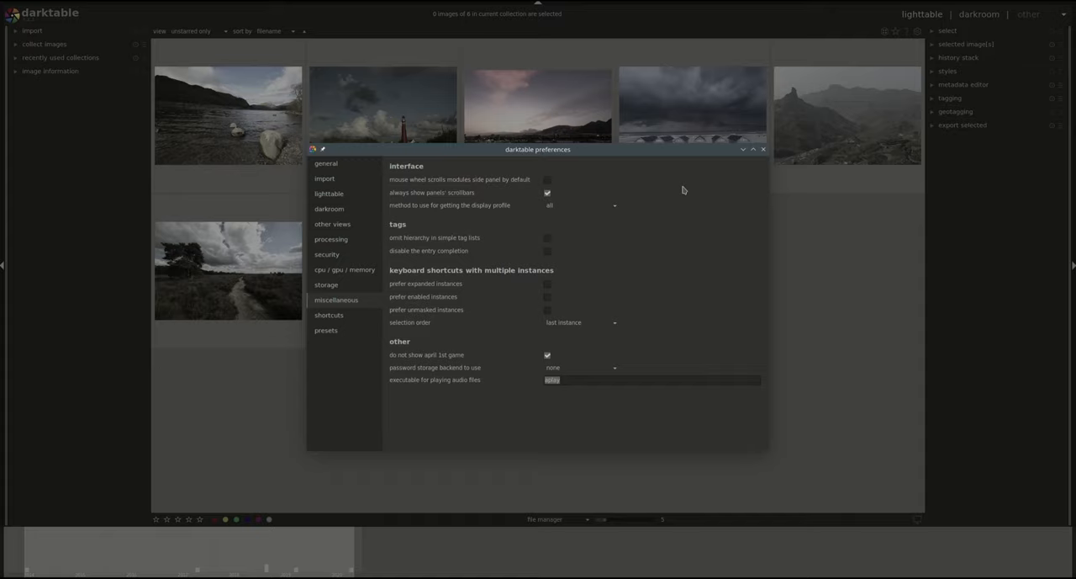
{"action": "mouse_move", "coordinate": [687, 183]}
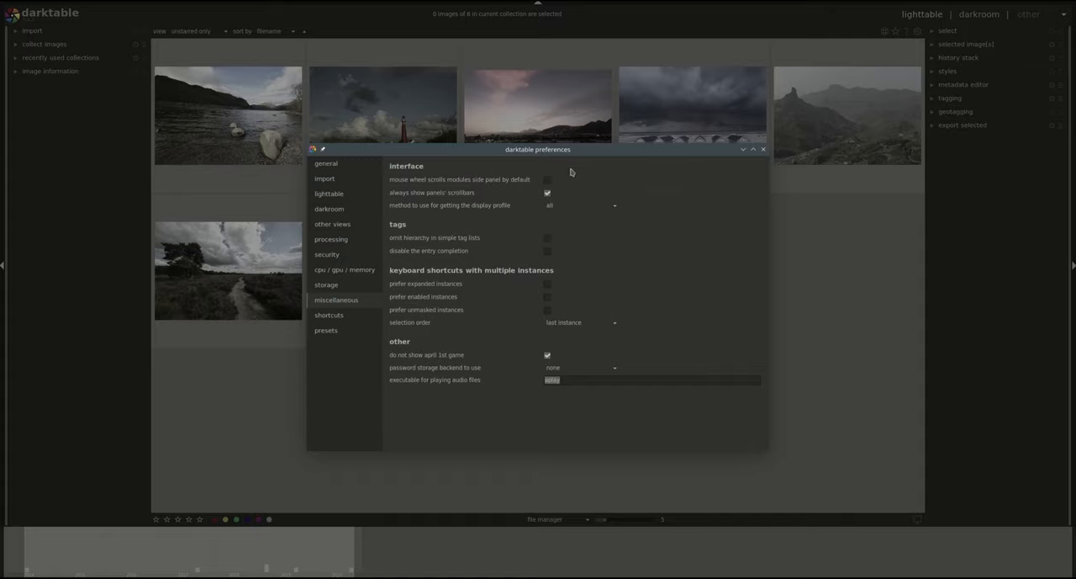
{"action": "mouse_move", "coordinate": [534, 185]}
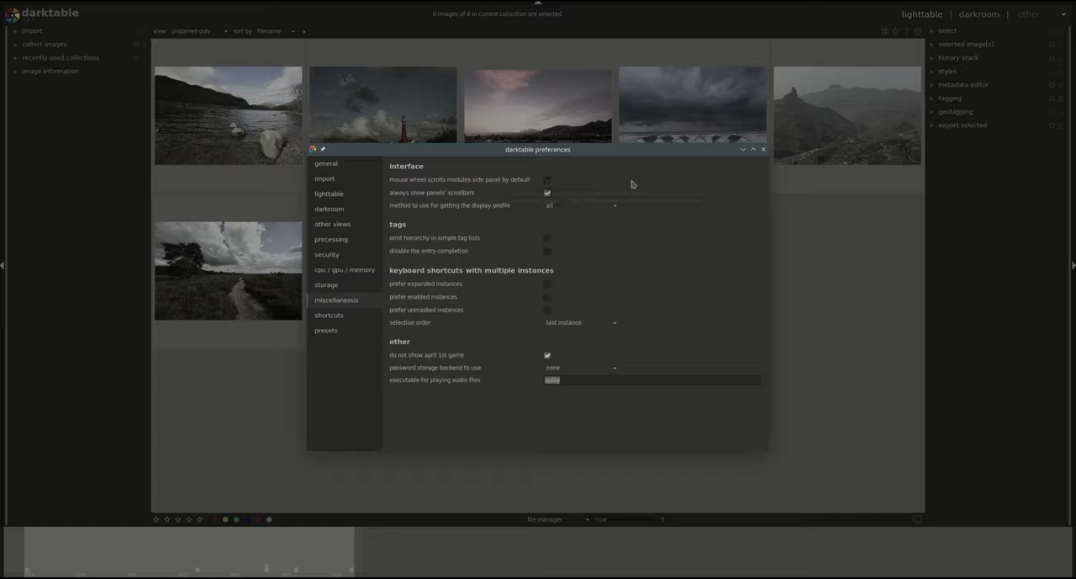
{"action": "left_click", "coordinate": [546, 179]}
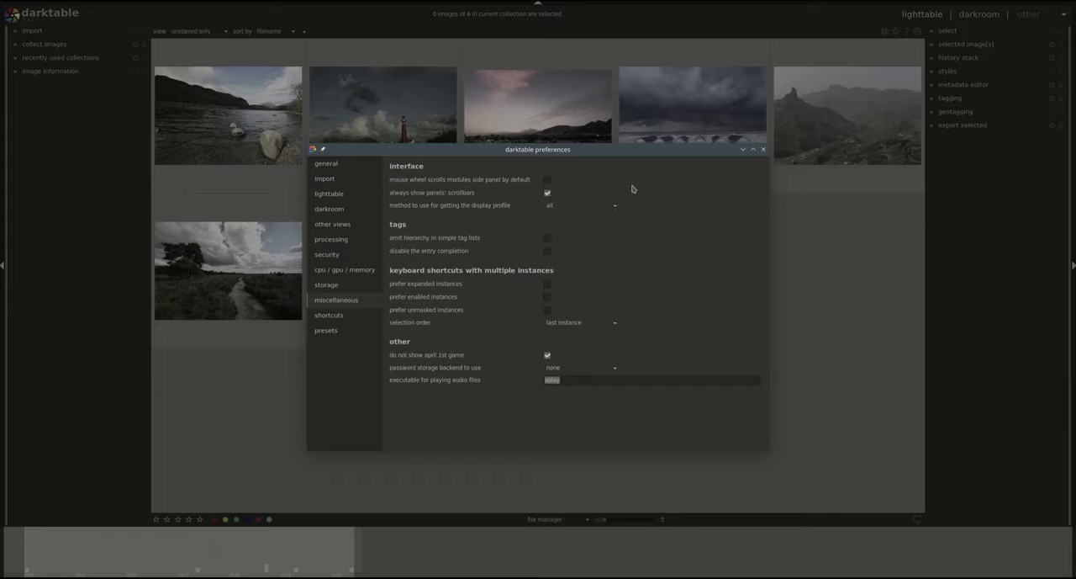
{"action": "mouse_move", "coordinate": [575, 185]}
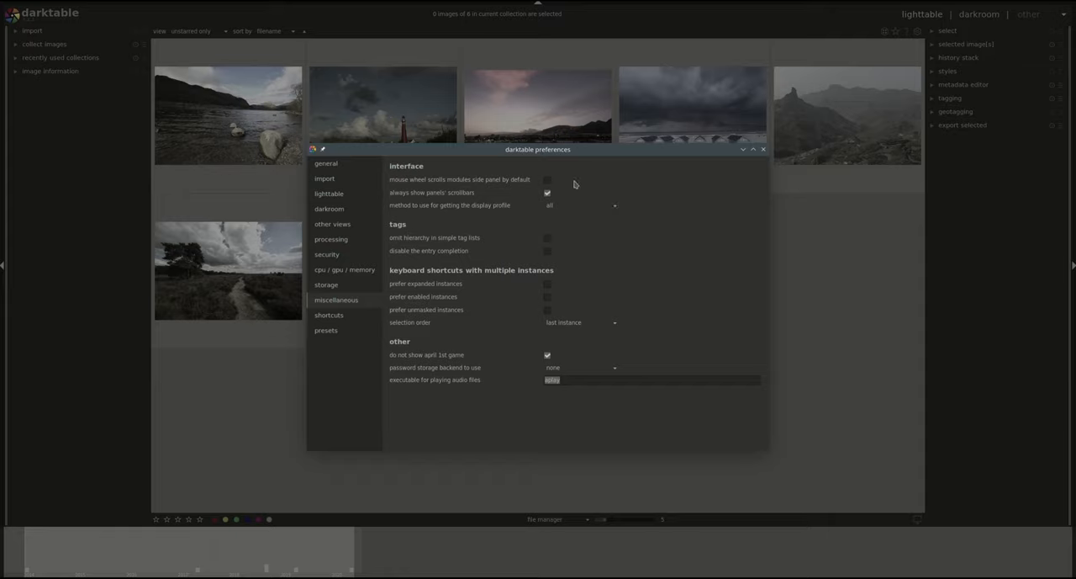
{"action": "mouse_move", "coordinate": [664, 217]}
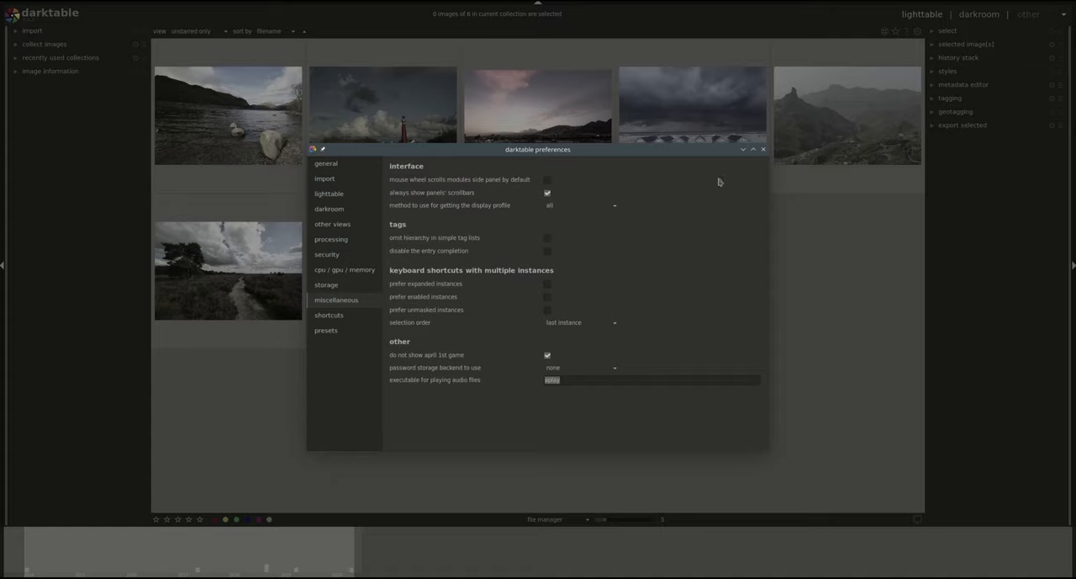
{"action": "mouse_move", "coordinate": [497, 214]}
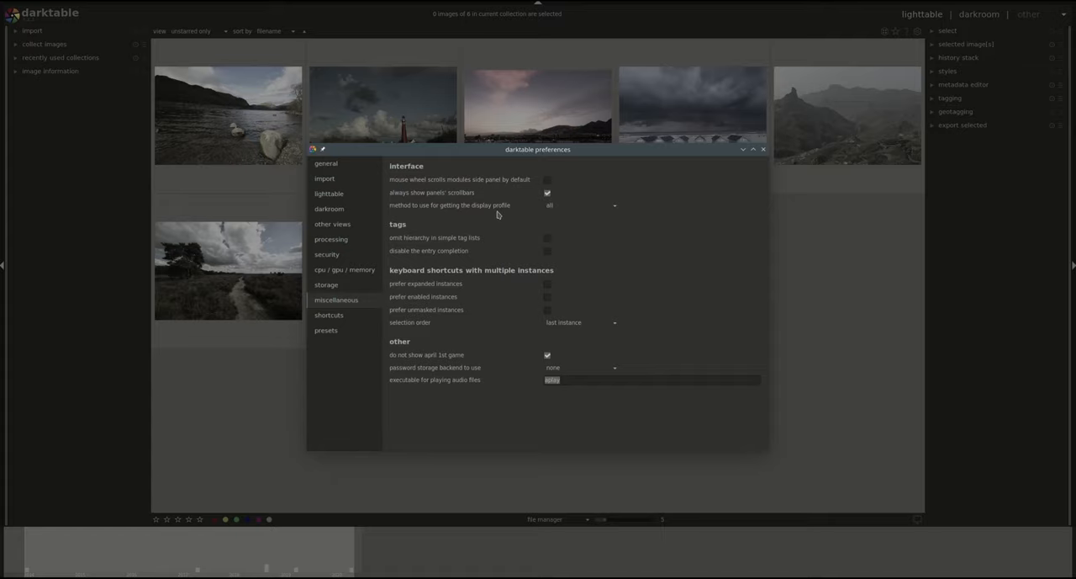
{"action": "mouse_move", "coordinate": [536, 210]}
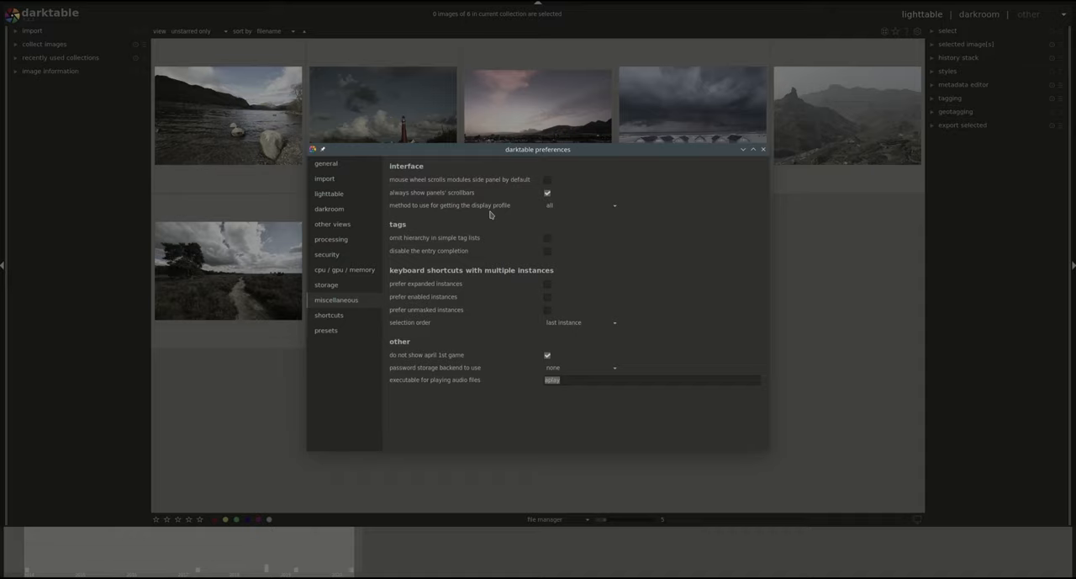
{"action": "mouse_move", "coordinate": [492, 214]}
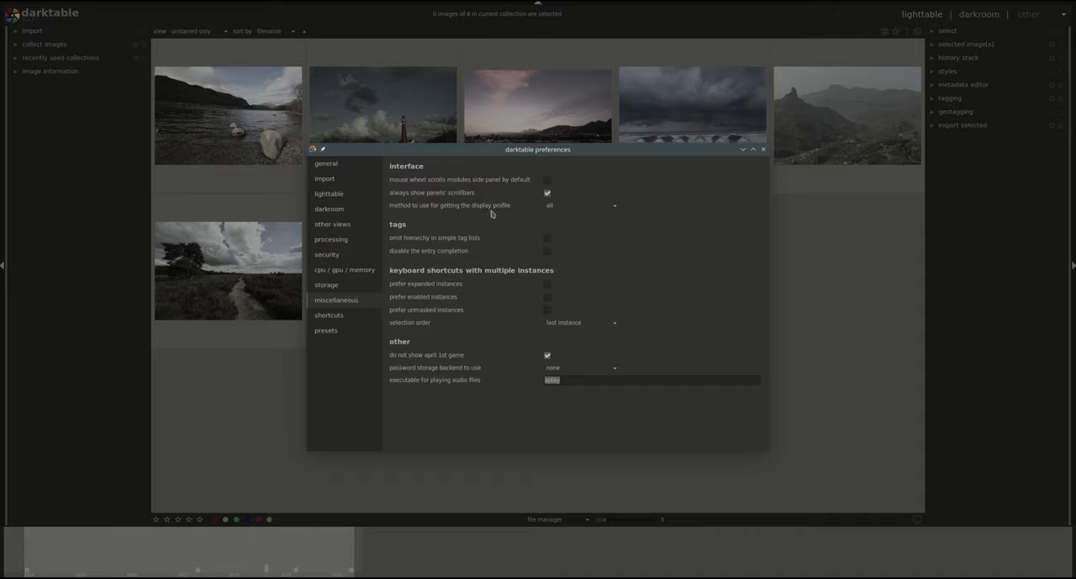
{"action": "mouse_move", "coordinate": [612, 215]}
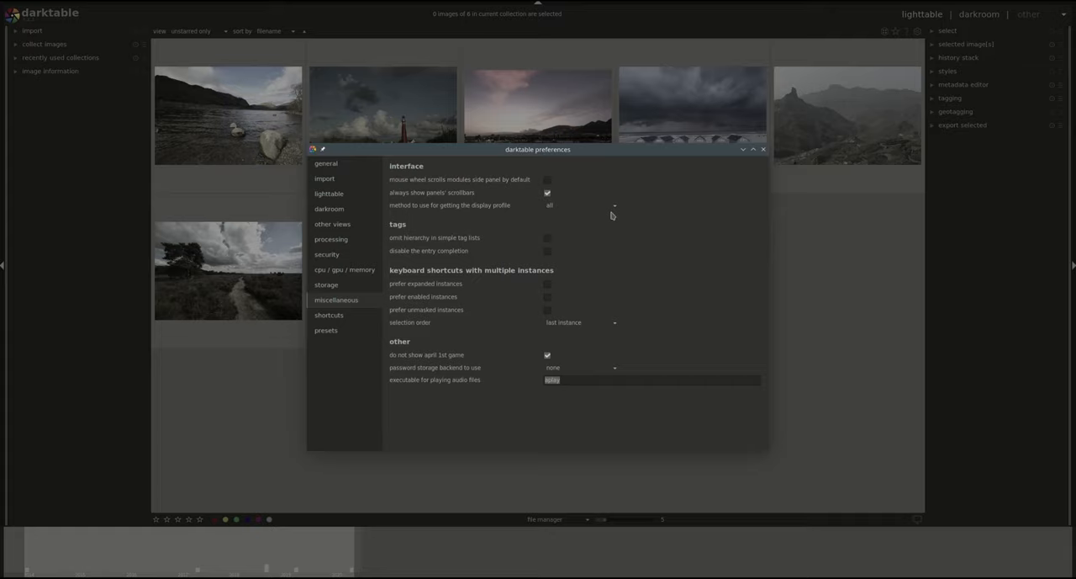
{"action": "mouse_move", "coordinate": [670, 212]}
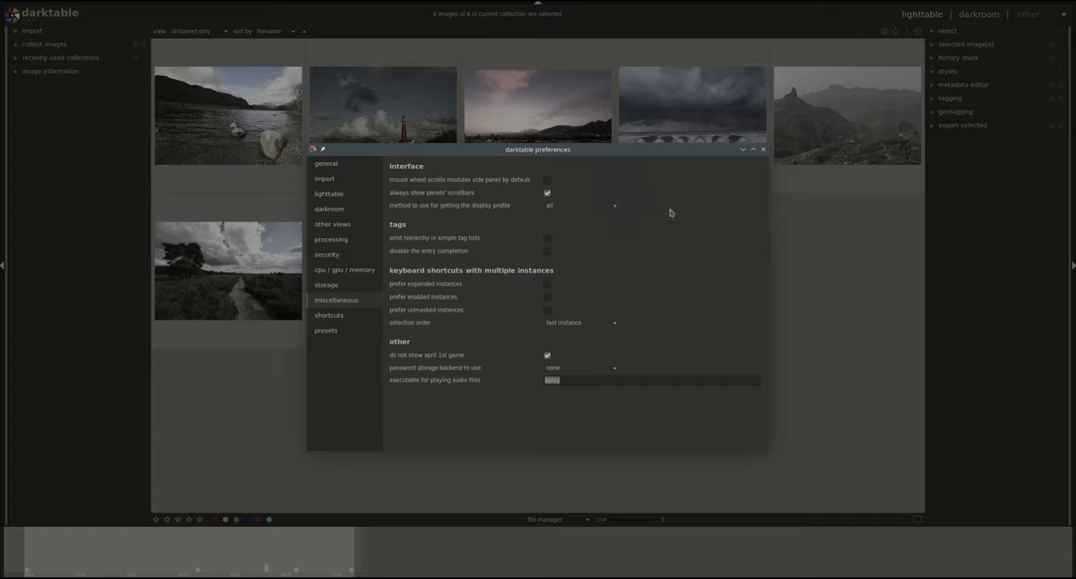
{"action": "mouse_move", "coordinate": [682, 315]}
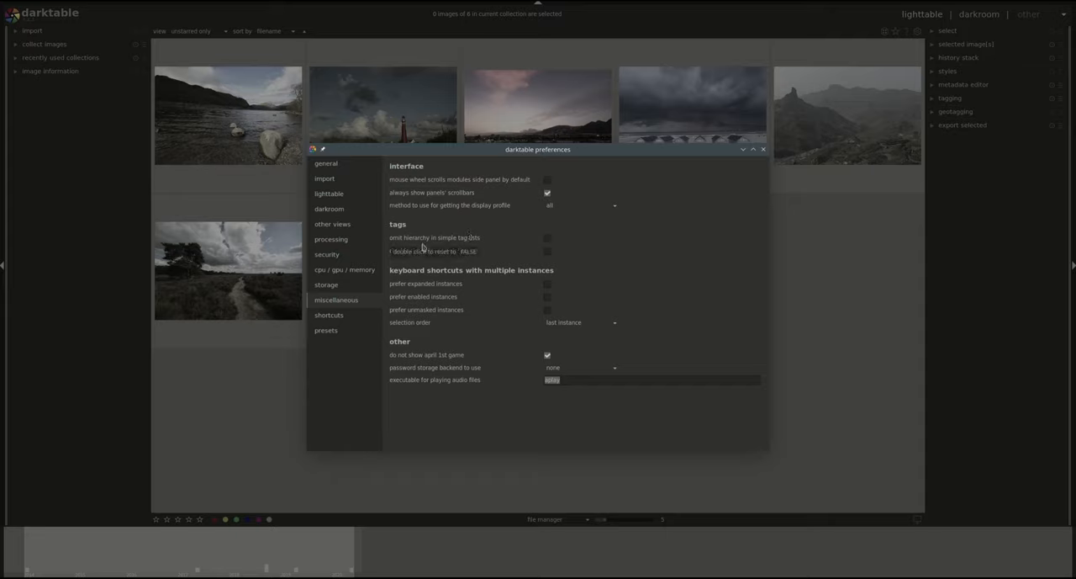
{"action": "mouse_move", "coordinate": [642, 228]}
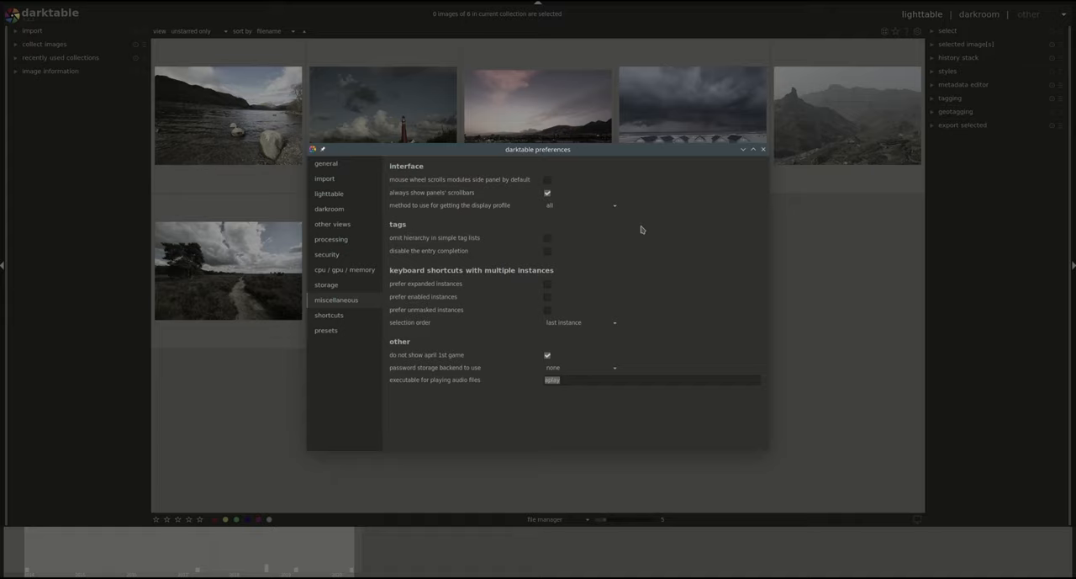
{"action": "mouse_move", "coordinate": [511, 248]}
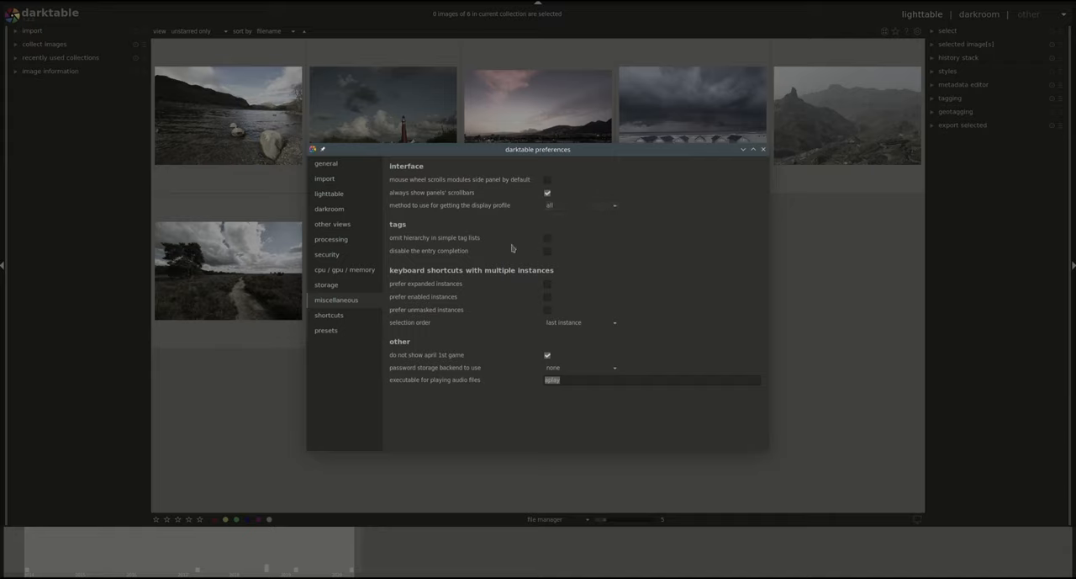
{"action": "mouse_move", "coordinate": [547, 251]}
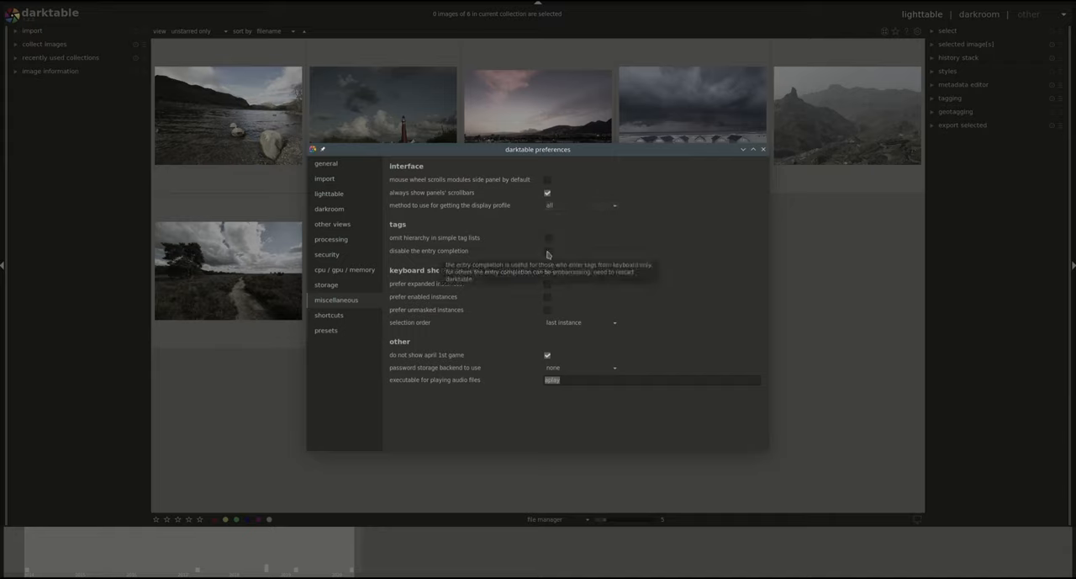
{"action": "mouse_move", "coordinate": [735, 204]}
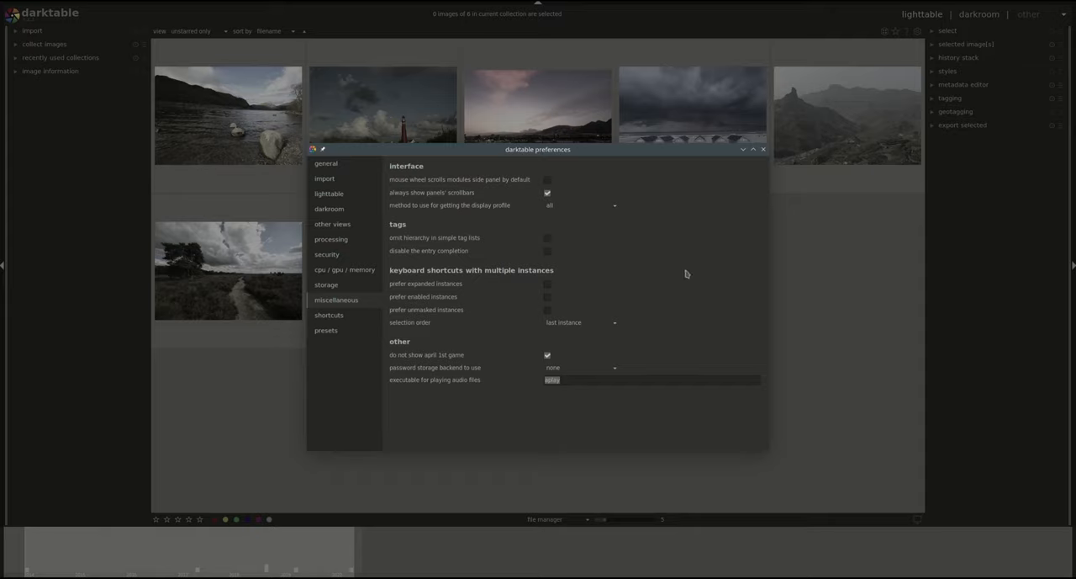
{"action": "mouse_move", "coordinate": [444, 258]}
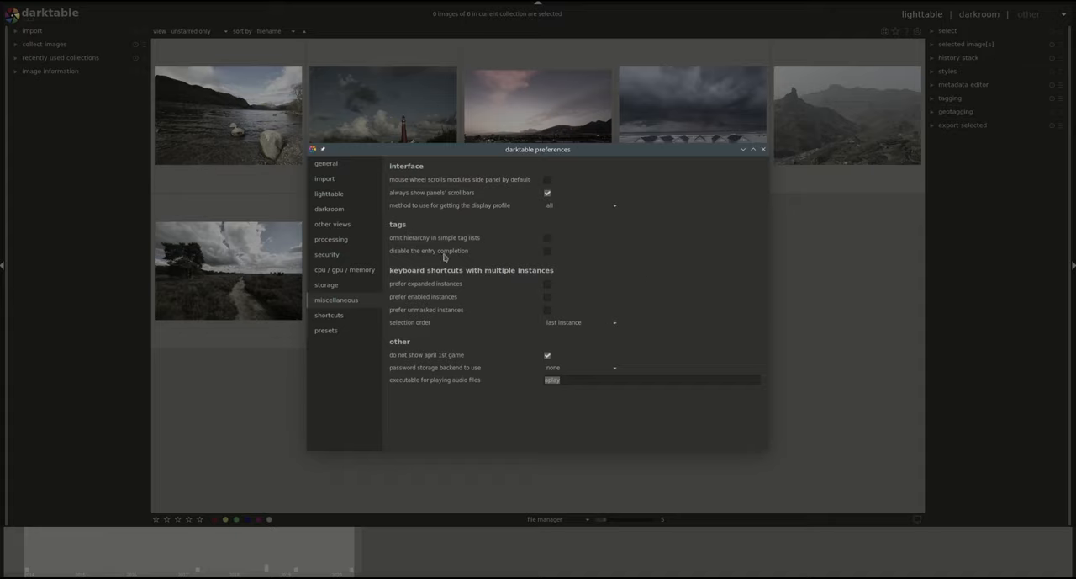
{"action": "mouse_move", "coordinate": [499, 284]}
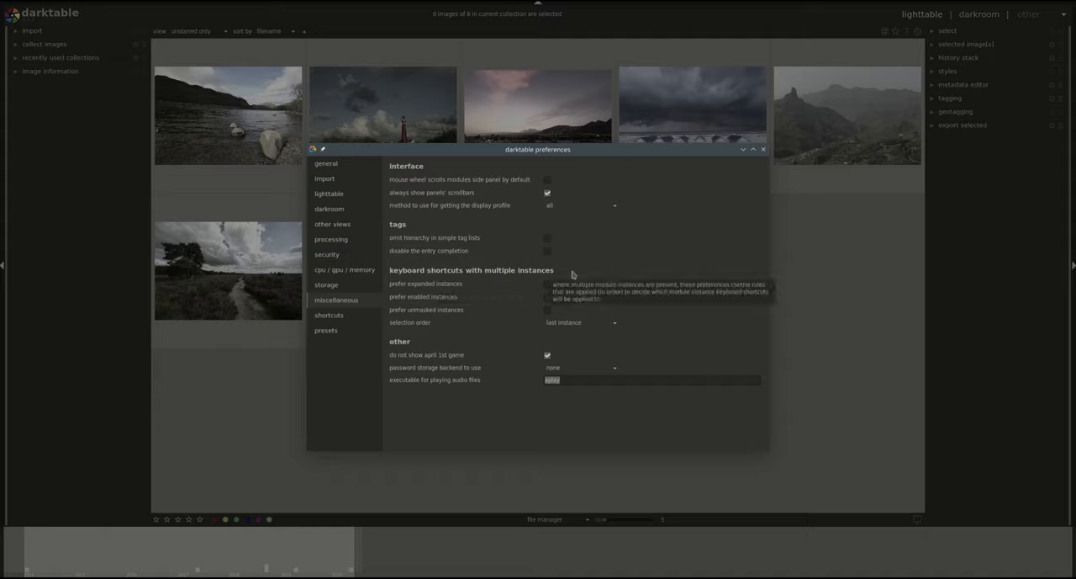
{"action": "mouse_move", "coordinate": [705, 188]}
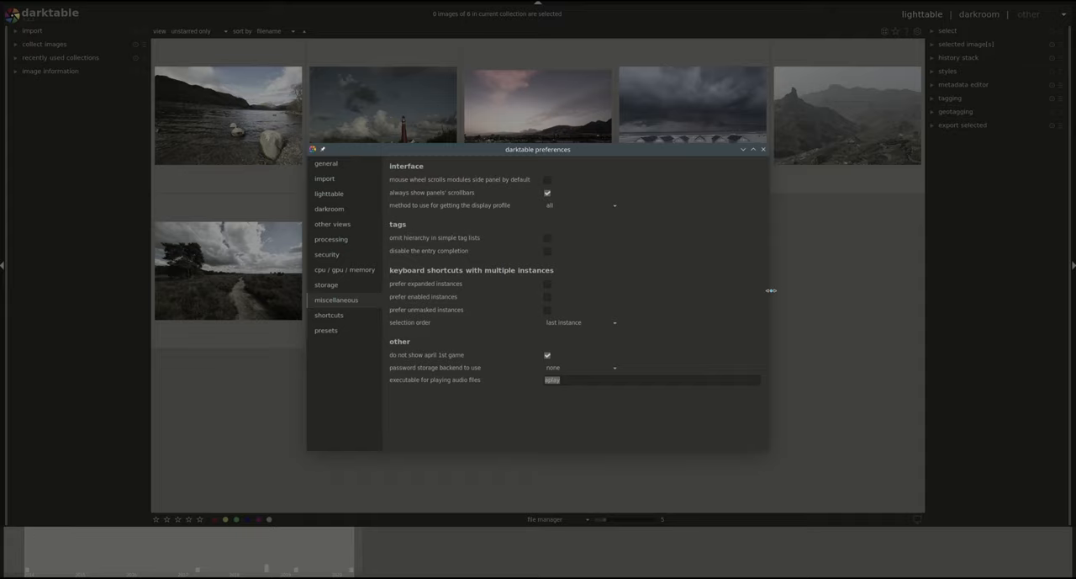
{"action": "mouse_move", "coordinate": [767, 271]}
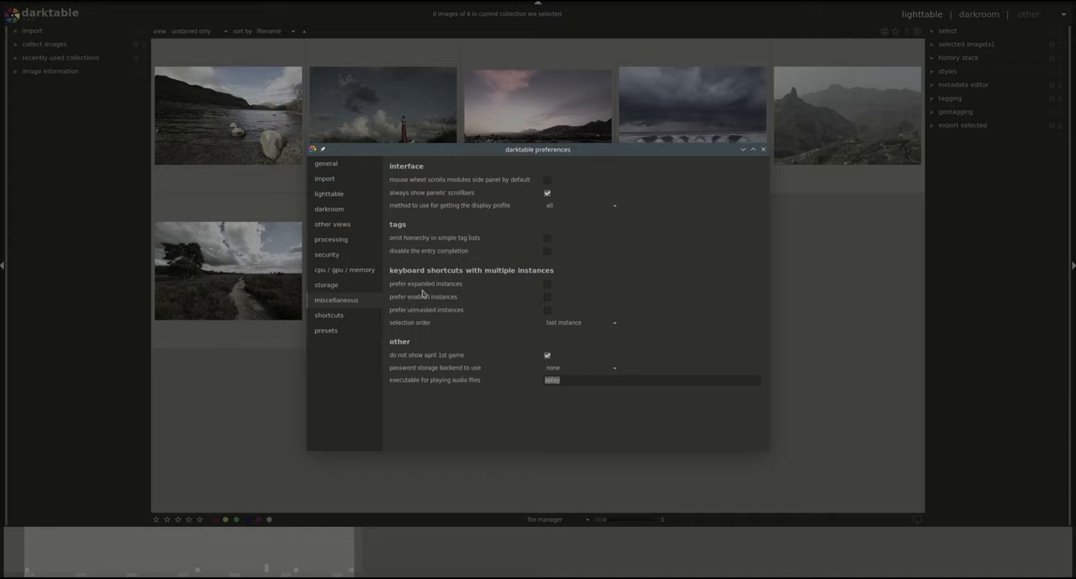
{"action": "mouse_move", "coordinate": [464, 283]}
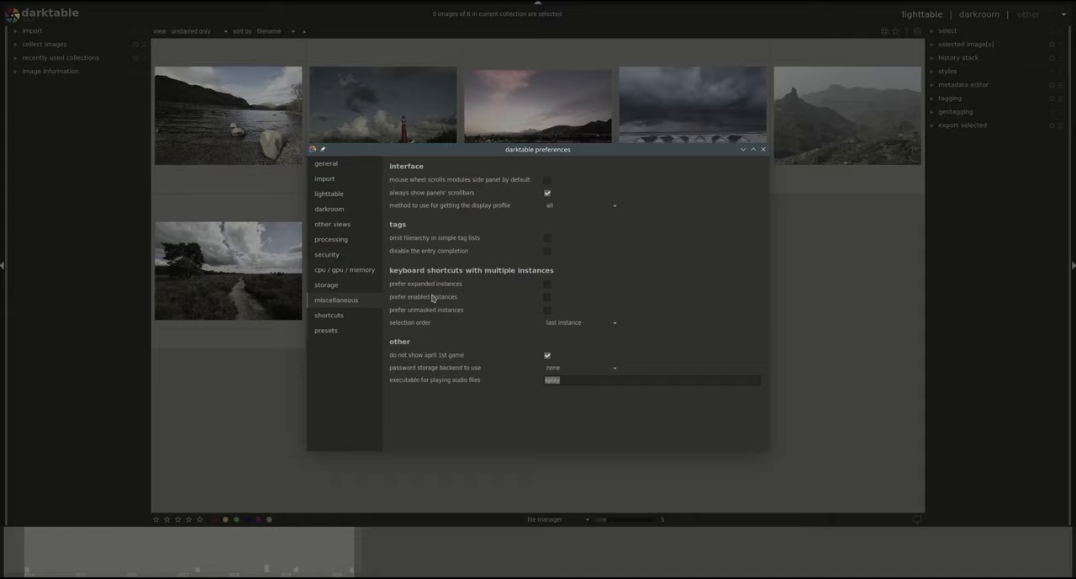
{"action": "mouse_move", "coordinate": [437, 309]}
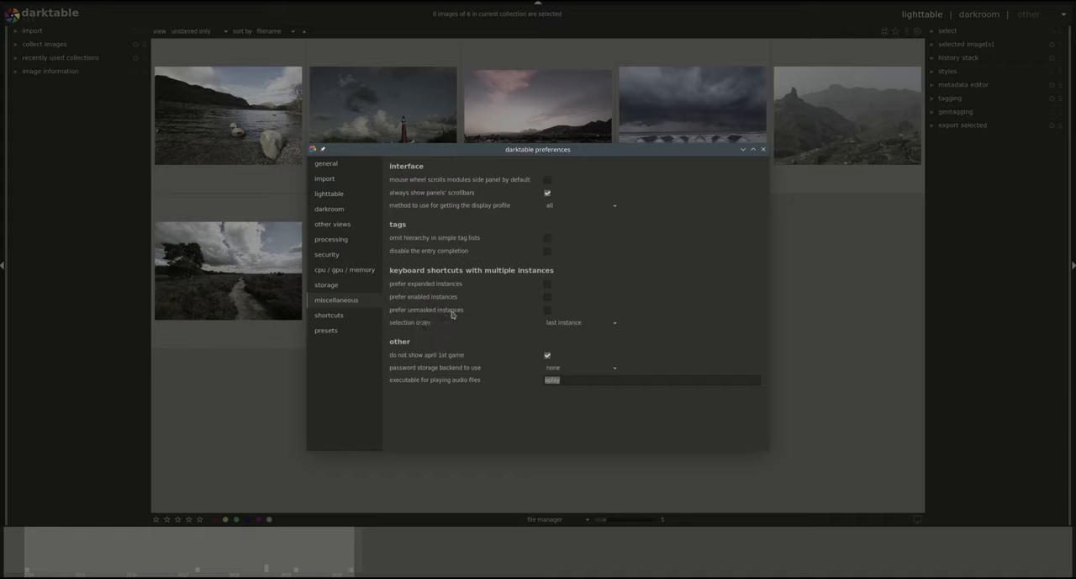
{"action": "mouse_move", "coordinate": [437, 315]}
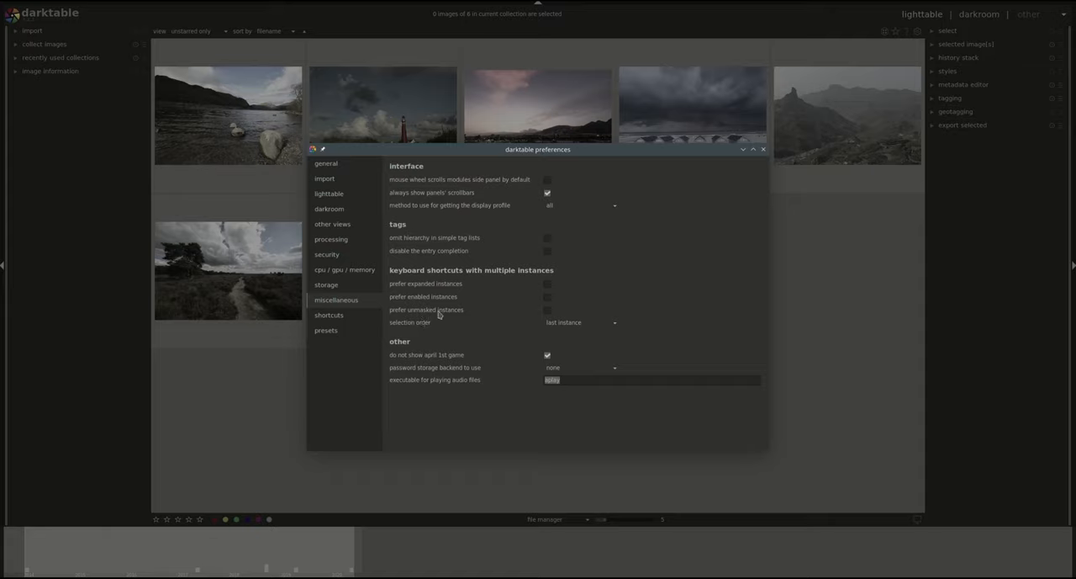
{"action": "mouse_move", "coordinate": [443, 297]}
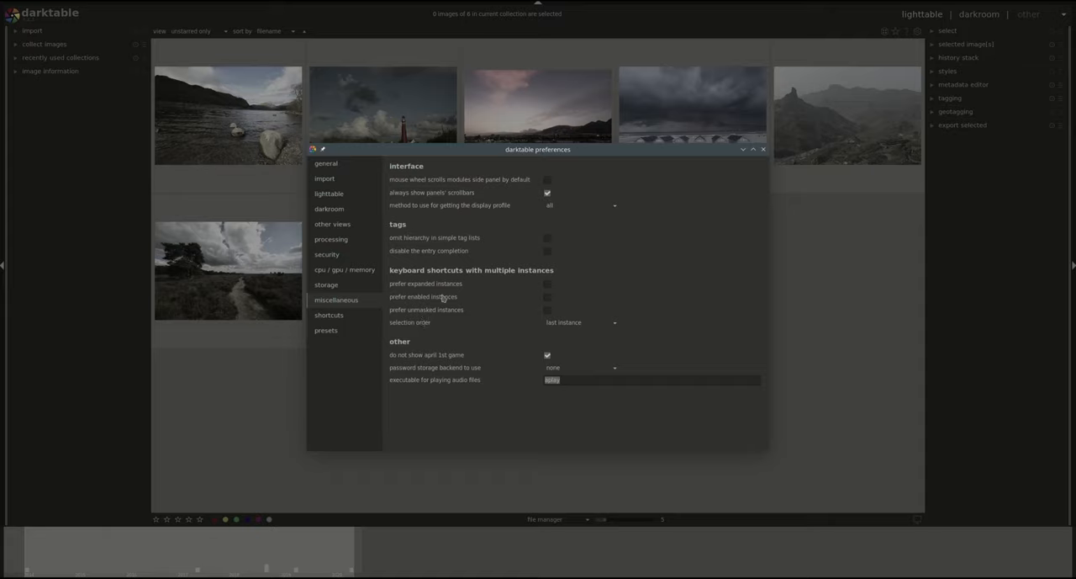
{"action": "mouse_move", "coordinate": [448, 331]}
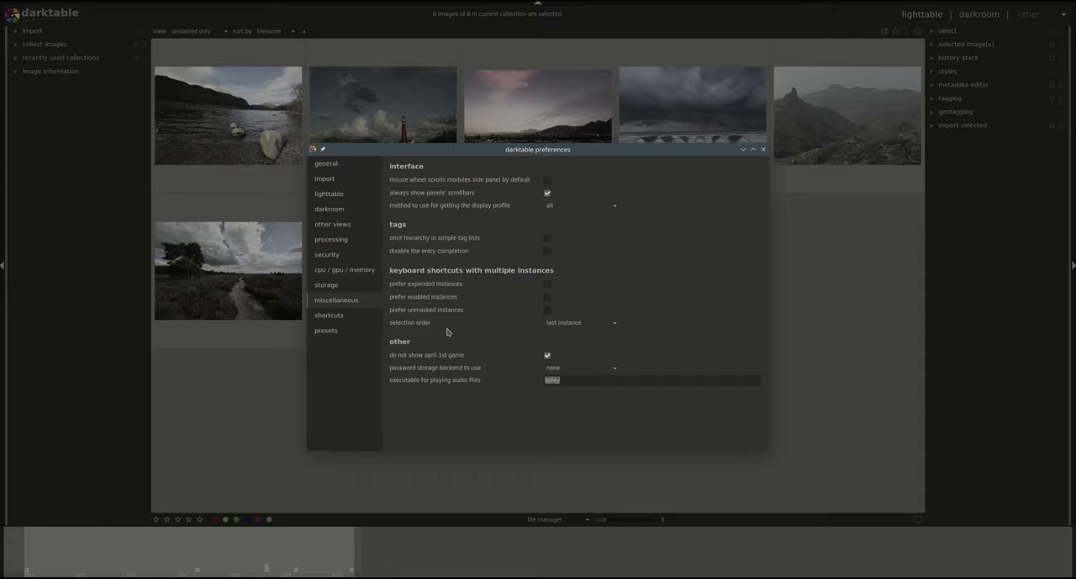
{"action": "mouse_move", "coordinate": [434, 283]}
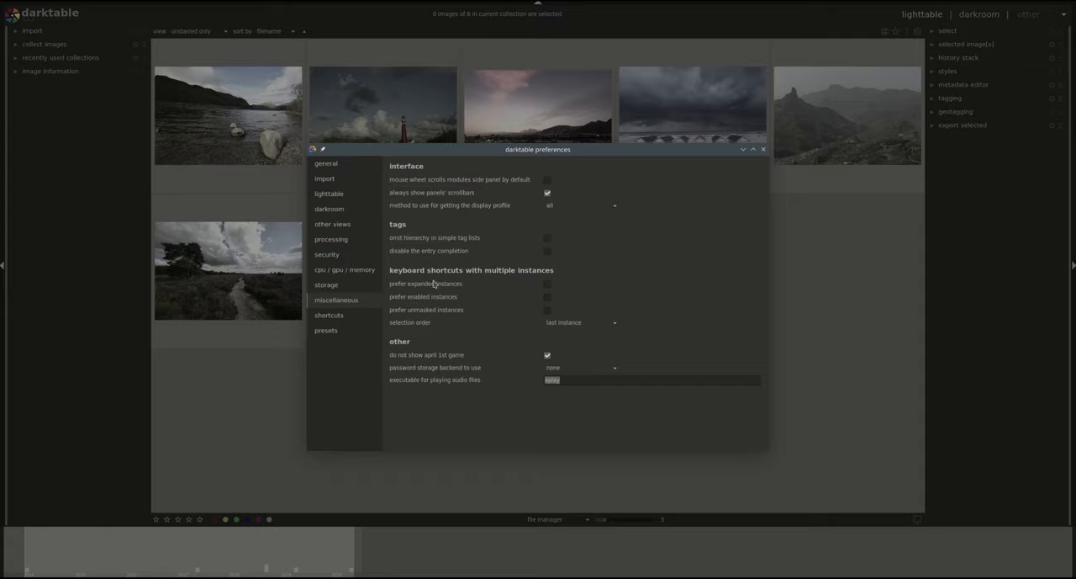
{"action": "mouse_move", "coordinate": [444, 309]}
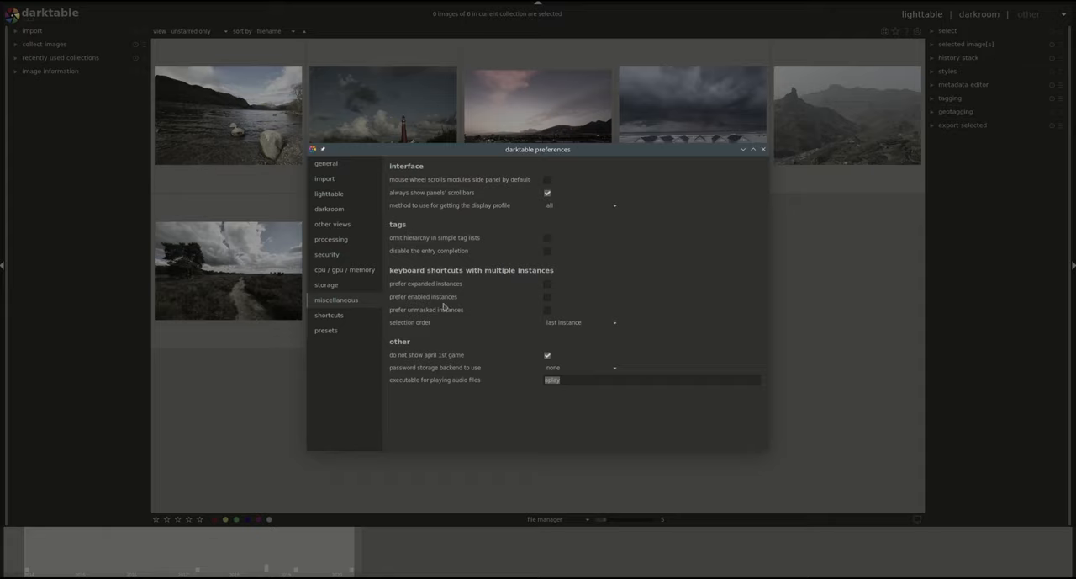
{"action": "mouse_move", "coordinate": [409, 330]}
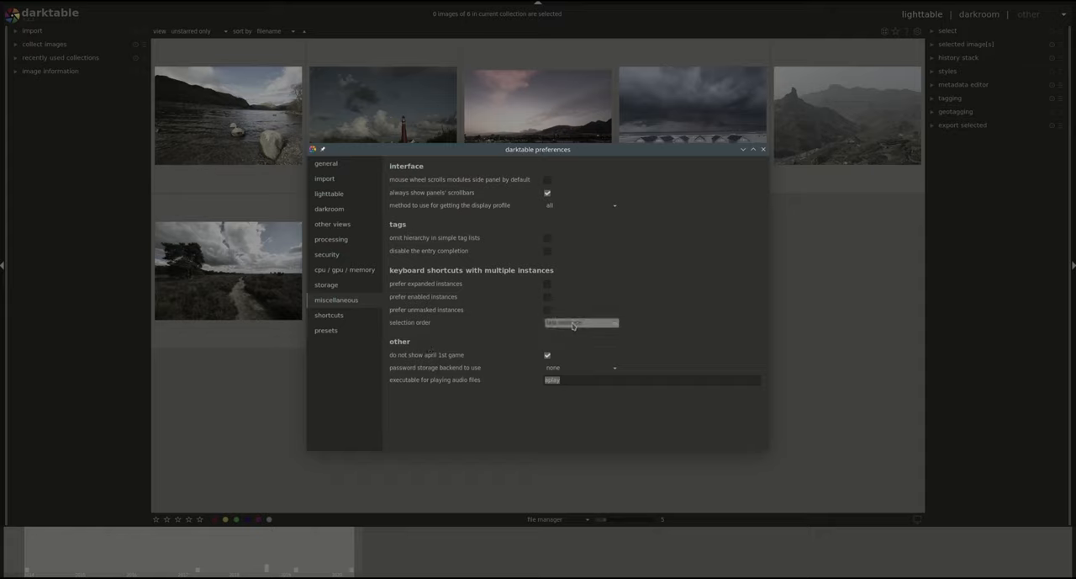
{"action": "left_click", "coordinate": [581, 322]}
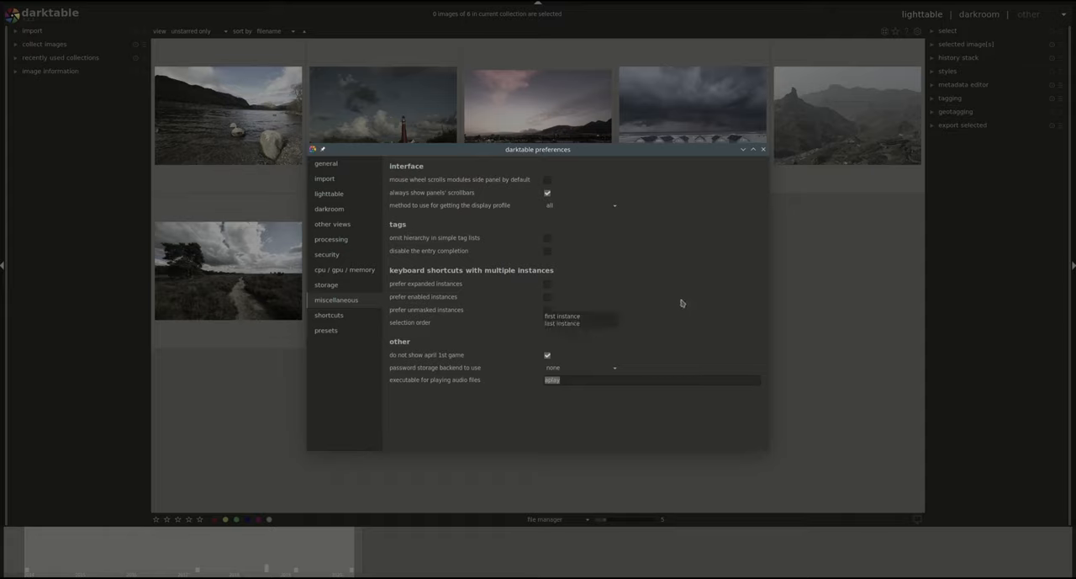
{"action": "left_click", "coordinate": [580, 322]}
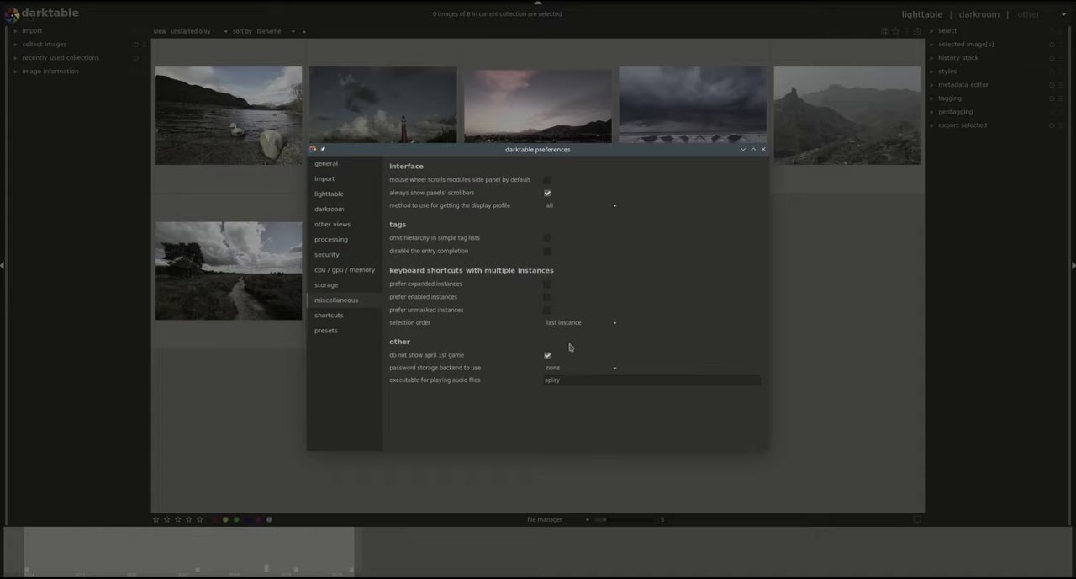
{"action": "mouse_move", "coordinate": [557, 359]}
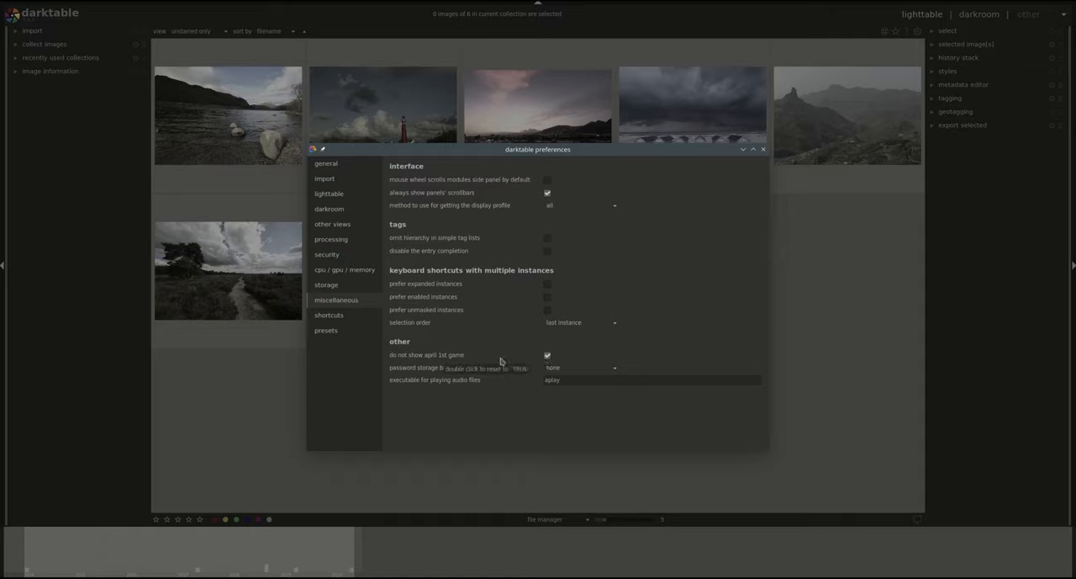
{"action": "mouse_move", "coordinate": [668, 354]}
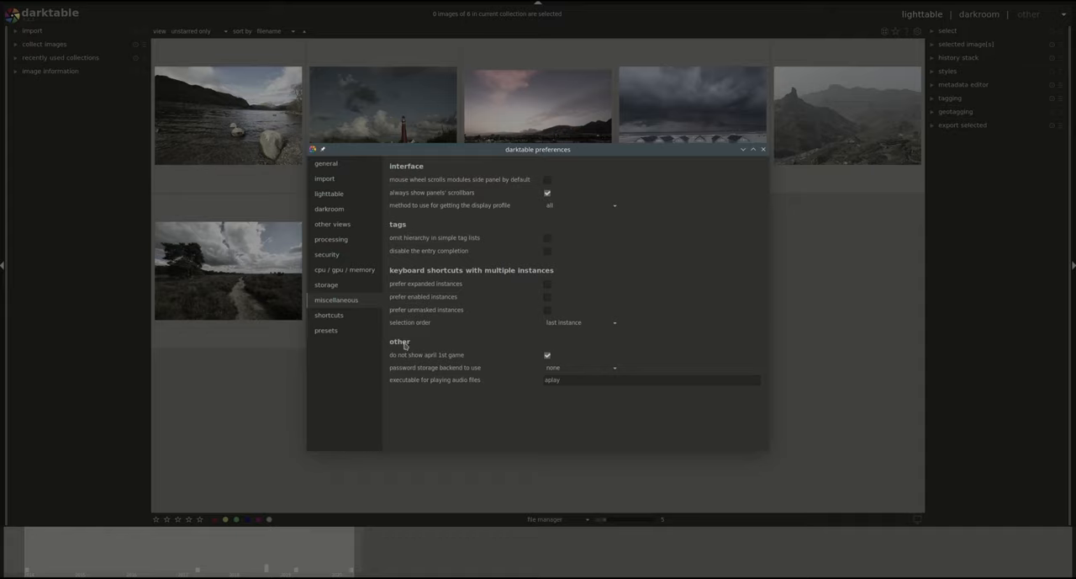
{"action": "mouse_move", "coordinate": [448, 358]}
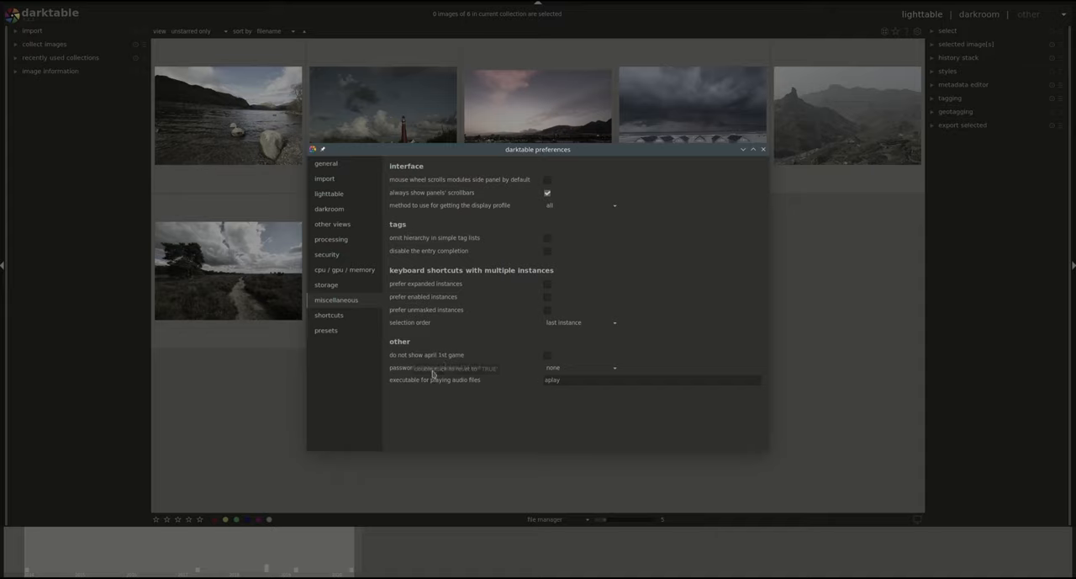
{"action": "mouse_move", "coordinate": [459, 350]}
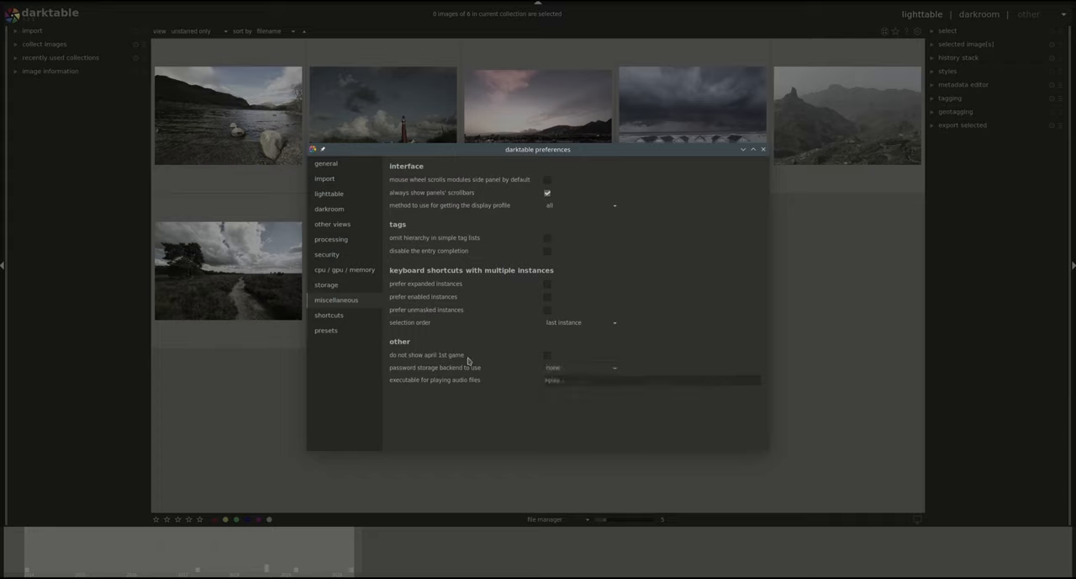
{"action": "left_click", "coordinate": [580, 368]}
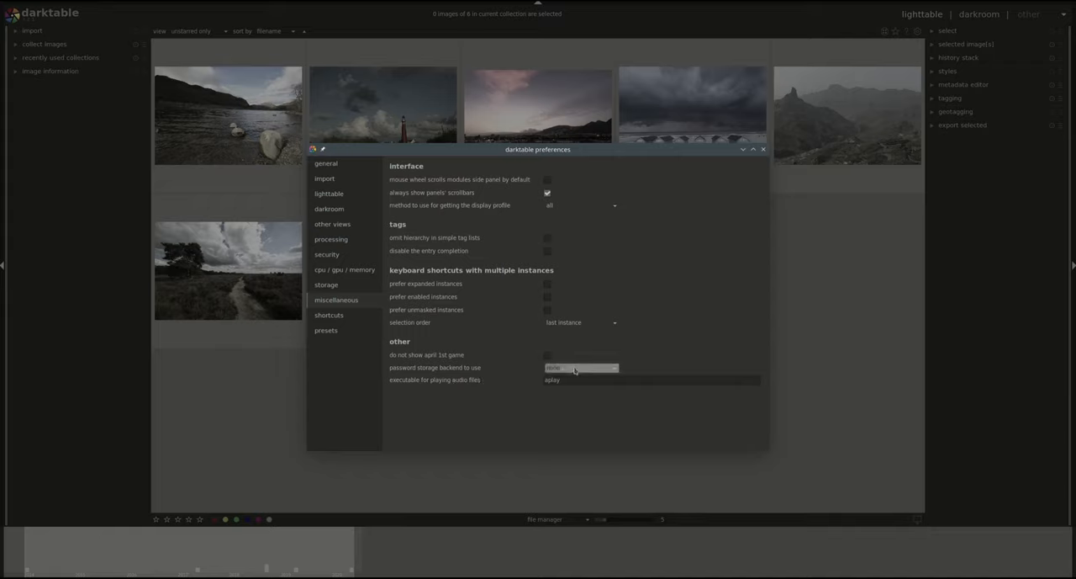
{"action": "left_click", "coordinate": [580, 368]}
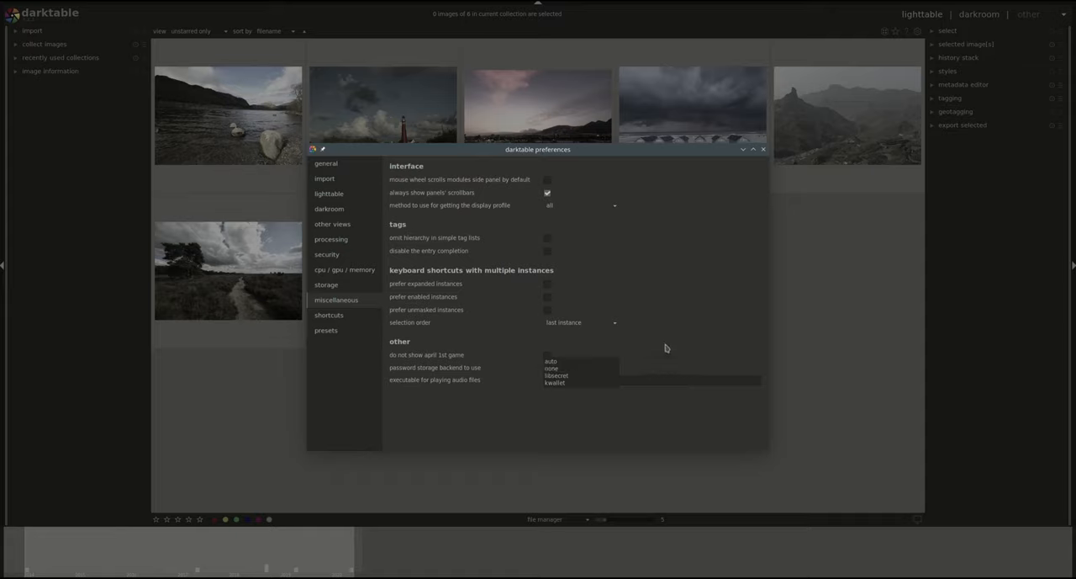
{"action": "left_click", "coordinate": [550, 367]}
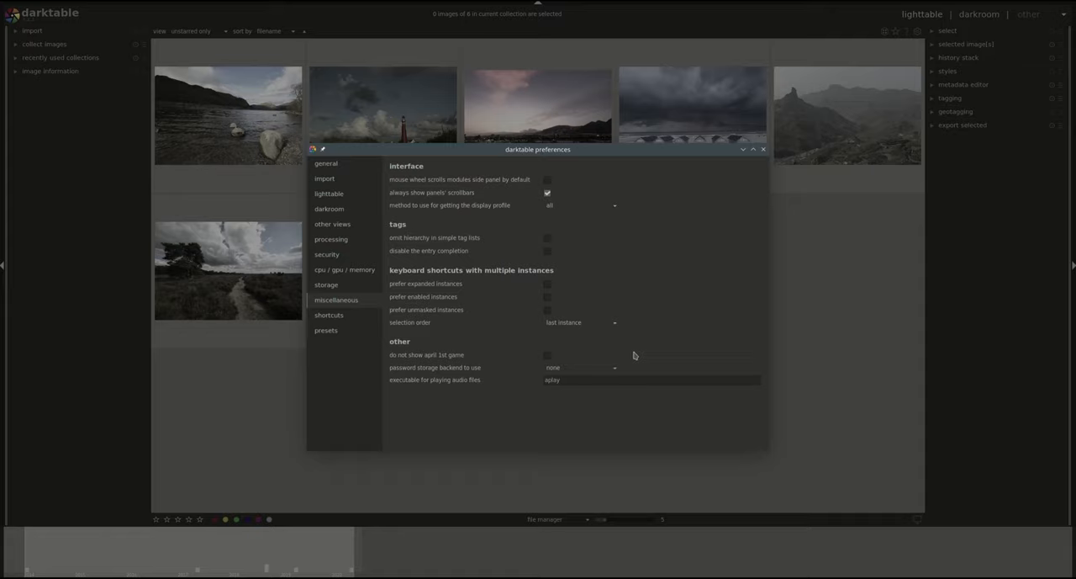
{"action": "left_click", "coordinate": [581, 368]}
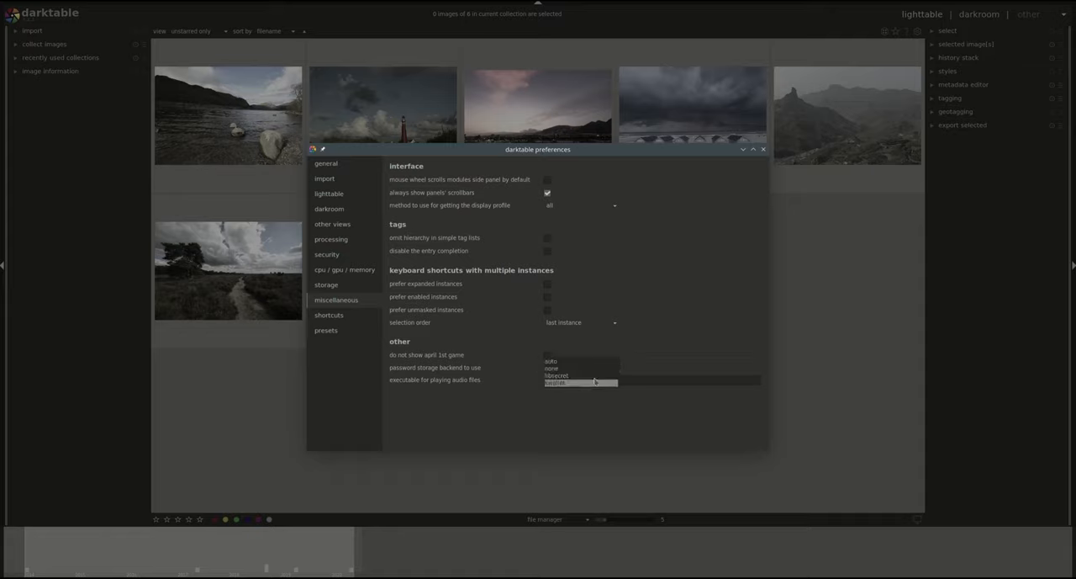
{"action": "left_click", "coordinate": [551, 367]}
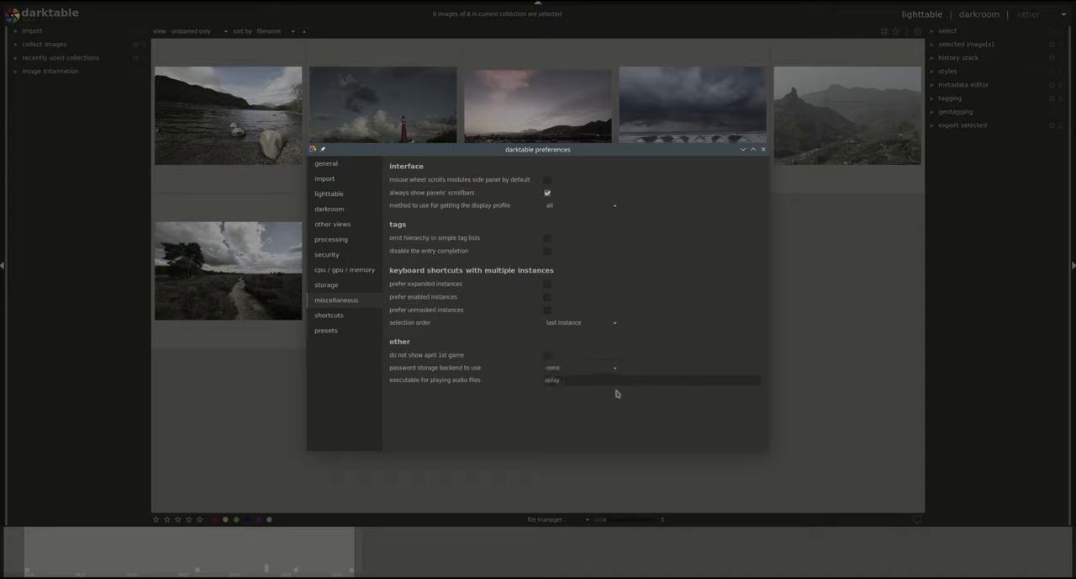
{"action": "left_click", "coordinate": [580, 368]}
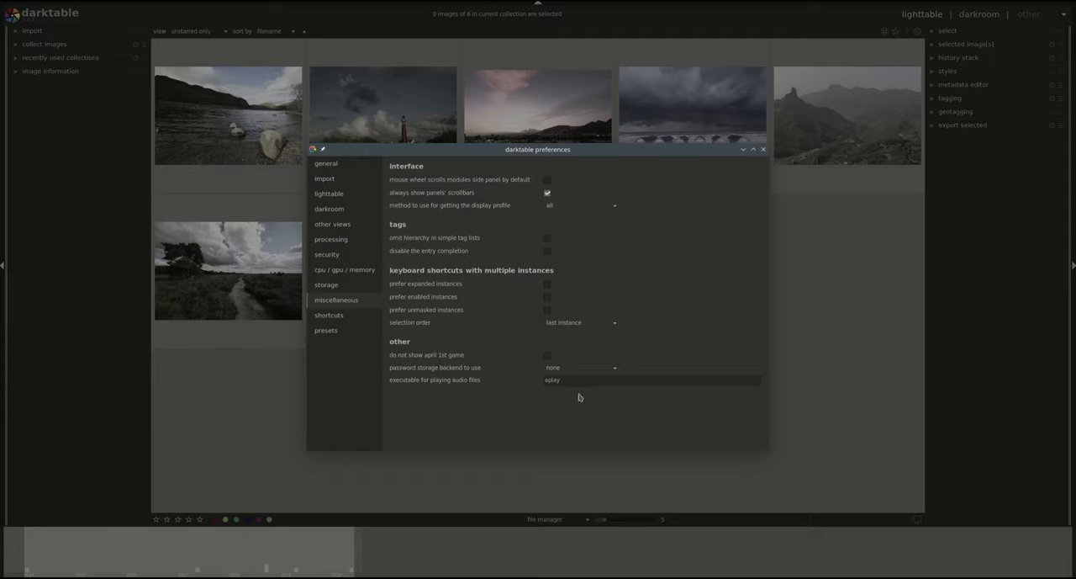
- Expand the global shortcuts group to view its bindings, then collapse it again
{"action": "left_click", "coordinate": [329, 315]}
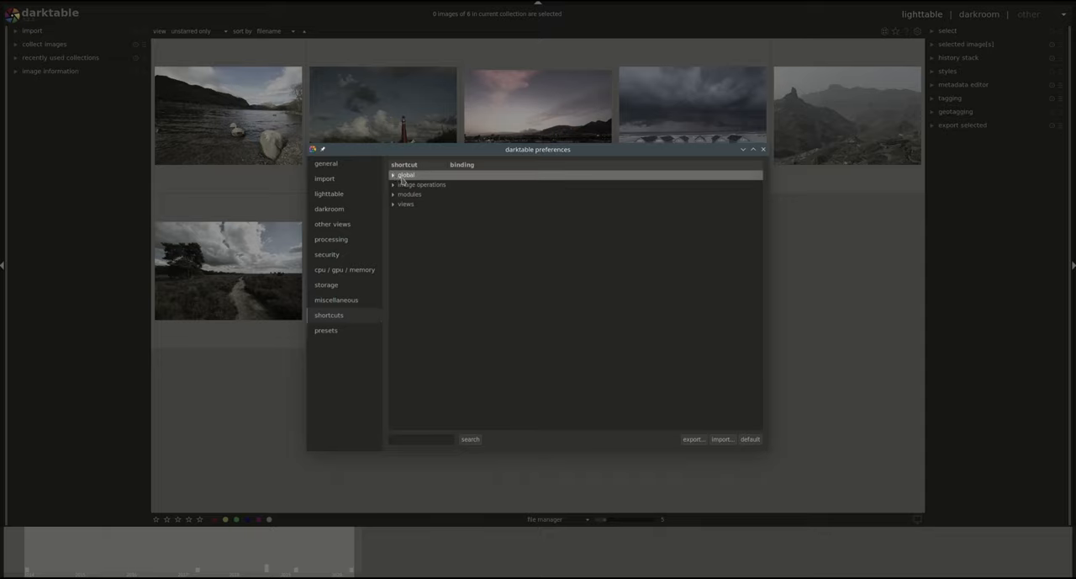
{"action": "left_click", "coordinate": [394, 175]}
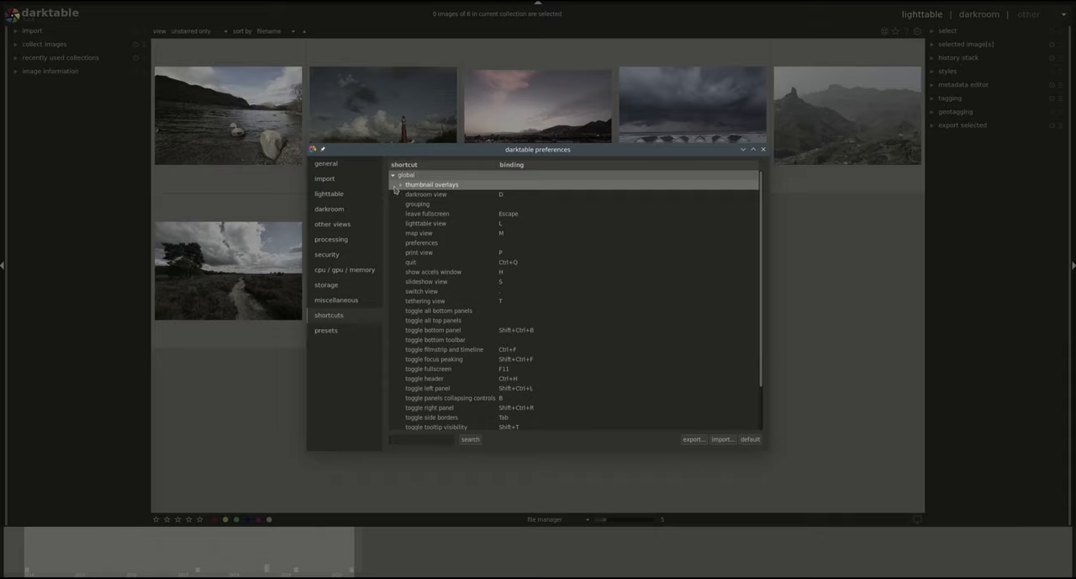
{"action": "left_click", "coordinate": [395, 175]}
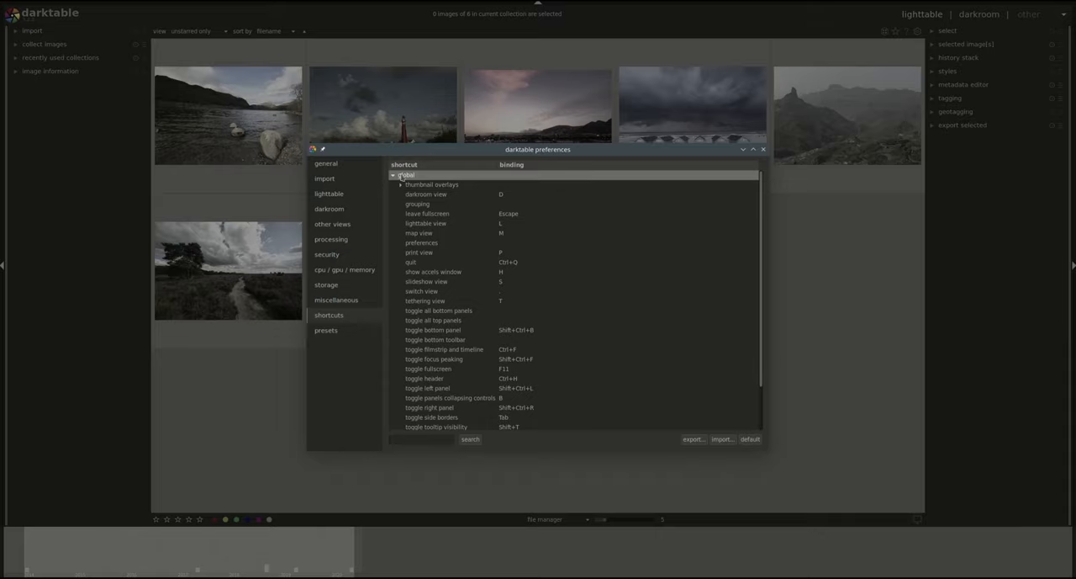
{"action": "left_click", "coordinate": [406, 175]}
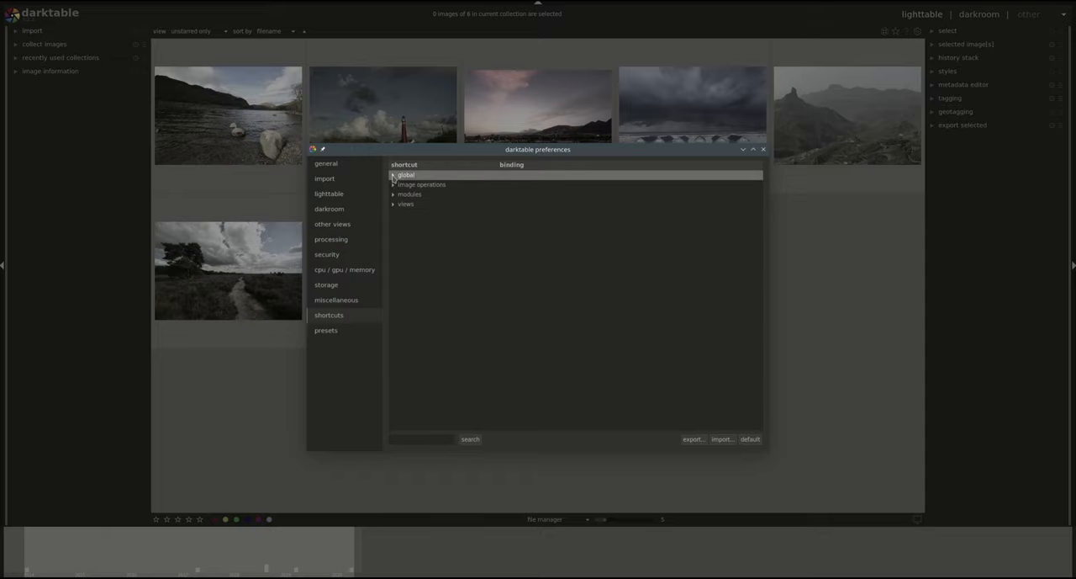
{"action": "left_click", "coordinate": [393, 175]}
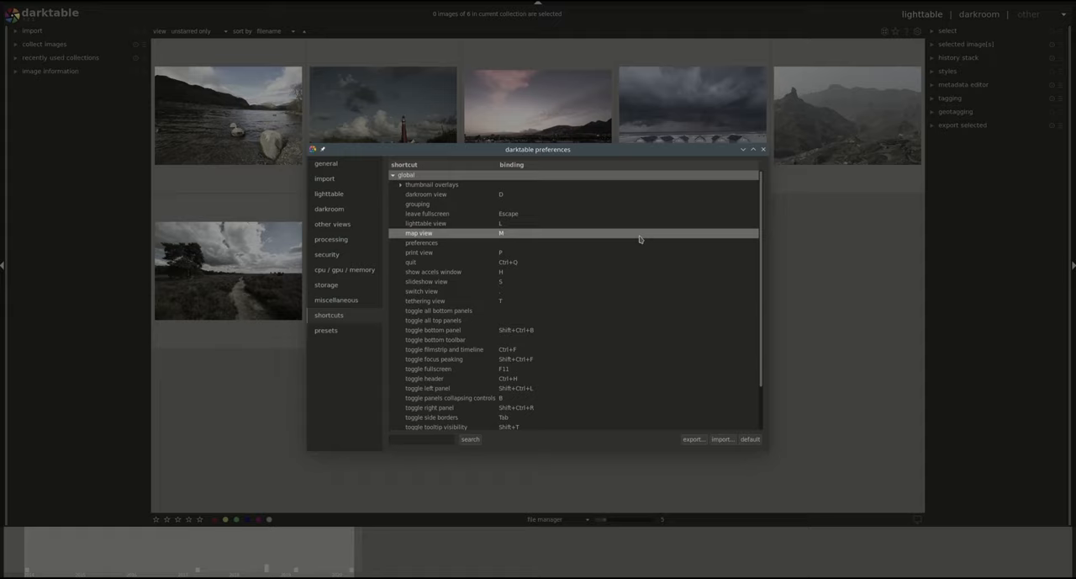
{"action": "scroll", "scroll_direction": "down", "scroll_amount": 3}
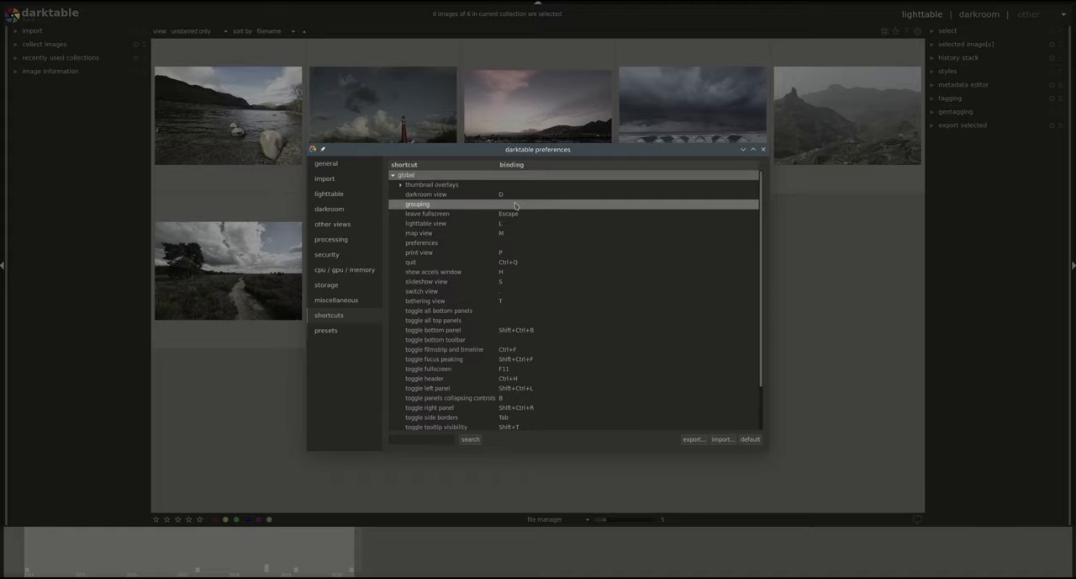
{"action": "mouse_move", "coordinate": [520, 194]}
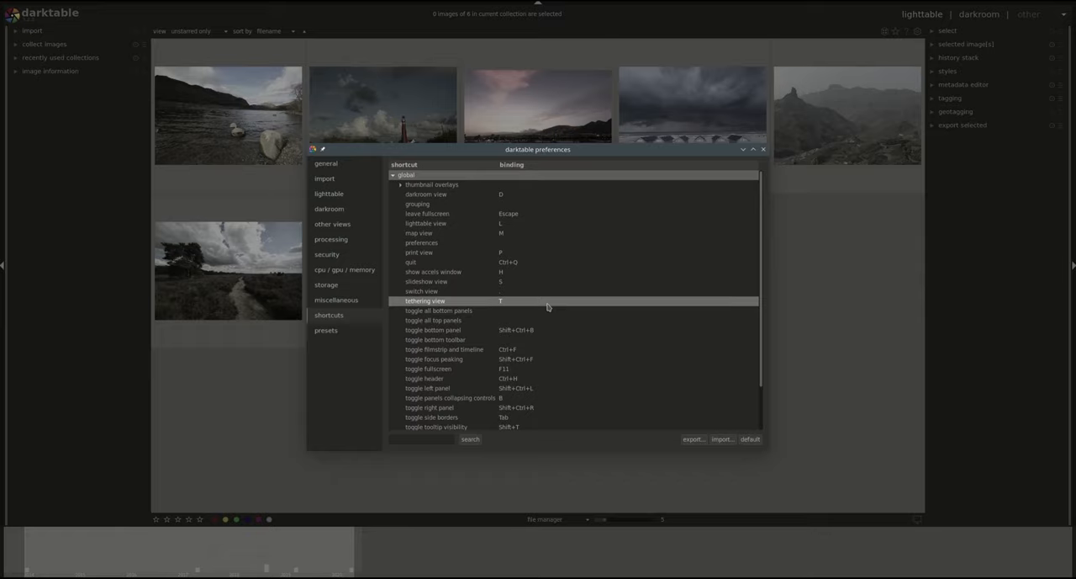
{"action": "mouse_move", "coordinate": [544, 252]}
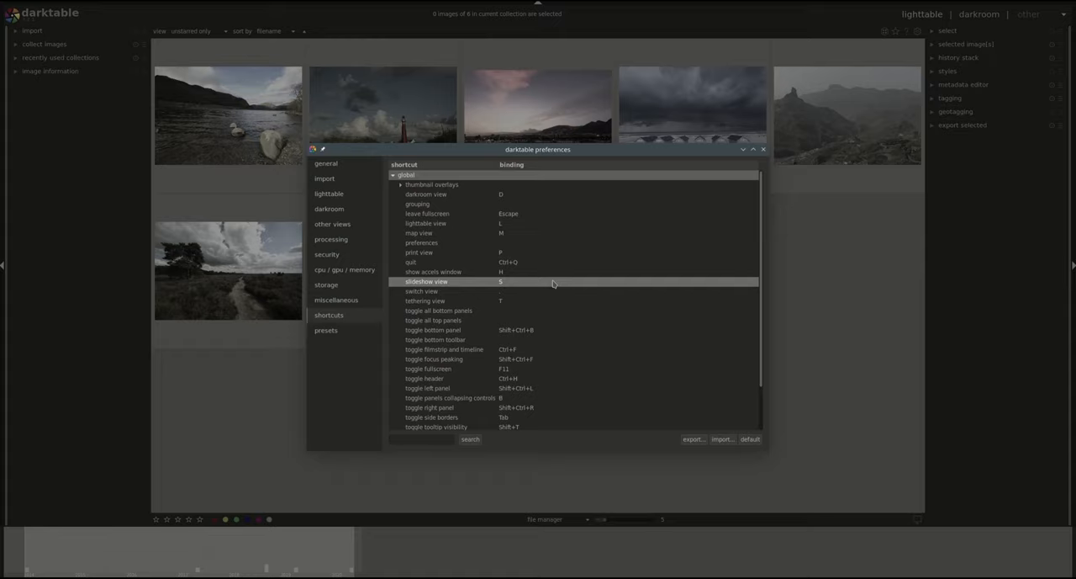
{"action": "mouse_move", "coordinate": [432, 184]}
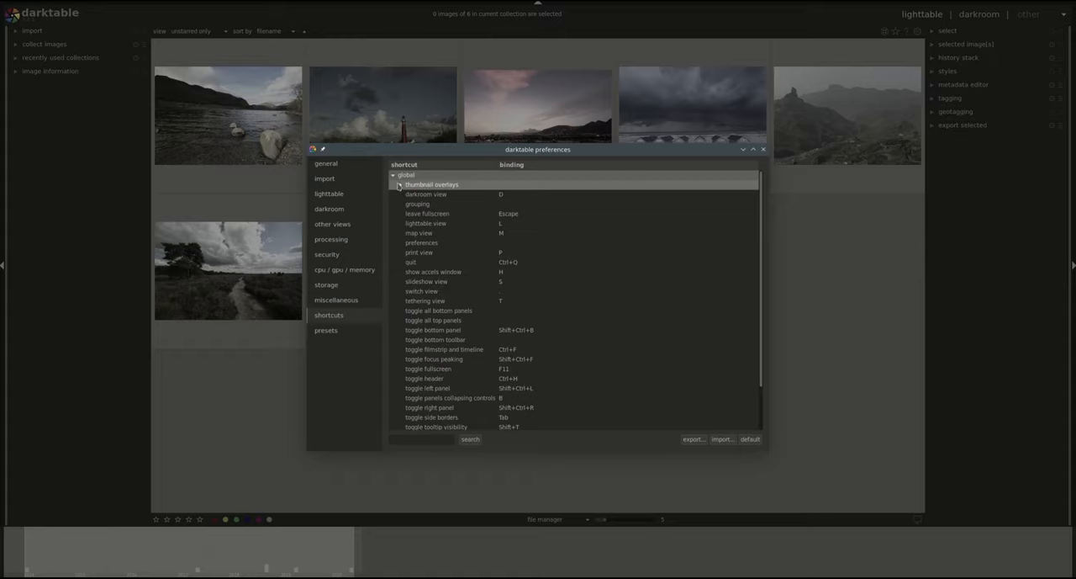
{"action": "left_click", "coordinate": [393, 175]}
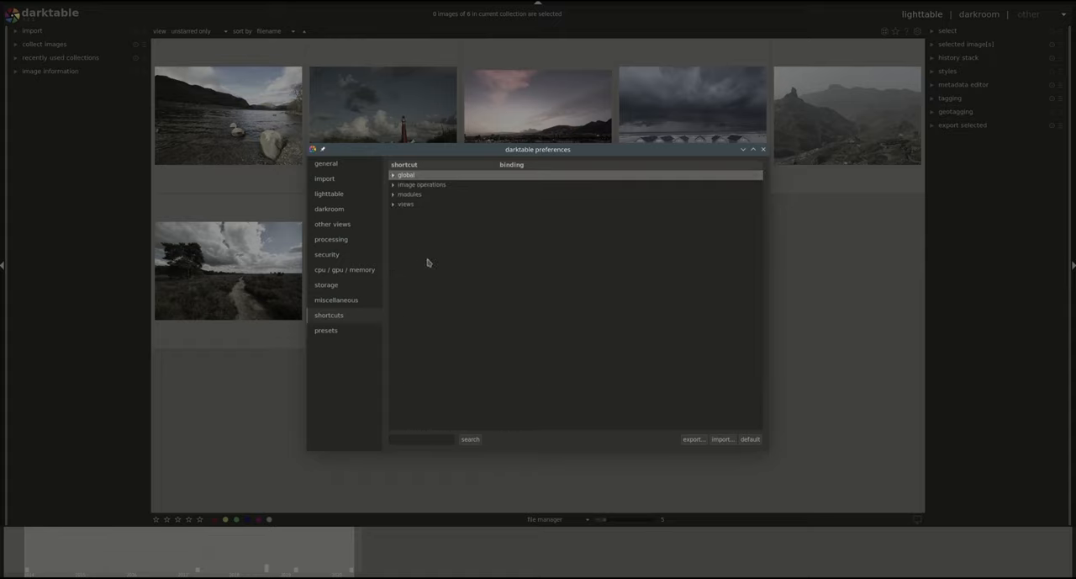
{"action": "mouse_move", "coordinate": [461, 281]}
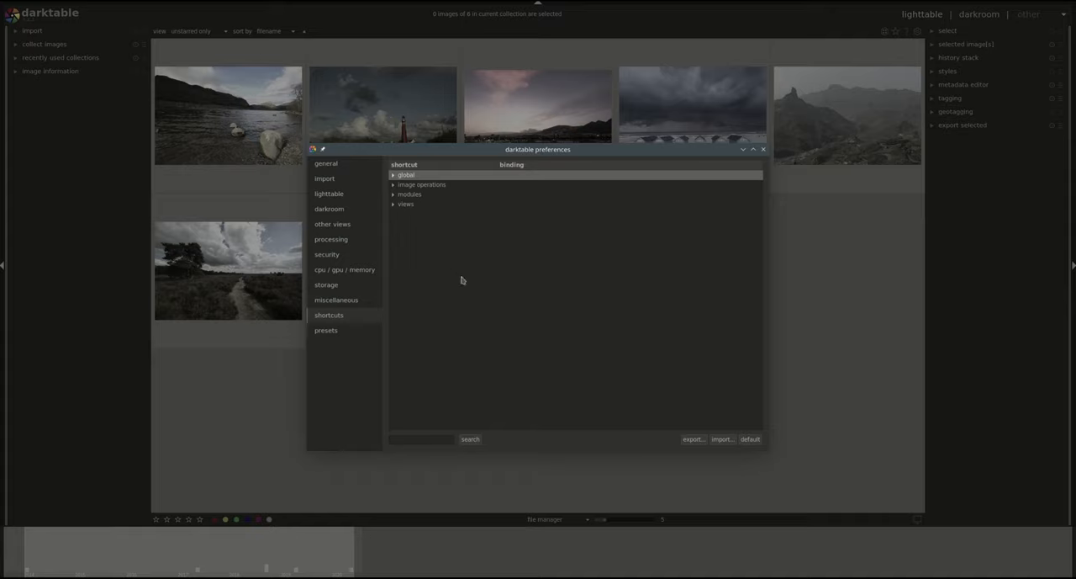
{"action": "mouse_move", "coordinate": [719, 452]}
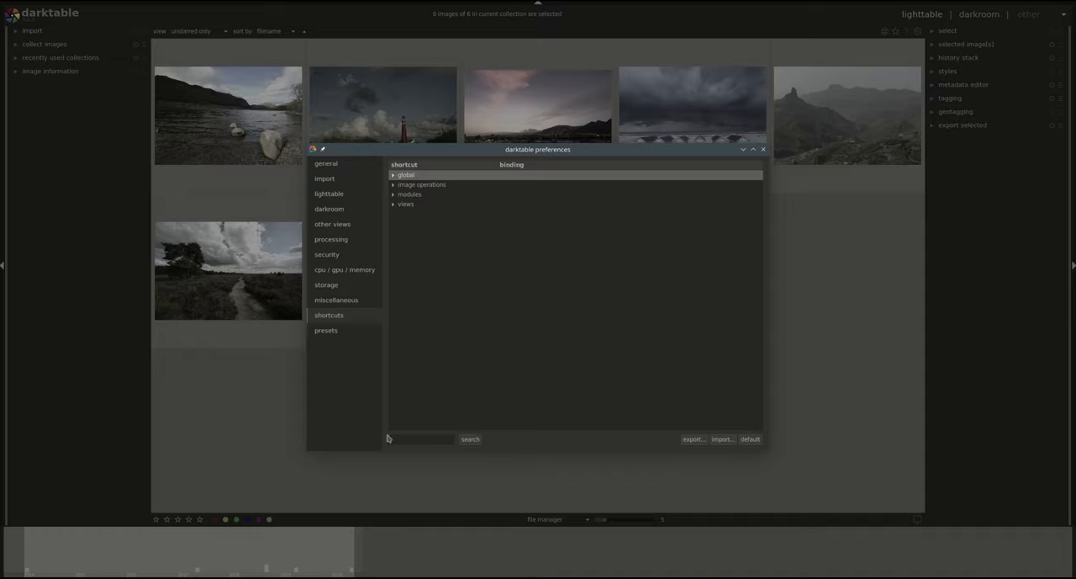
{"action": "mouse_move", "coordinate": [503, 447]}
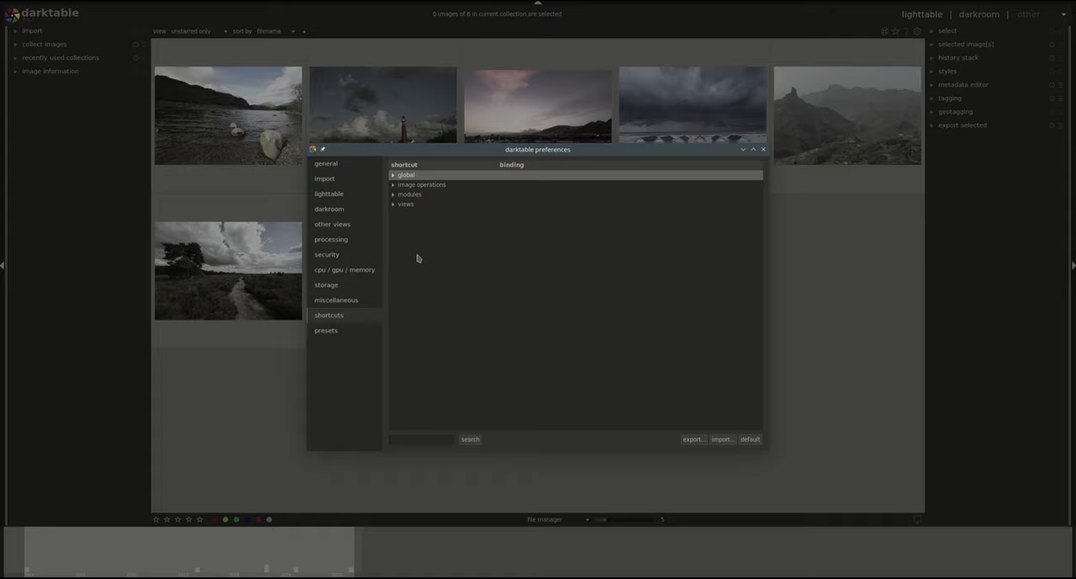
{"action": "mouse_move", "coordinate": [421, 274]}
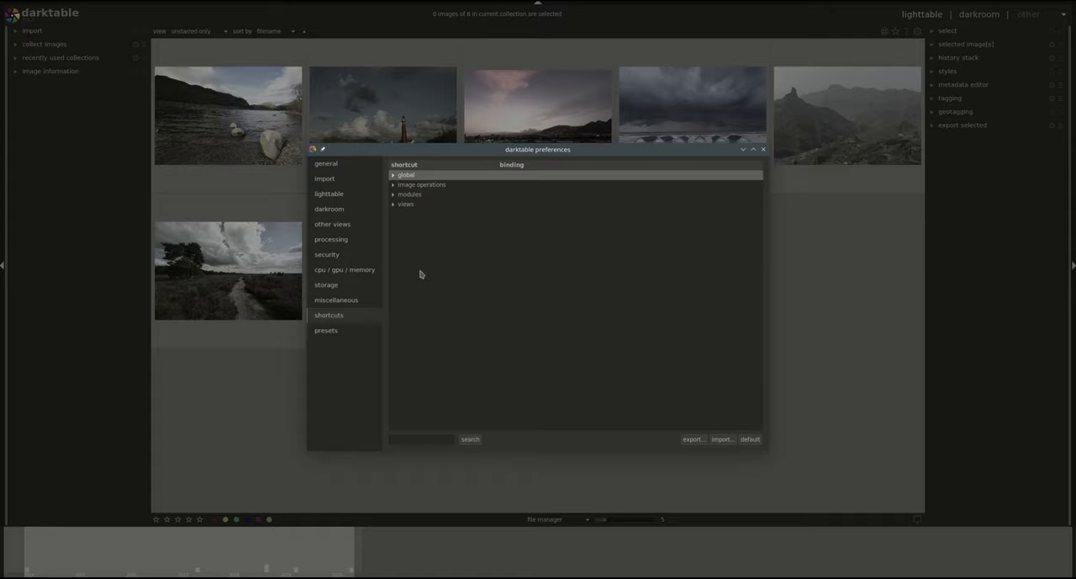
{"action": "mouse_move", "coordinate": [801, 435]}
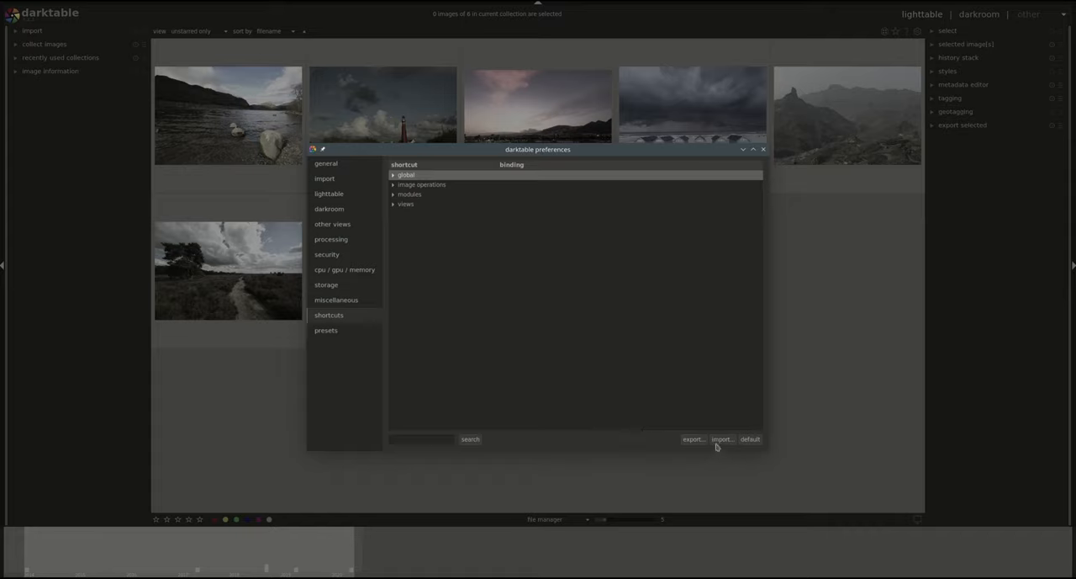
{"action": "mouse_move", "coordinate": [719, 467]}
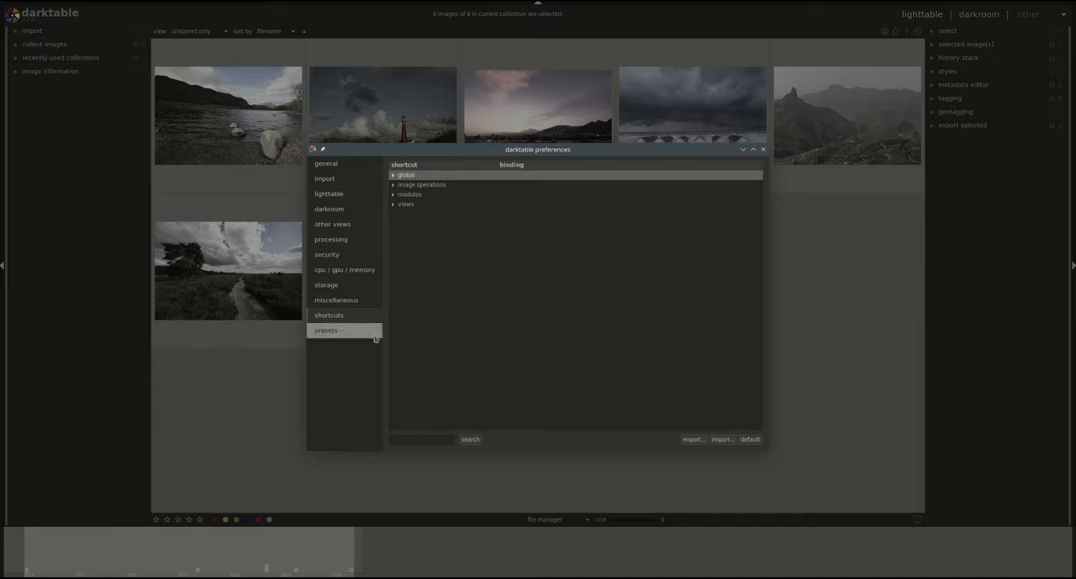
- Show the presets page, expanding lowpass to see its local contrast mask preset, then collapsing it
{"action": "left_click", "coordinate": [326, 330]}
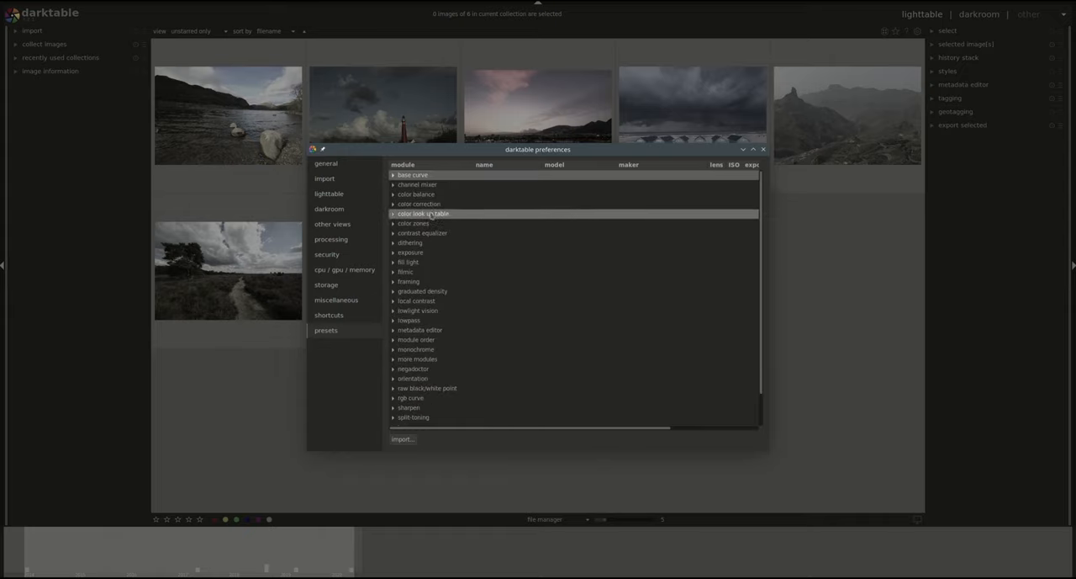
{"action": "mouse_move", "coordinate": [419, 203]}
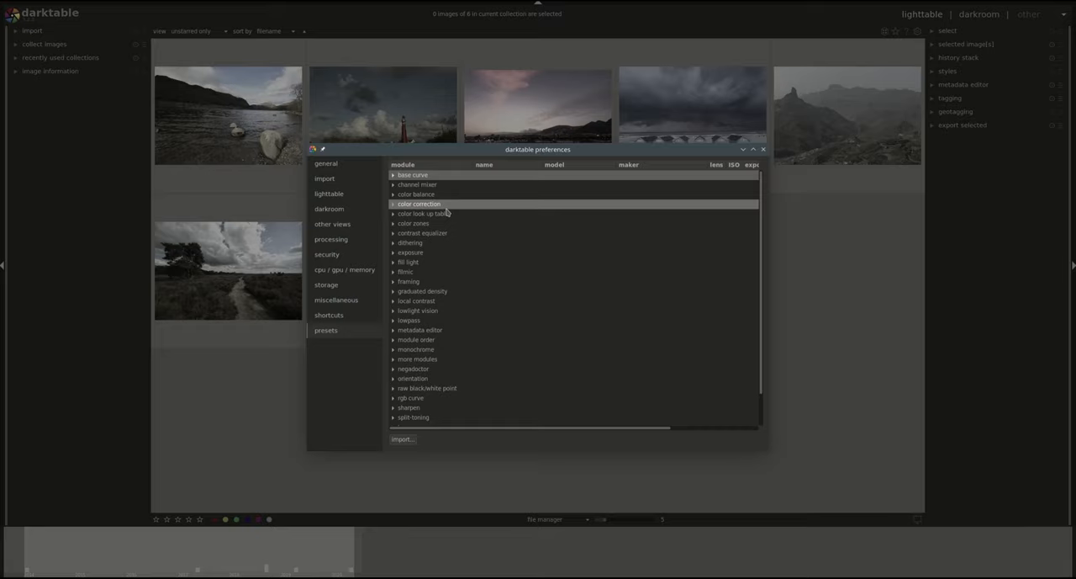
{"action": "mouse_move", "coordinate": [418, 271]}
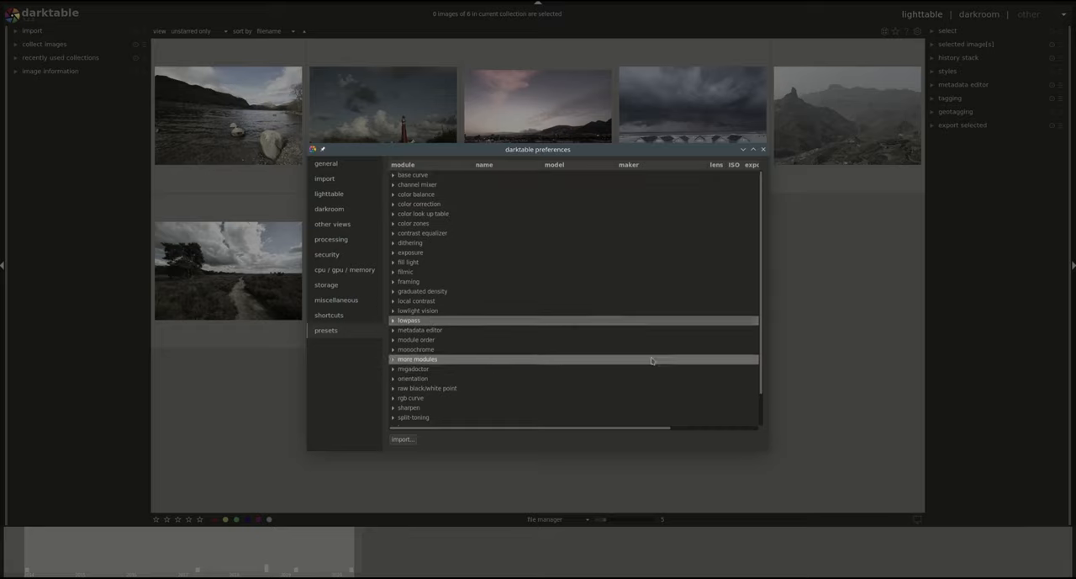
{"action": "left_click", "coordinate": [409, 319]}
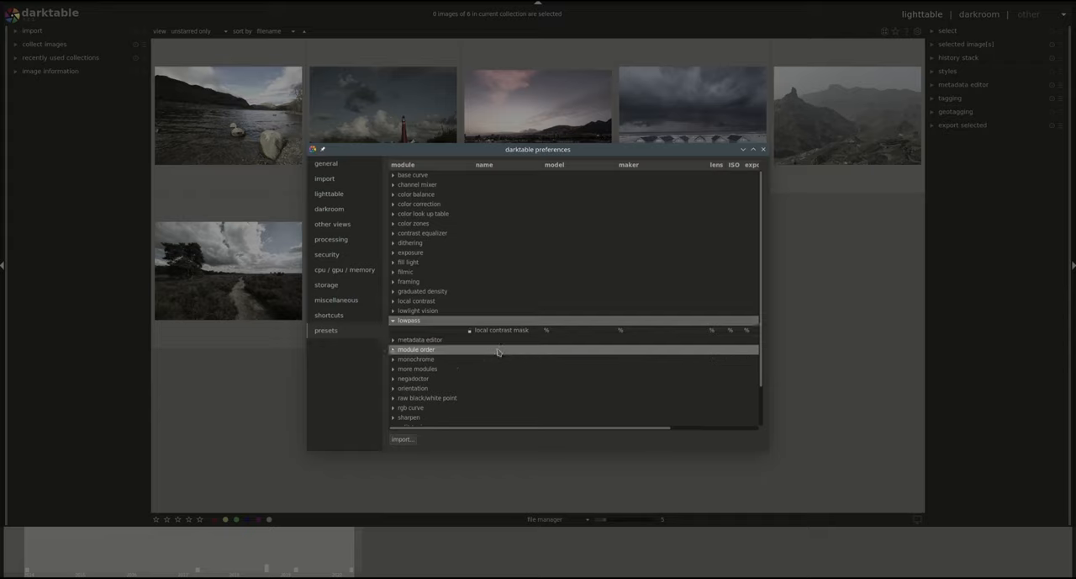
{"action": "mouse_move", "coordinate": [495, 388]}
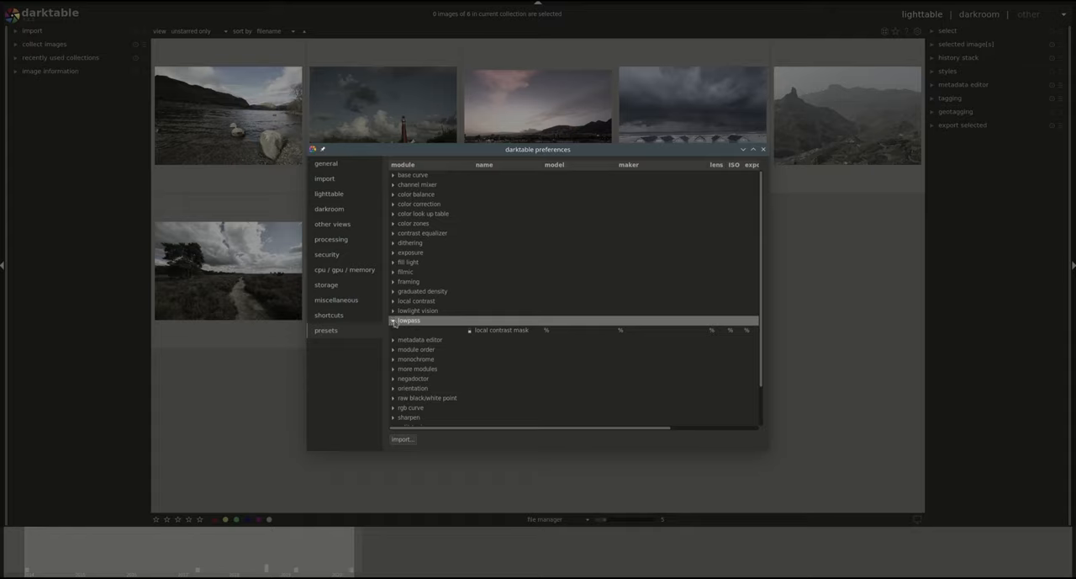
{"action": "left_click", "coordinate": [393, 320]}
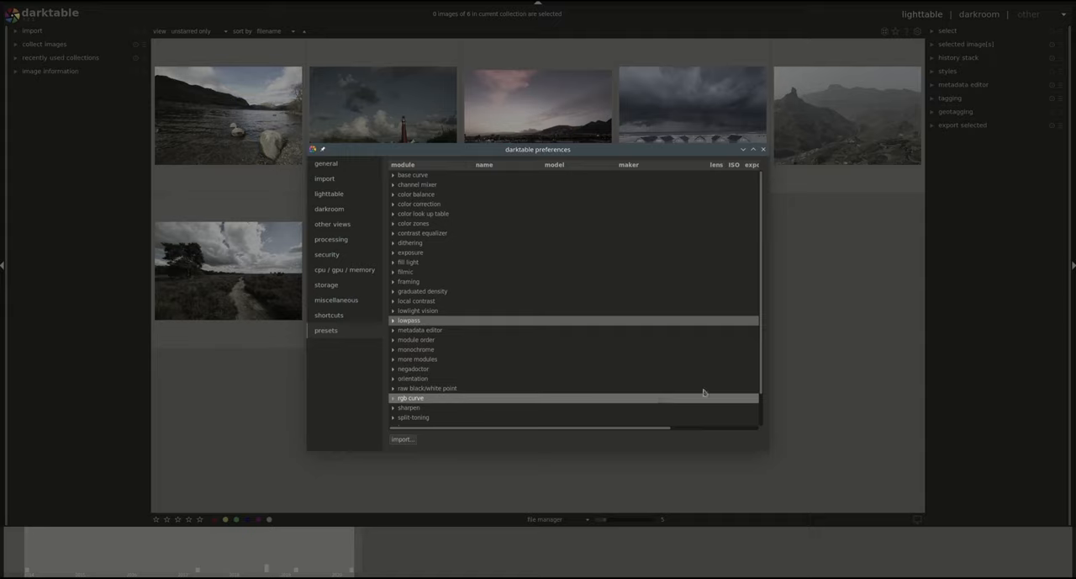
{"action": "mouse_move", "coordinate": [655, 252]}
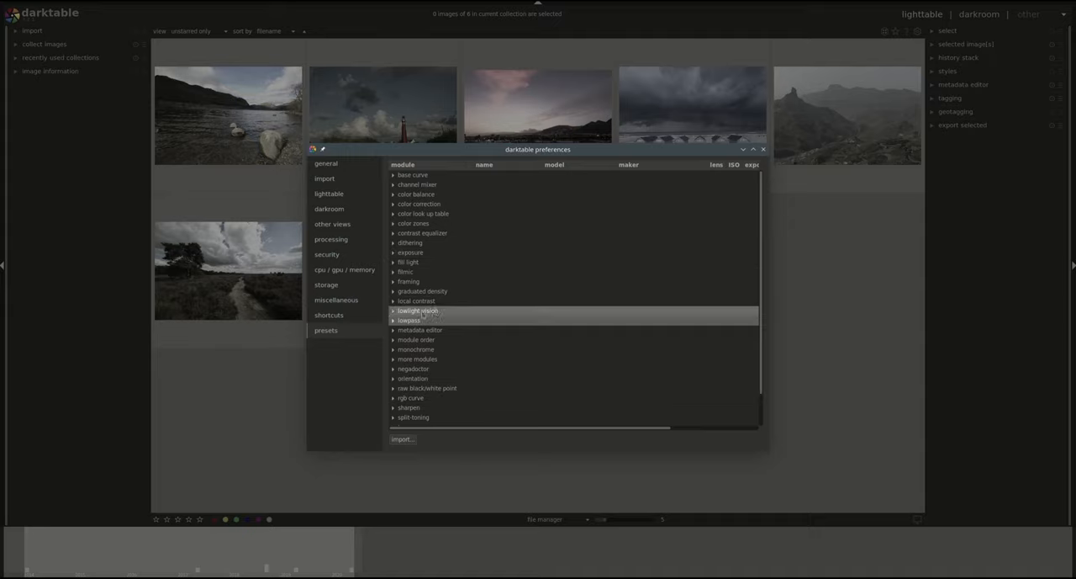
{"action": "mouse_move", "coordinate": [417, 300]}
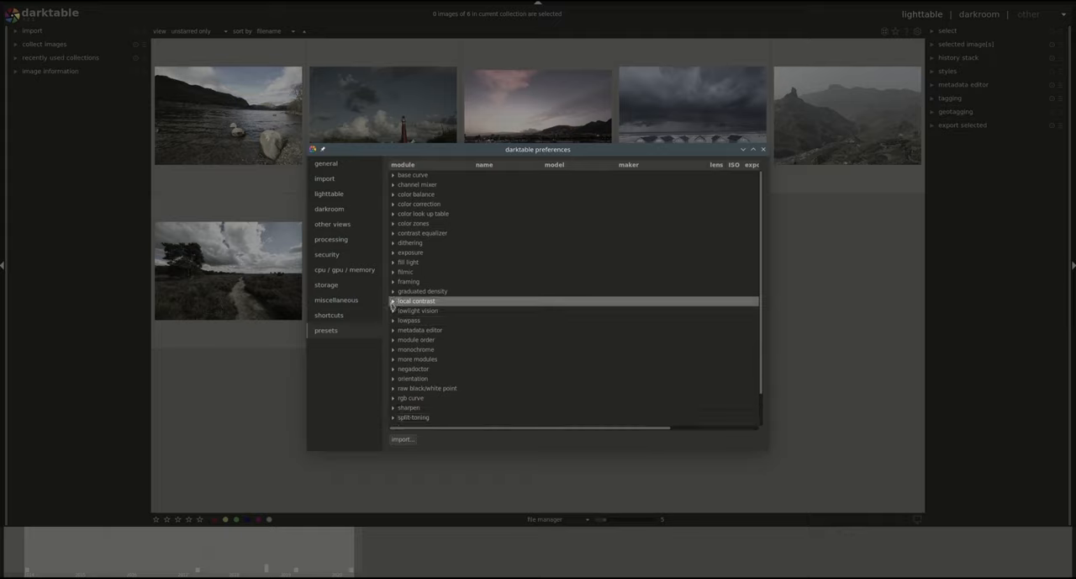
{"action": "left_click", "coordinate": [393, 301]}
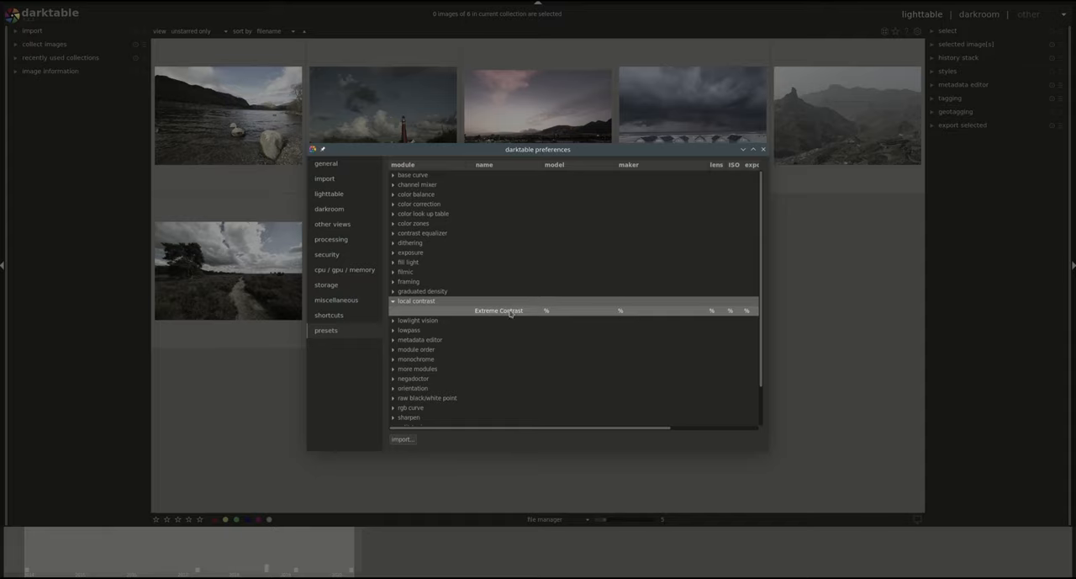
{"action": "mouse_move", "coordinate": [478, 315]}
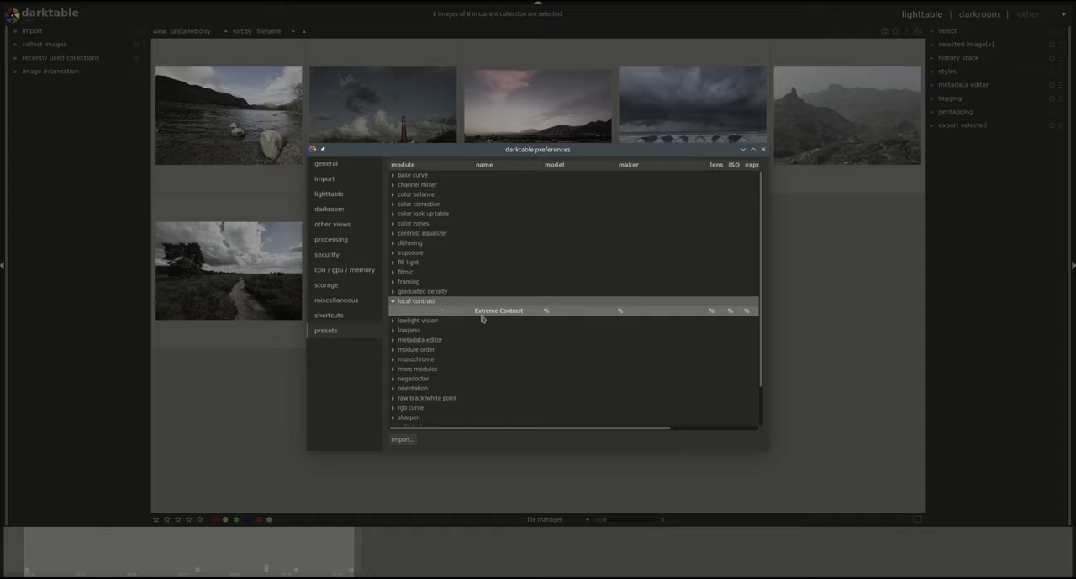
{"action": "mouse_move", "coordinate": [456, 315]}
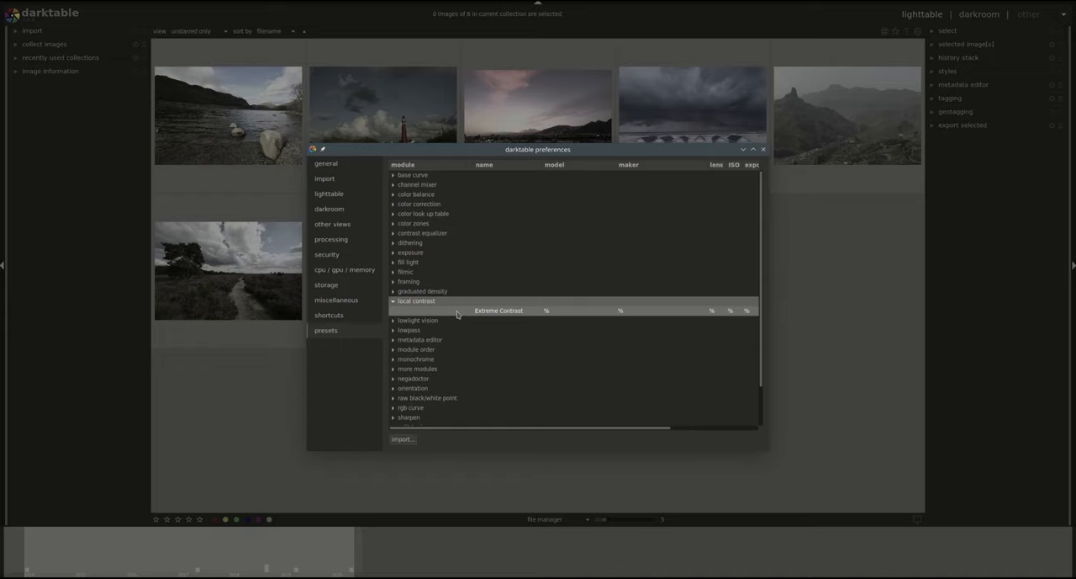
{"action": "mouse_move", "coordinate": [449, 315]}
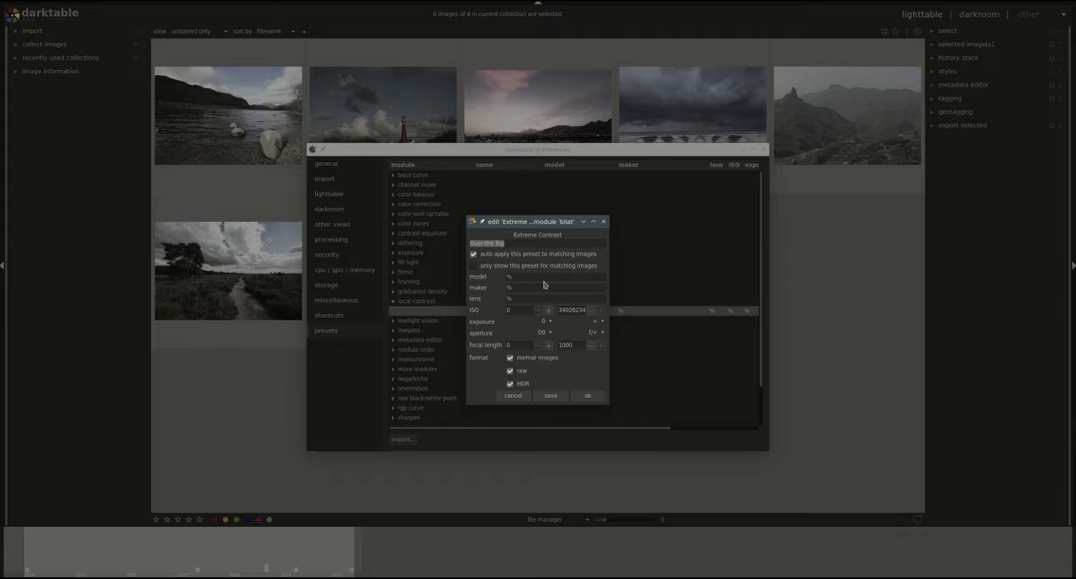
{"action": "mouse_move", "coordinate": [539, 371]}
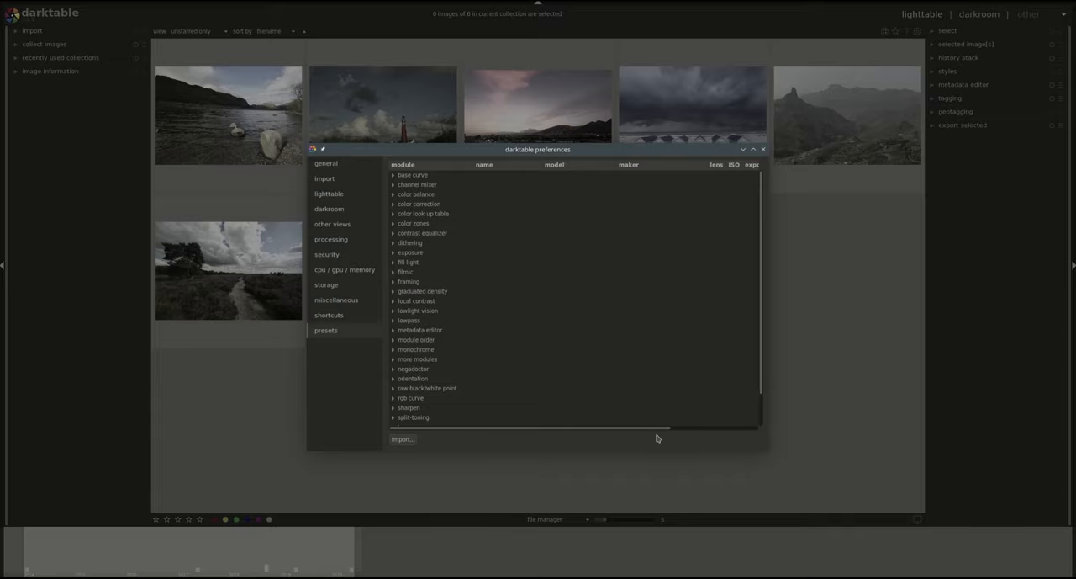
- Close the preferences window and return to the lighttable image grid
{"action": "left_click", "coordinate": [764, 149]}
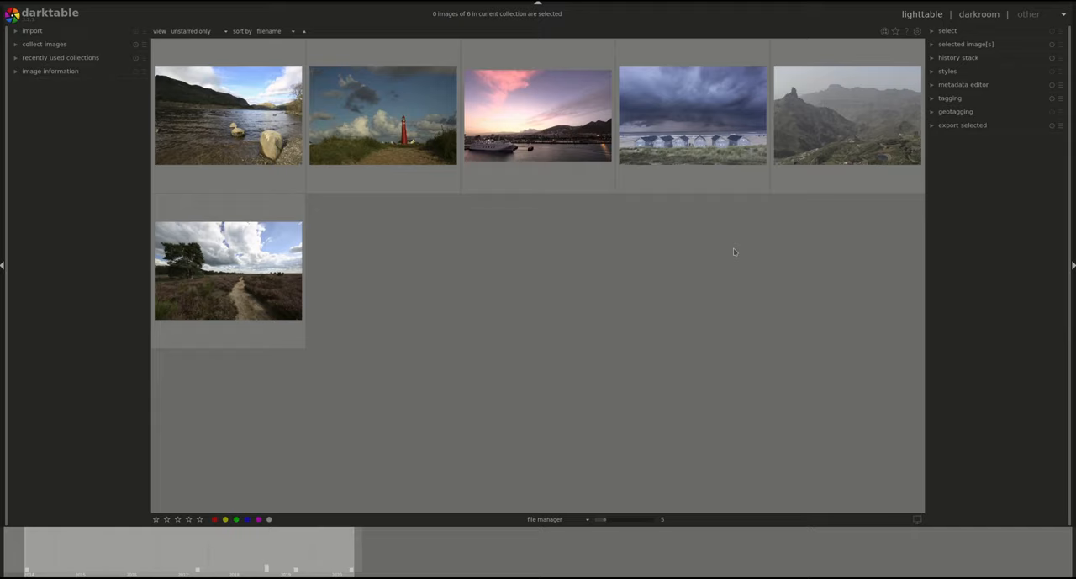
{"action": "mouse_move", "coordinate": [729, 382]}
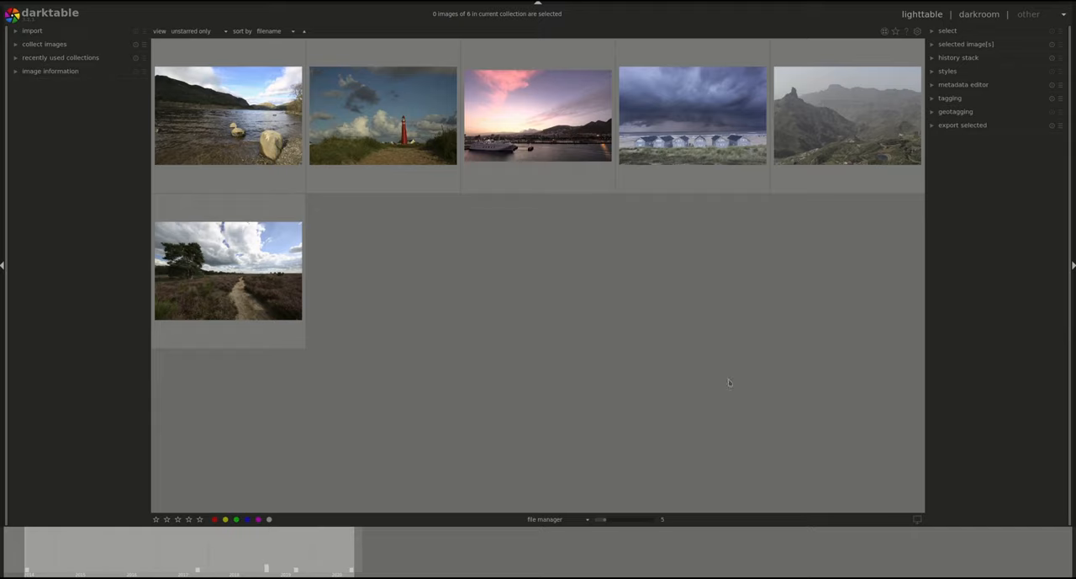